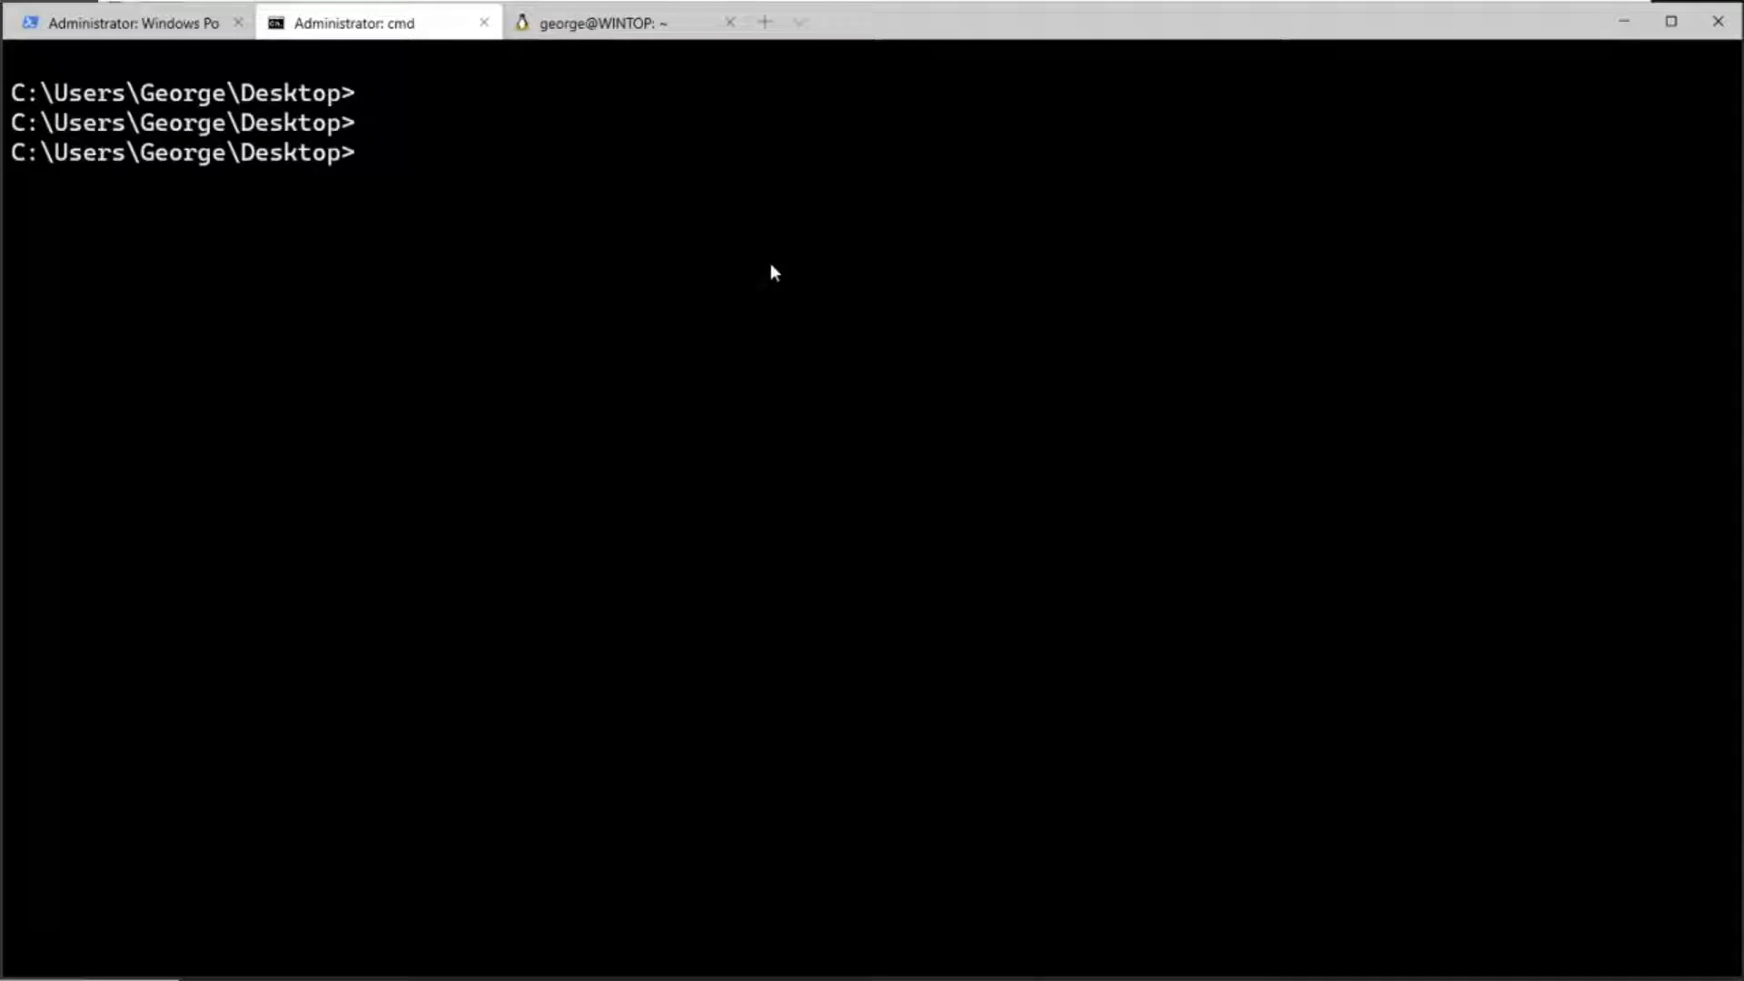
Run python cypher.py encrypt "hello world" in cmd, producing uryy2J025yq
text(python c)
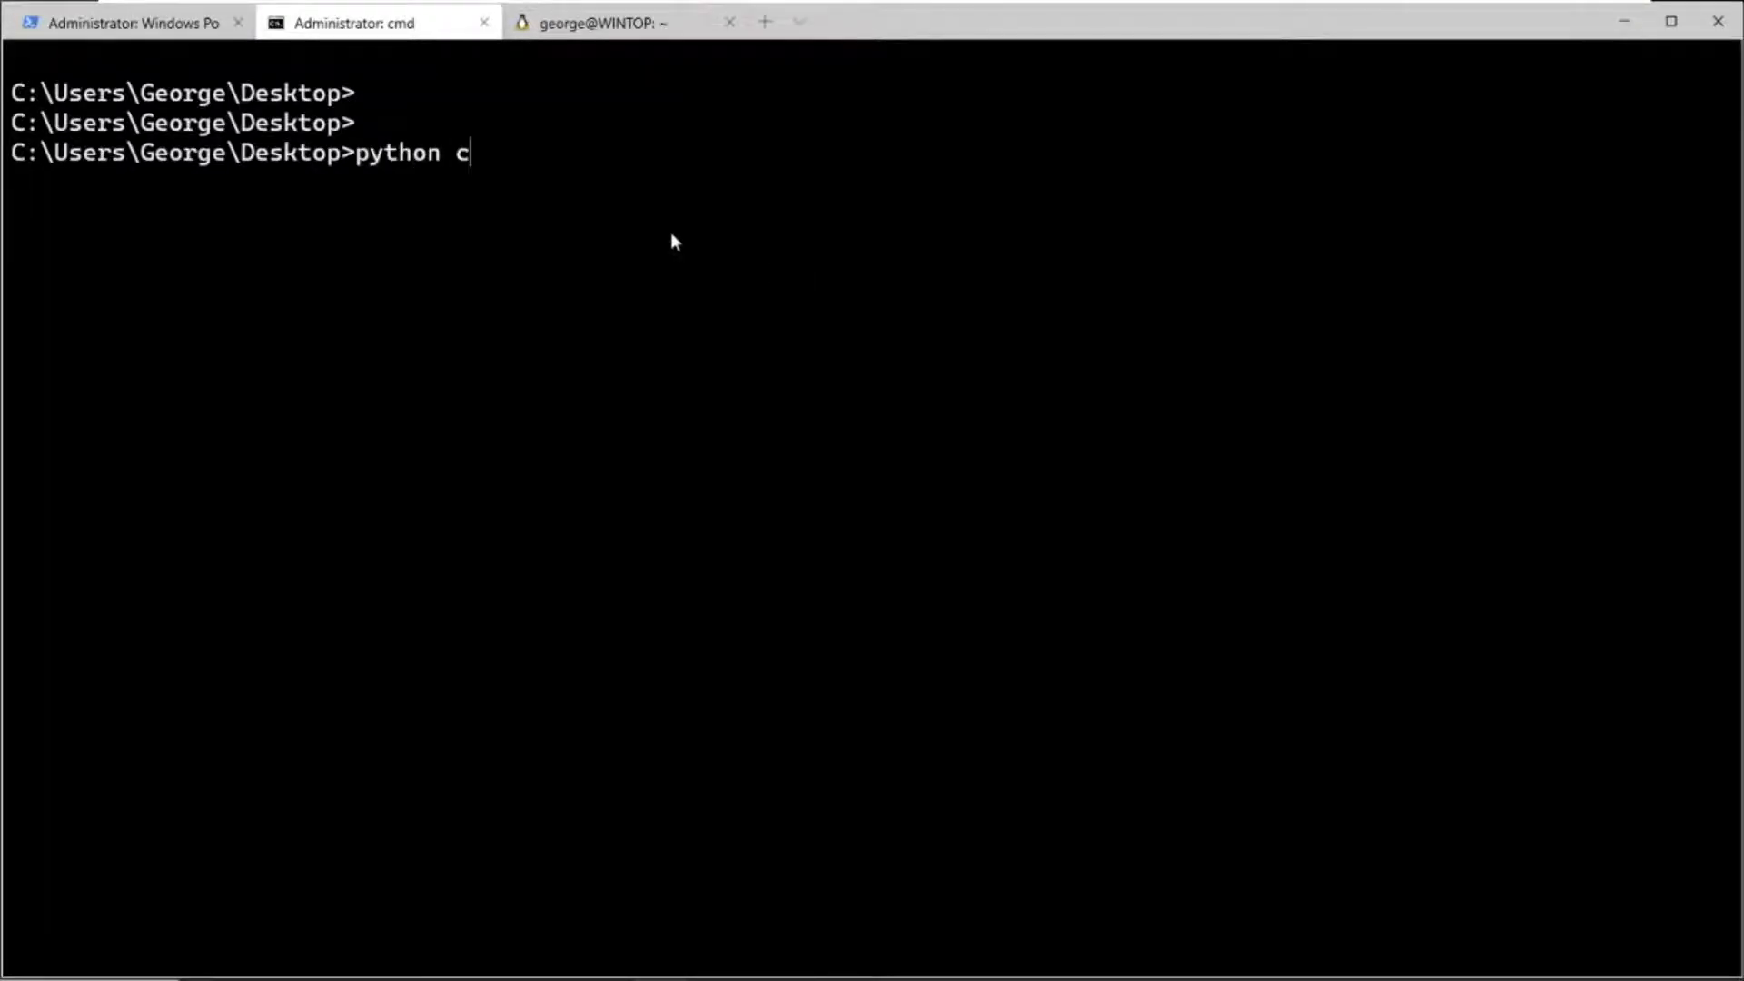
text(ypher.py)
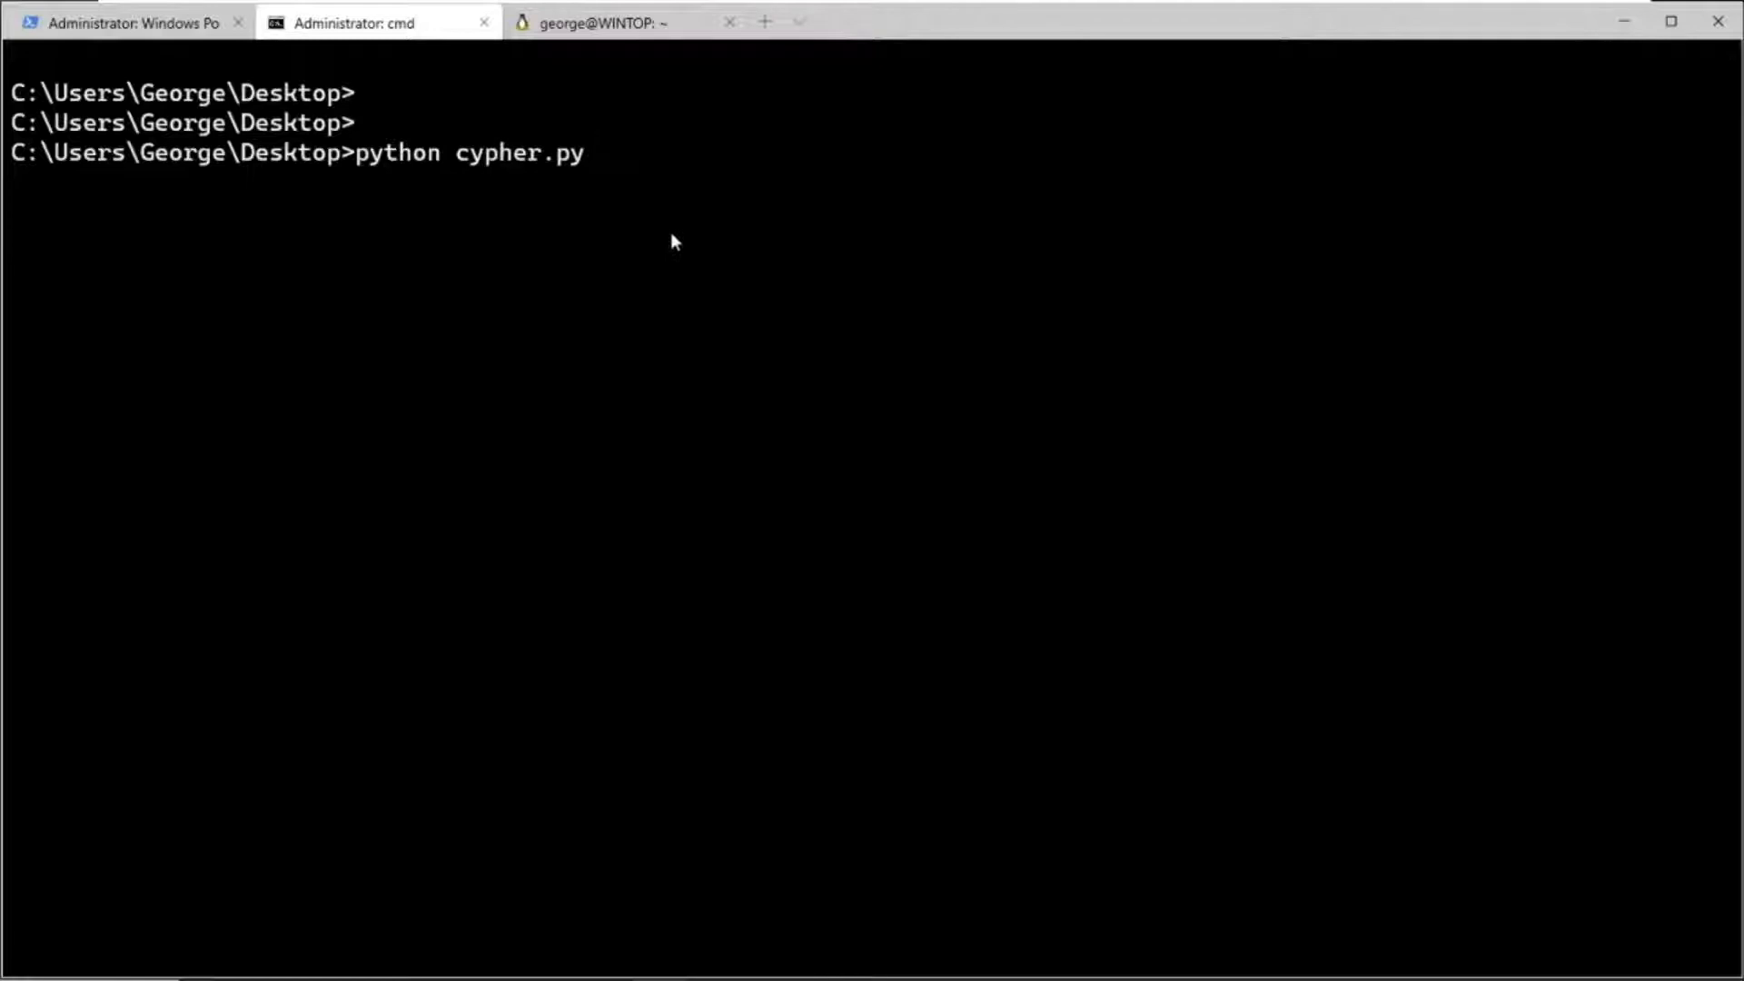
text(e)
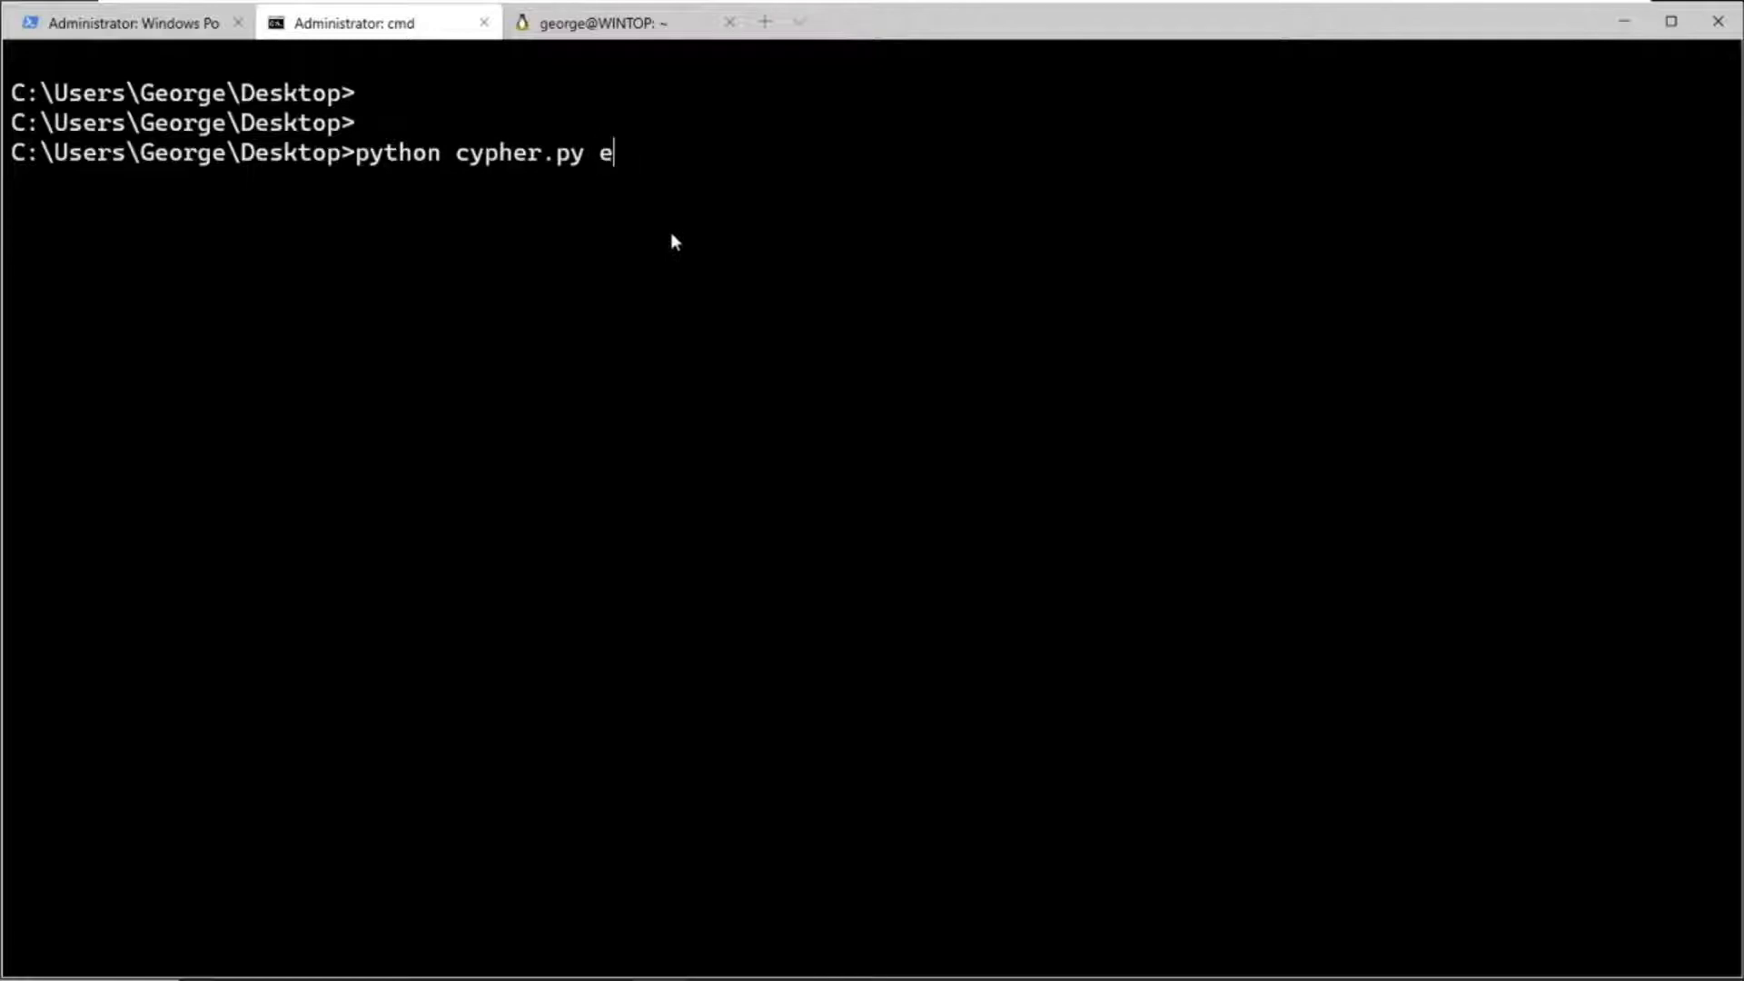
text(ncr)
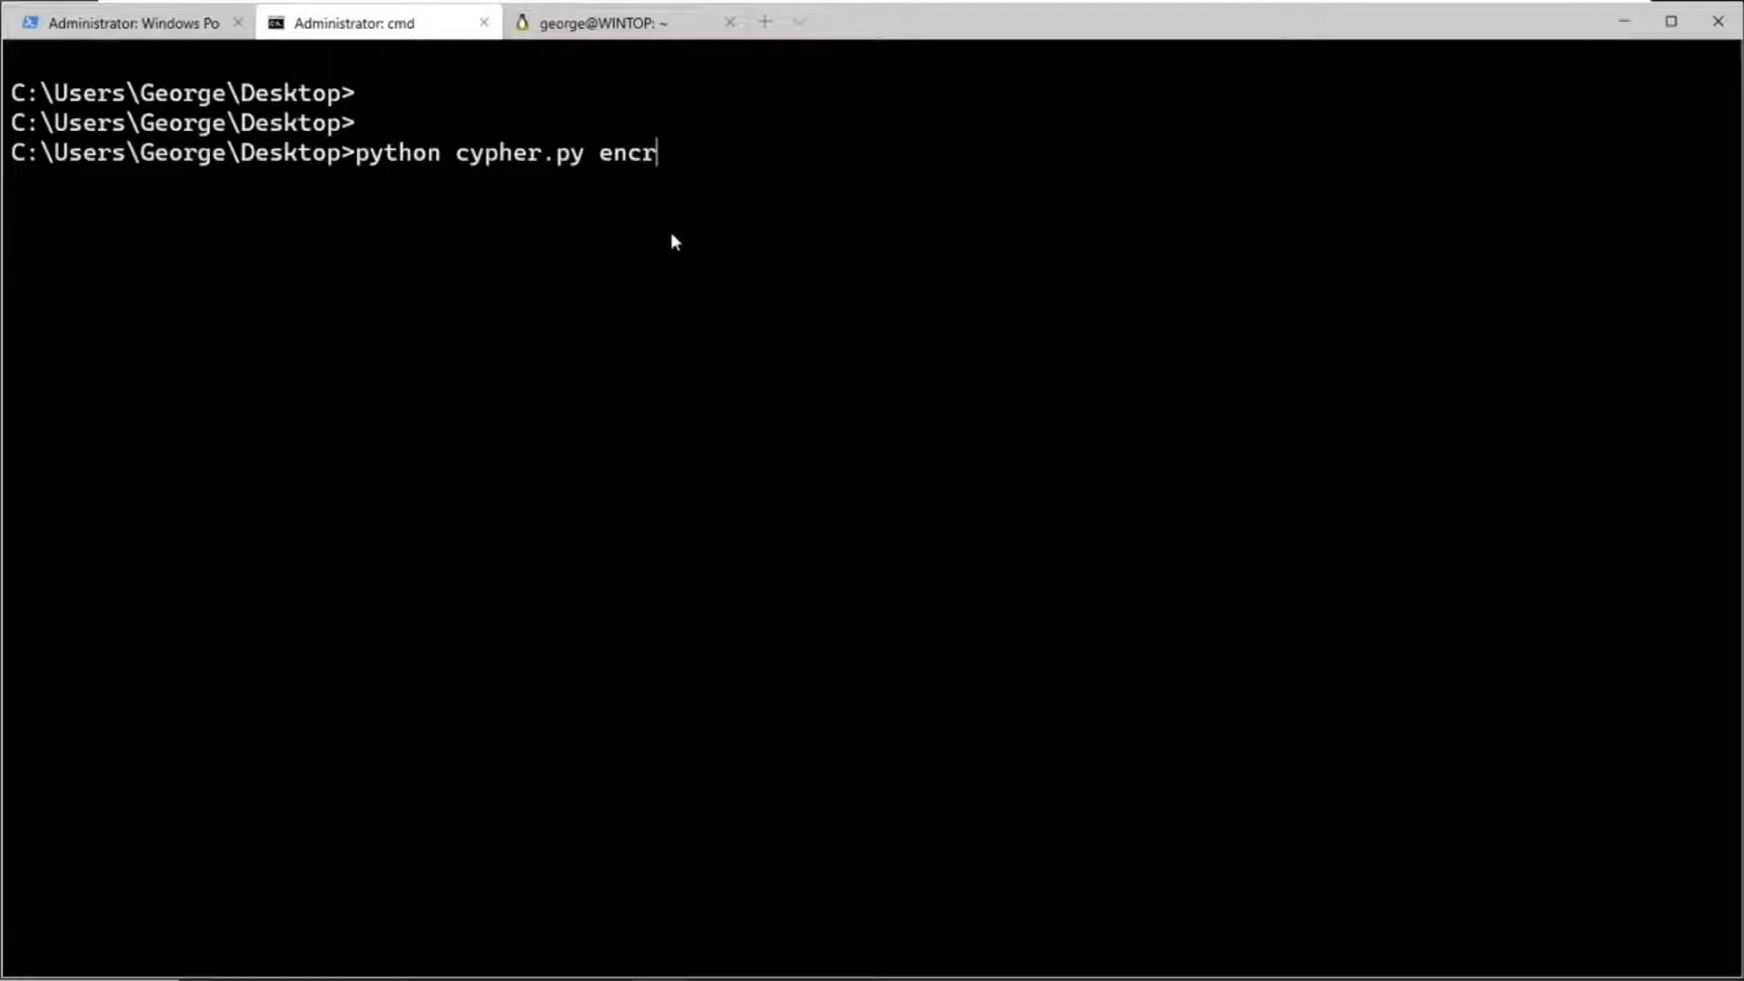
text(ypt)
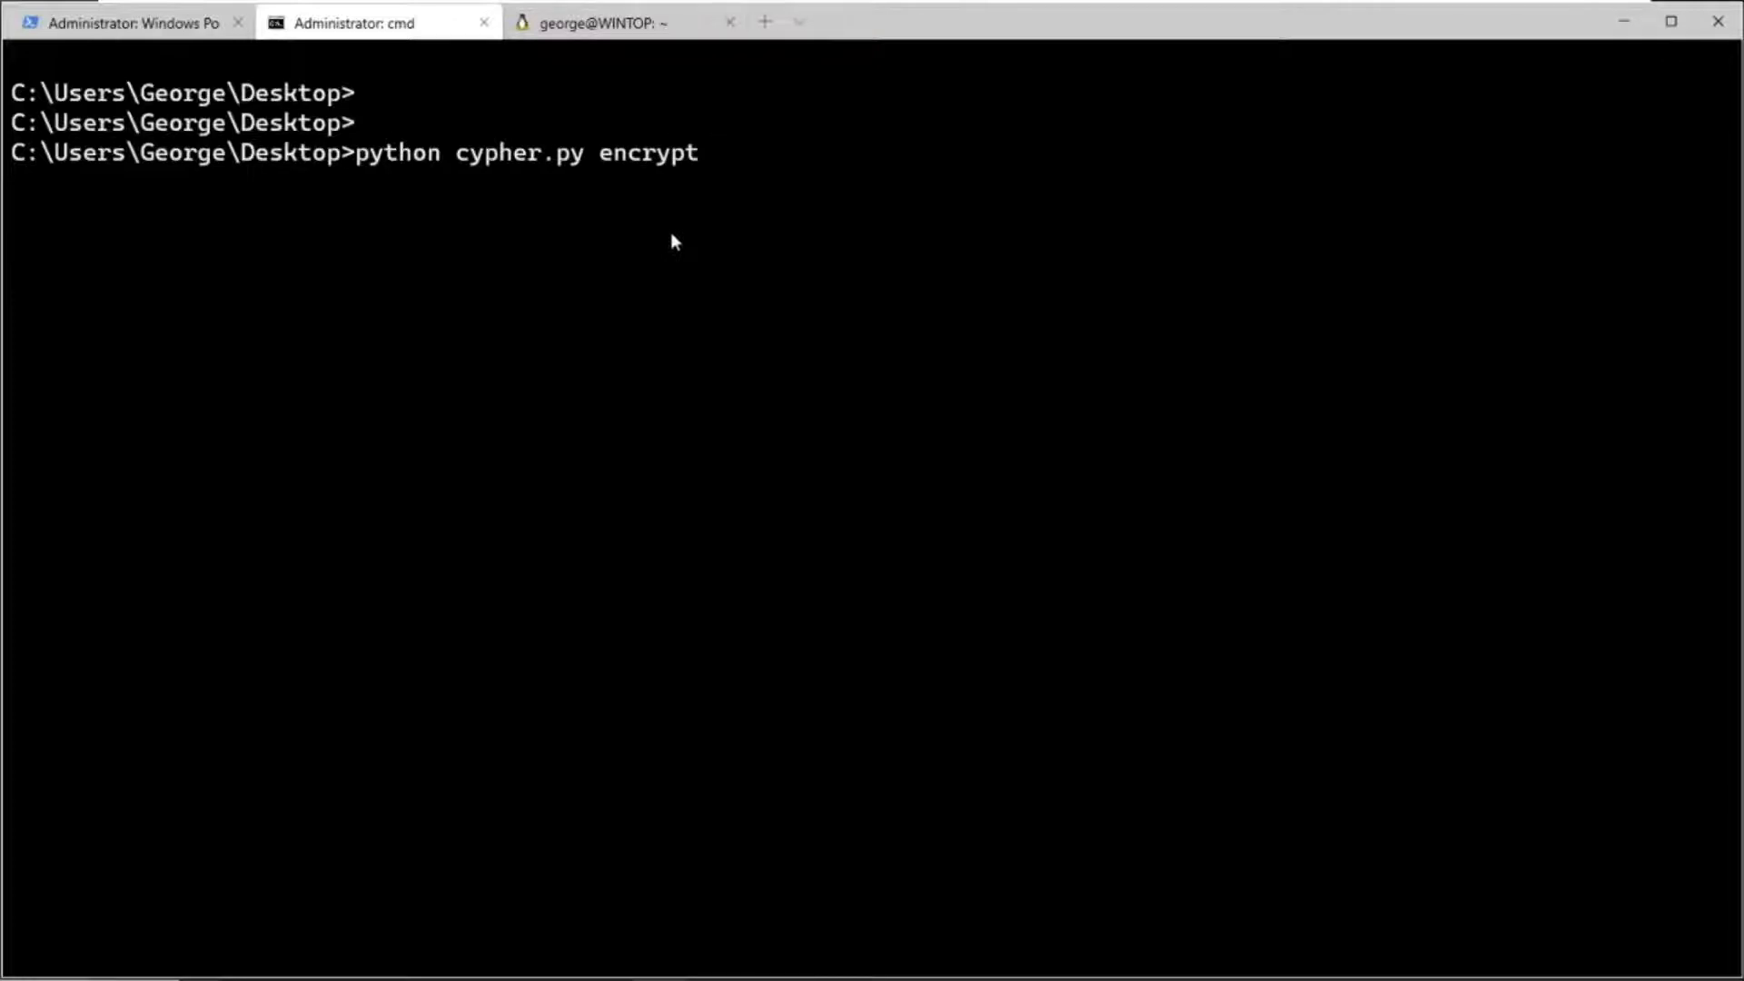
text(")
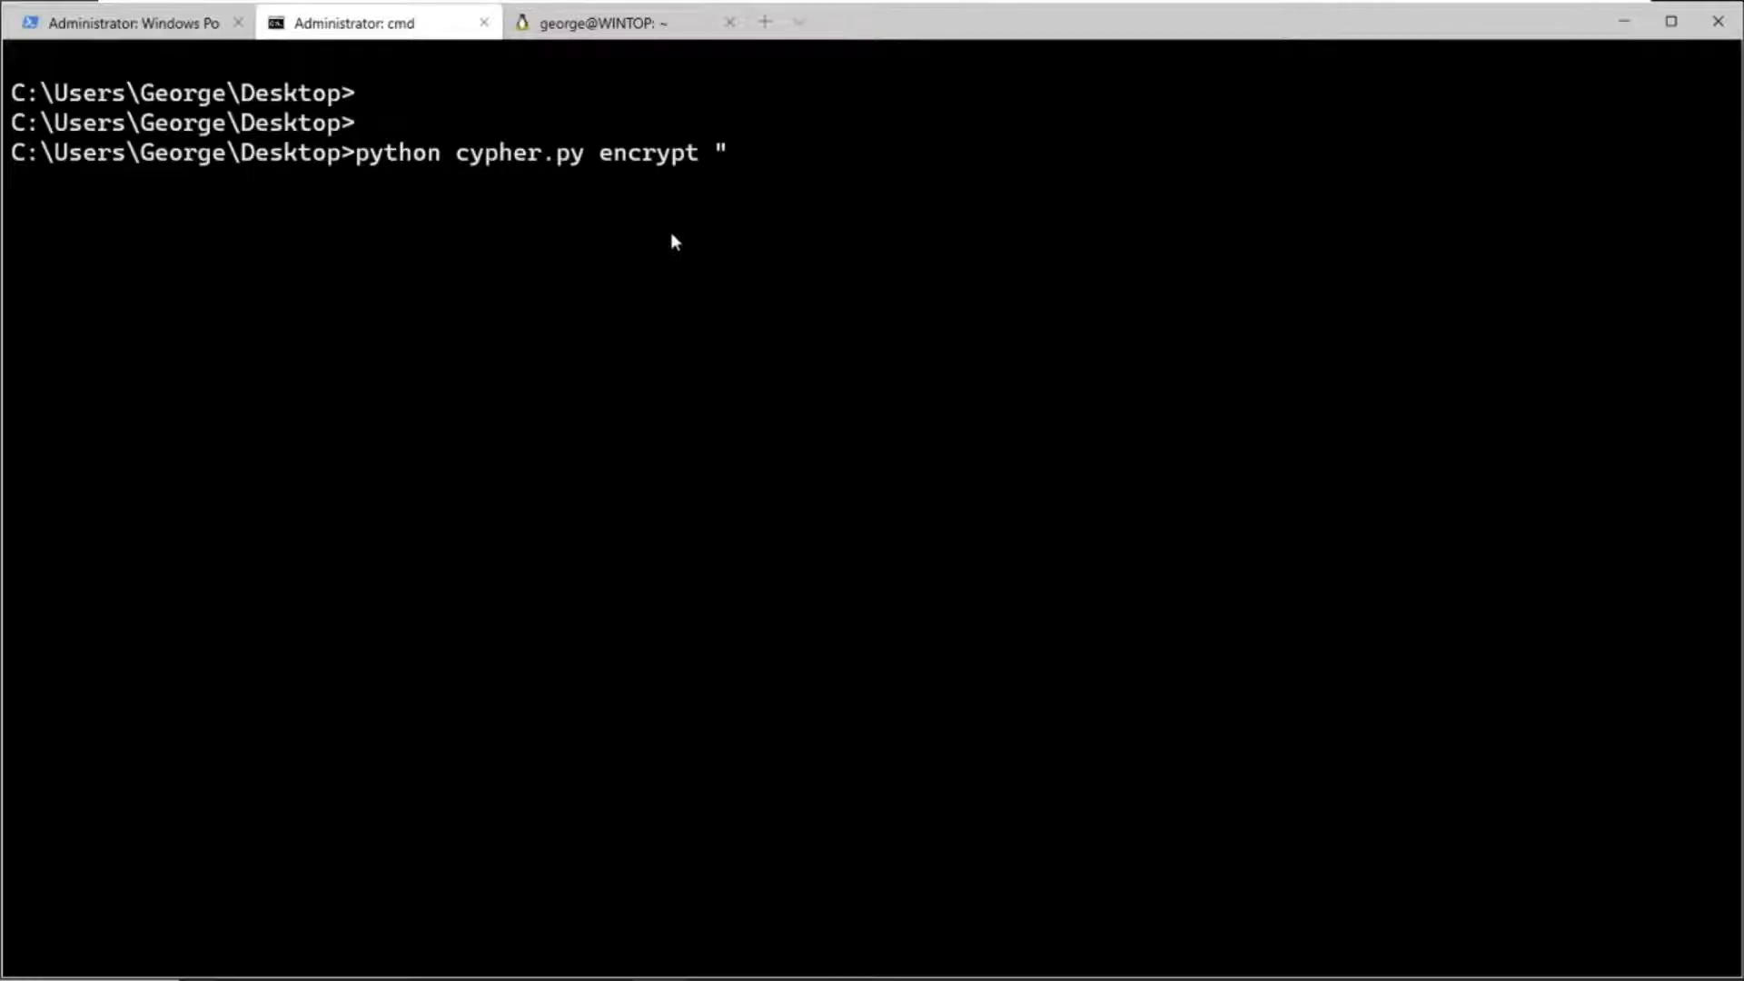
text(worl)
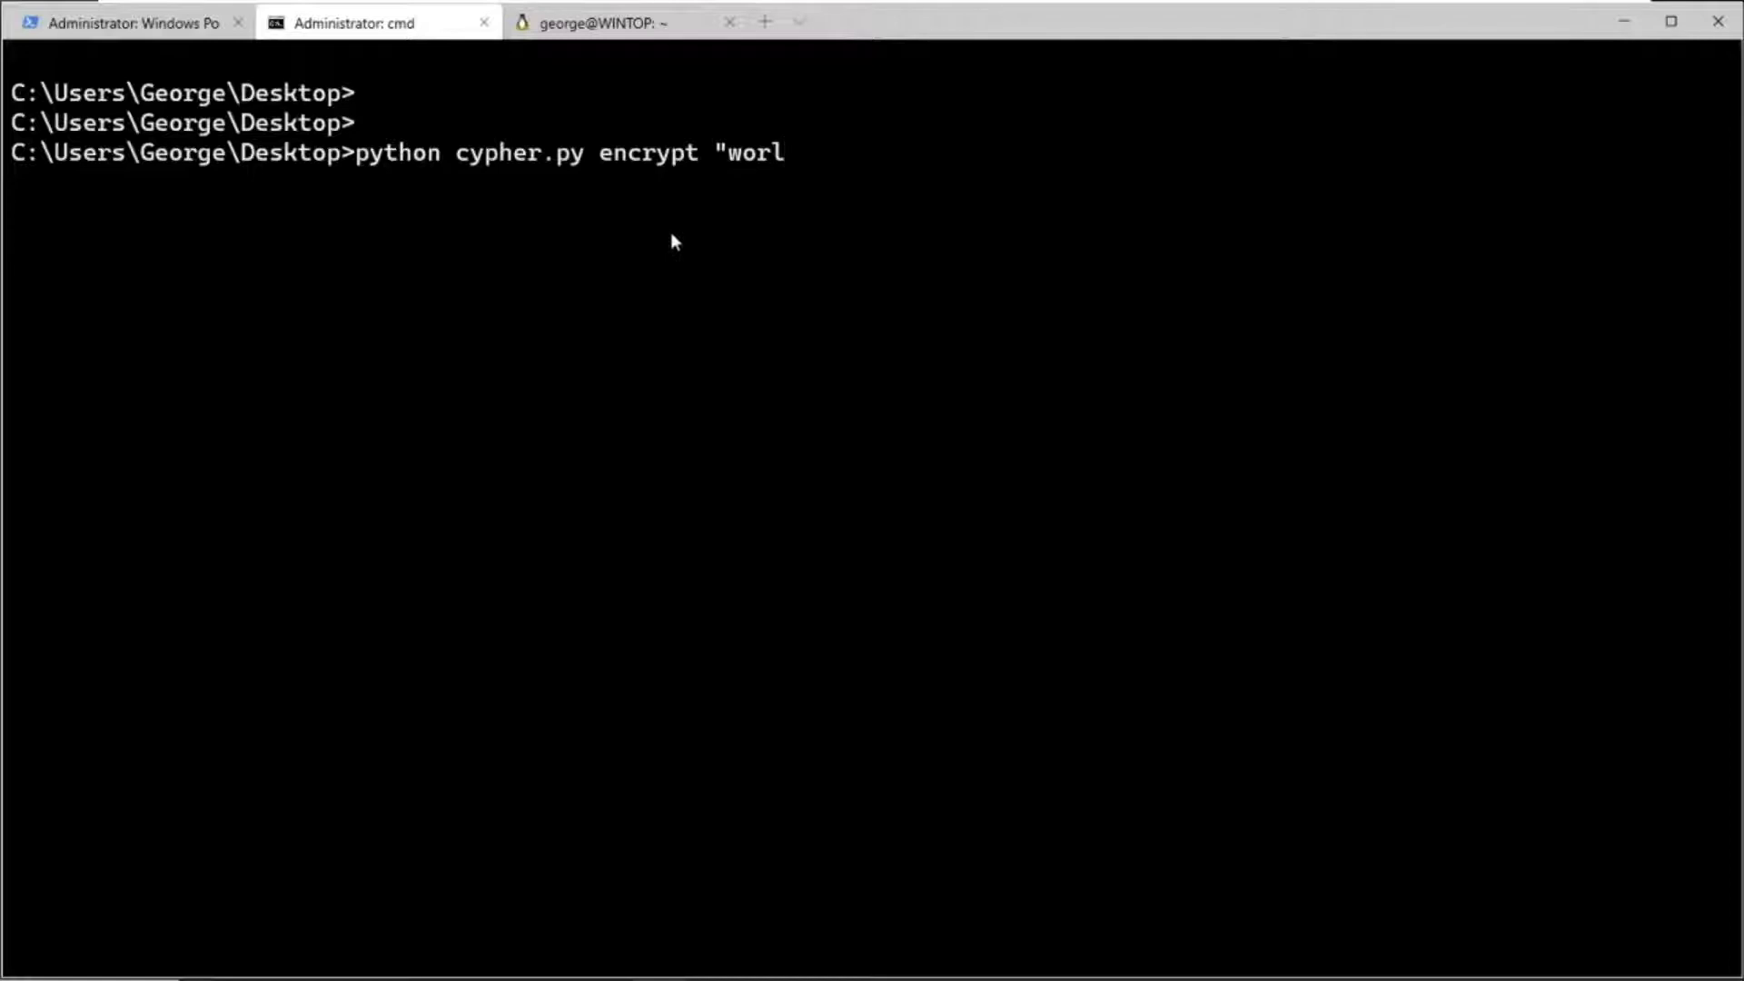
text(hello)
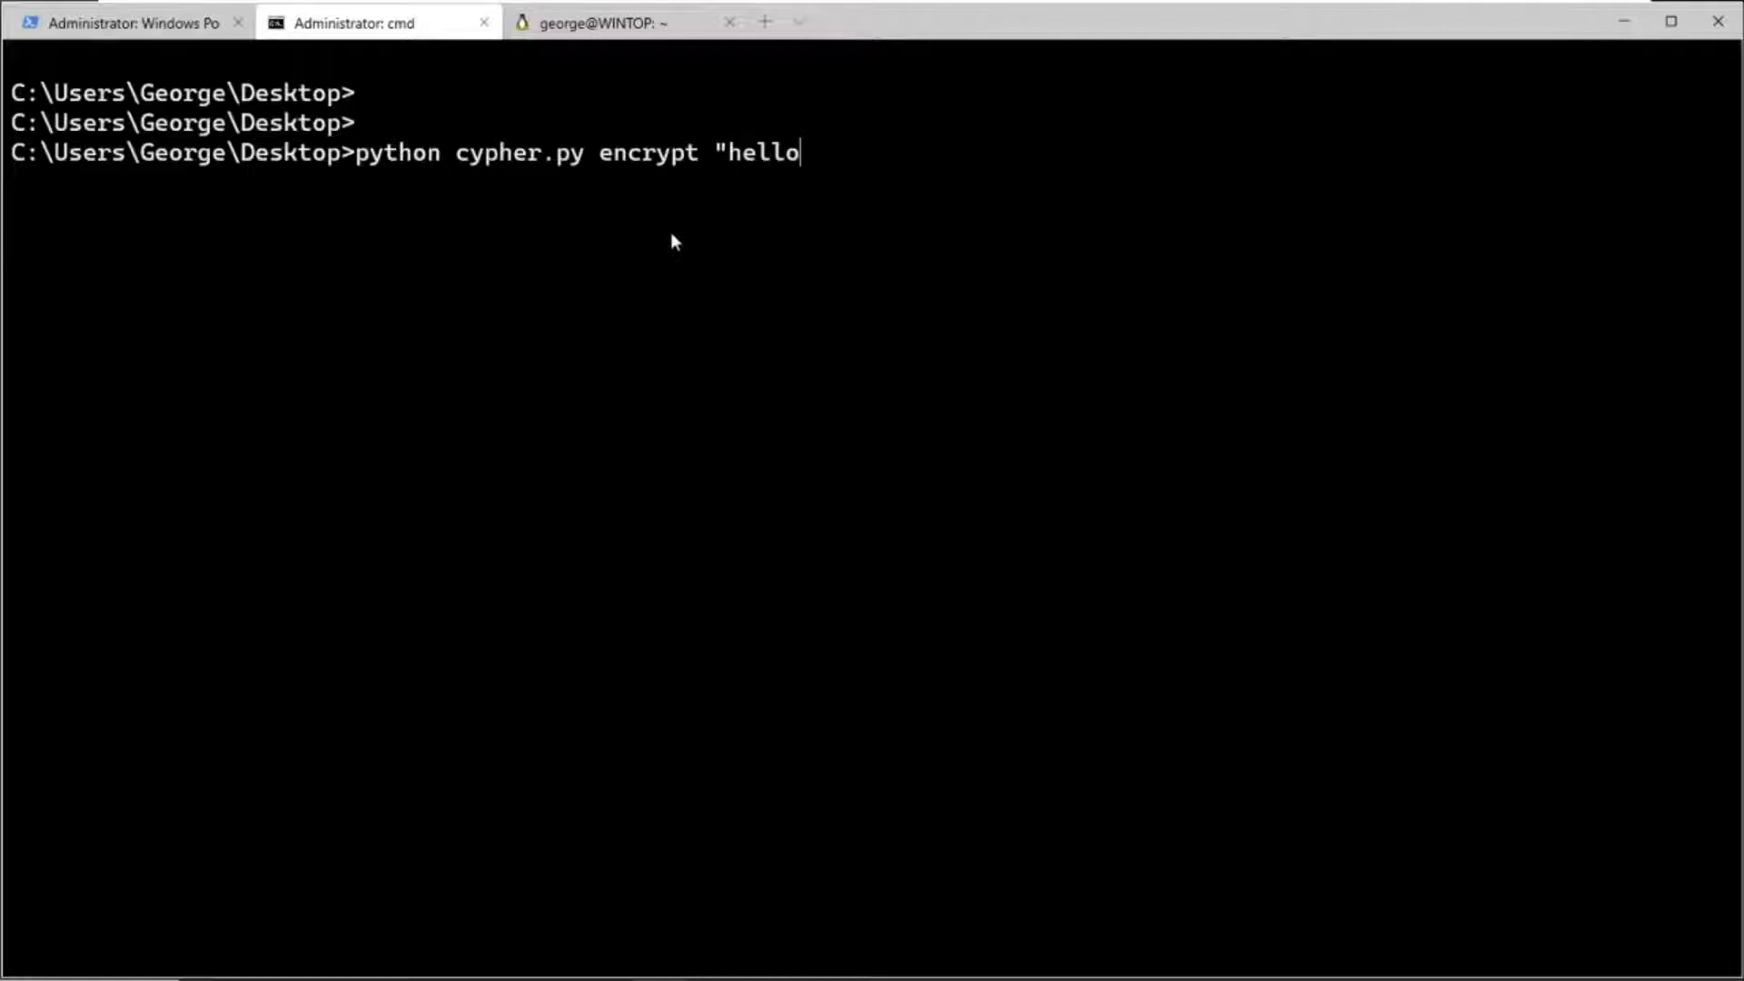
text(world")
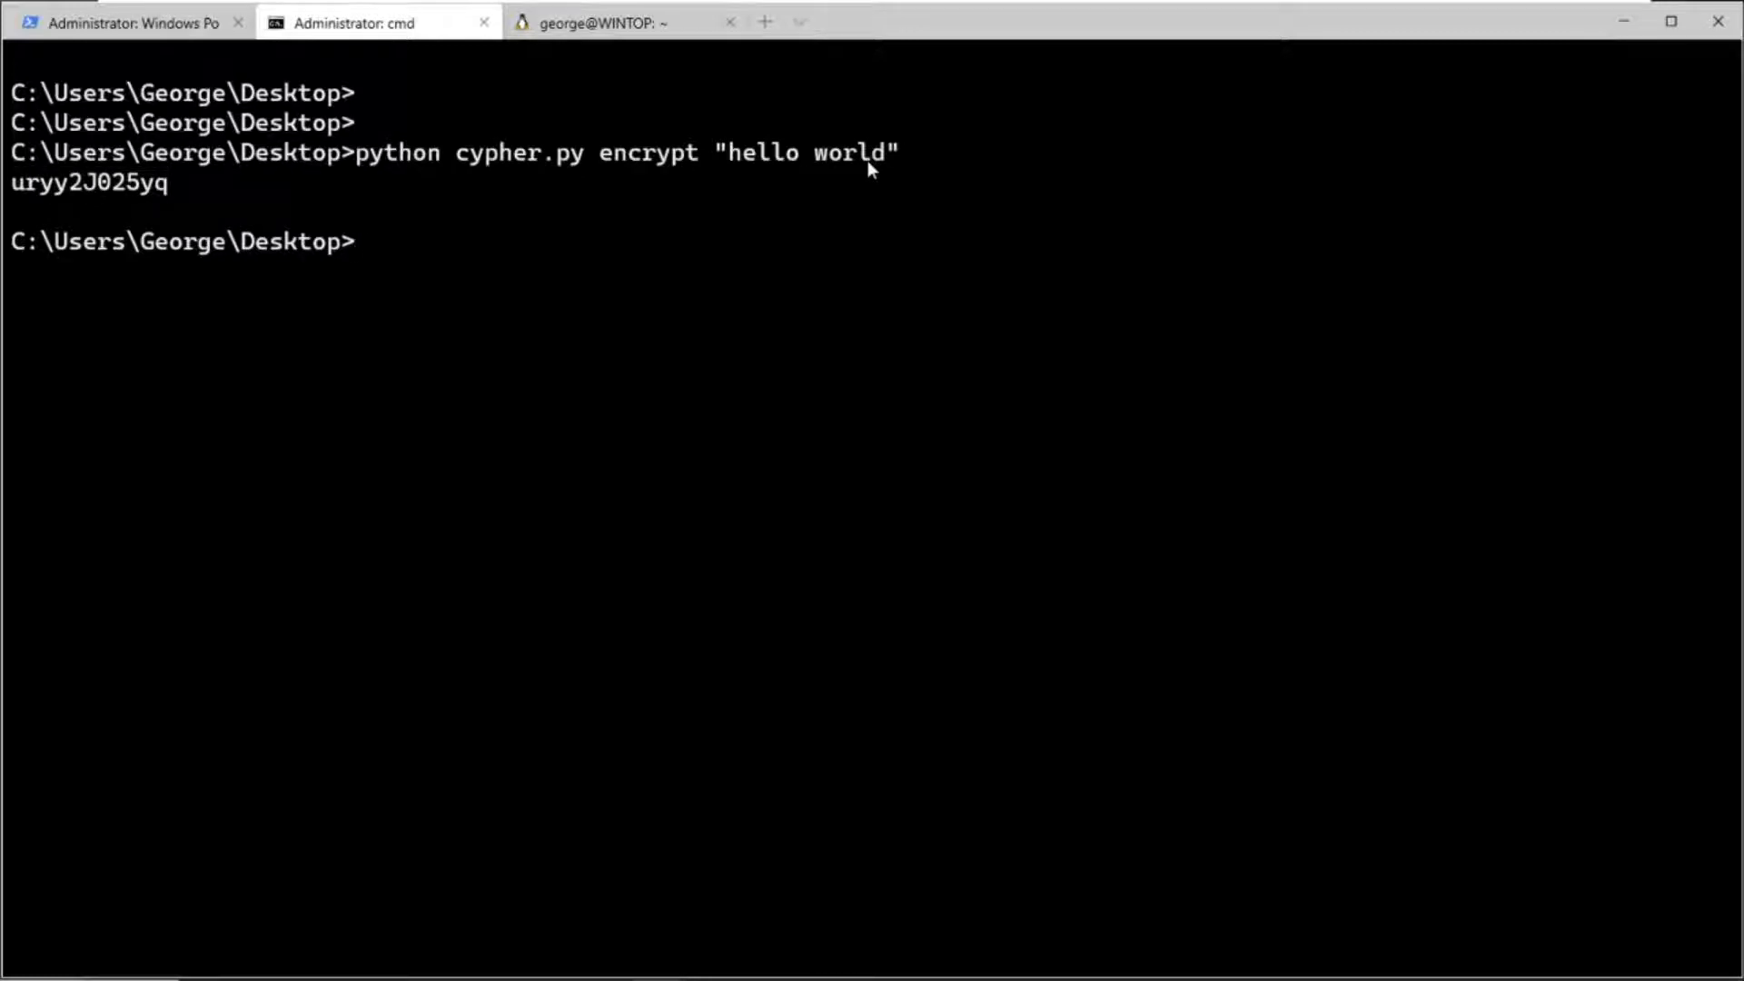
Run python cypher.py decrypt uryy2J025yq to get hello world back
text(python cypher.py encrypt "hello world)
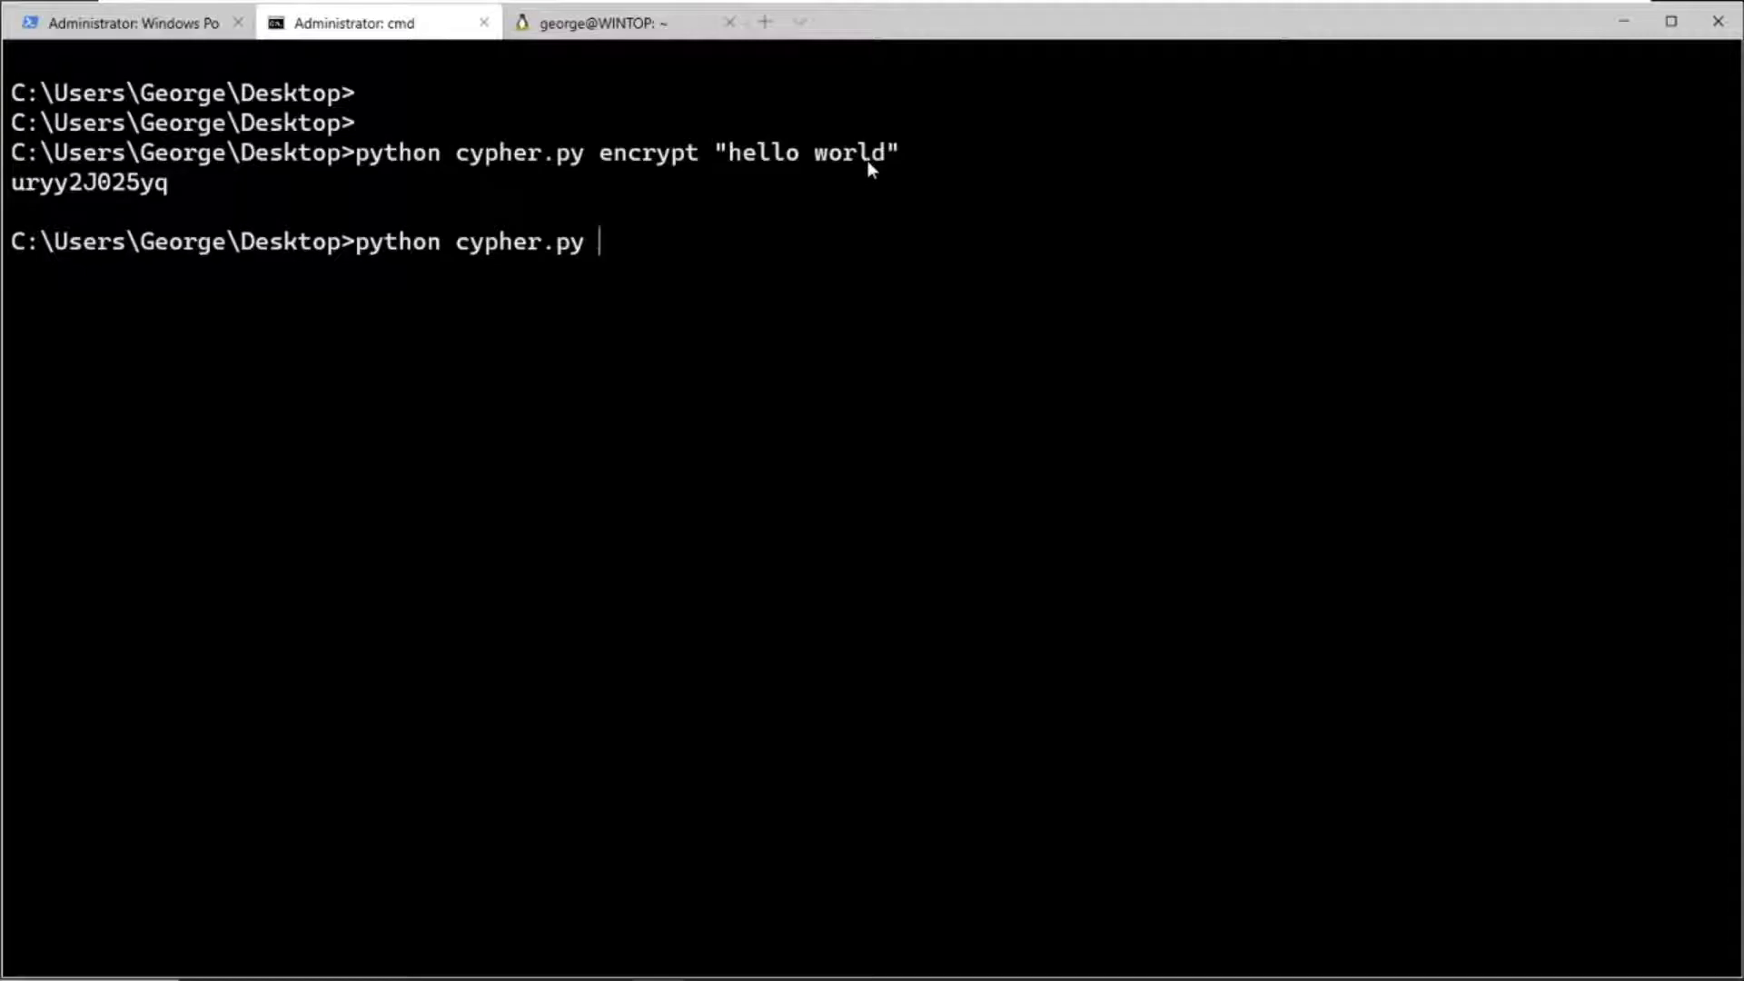
text(decrypt)
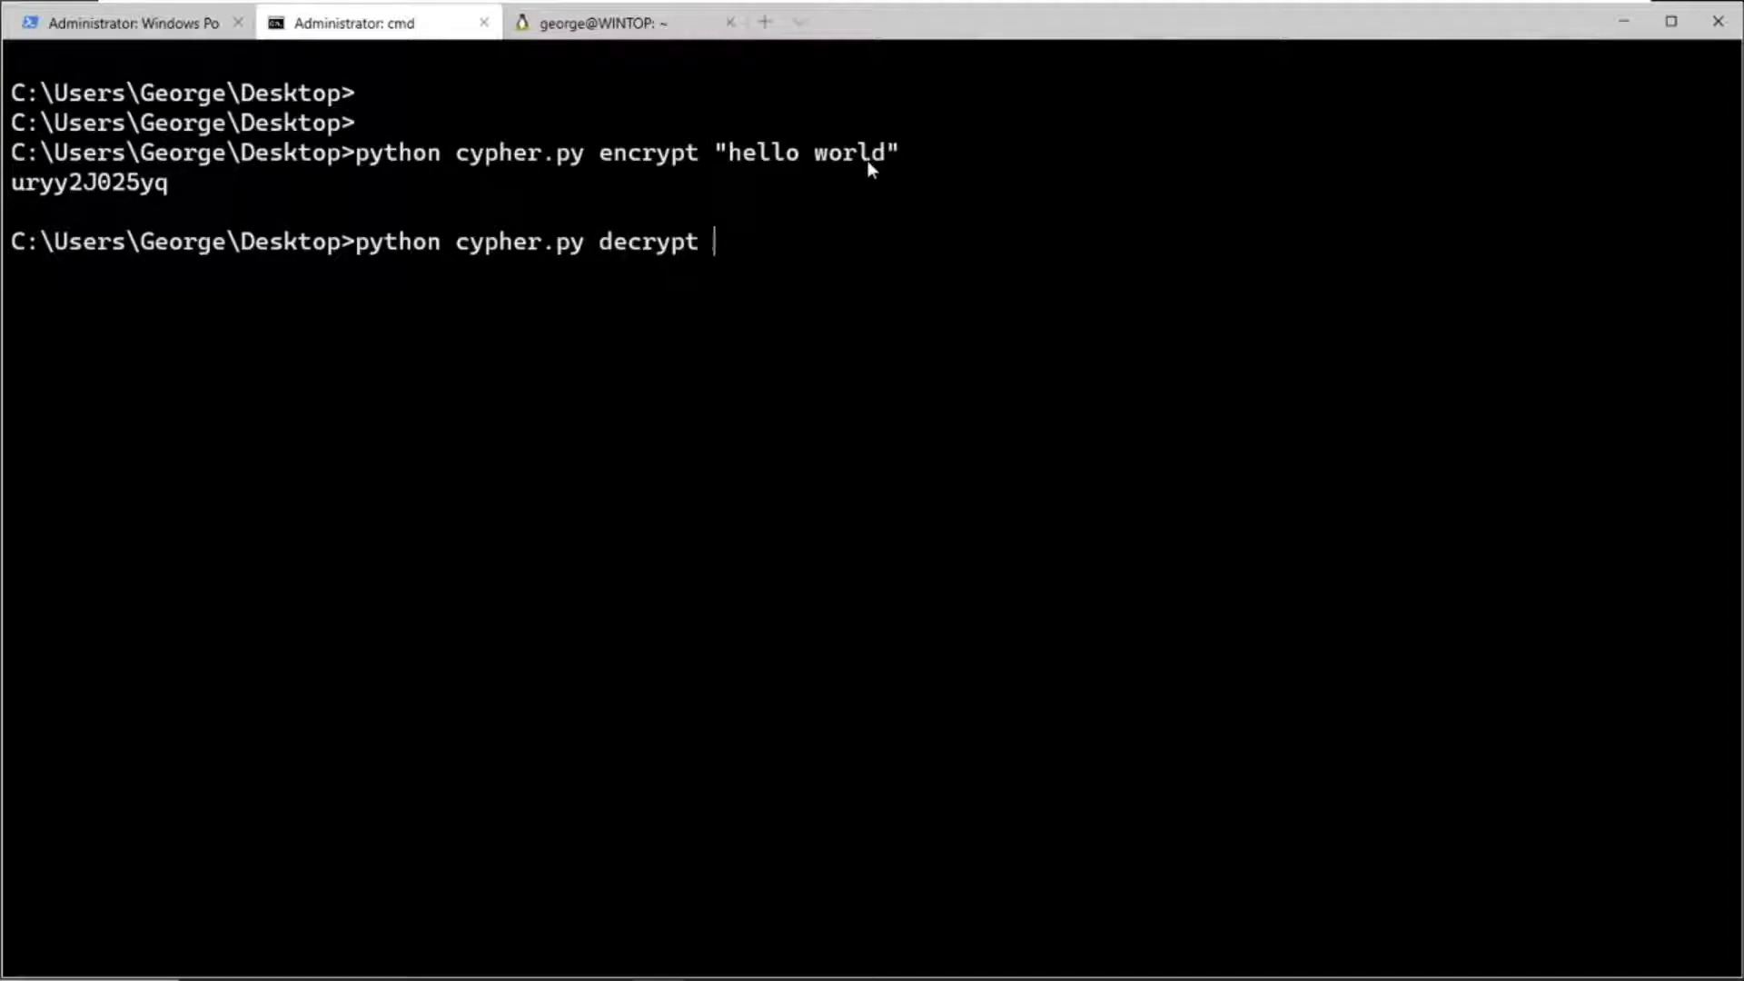
text(uryy2J025yq)
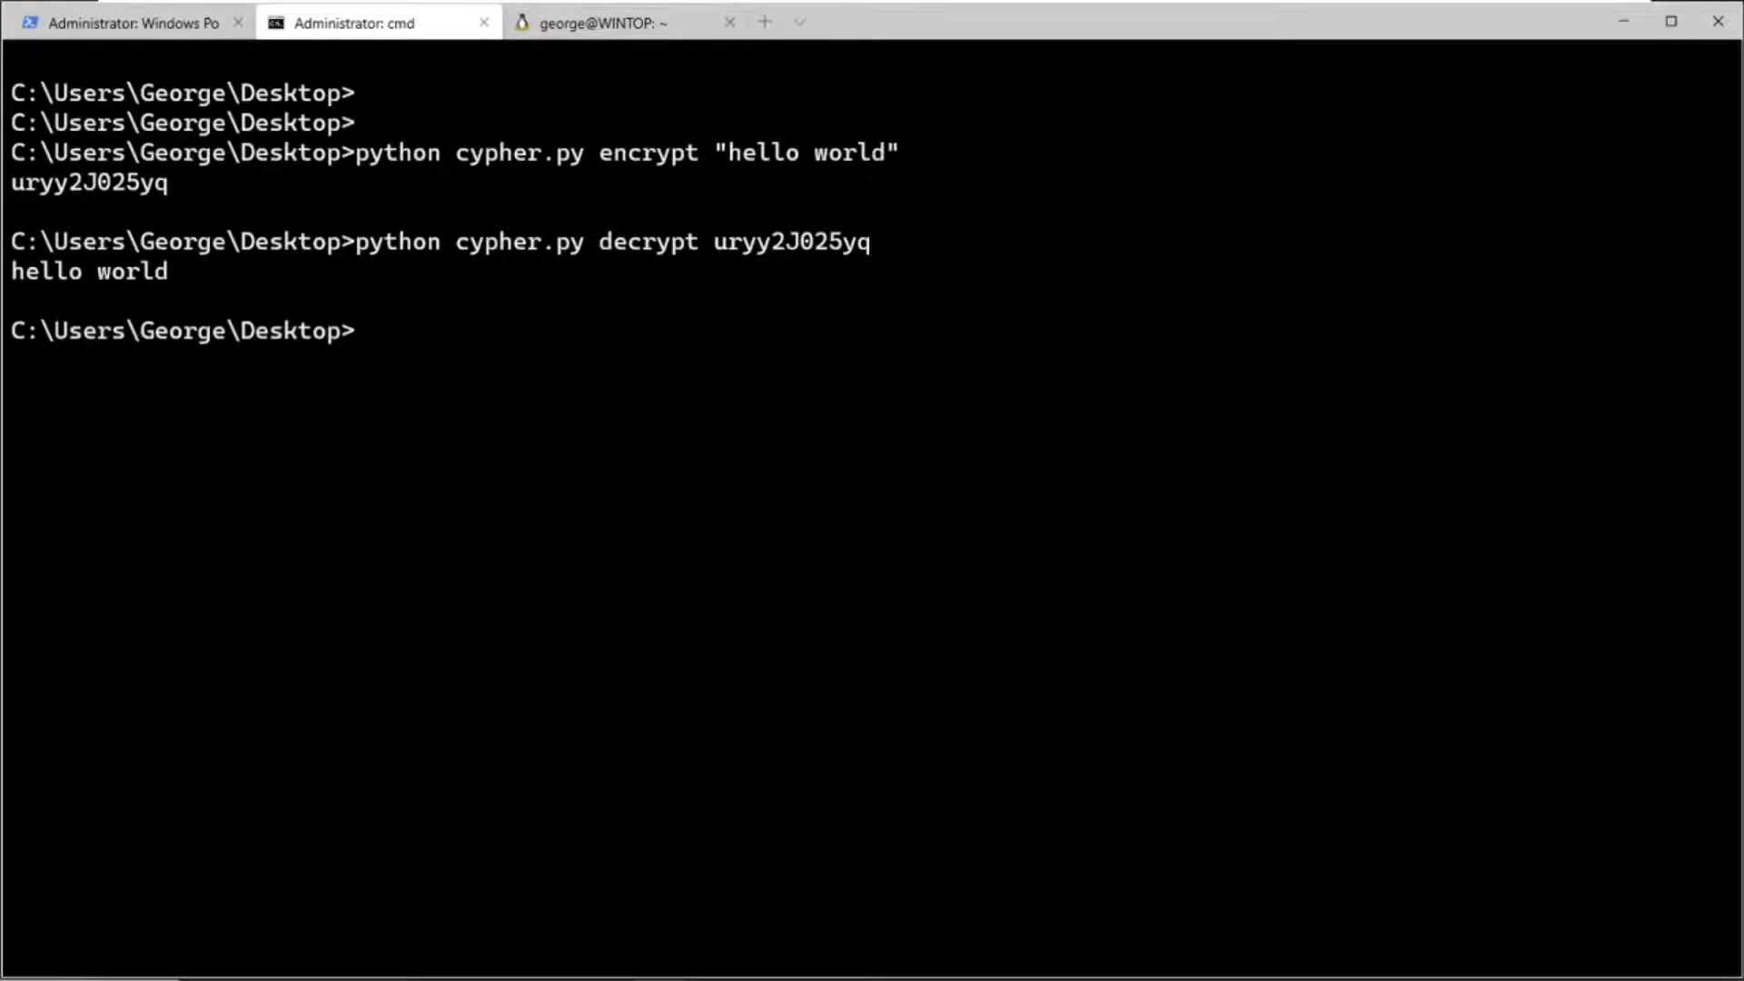
mouse_move(197, 318)
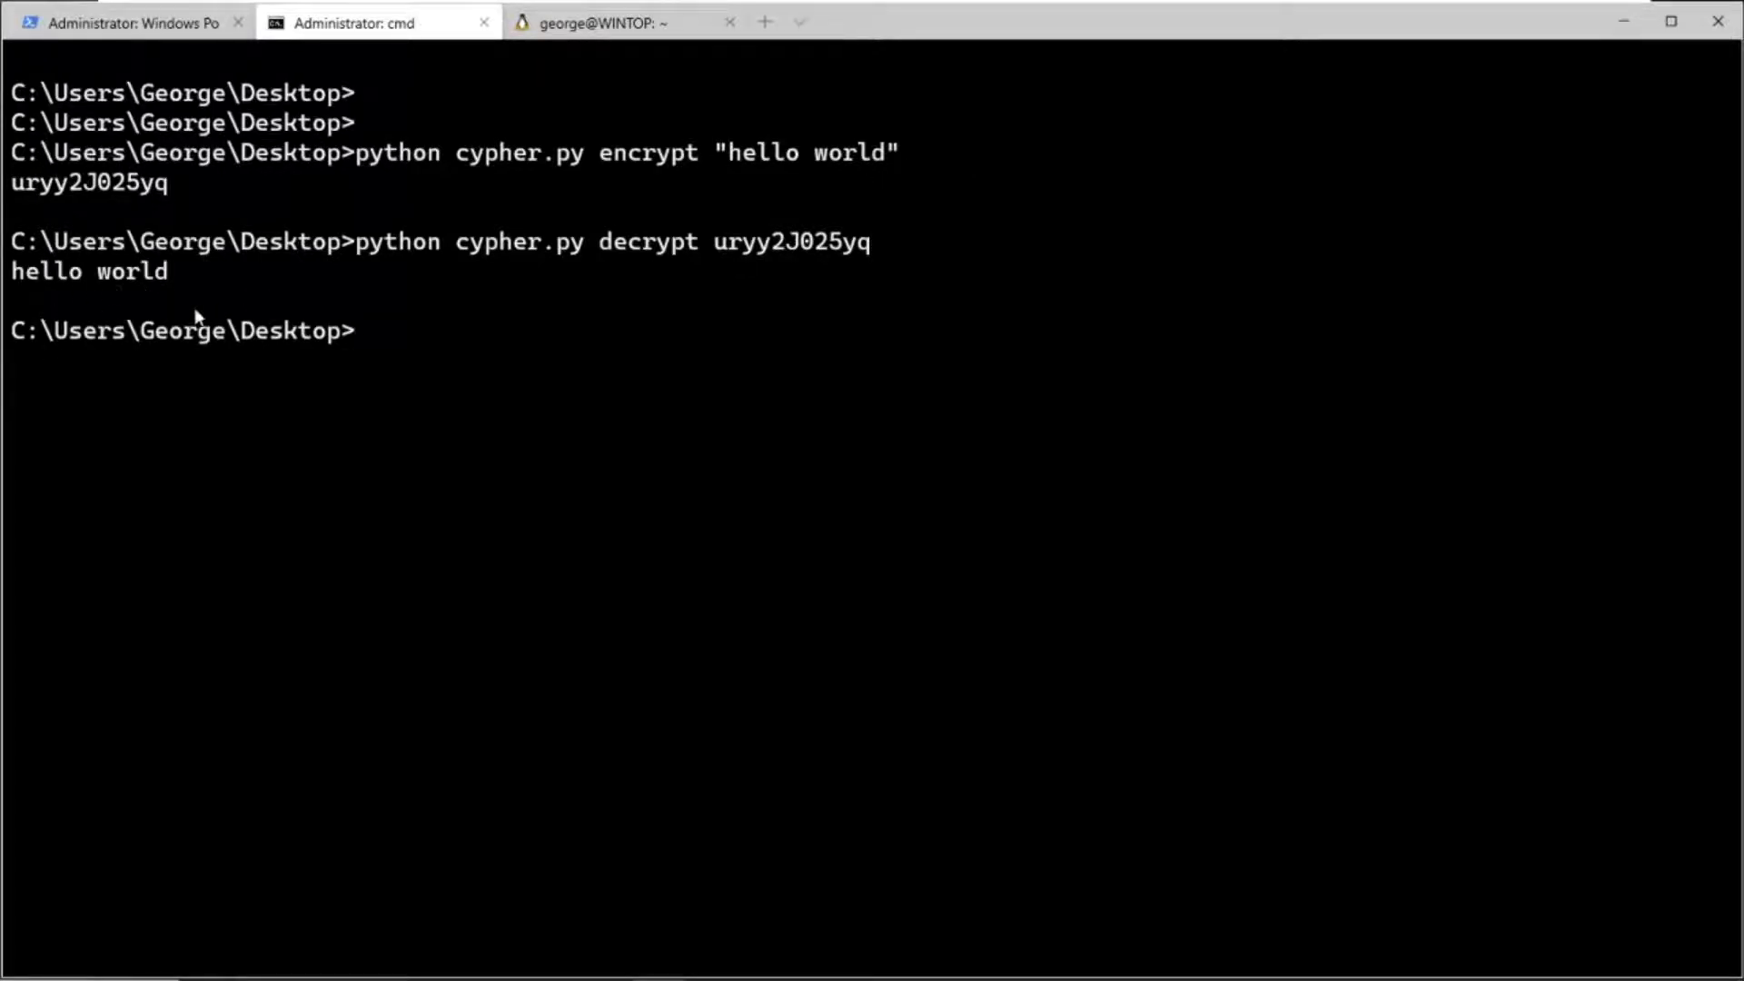
mouse_move(1577, 43)
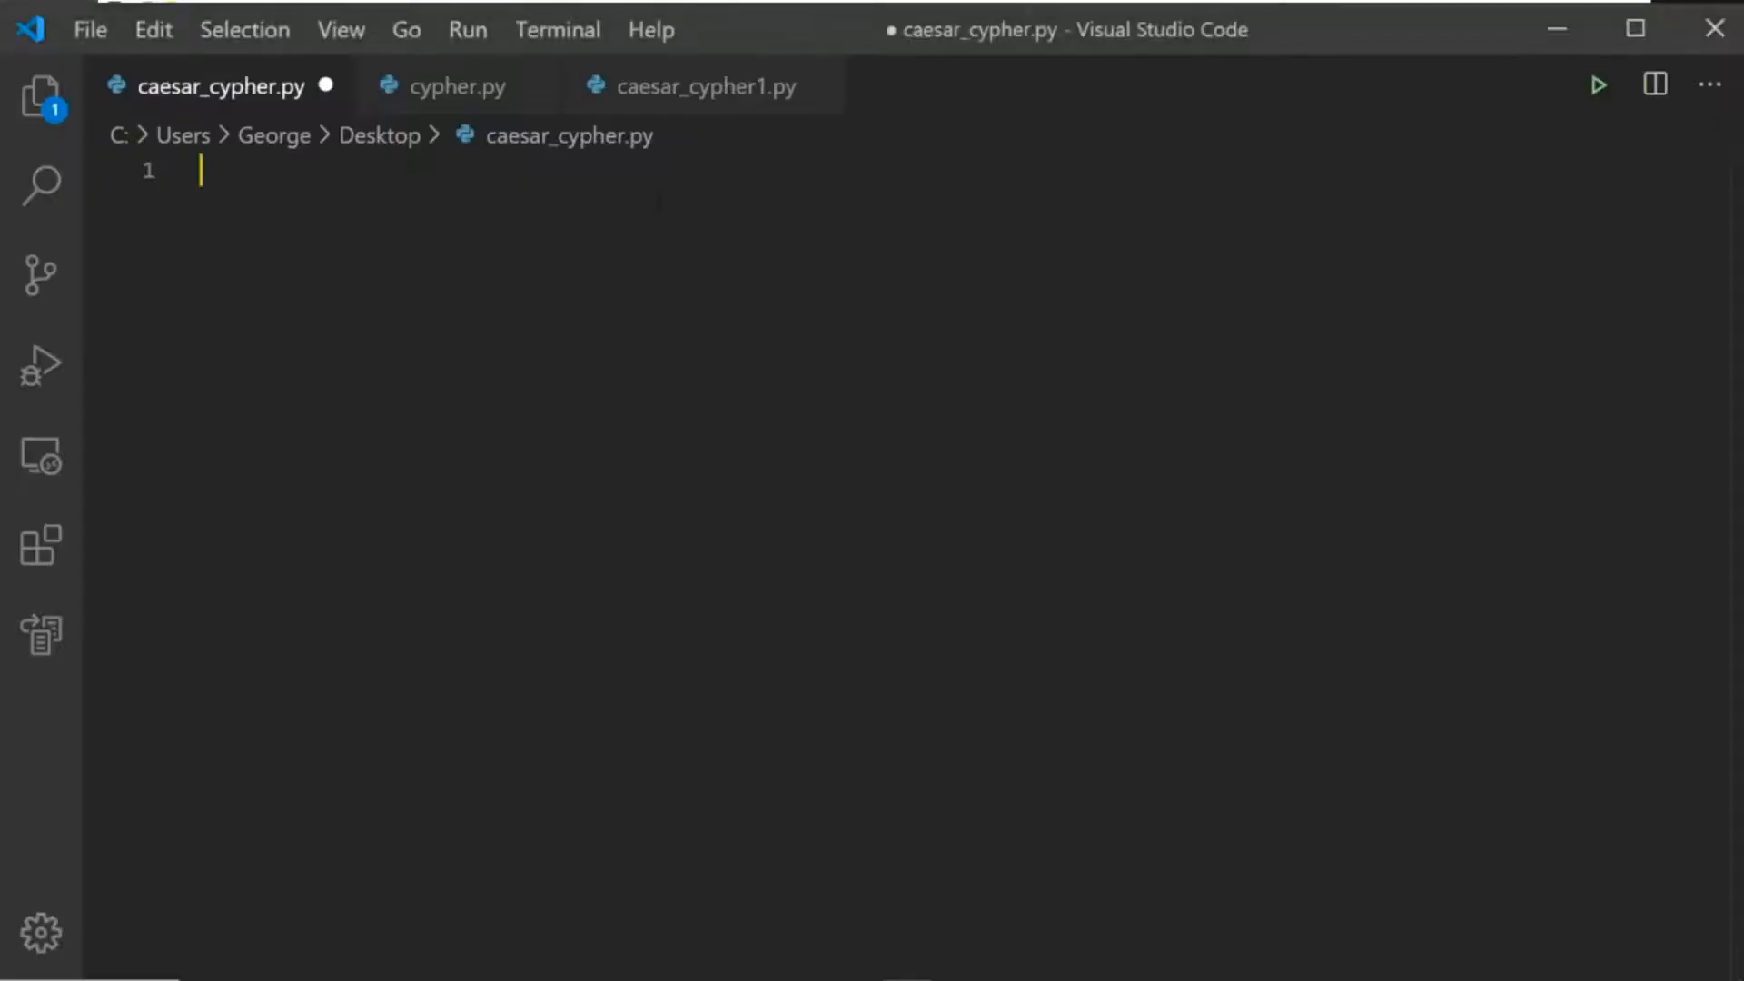
mouse_move(997, 280)
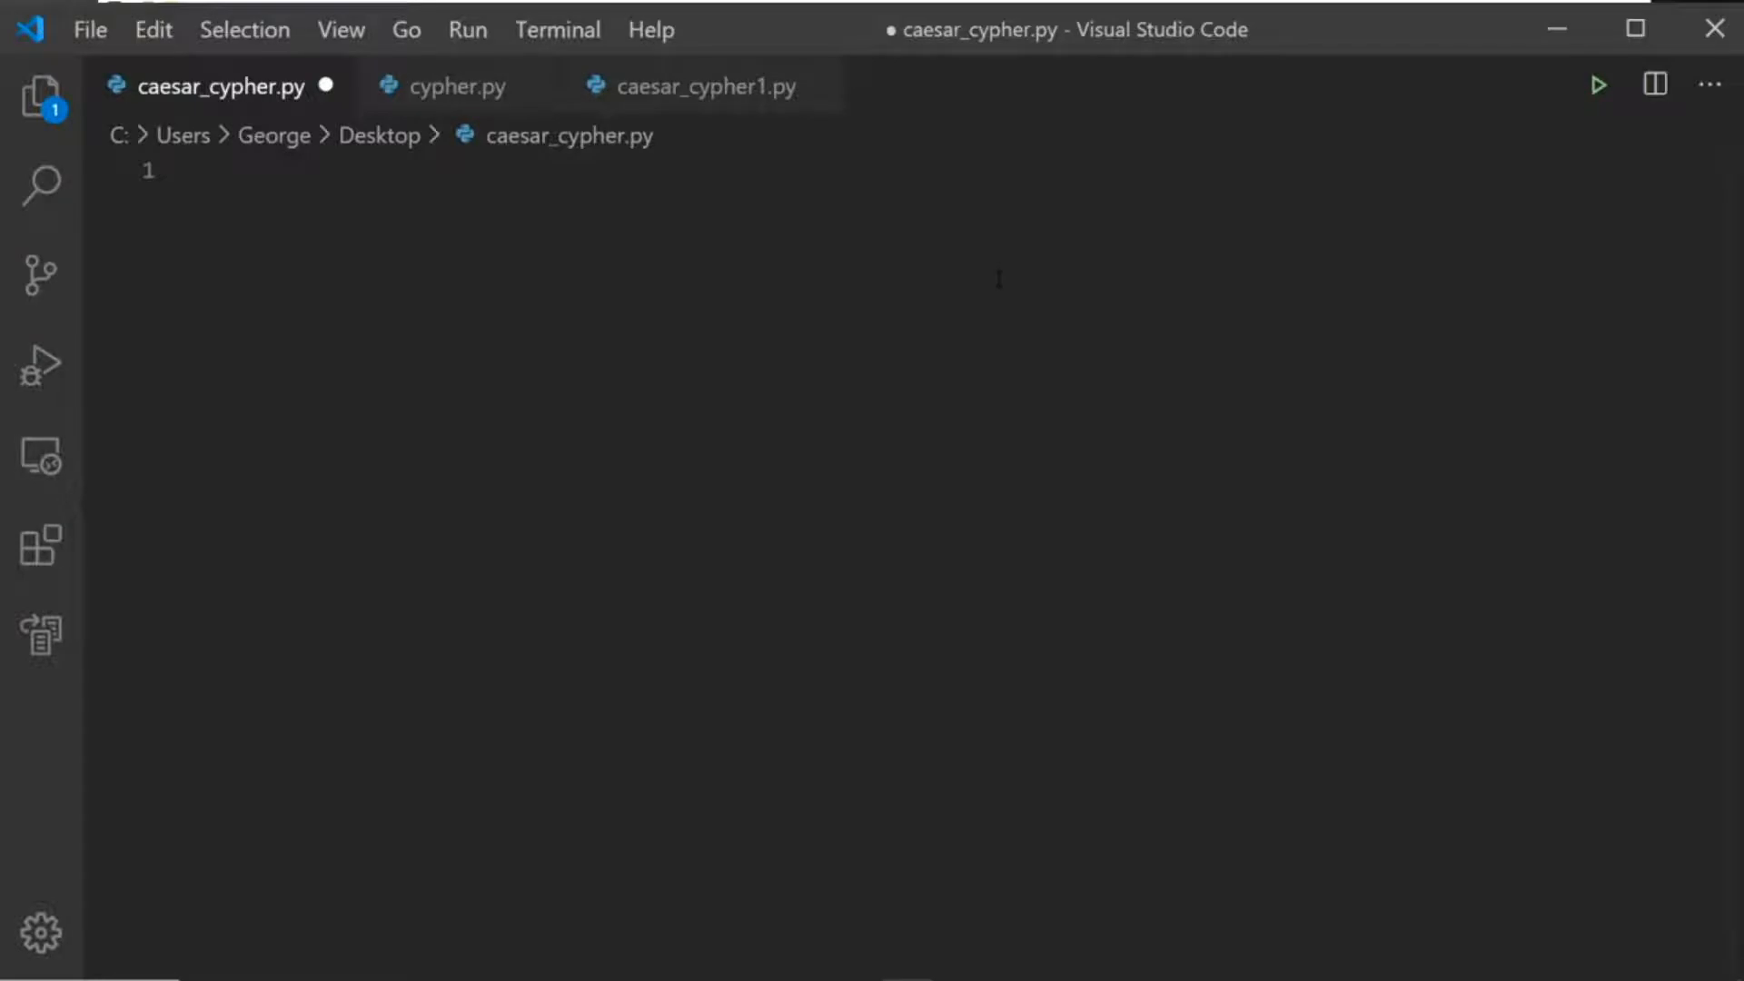
Start caesar_cypher.py with a '# caeser cypher' header comment and import sys
click(200, 171)
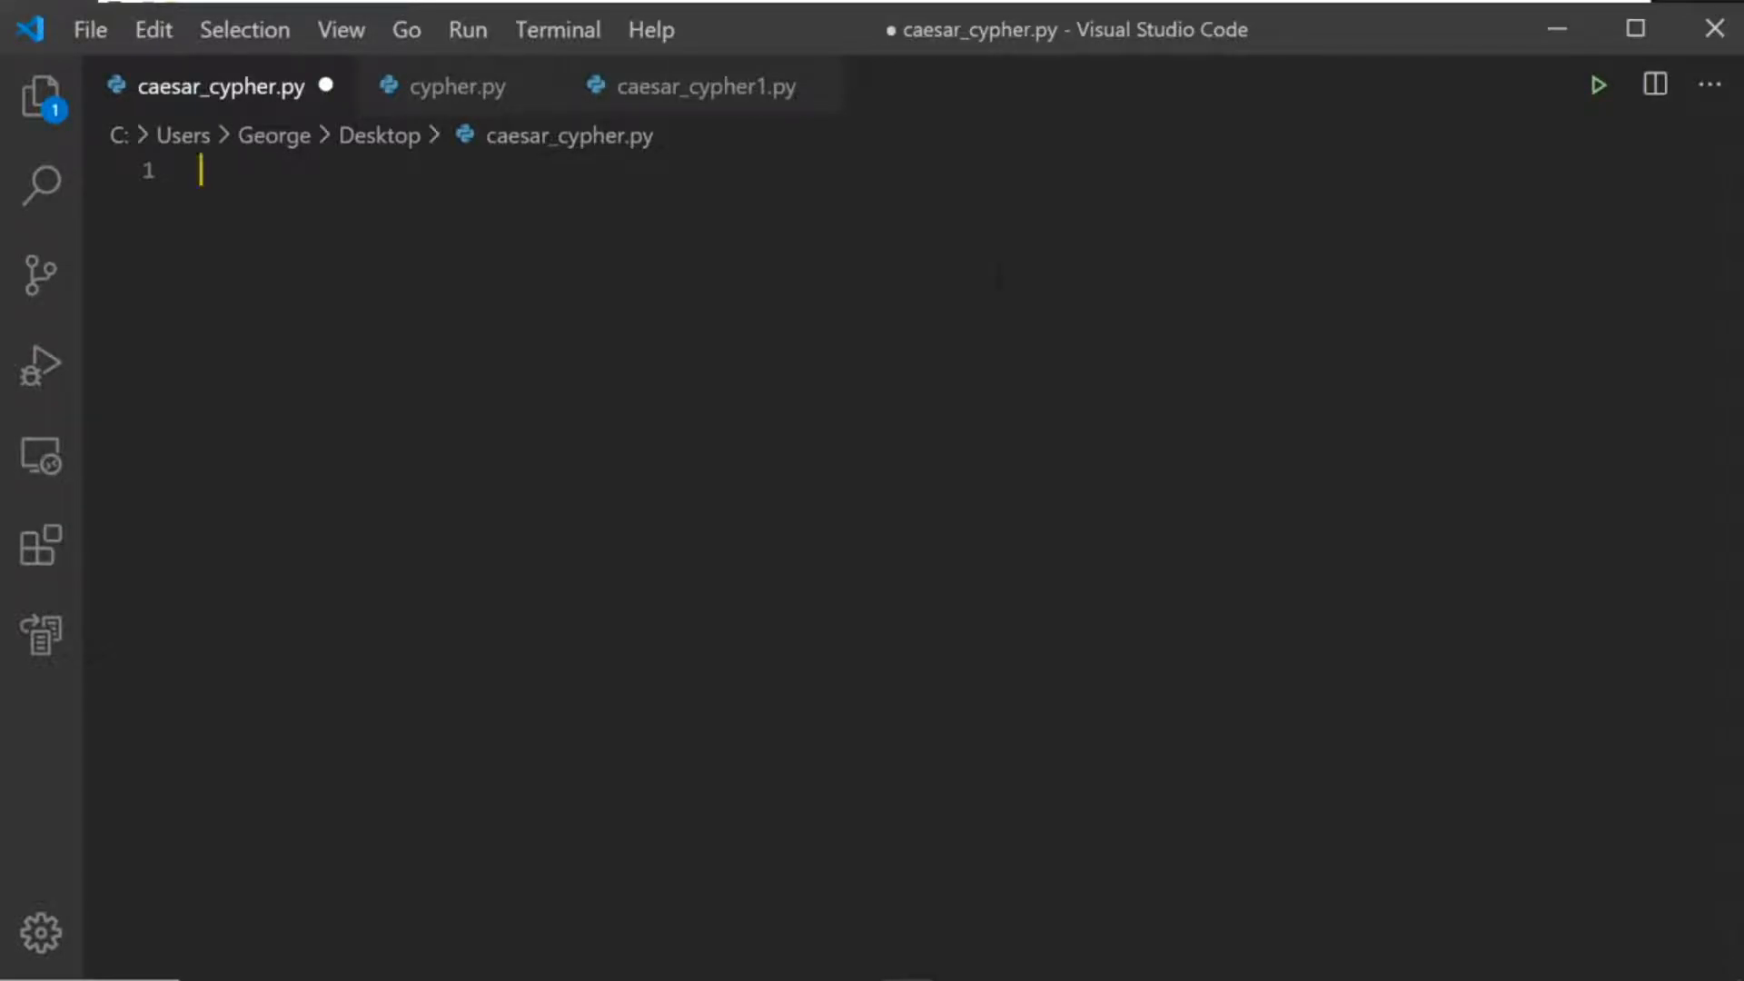
text(#)
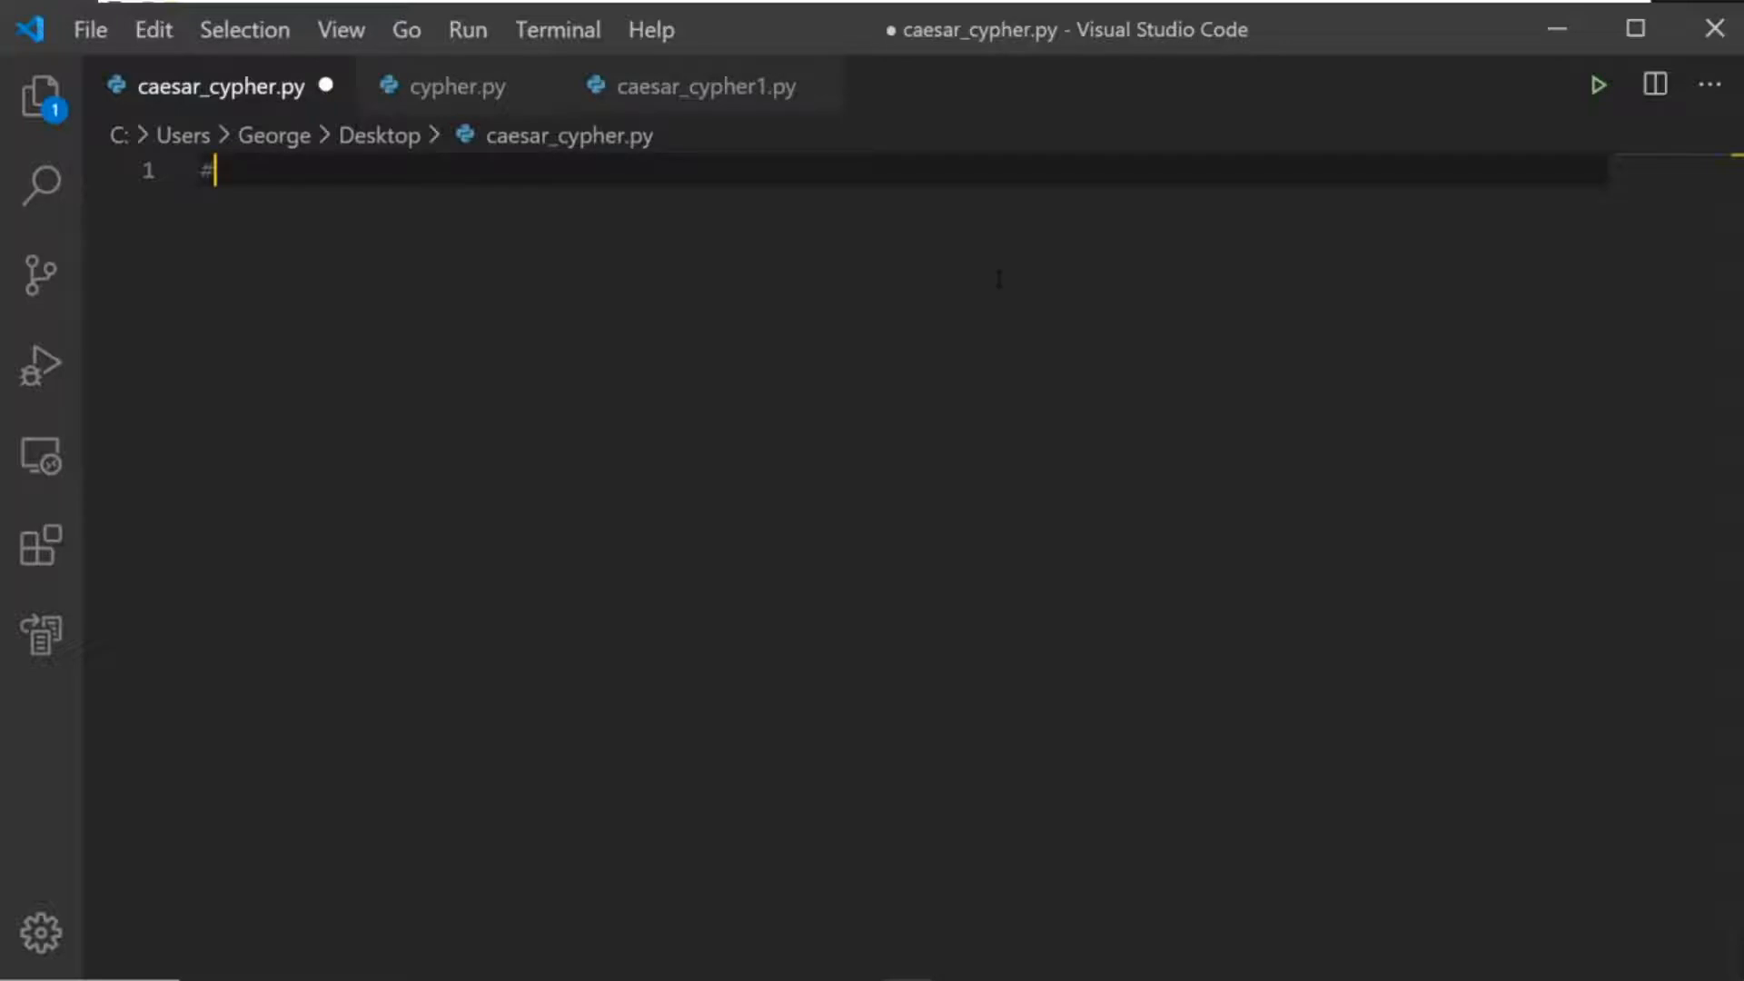
text(caeser)
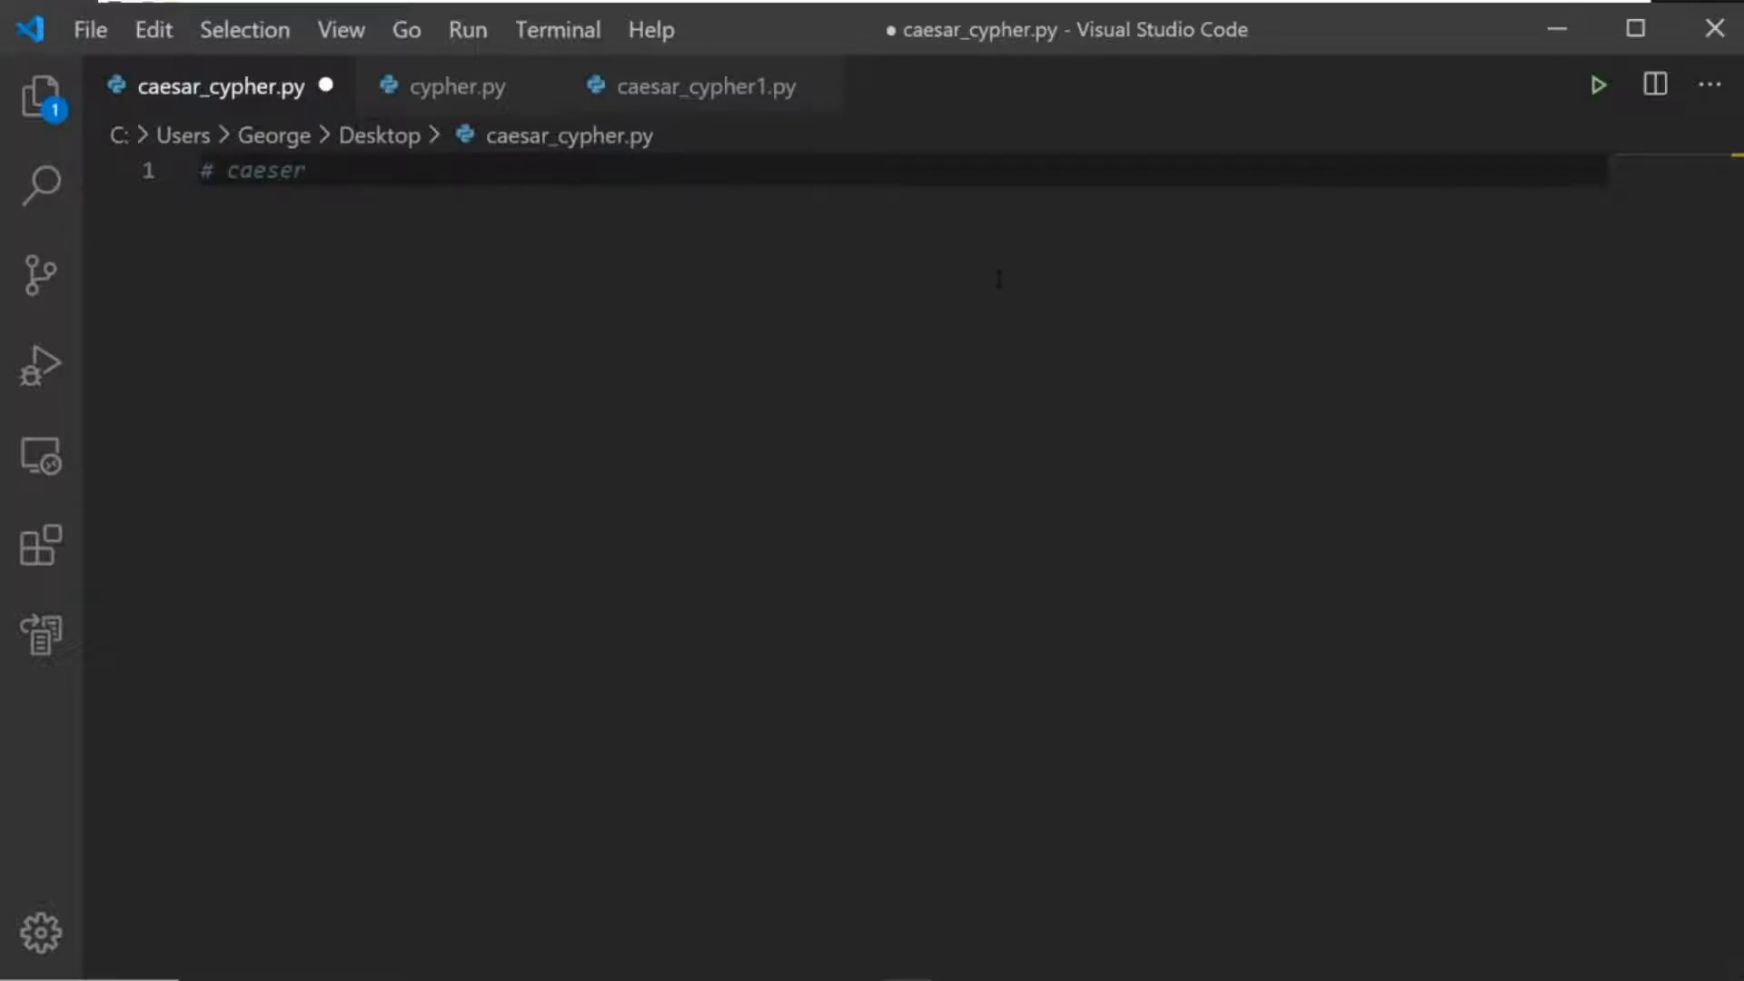
text(cyphe)
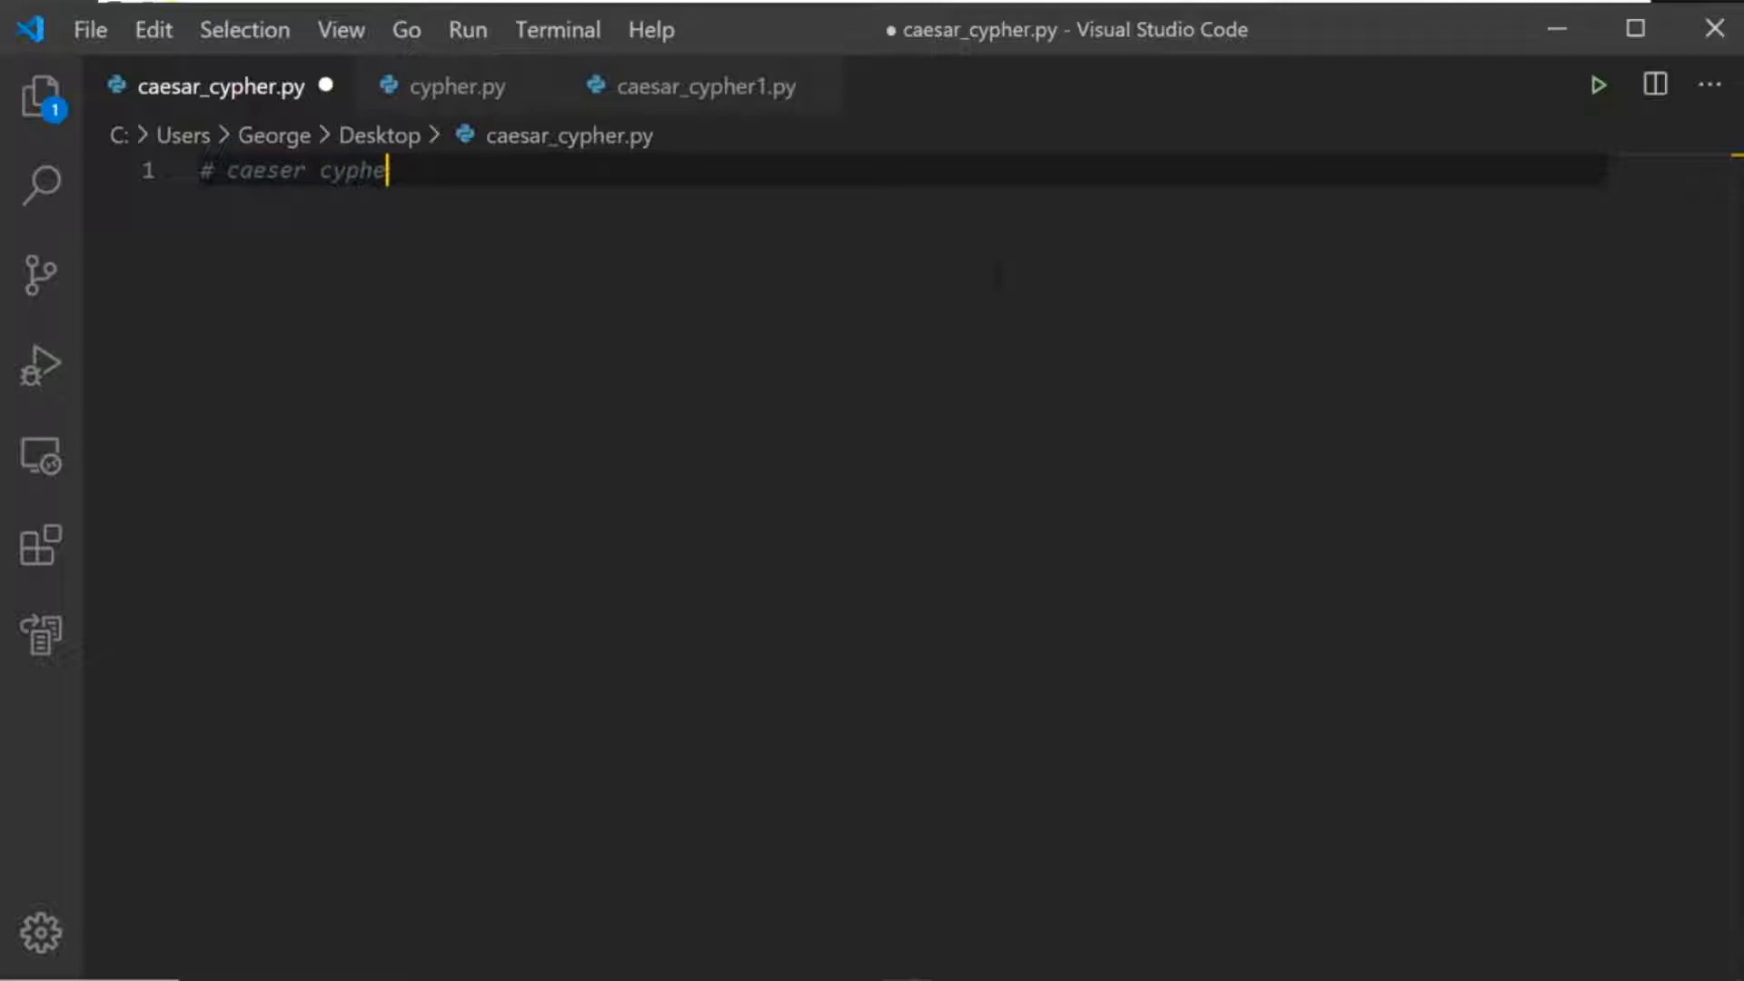
text(impo)
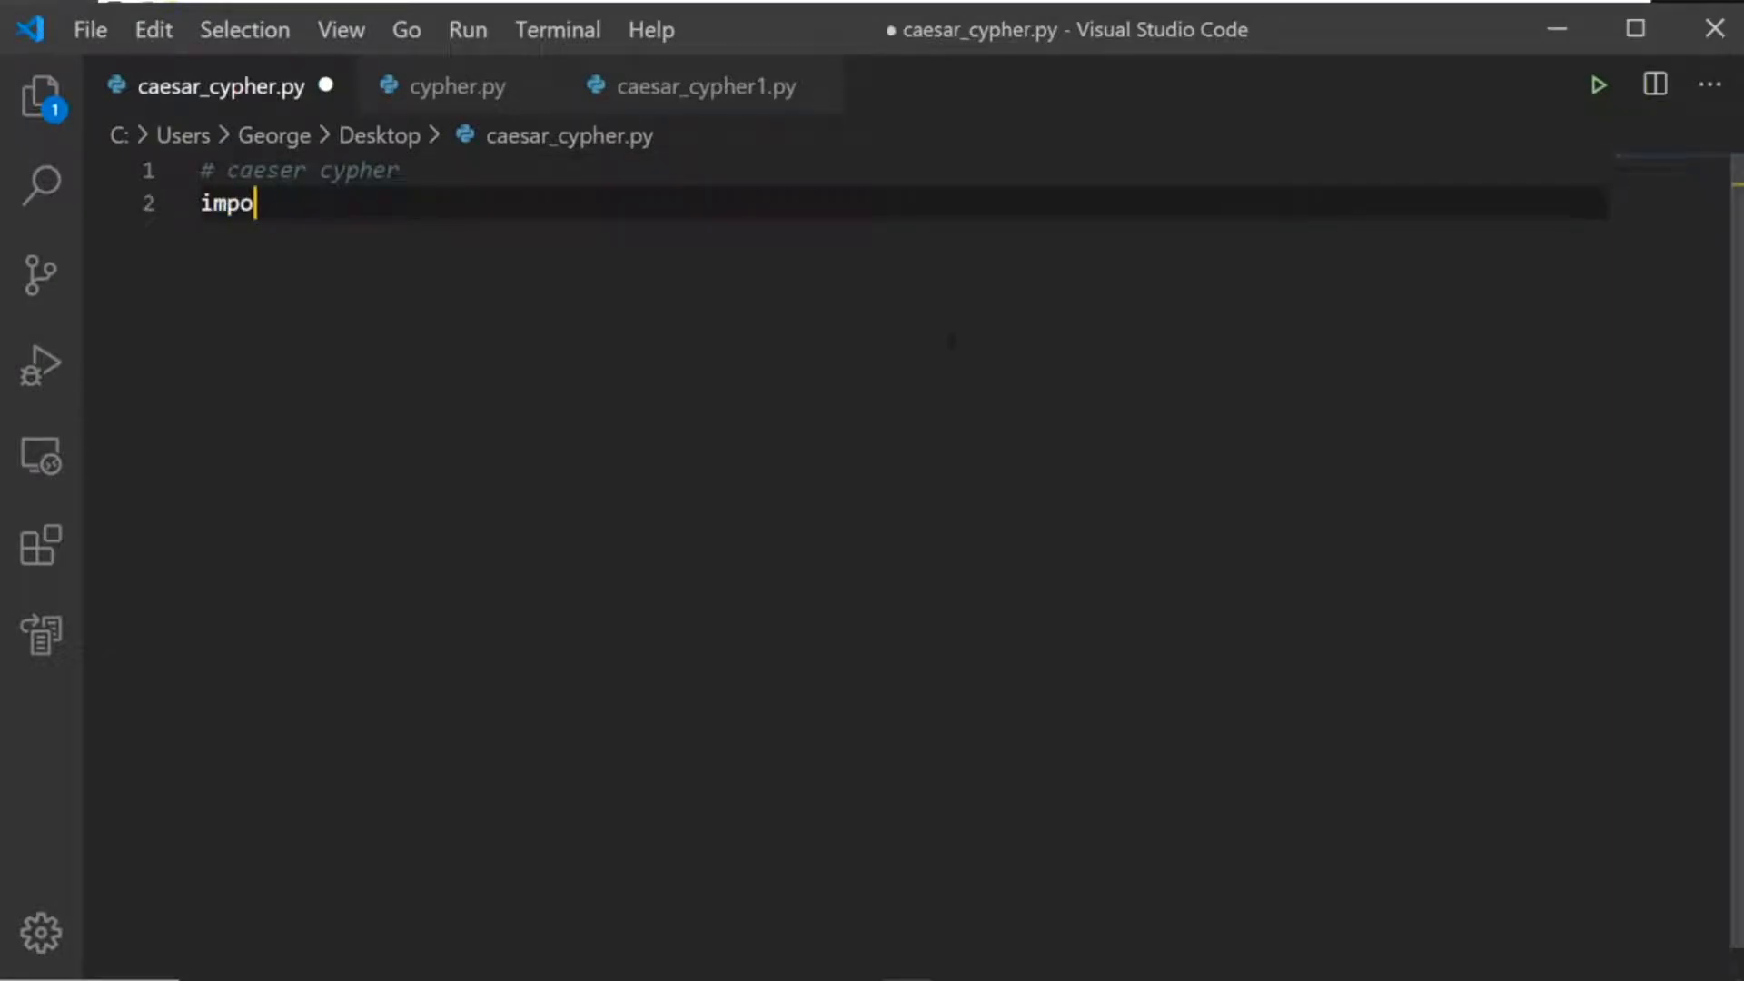
text(rt sys)
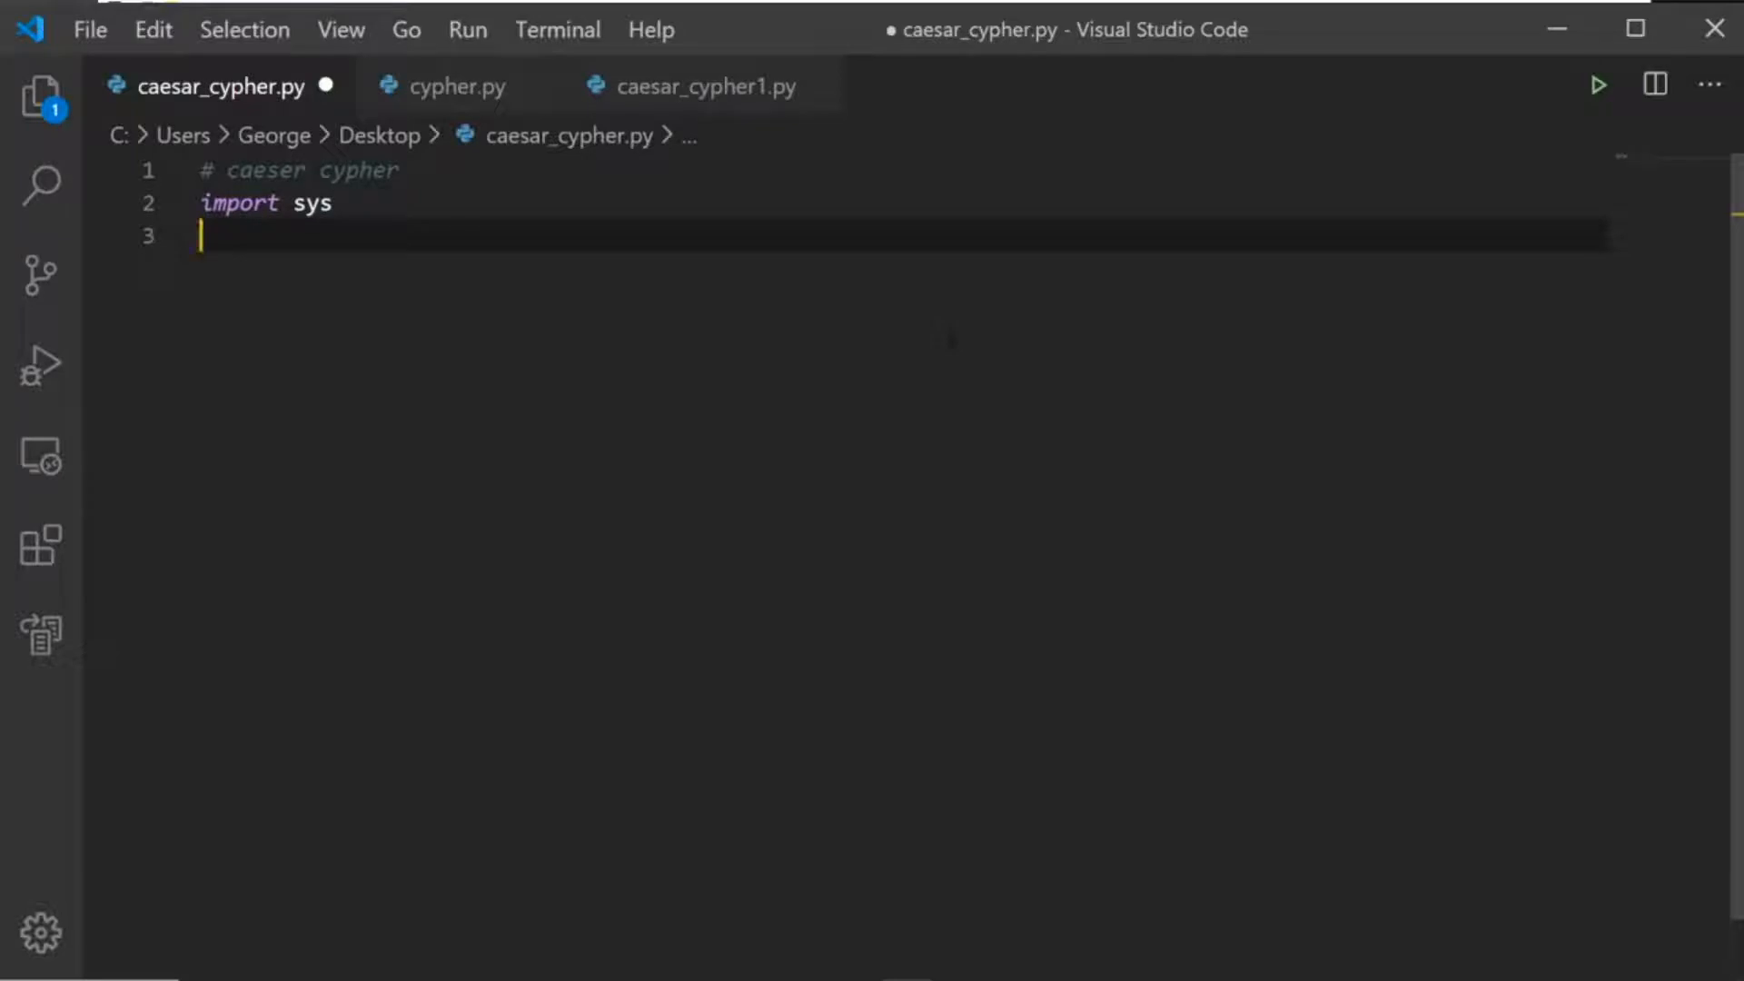
Add a comment about checking for command line arguments
text(#)
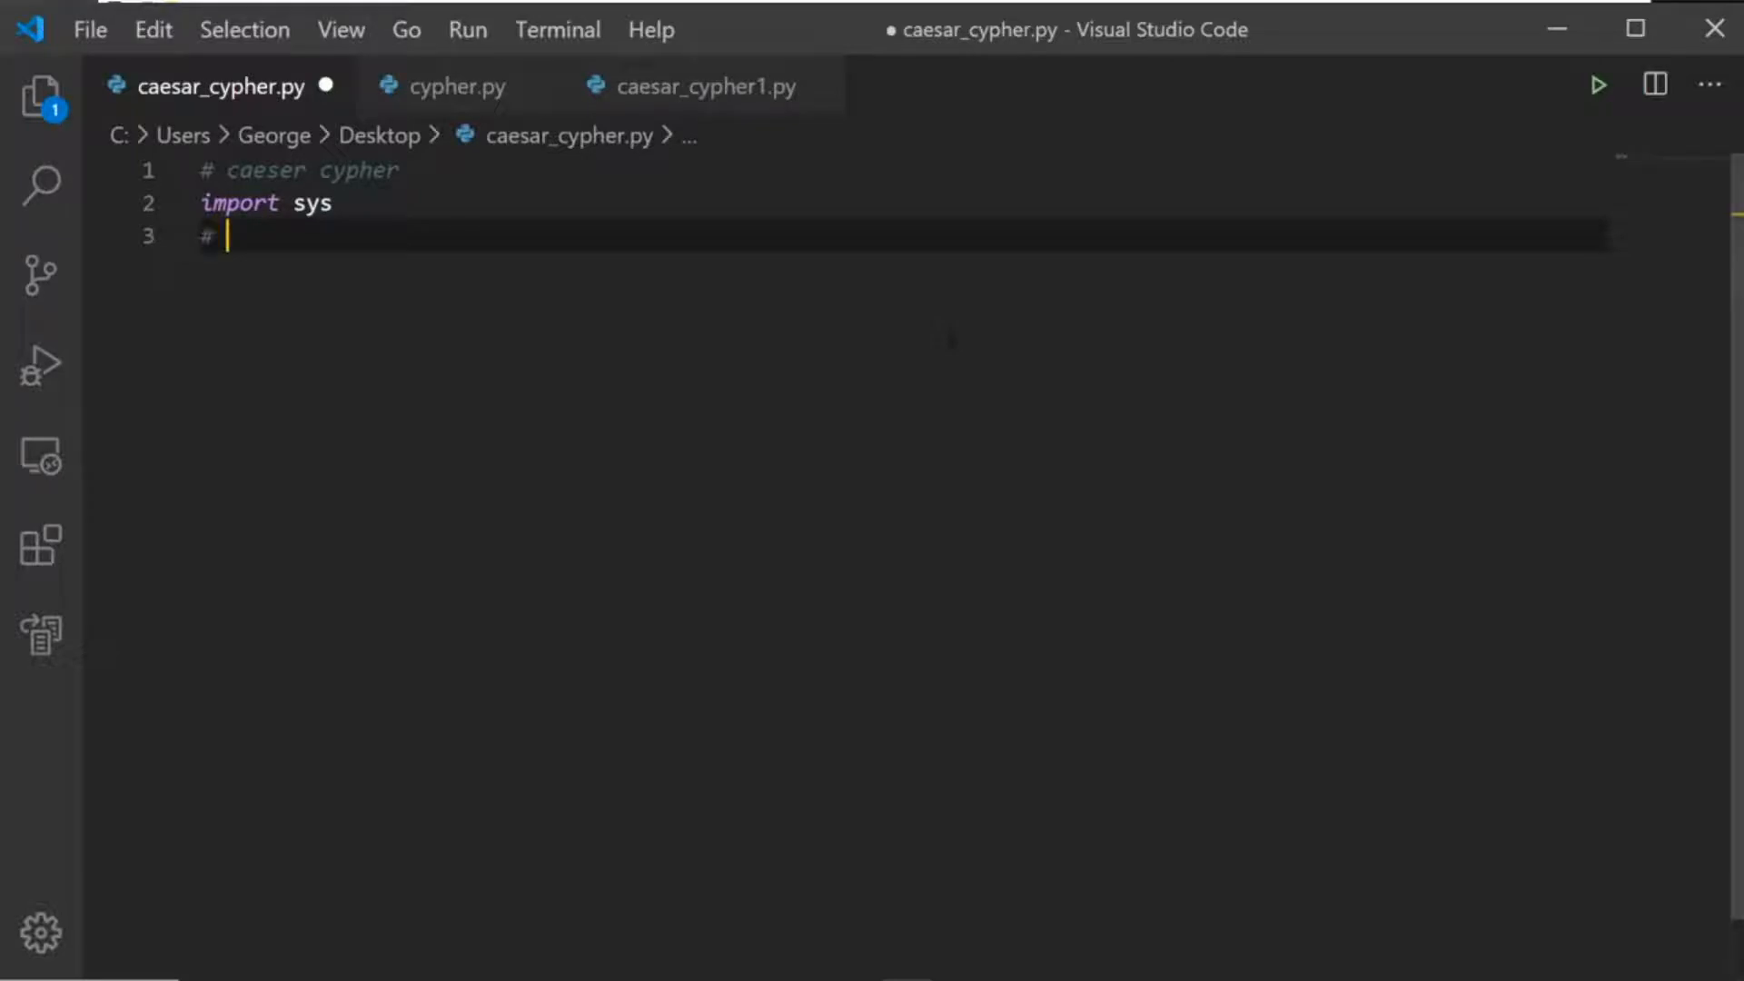
text(checking)
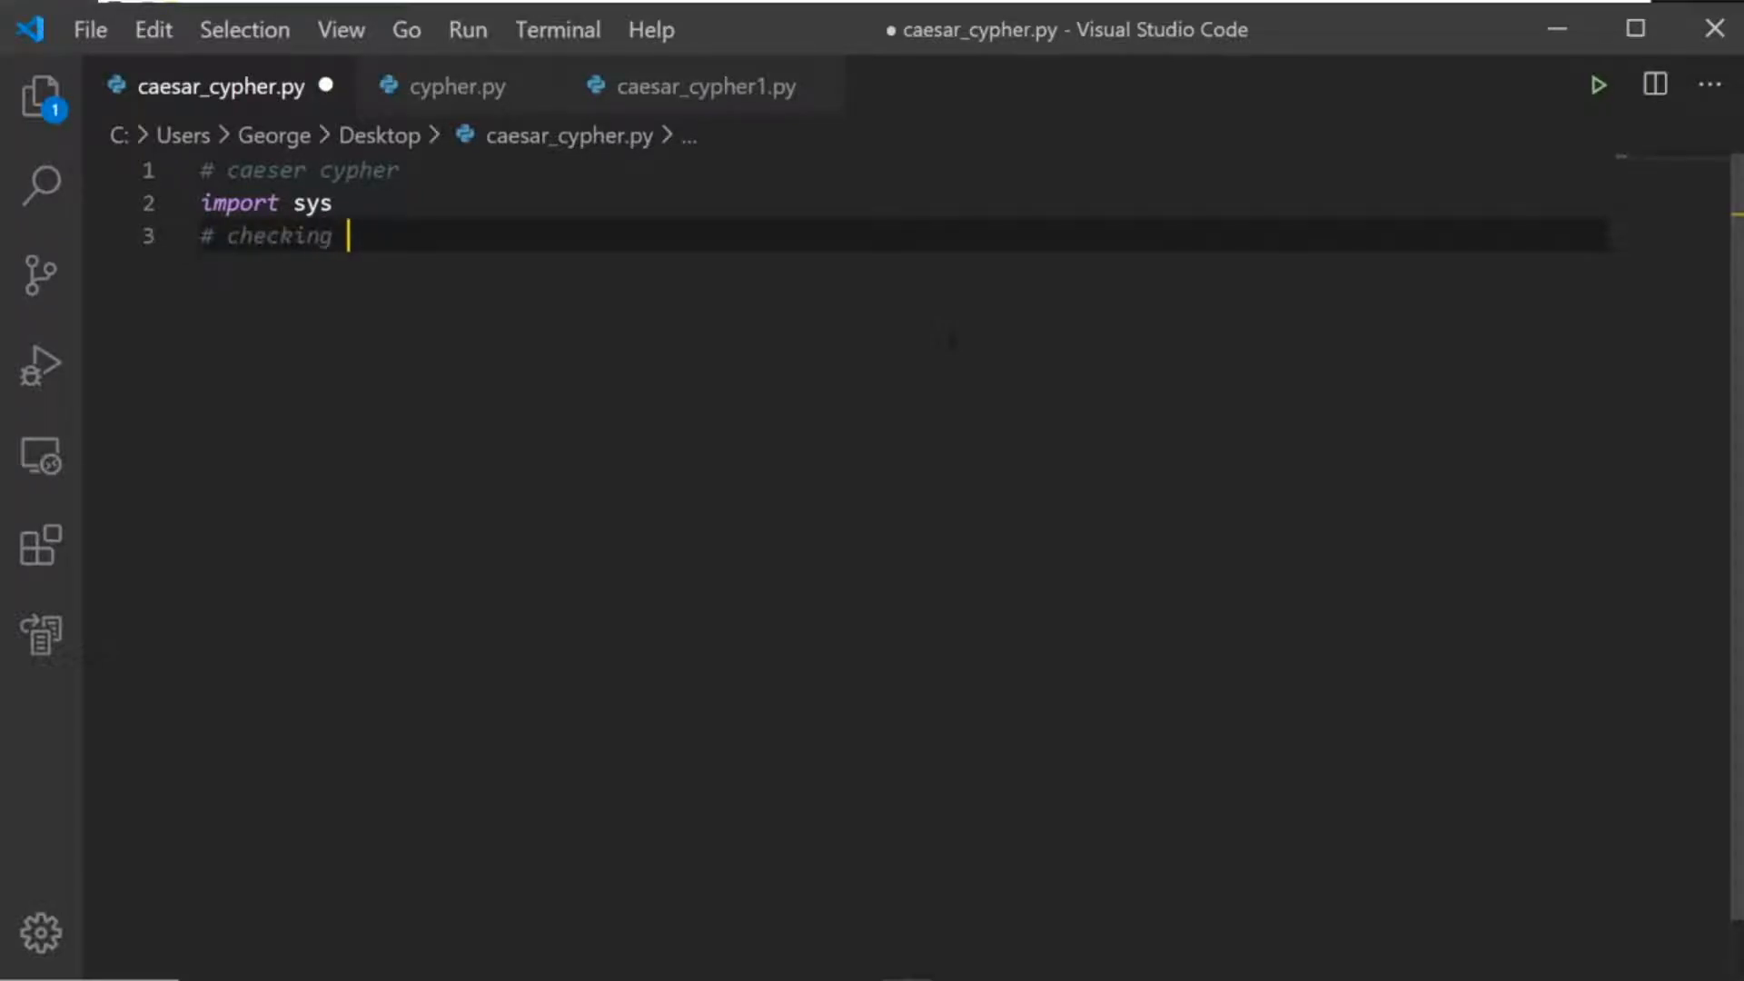
text(for command line arguments)
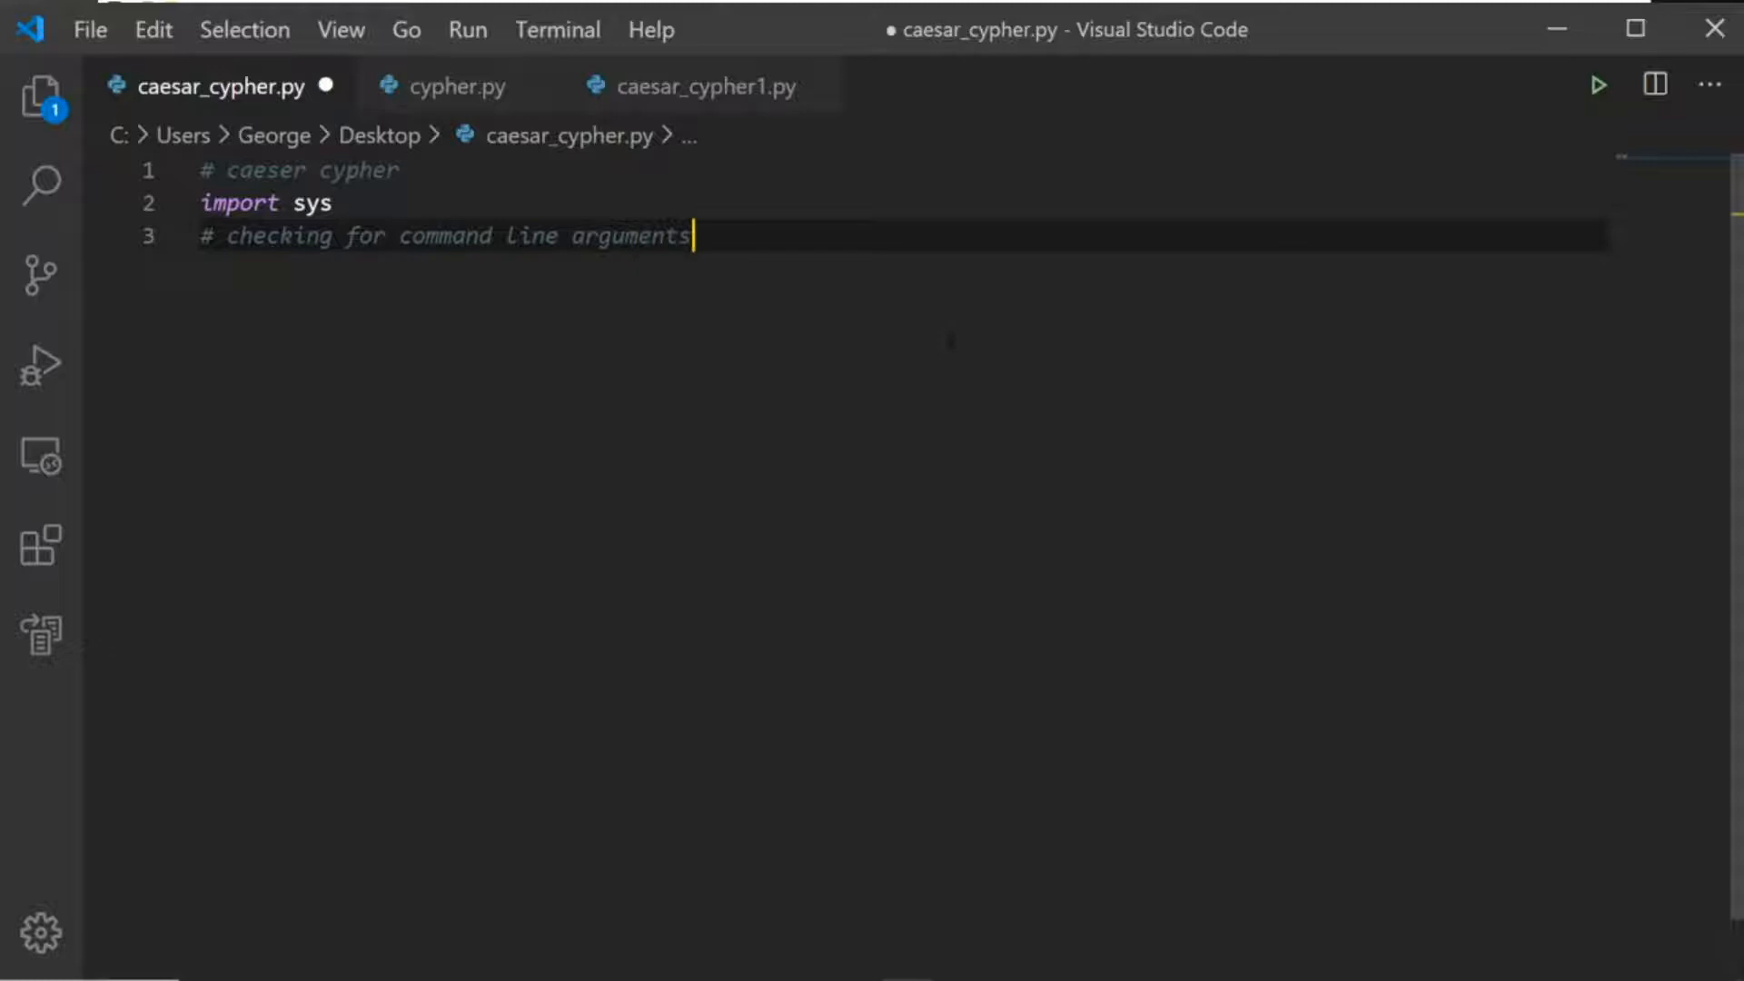
Add an if testing len(sys.argv) to detect missing arguments
text(if len()
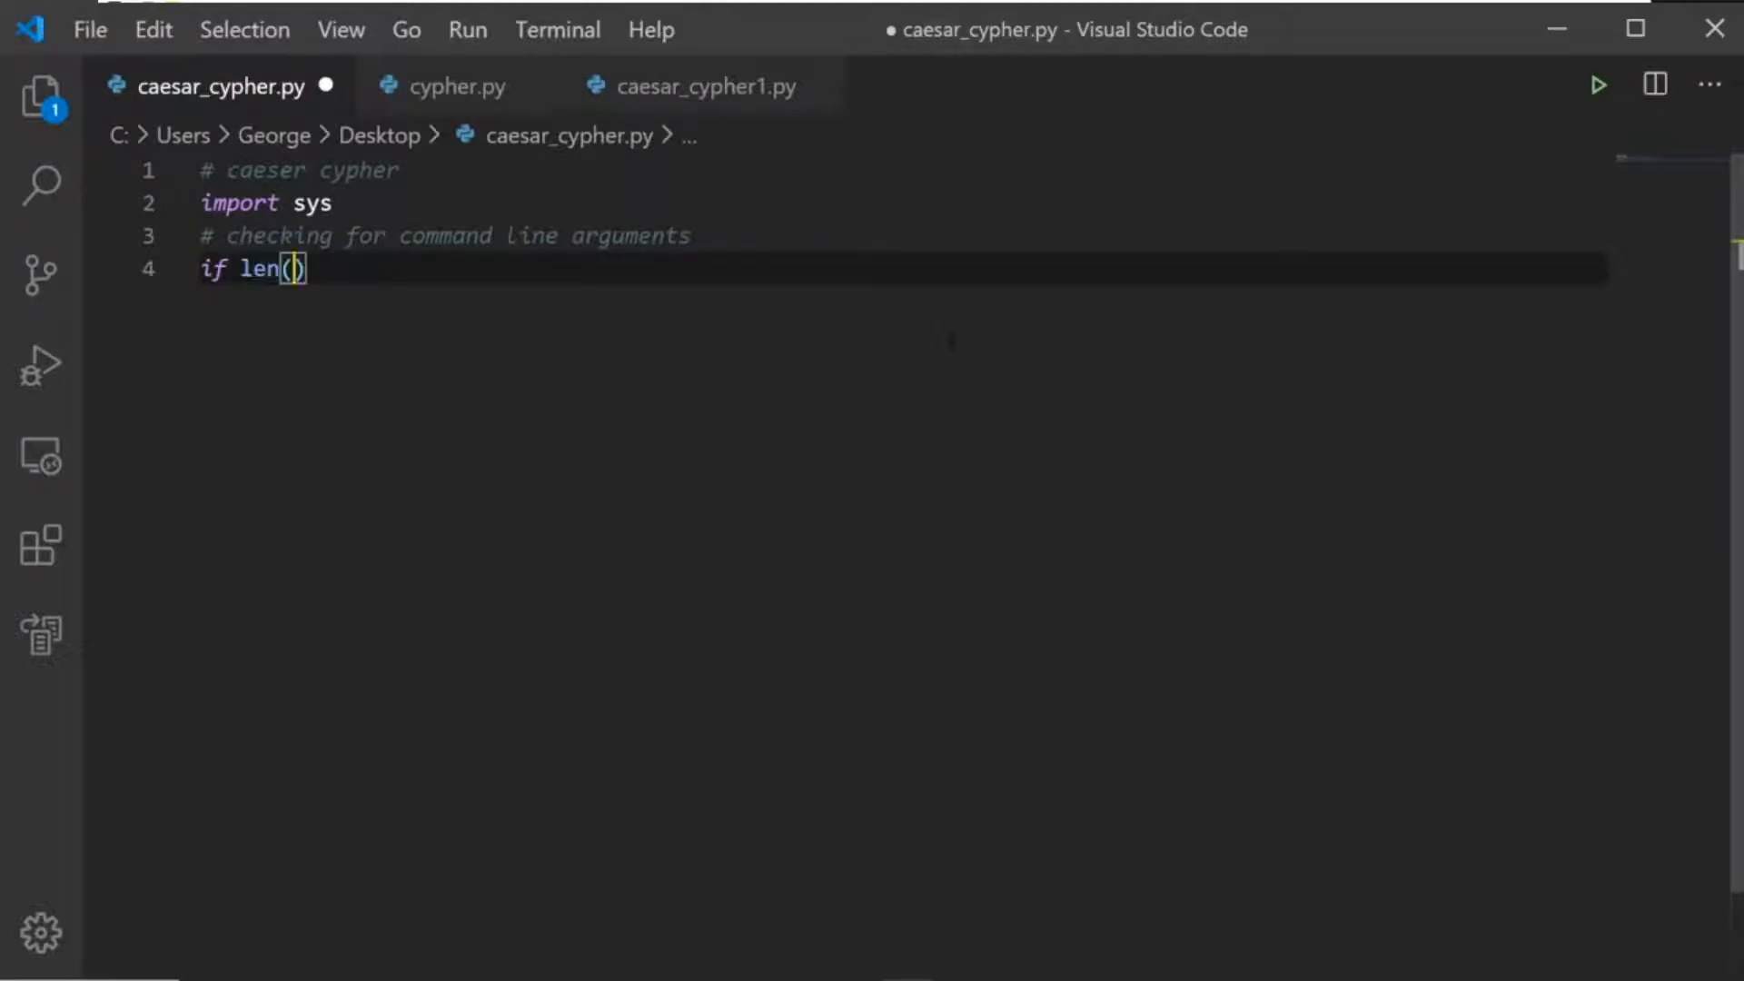
text(sys.argv)
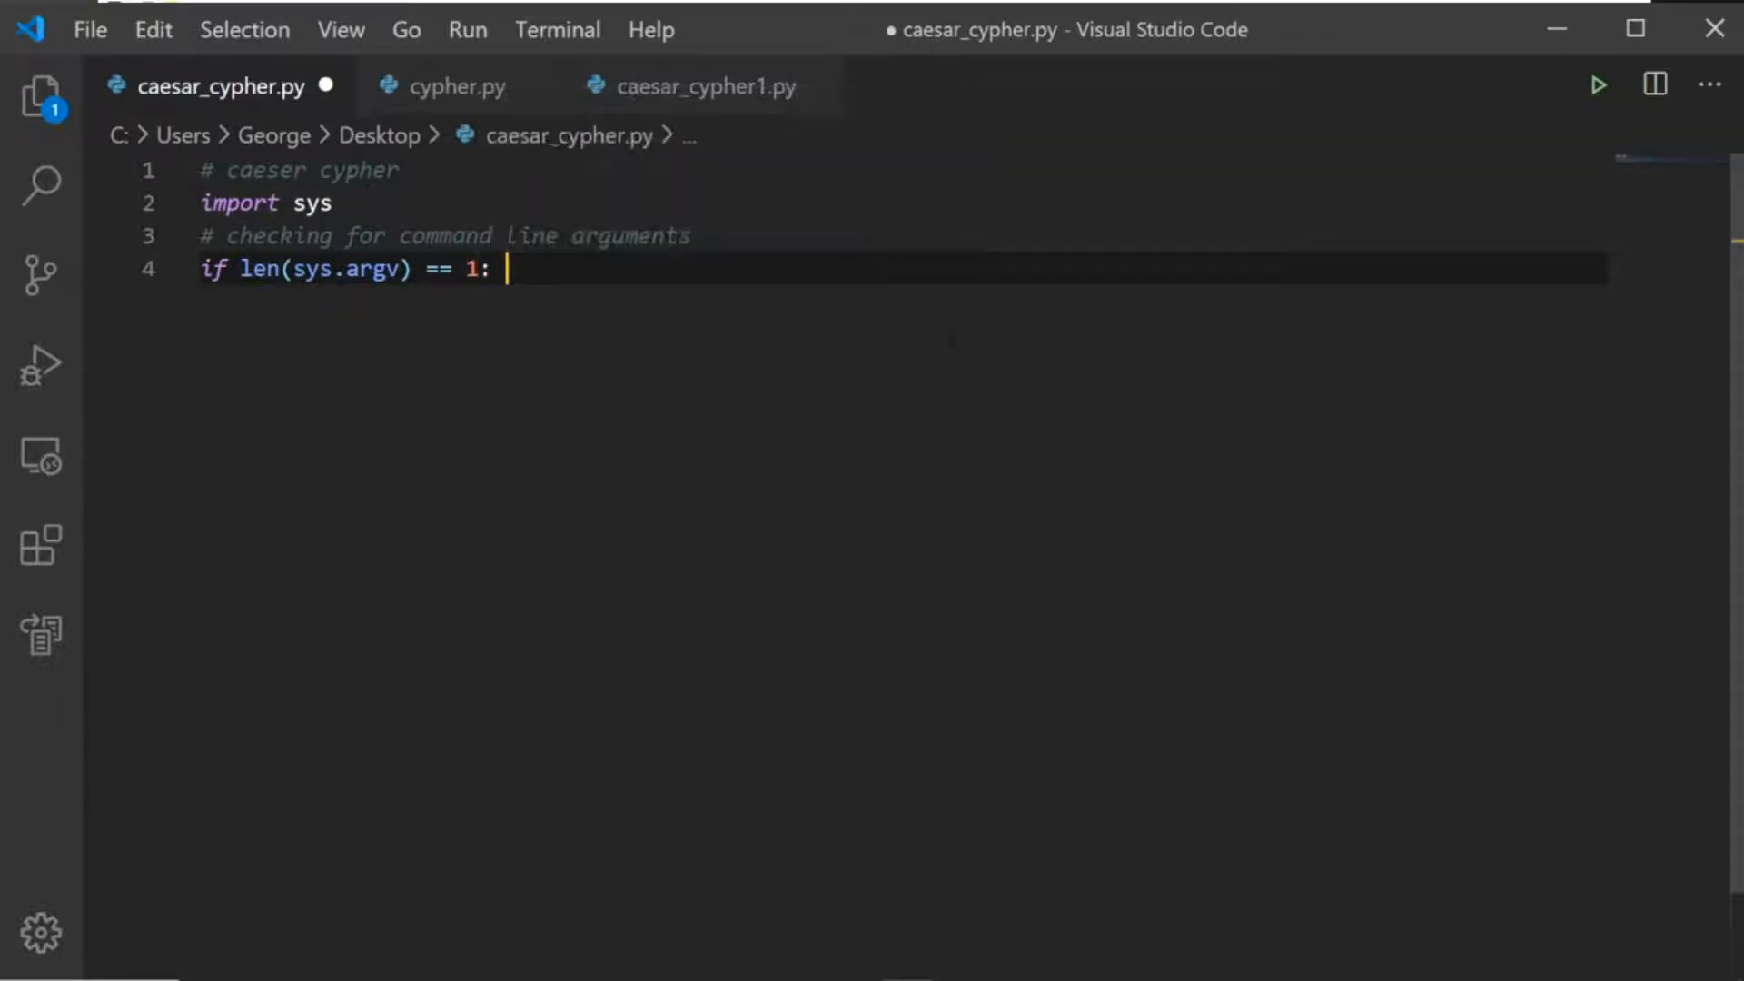
key(enter)
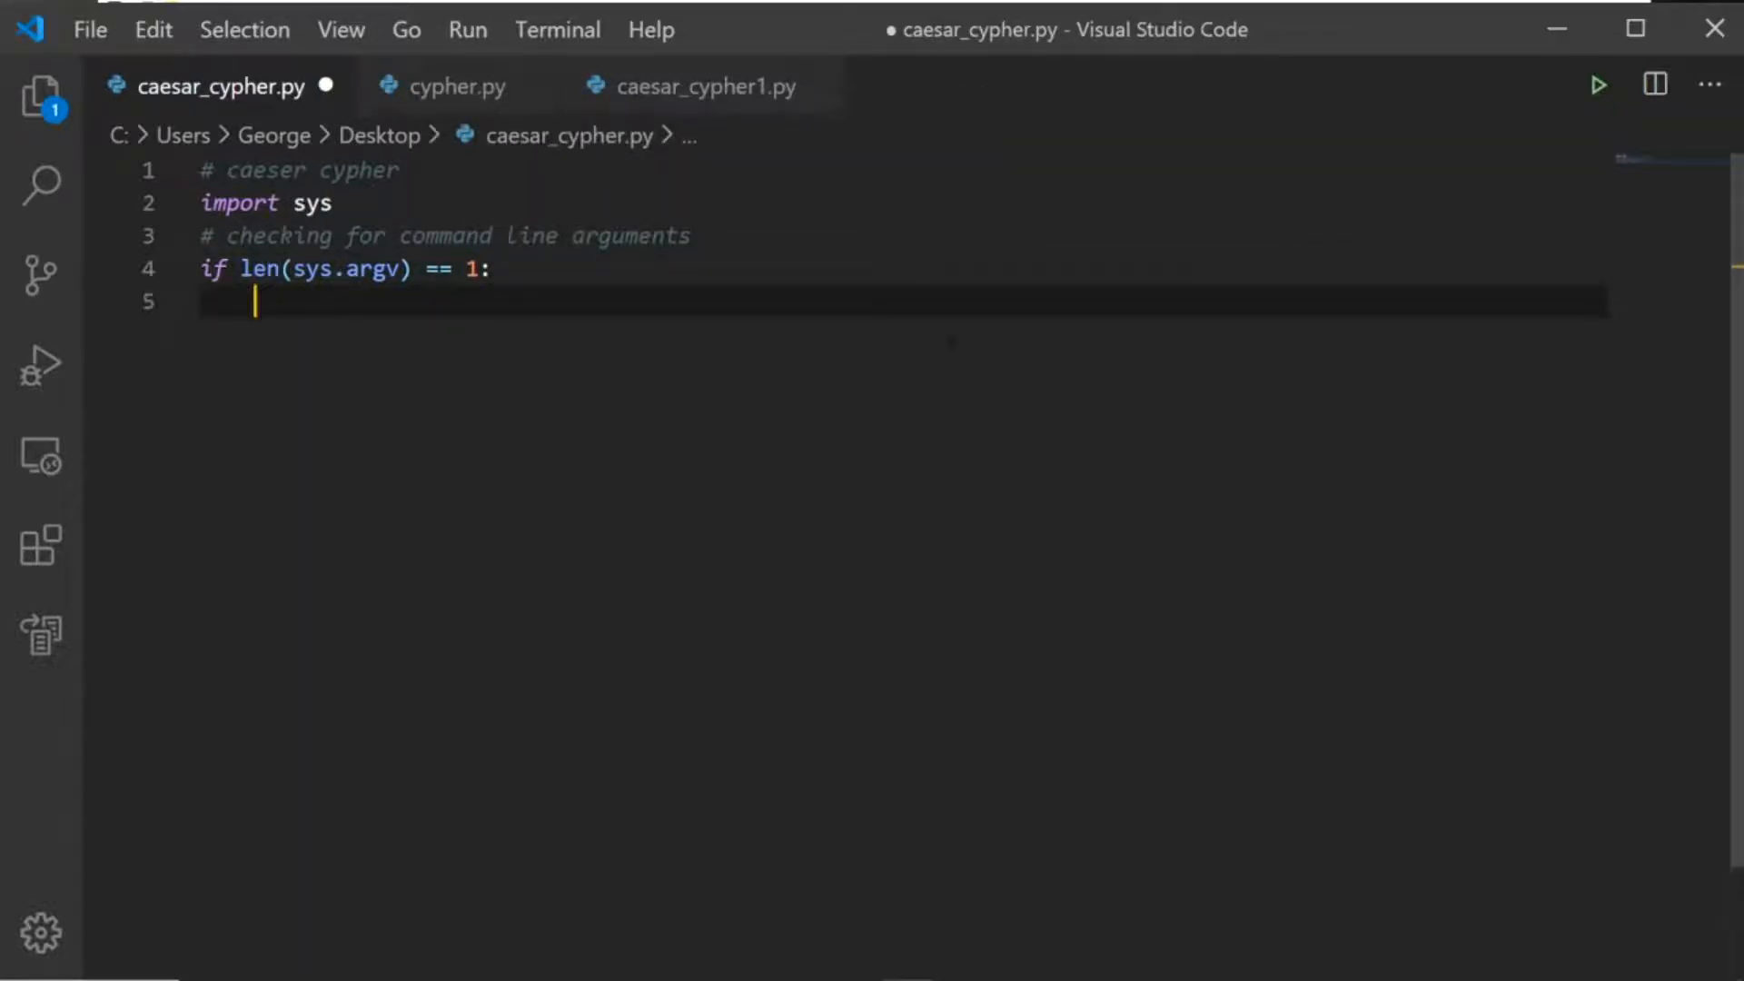
Print a usage line: sys.argv[0] followed by [encrypt/decrypt] [message]
text(print()
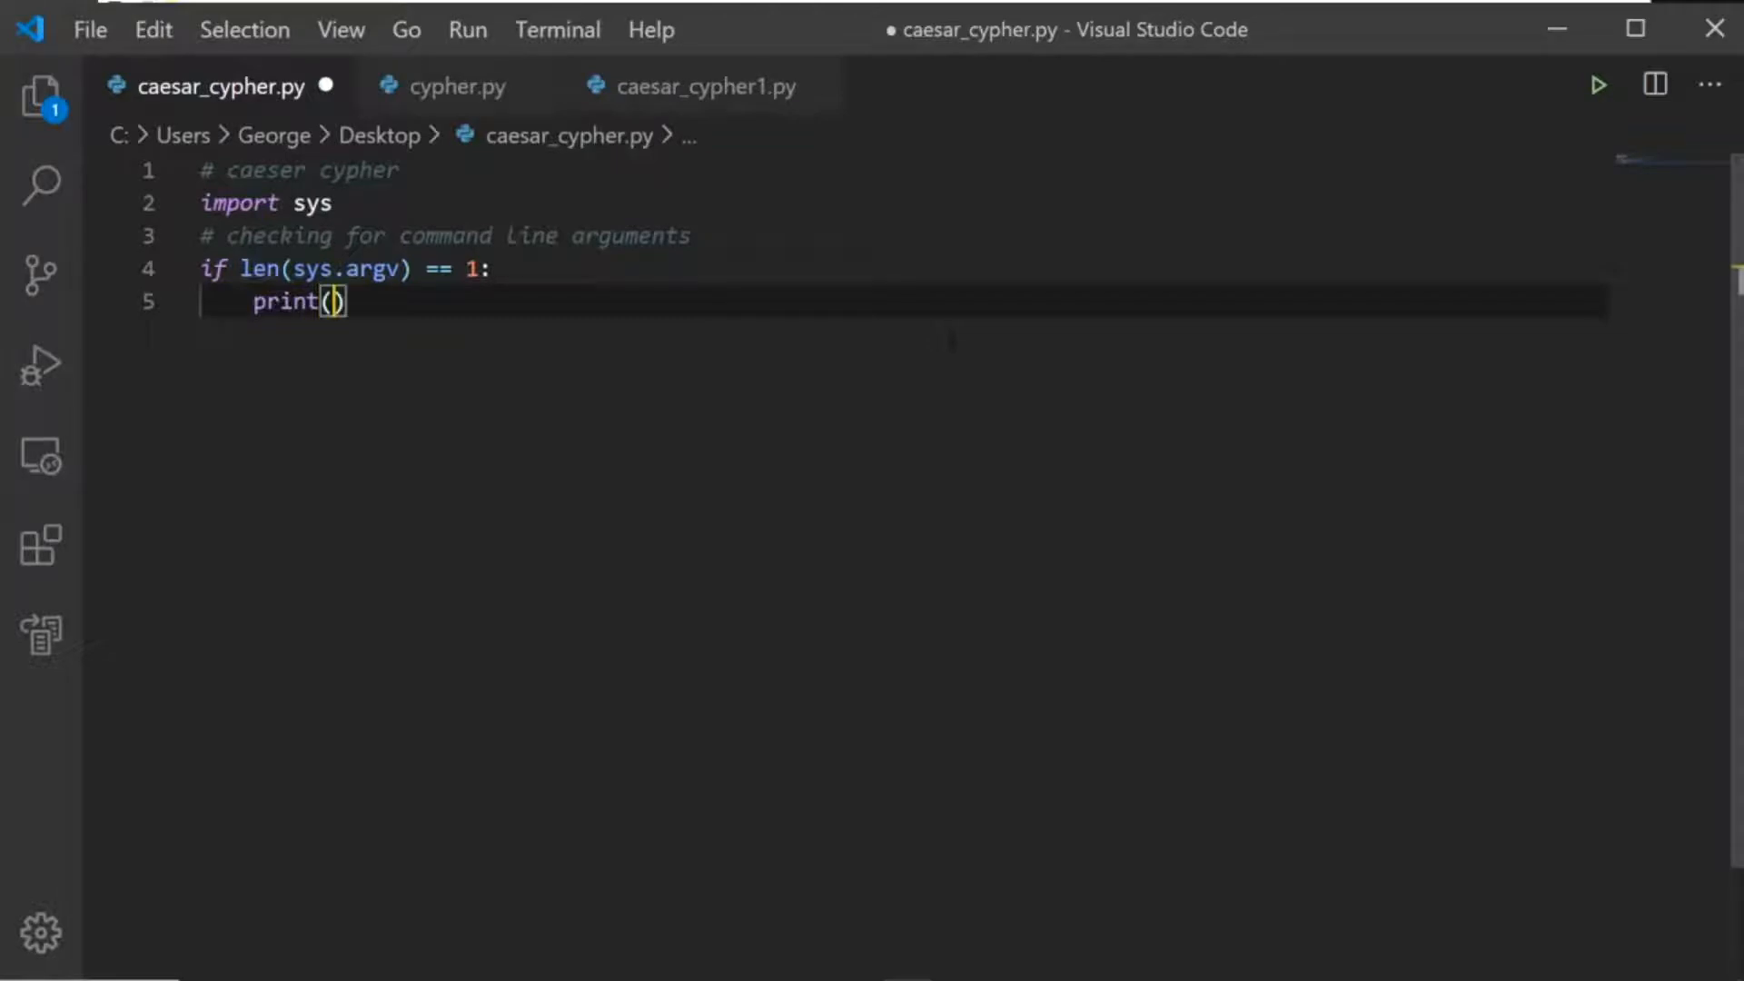
text("Usage: " + str)
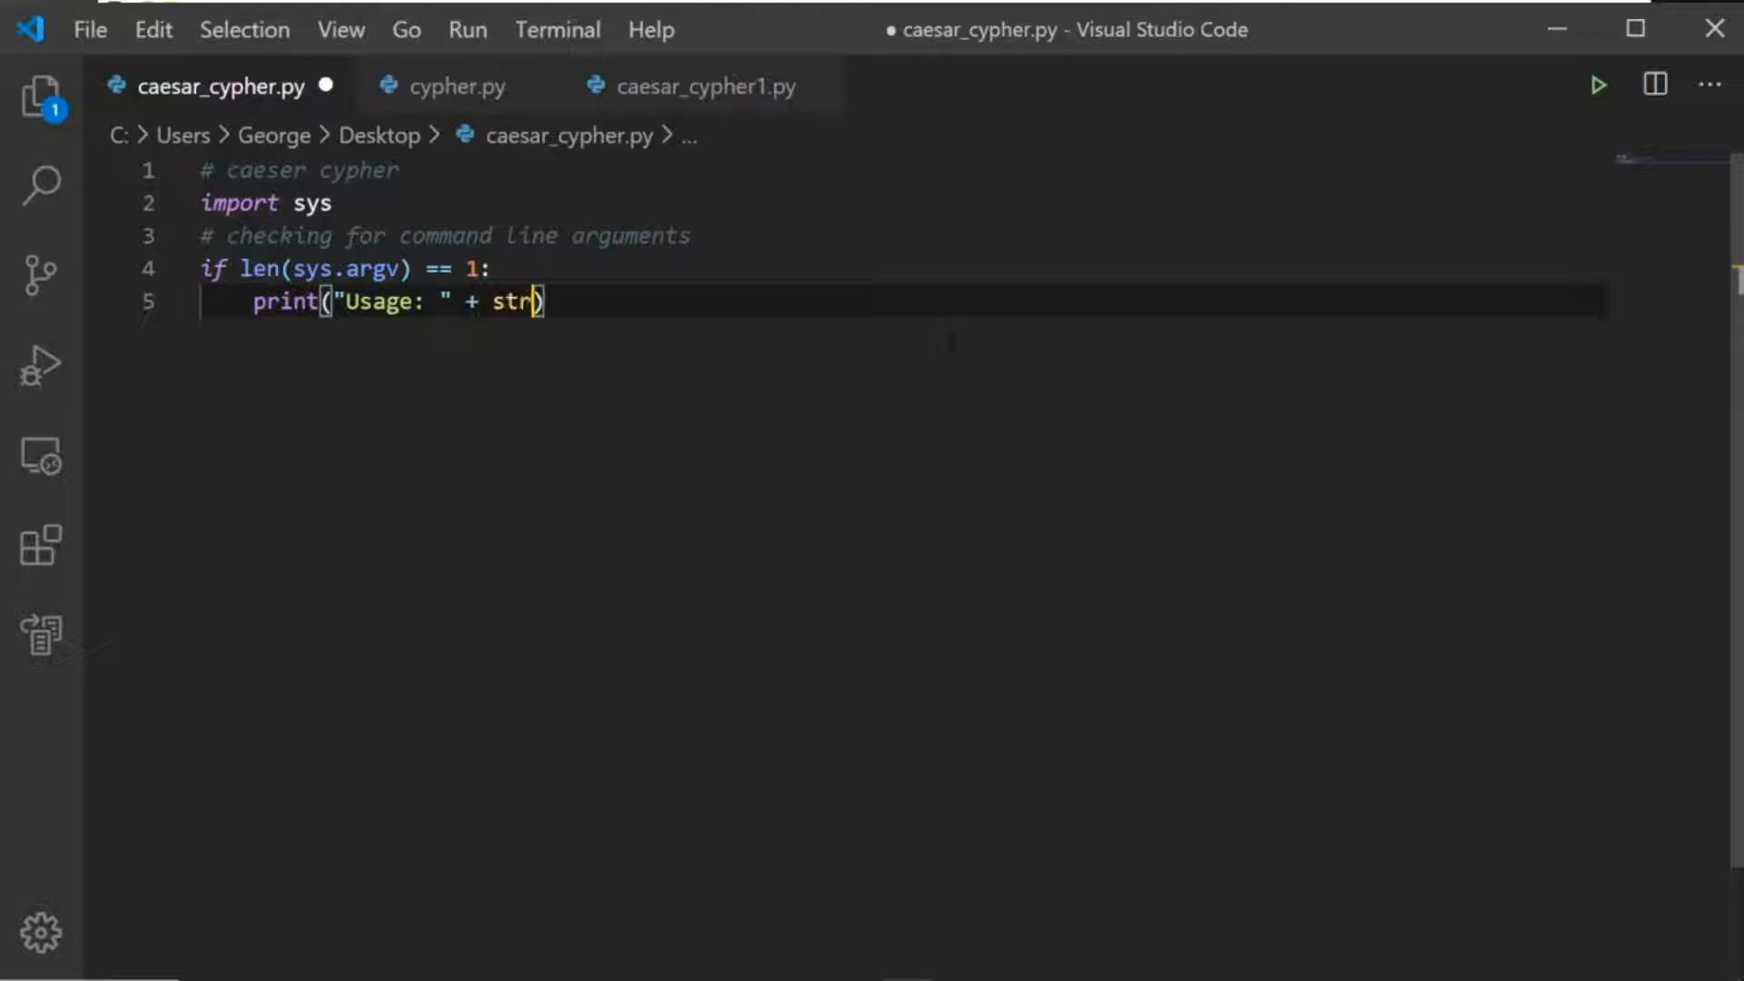
text((sys.arg)
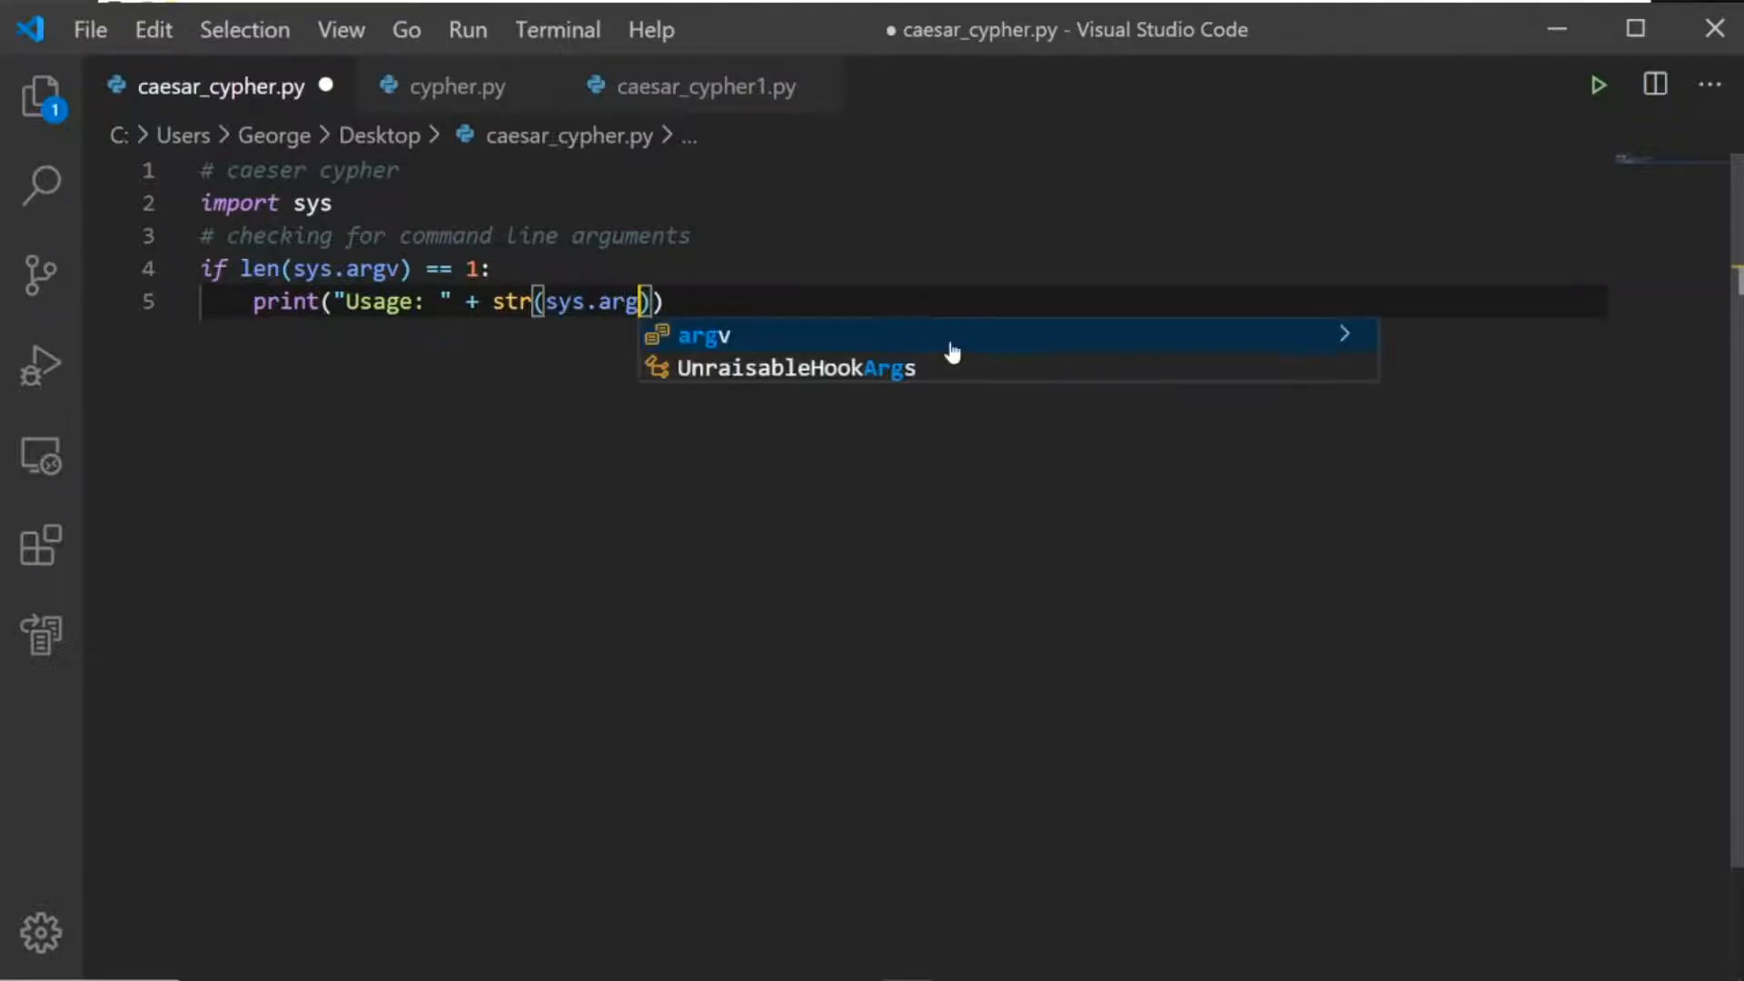
text([0])
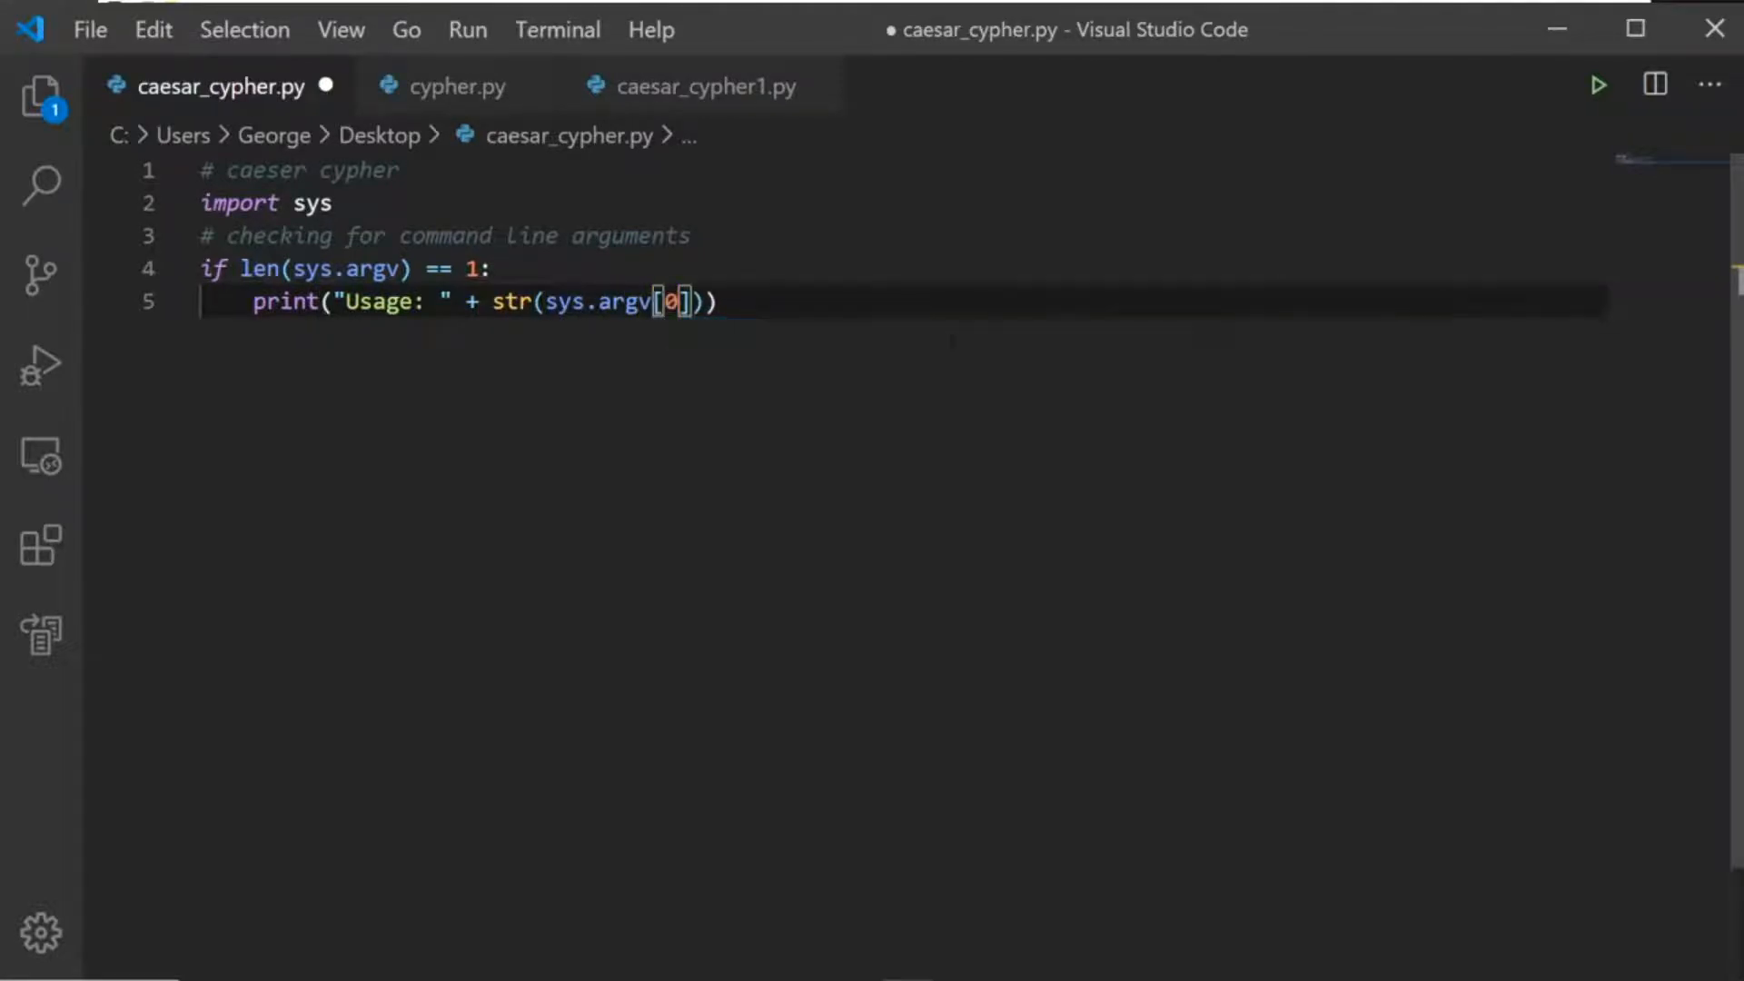
text(+" ")
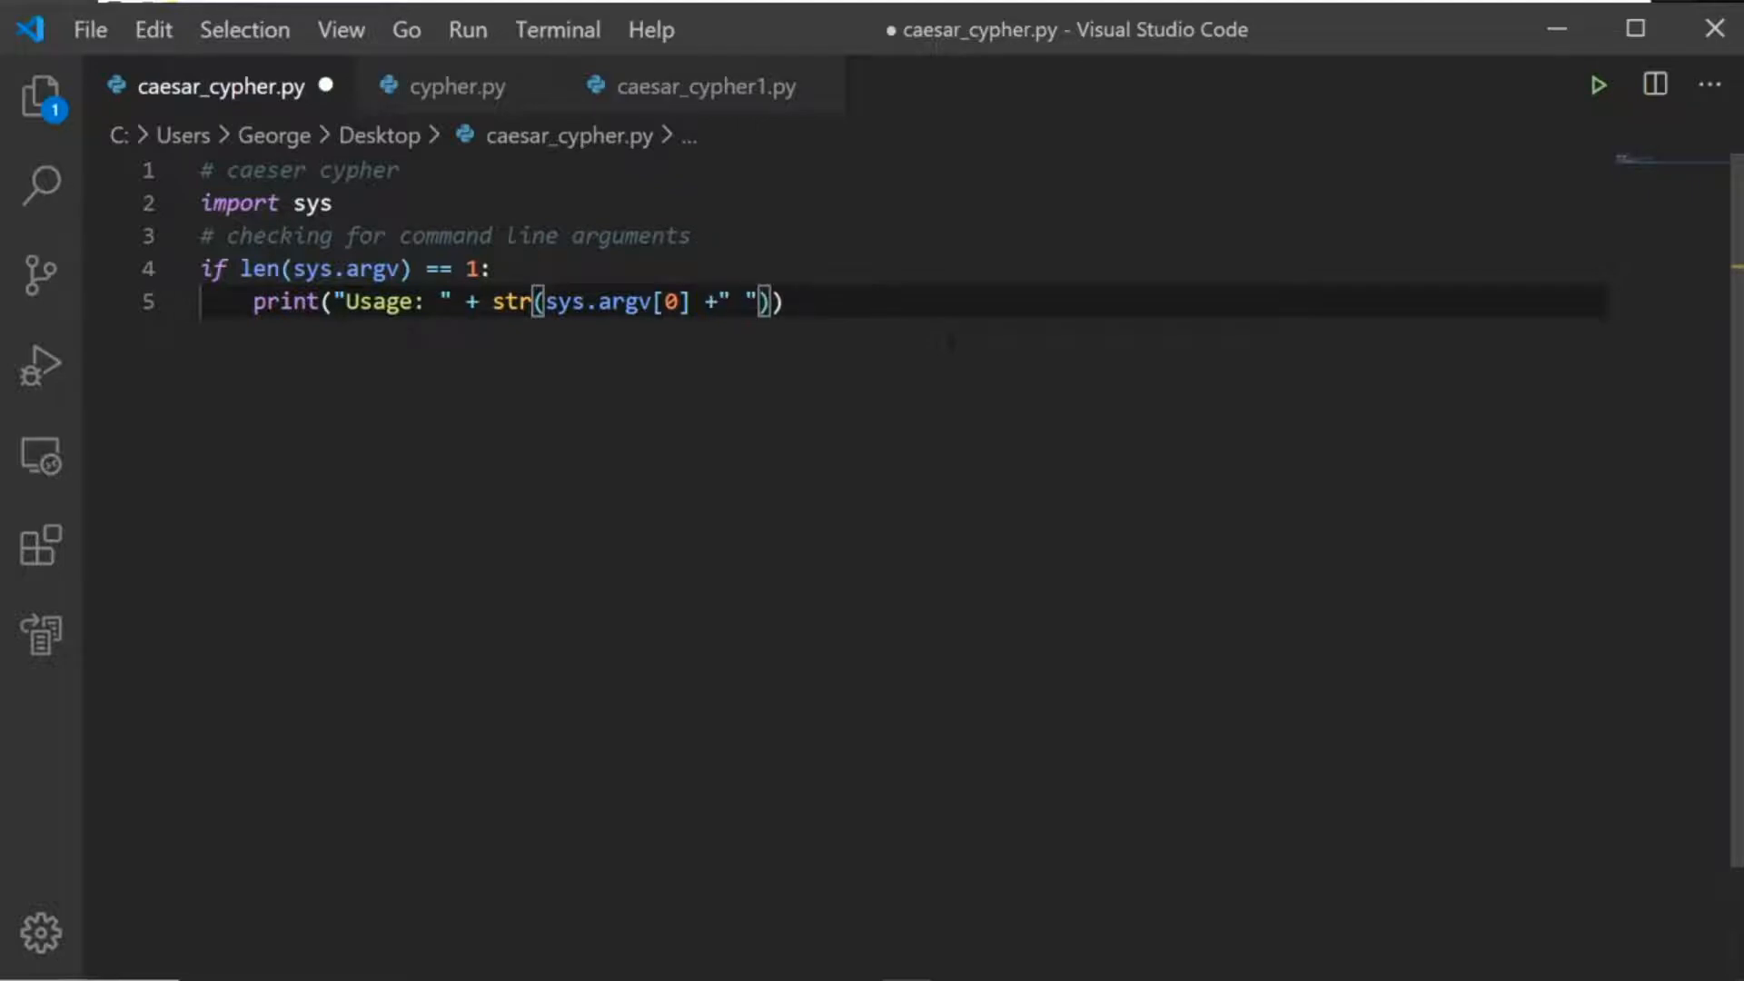
text([encry;t)
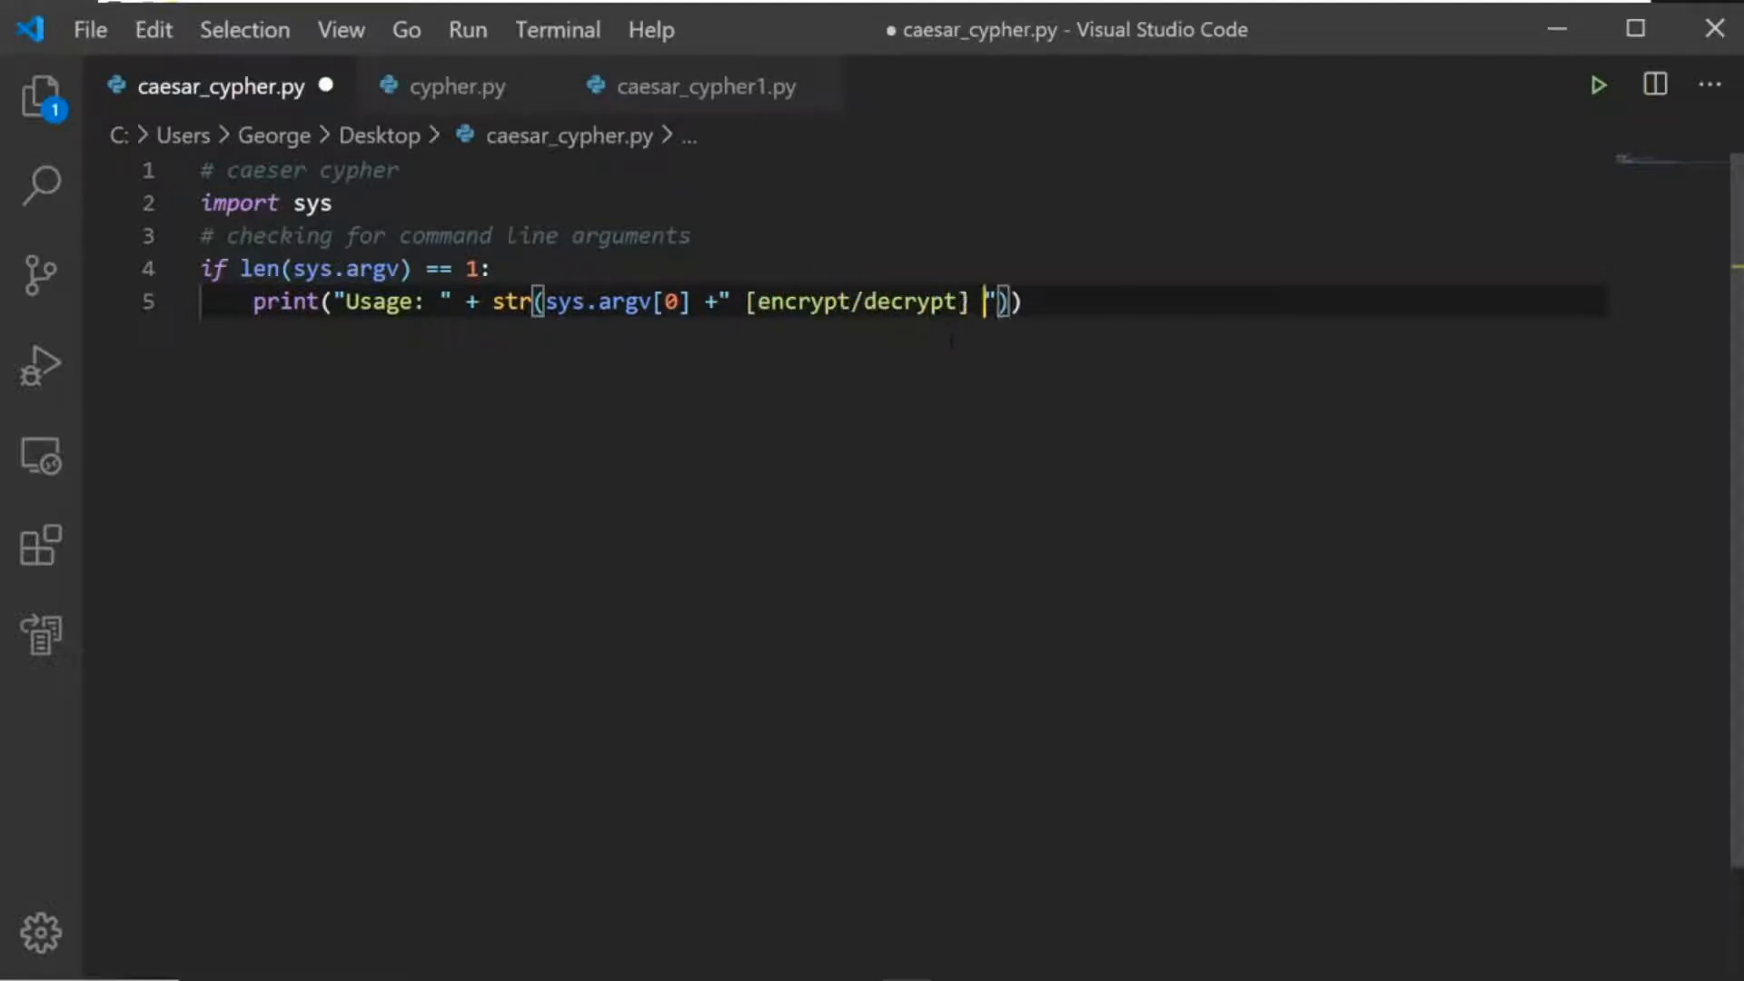
text([message])
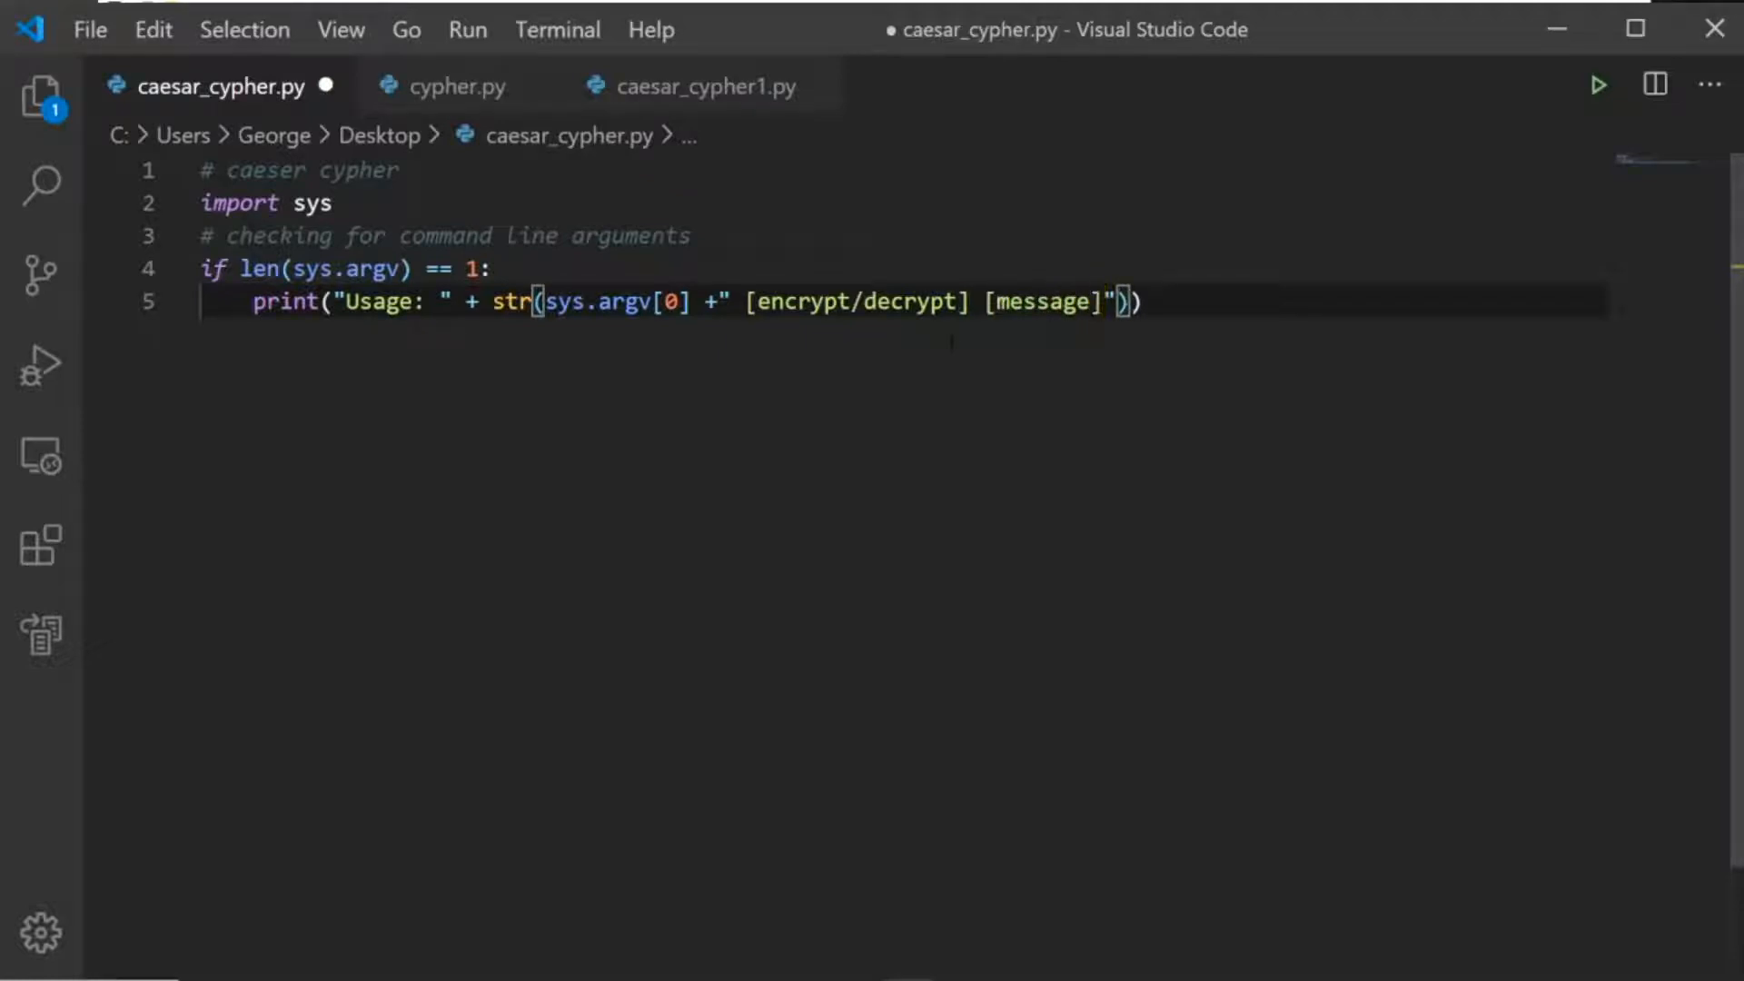
Call sys.exit() after the usage message, leaving a blank line below
key(enter)
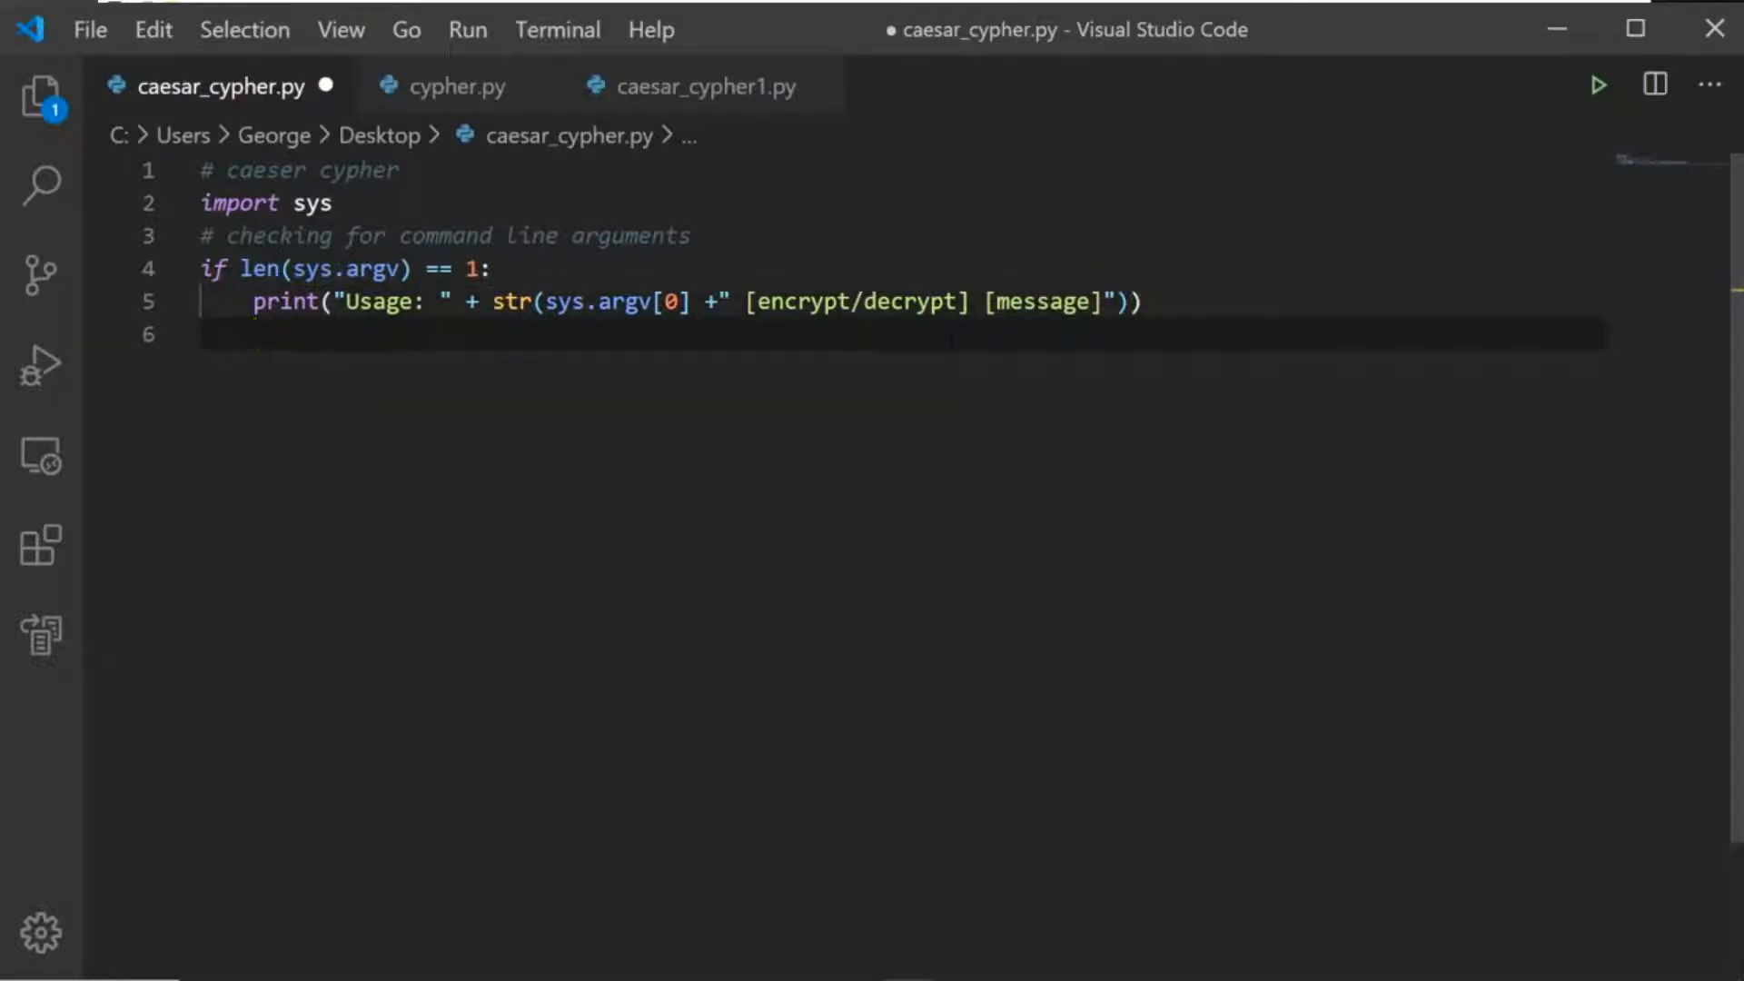
text(sy)
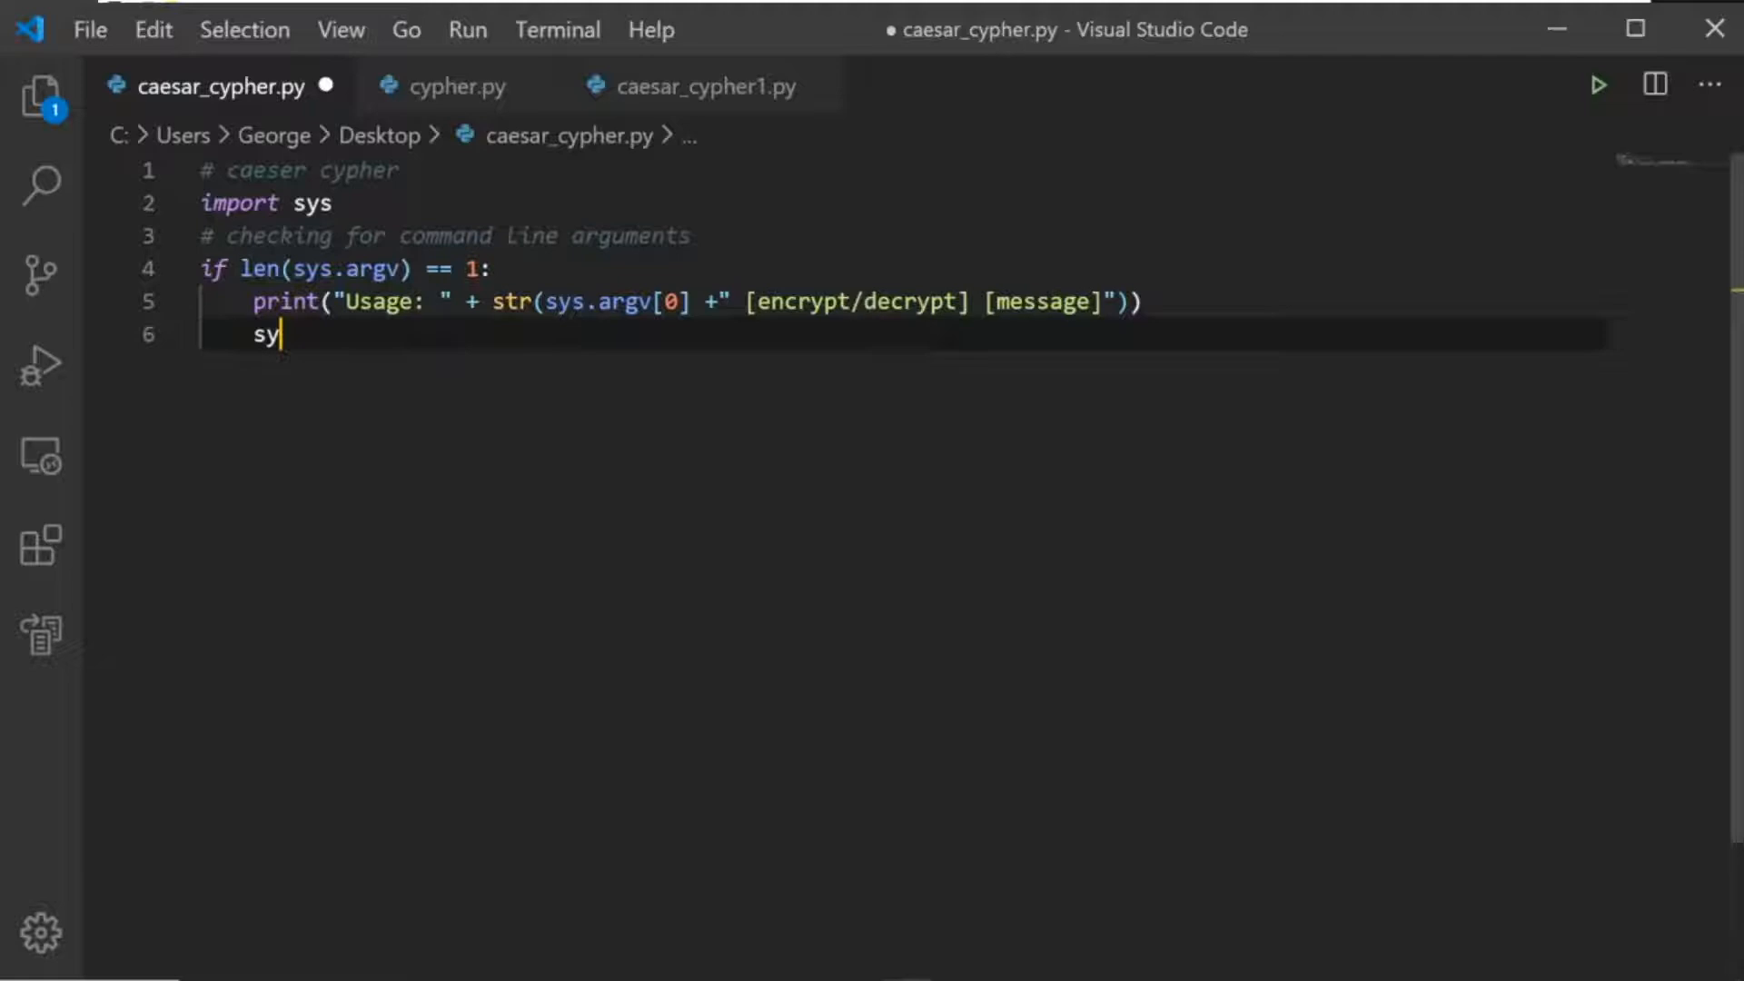
text(s.exit())
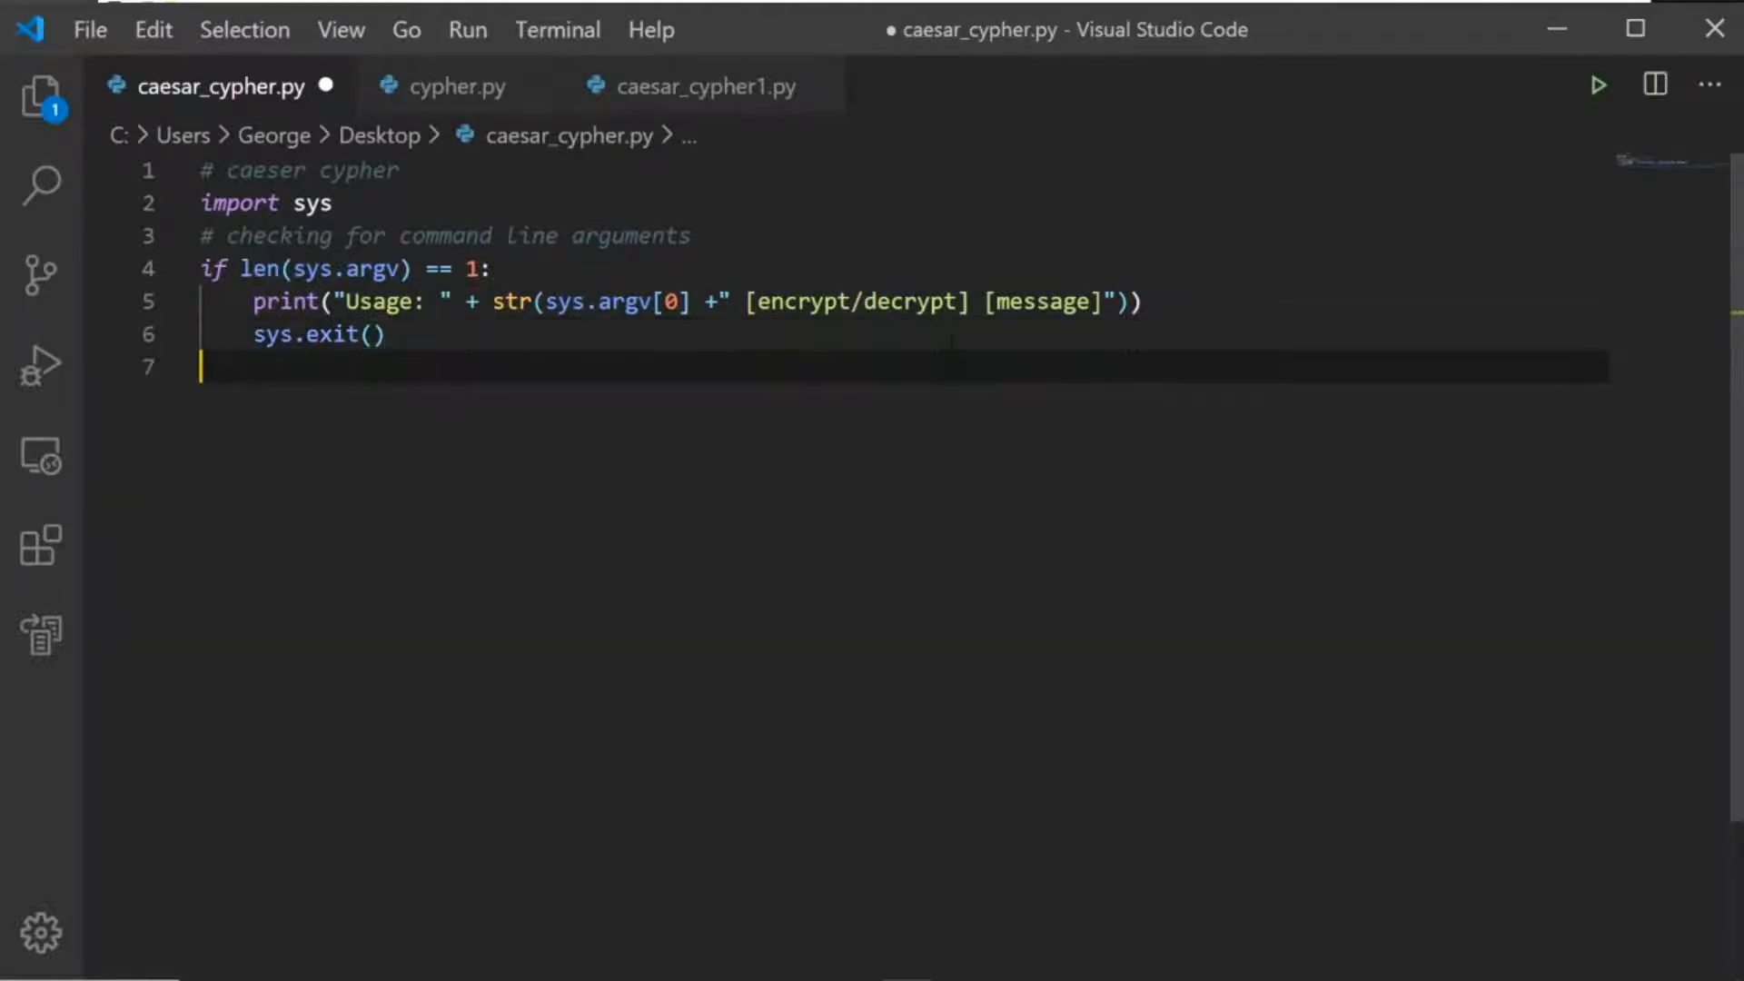
key(enter)
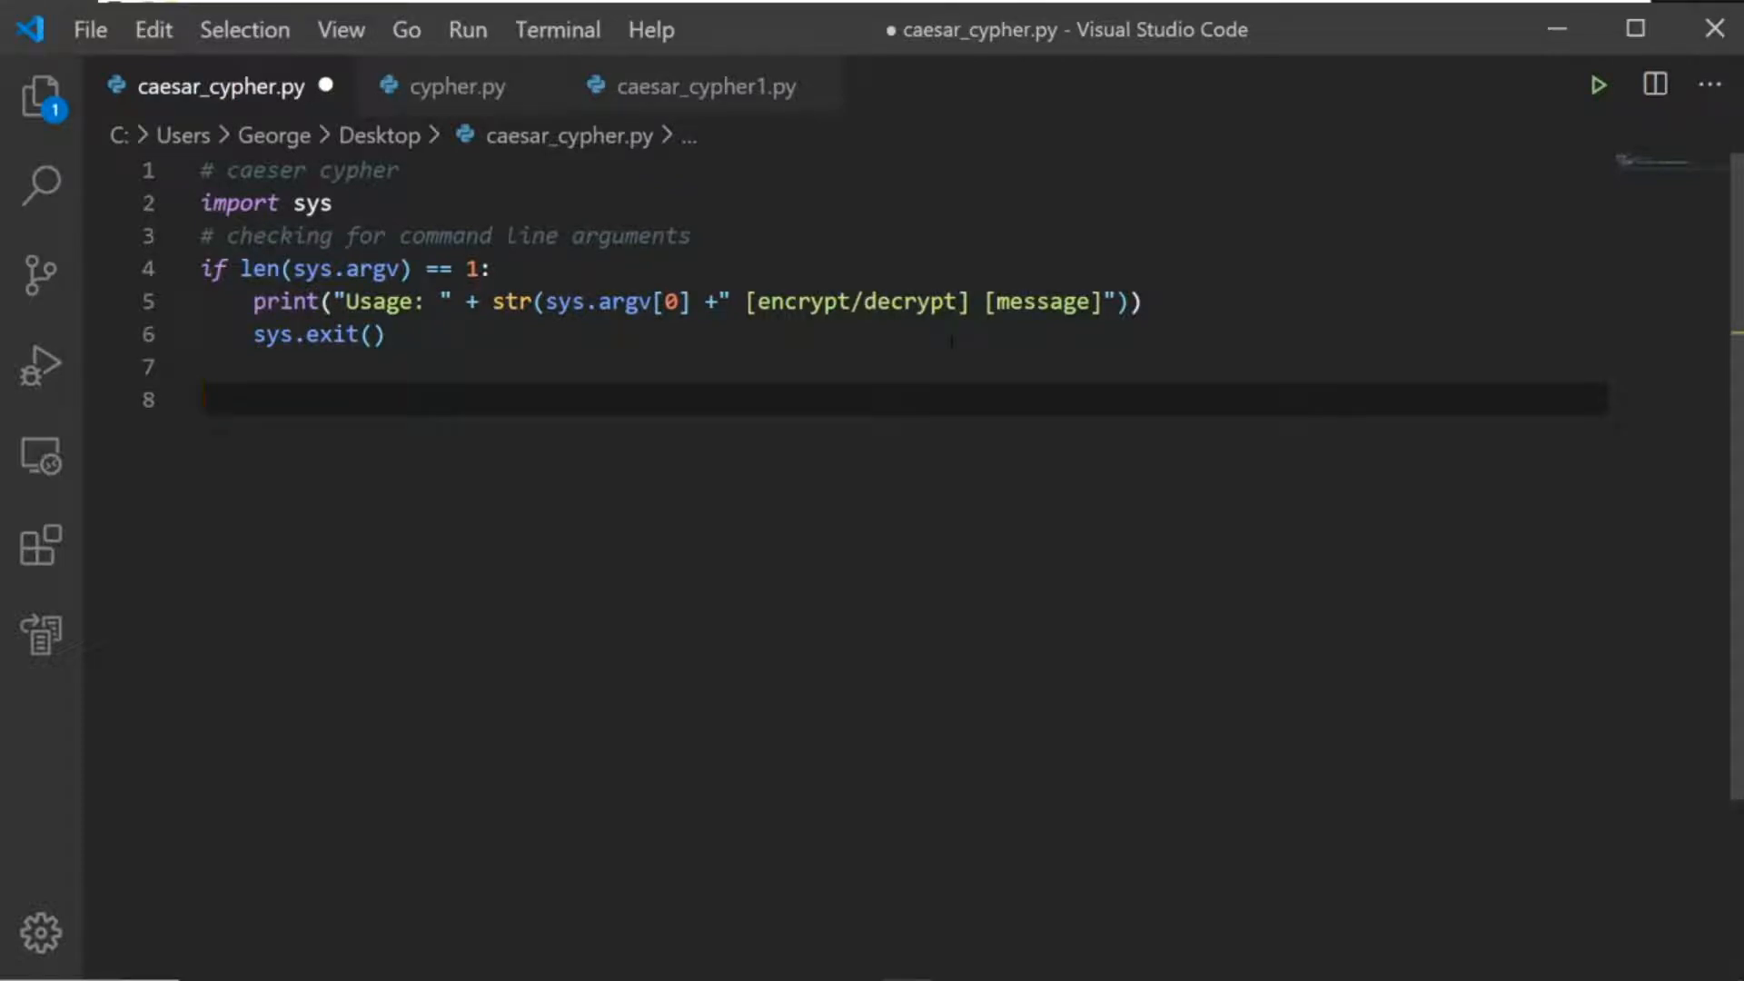
Under a '# mode enc/dec' comment, set mode = sys.argv[1]
text(#)
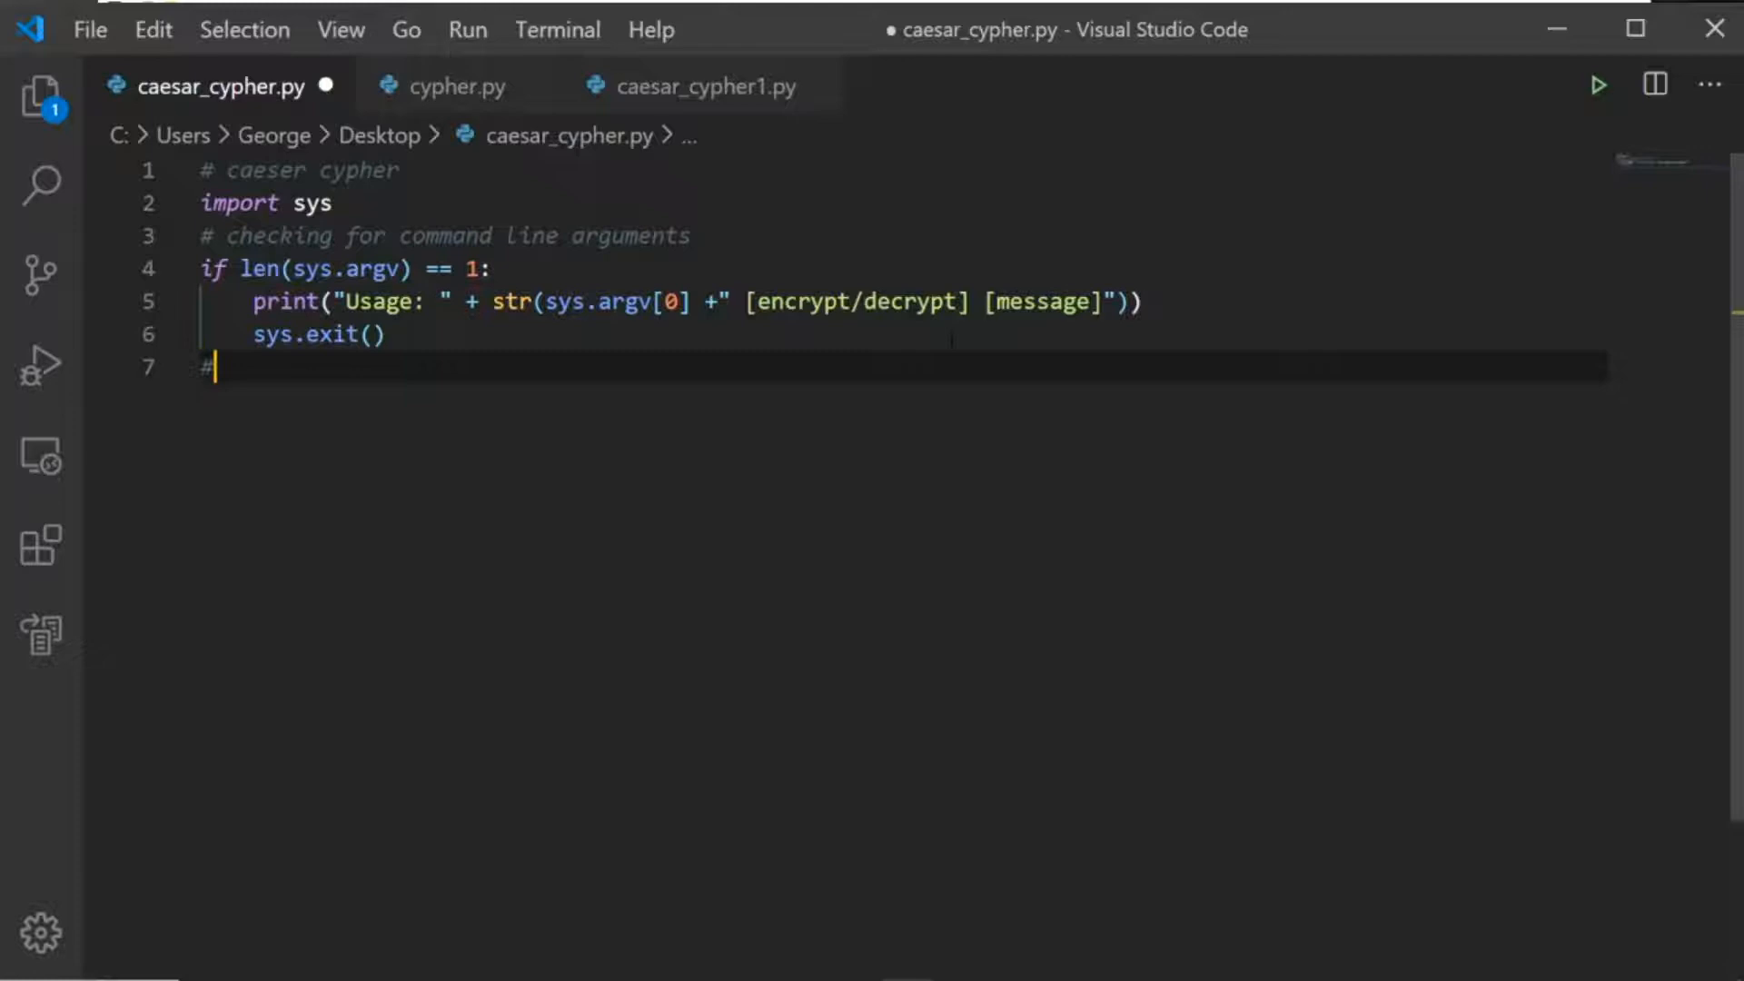
text(mode)
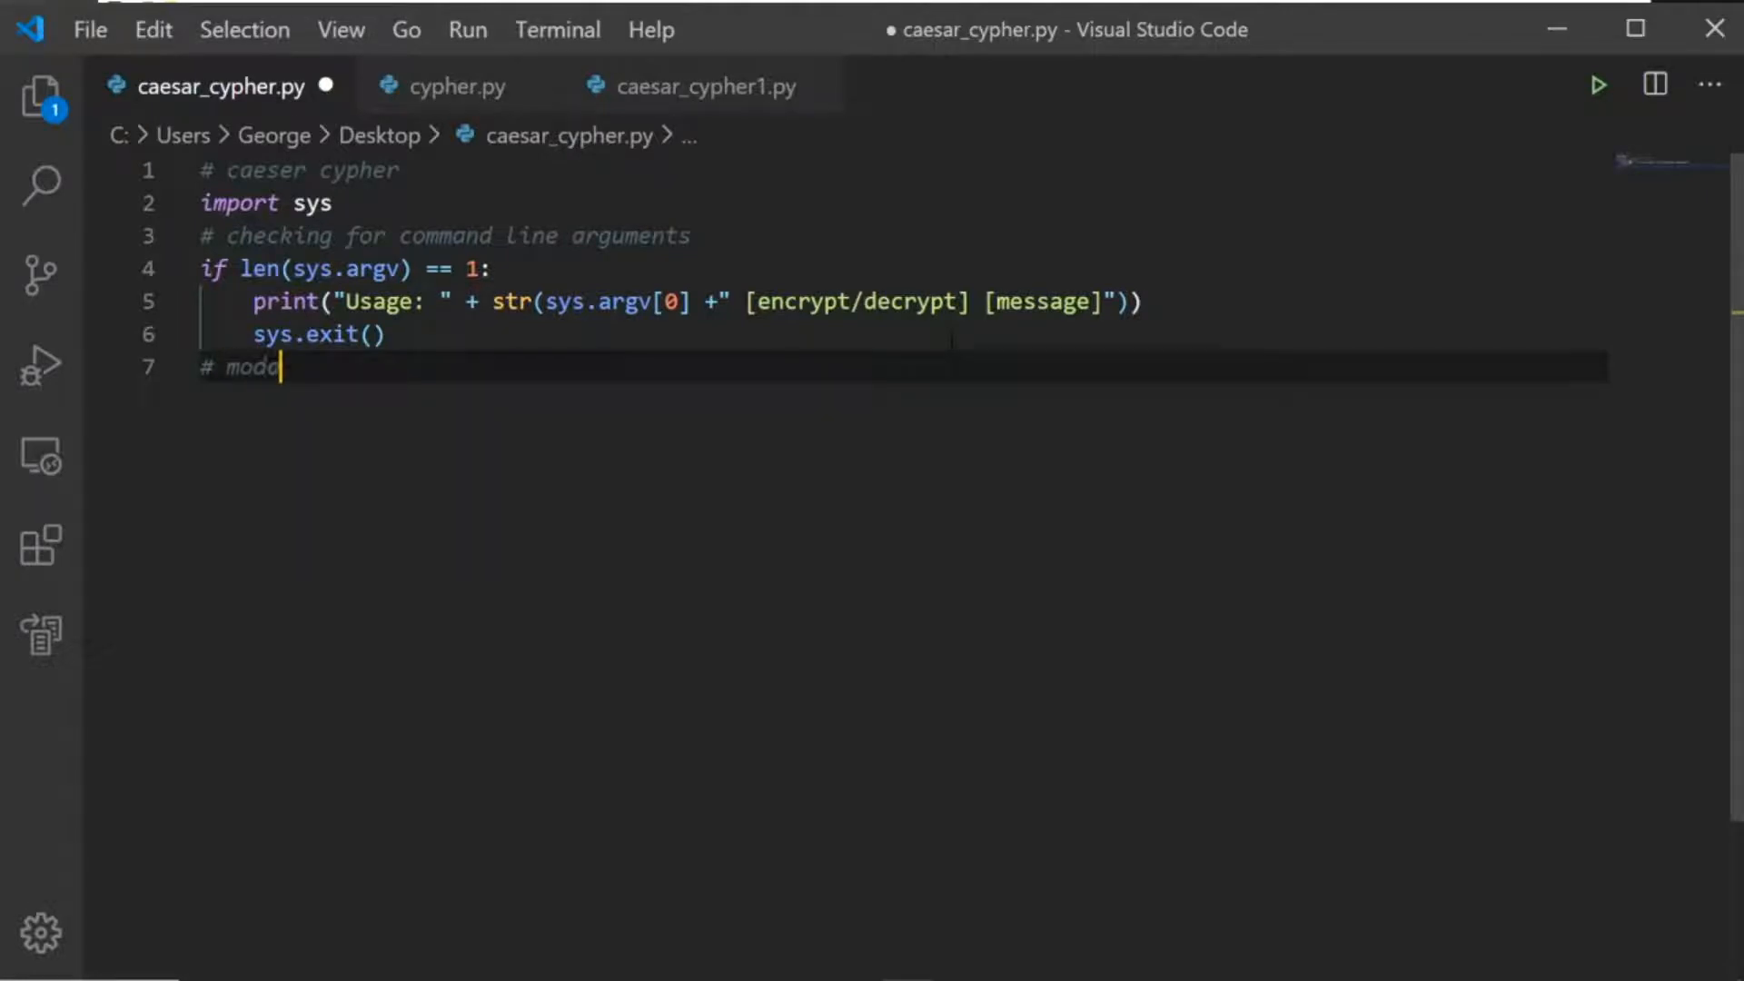
text(encr)
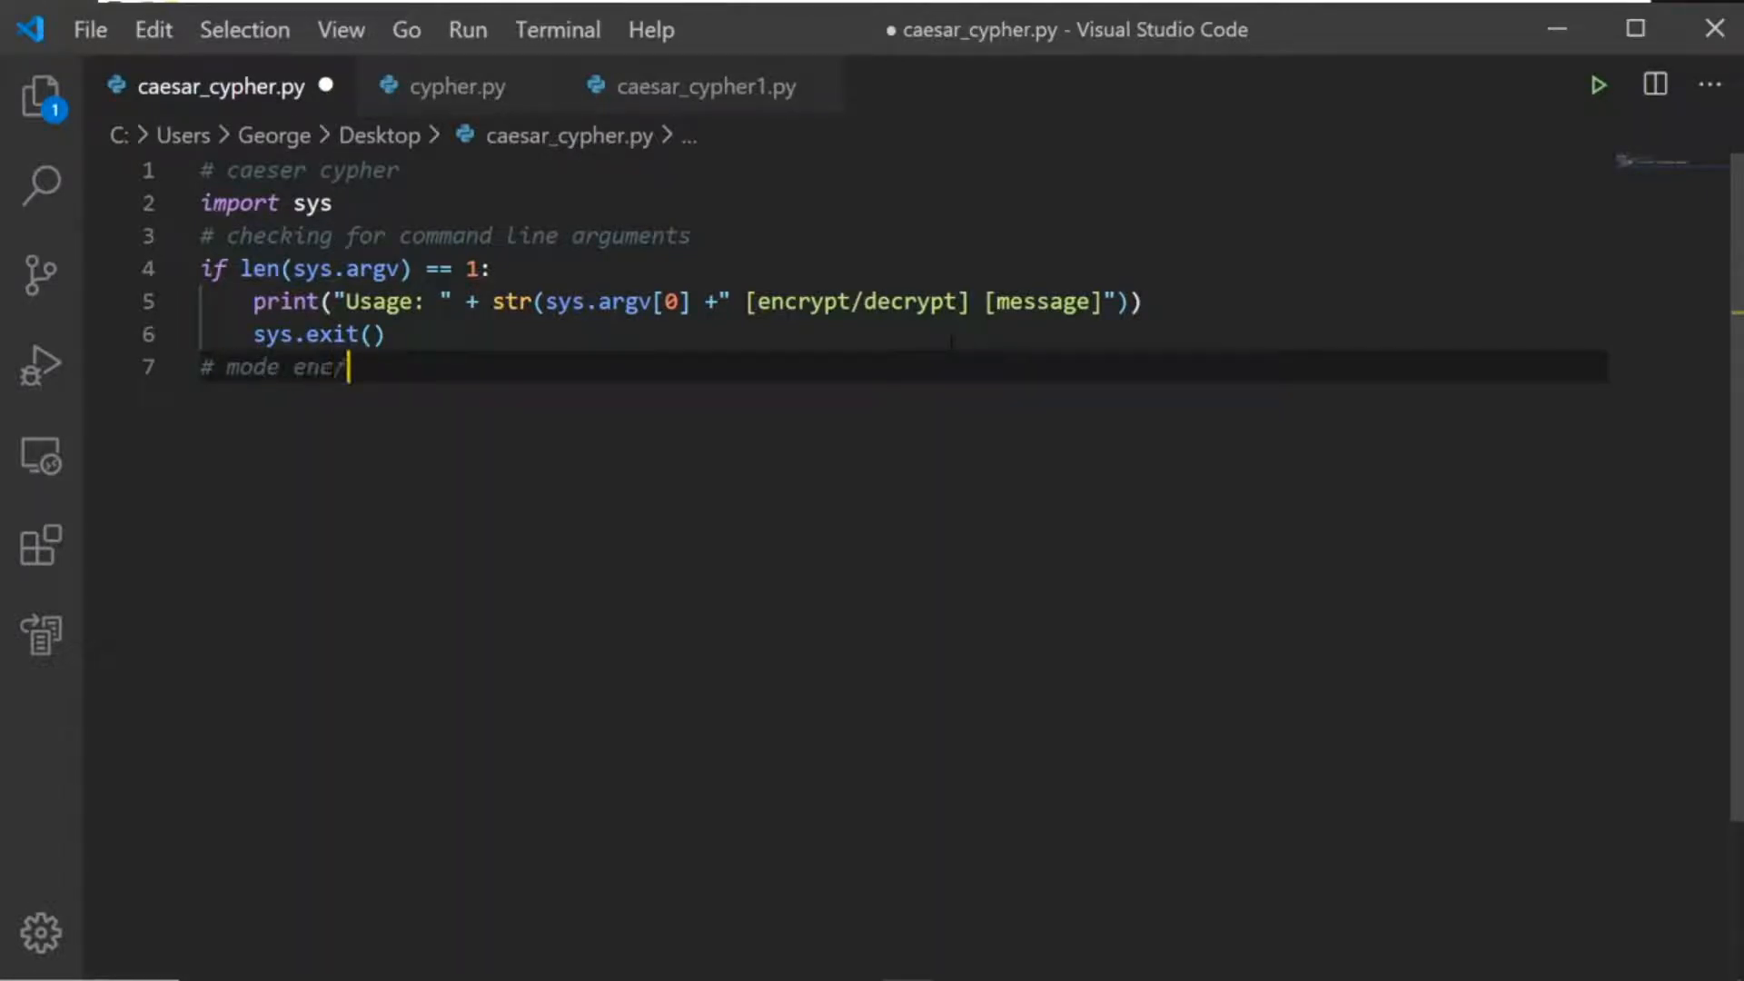
text(/dec)
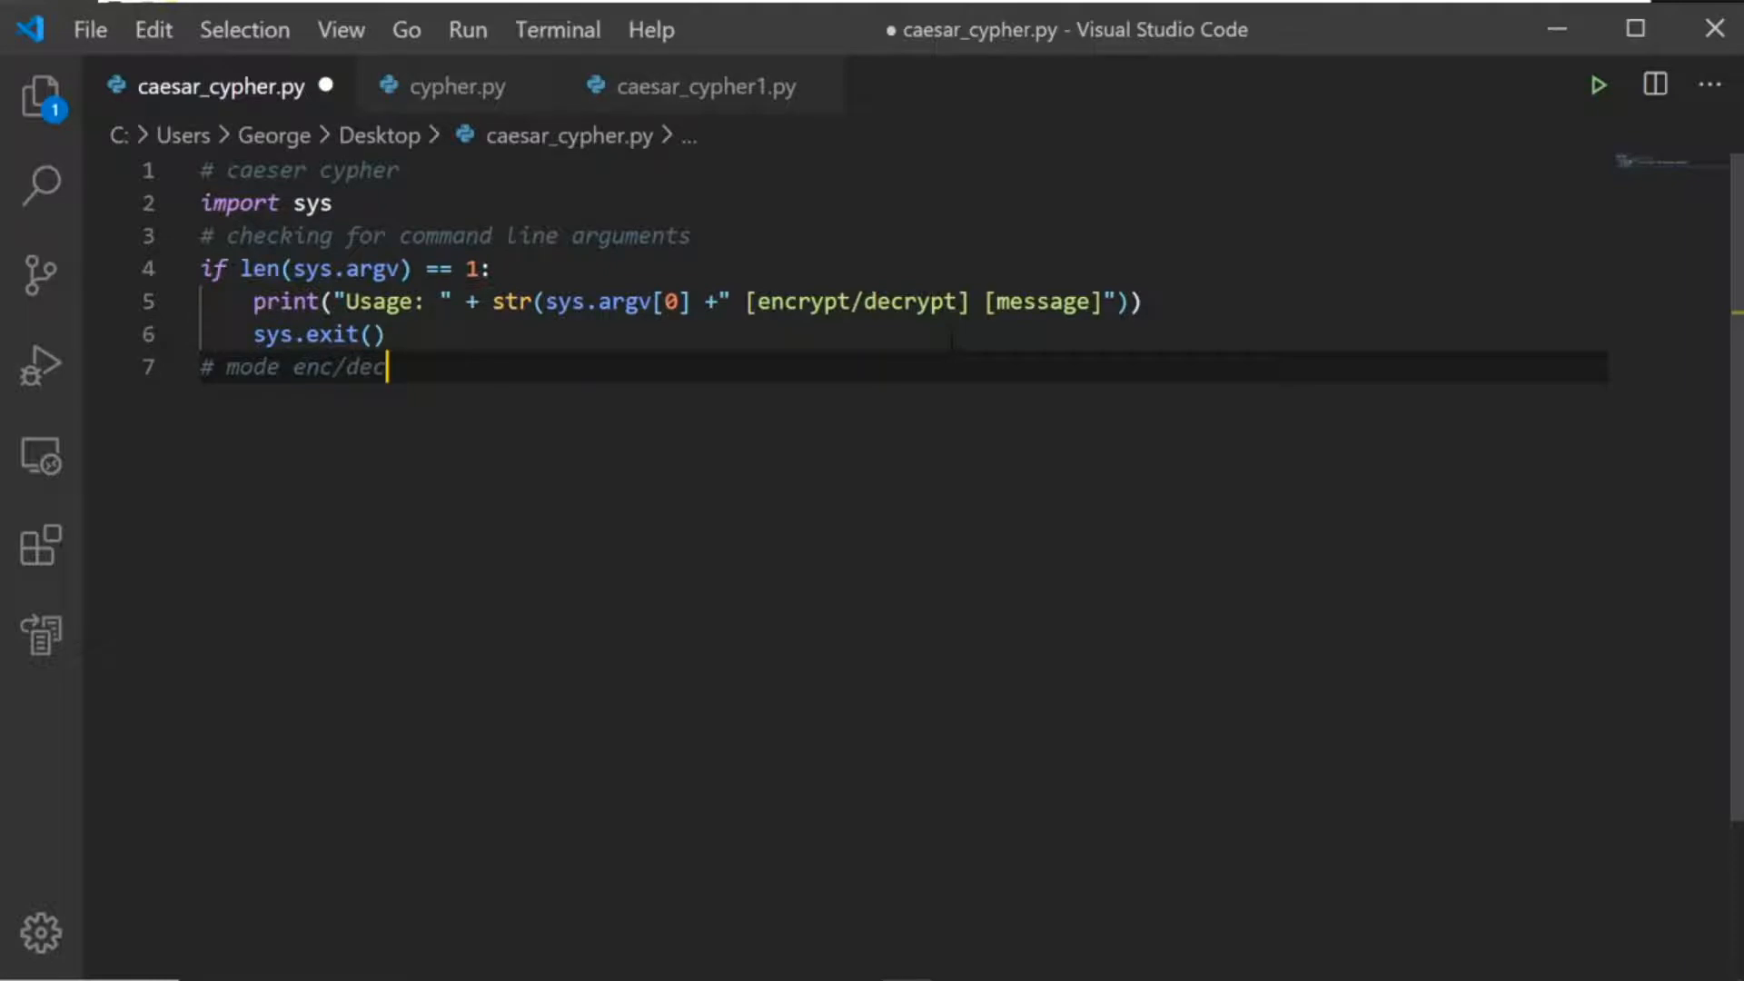
text(mode)
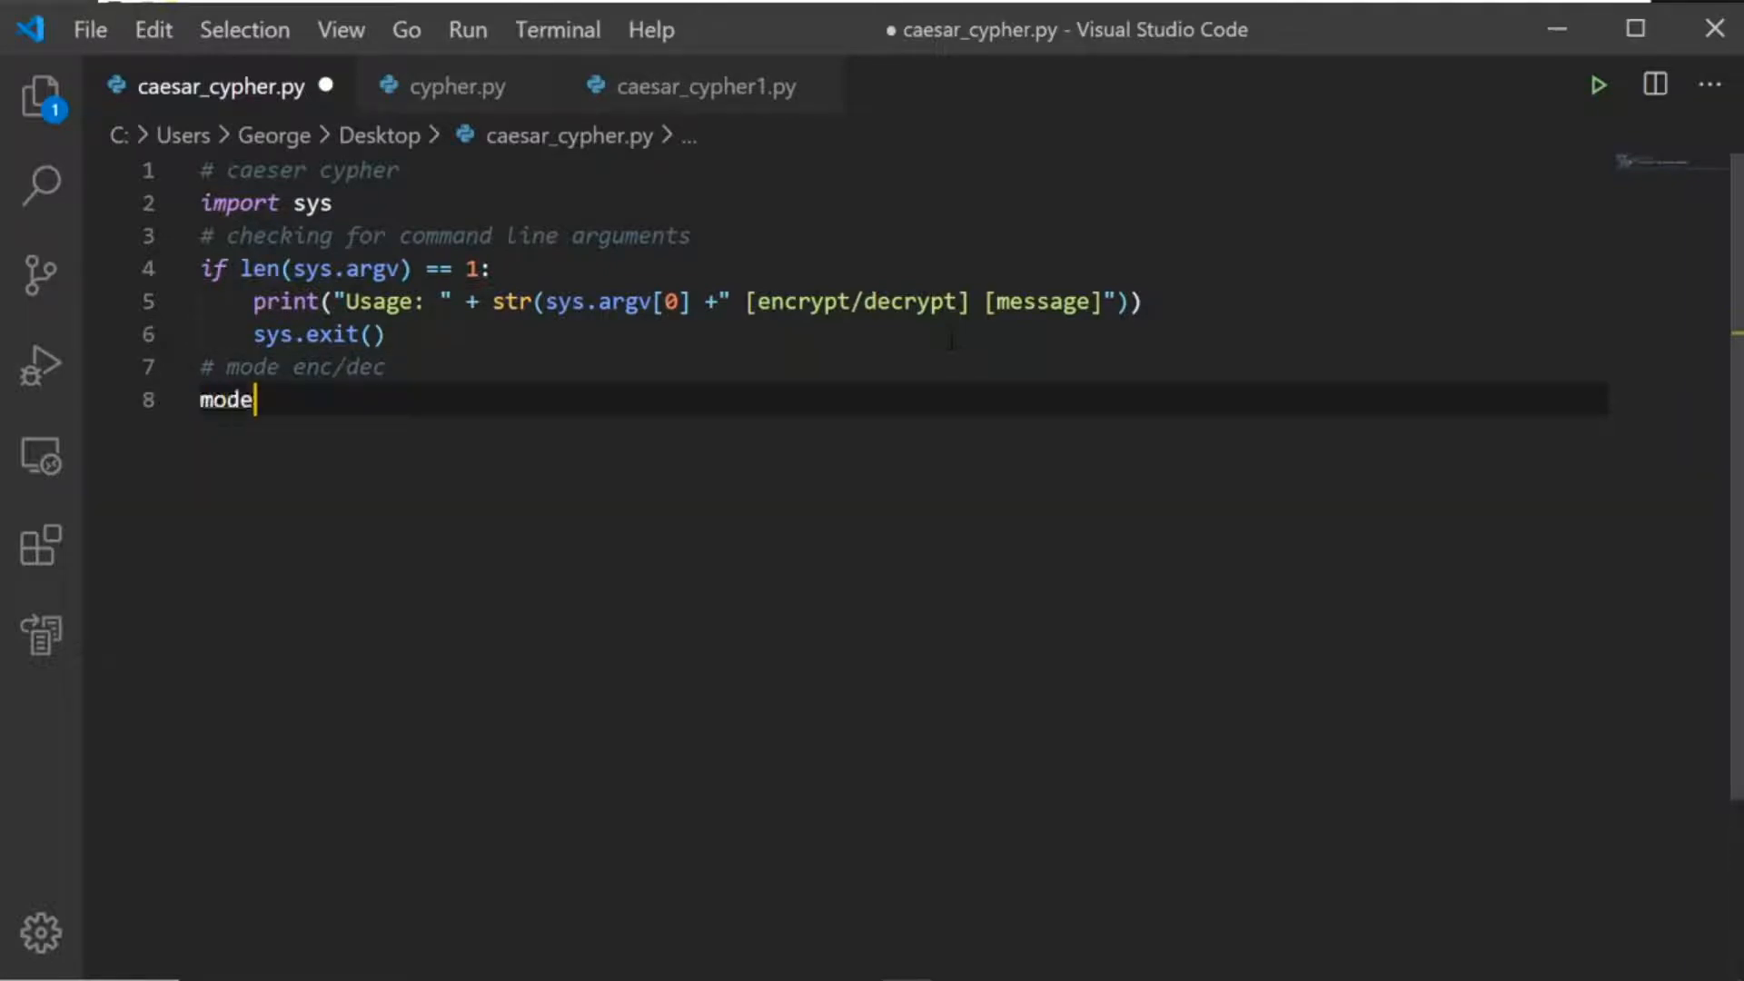
text(= sys)
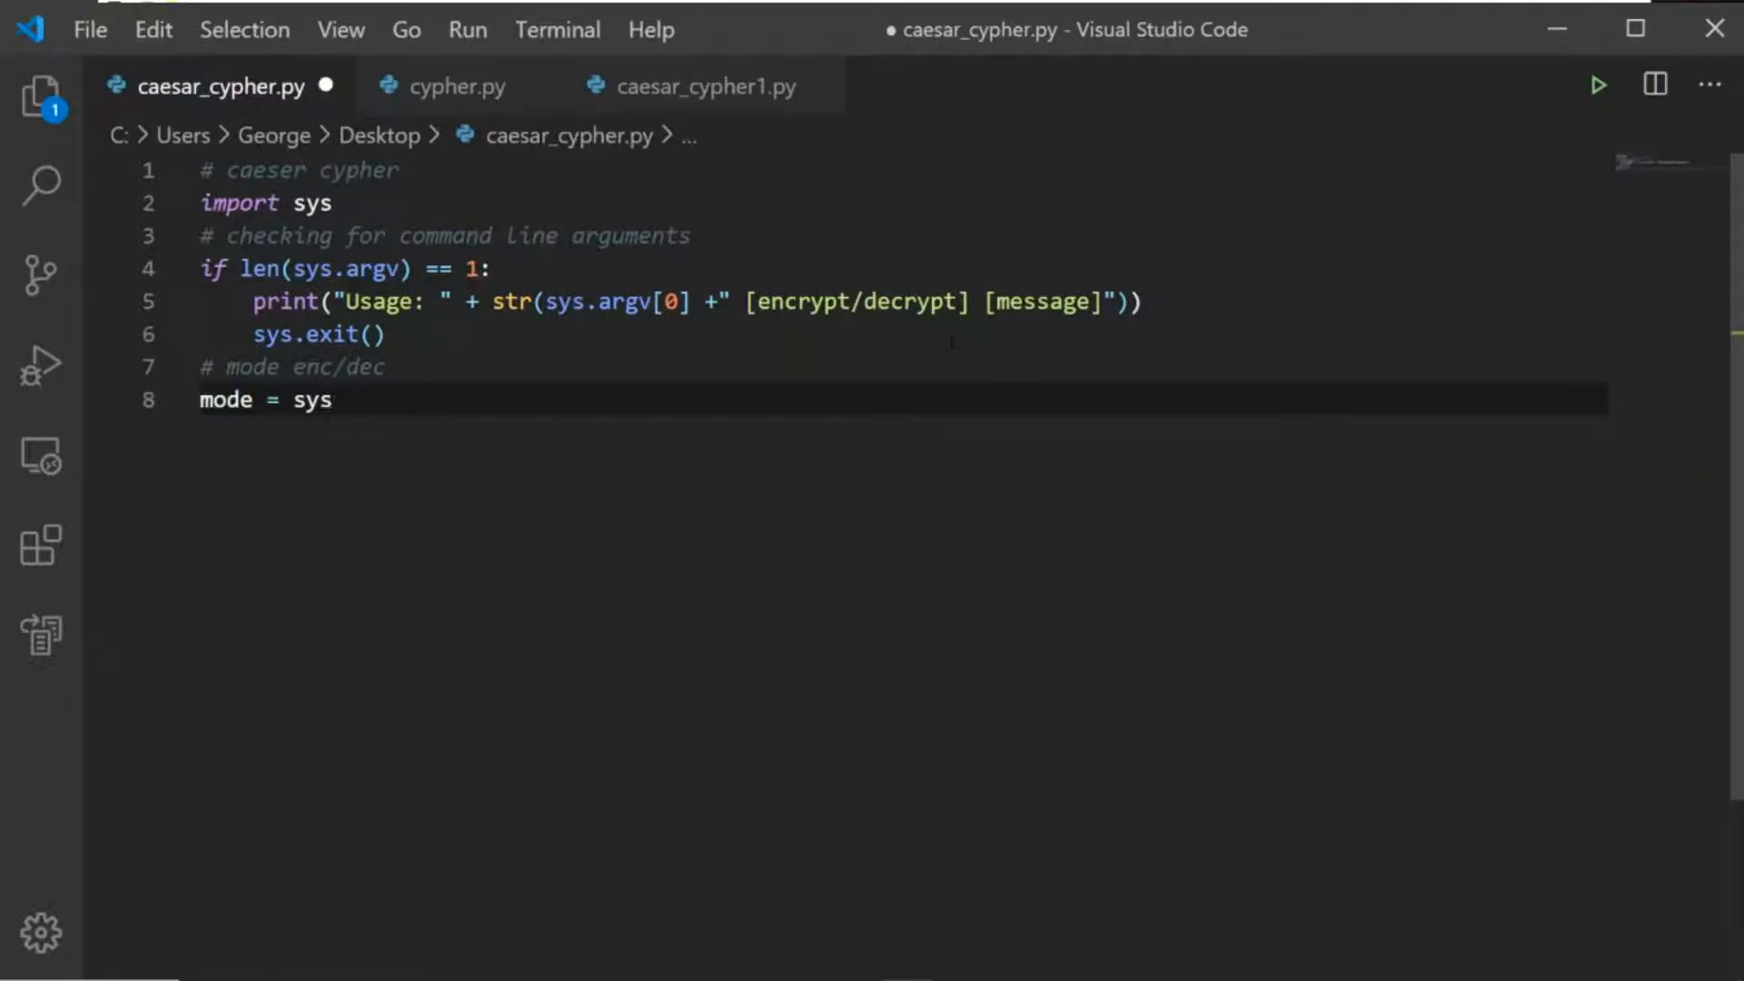
text(.argv)
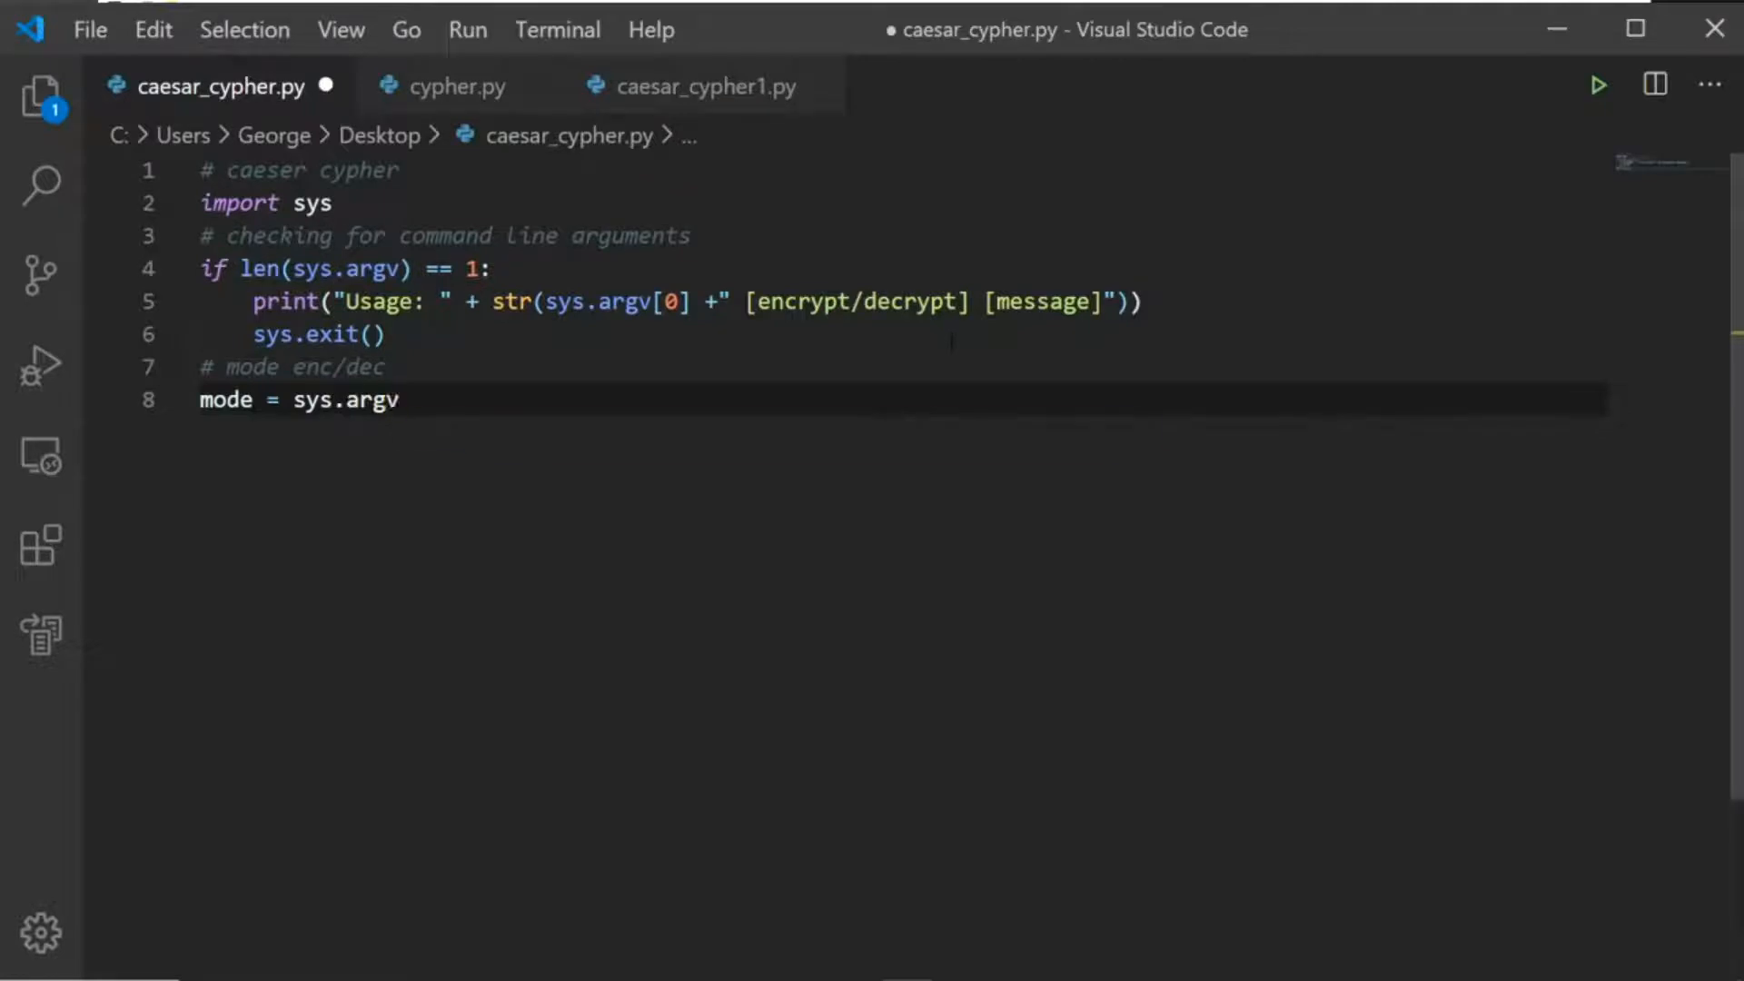
text([1])
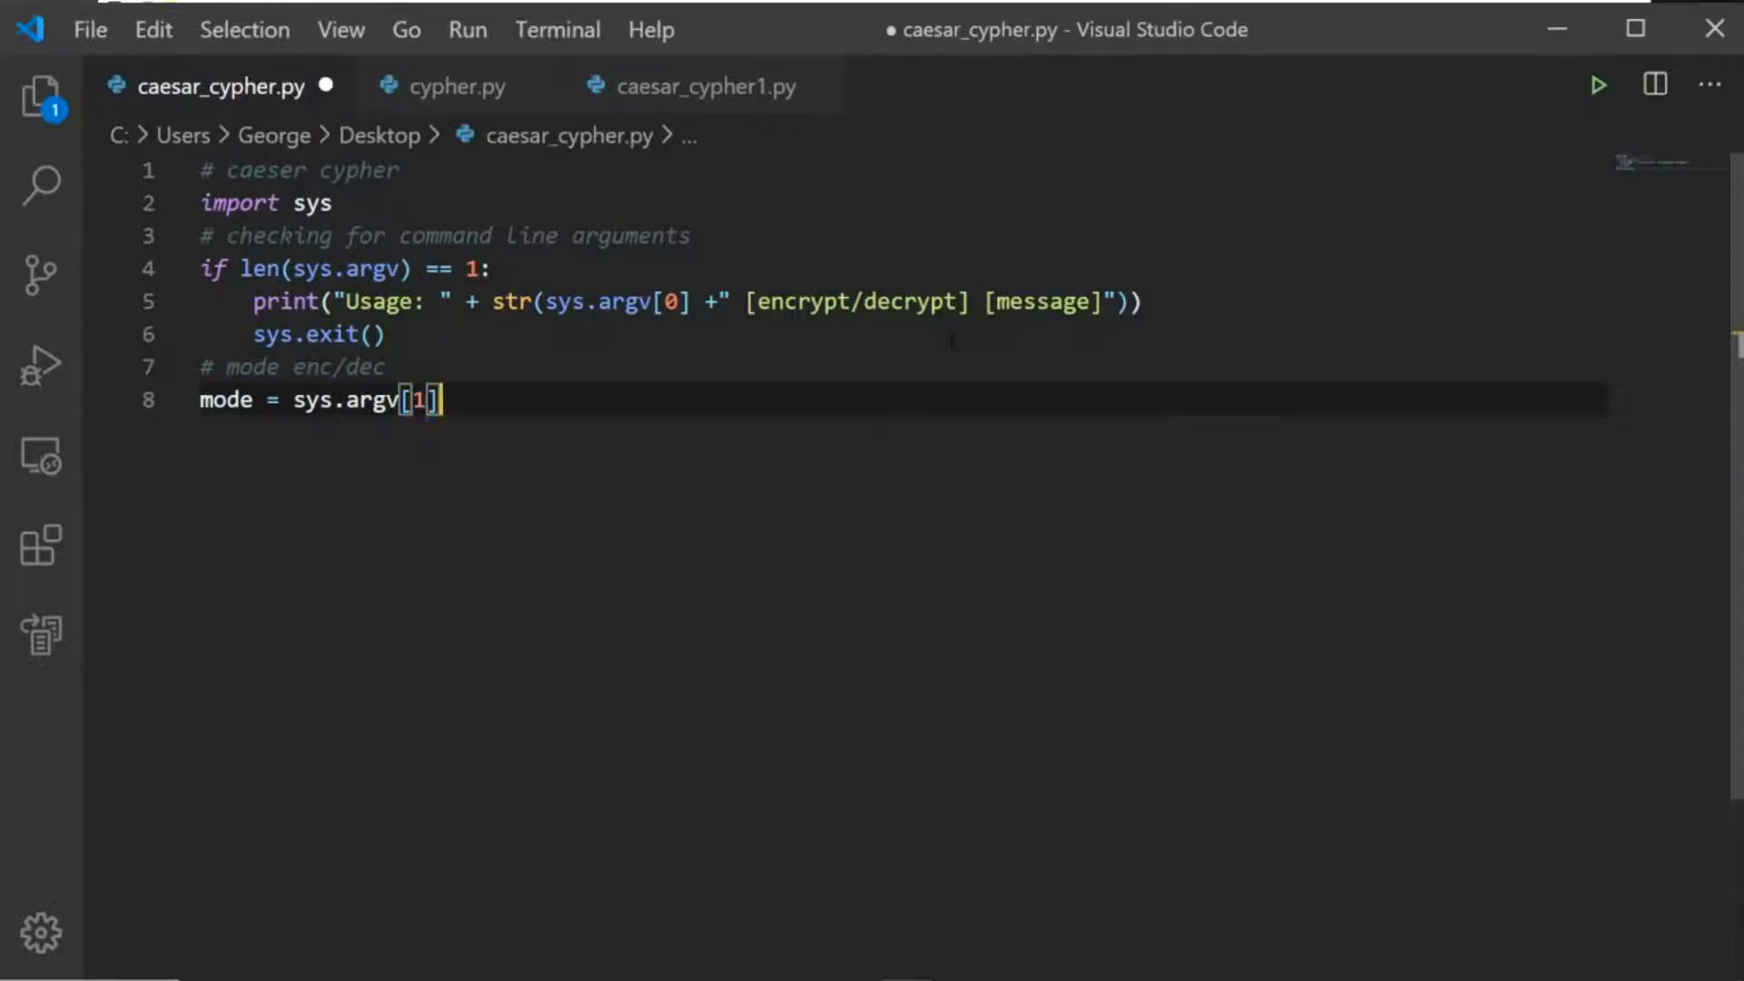
key(Enter)
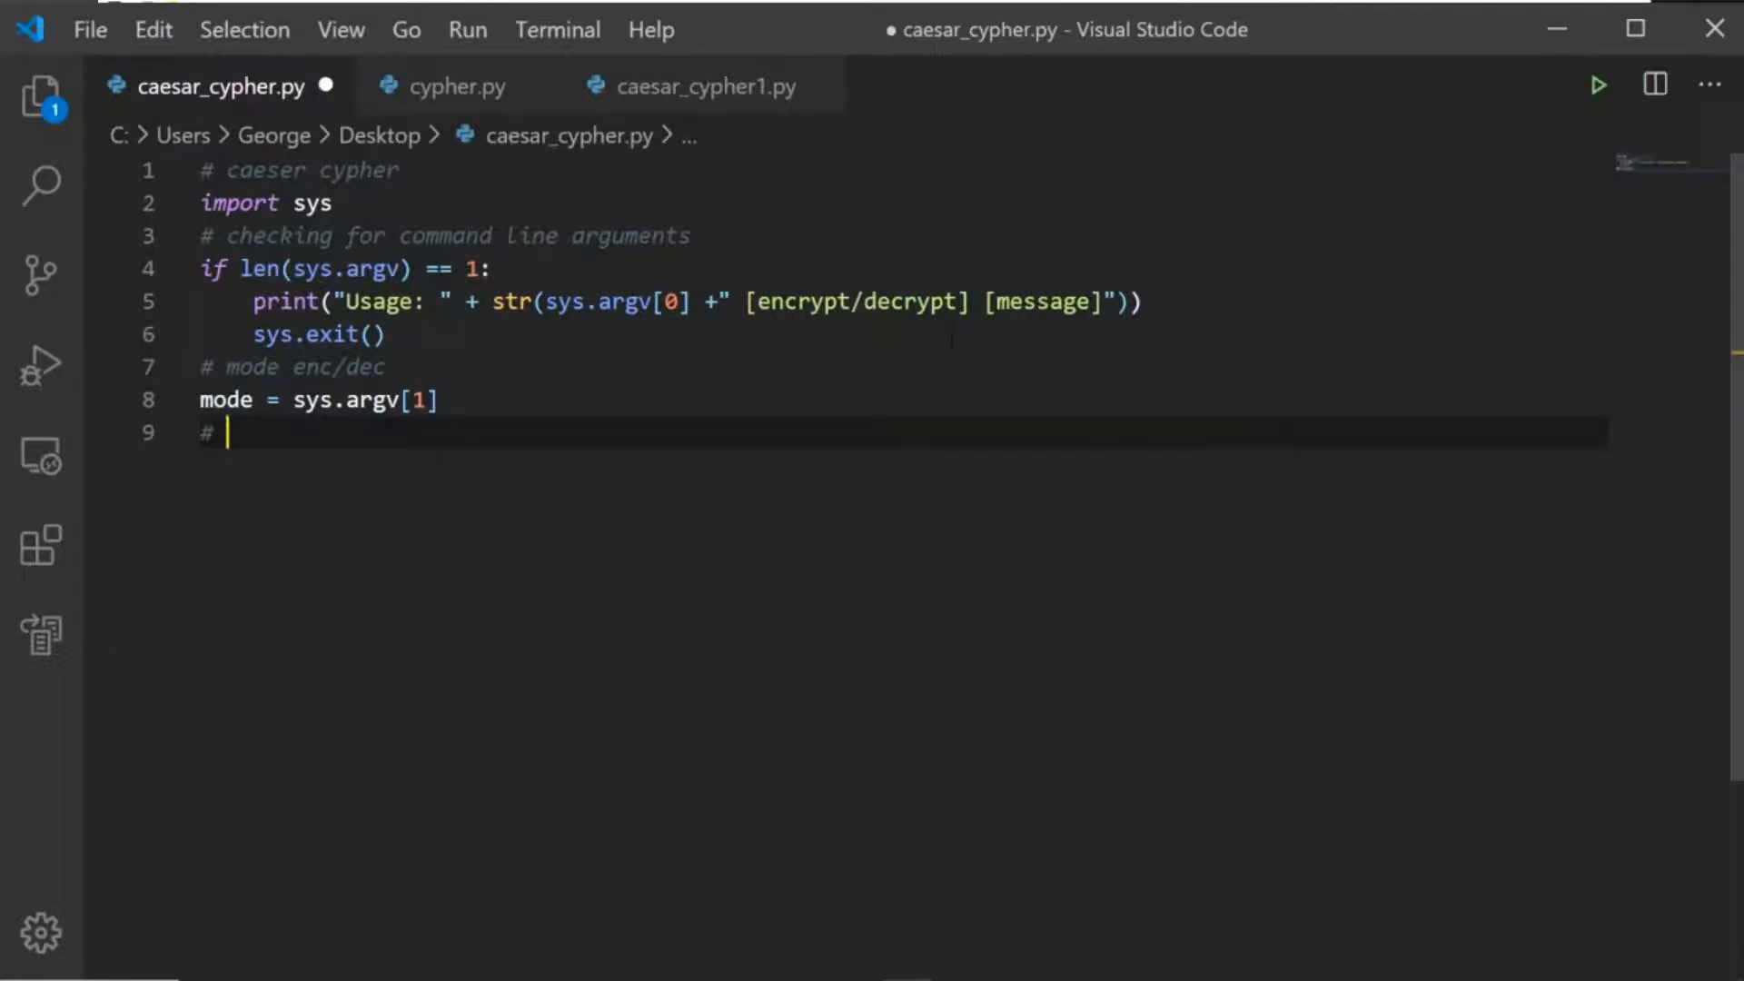
Under a '# message' comment, set message = sys.argv[2]
text(message)
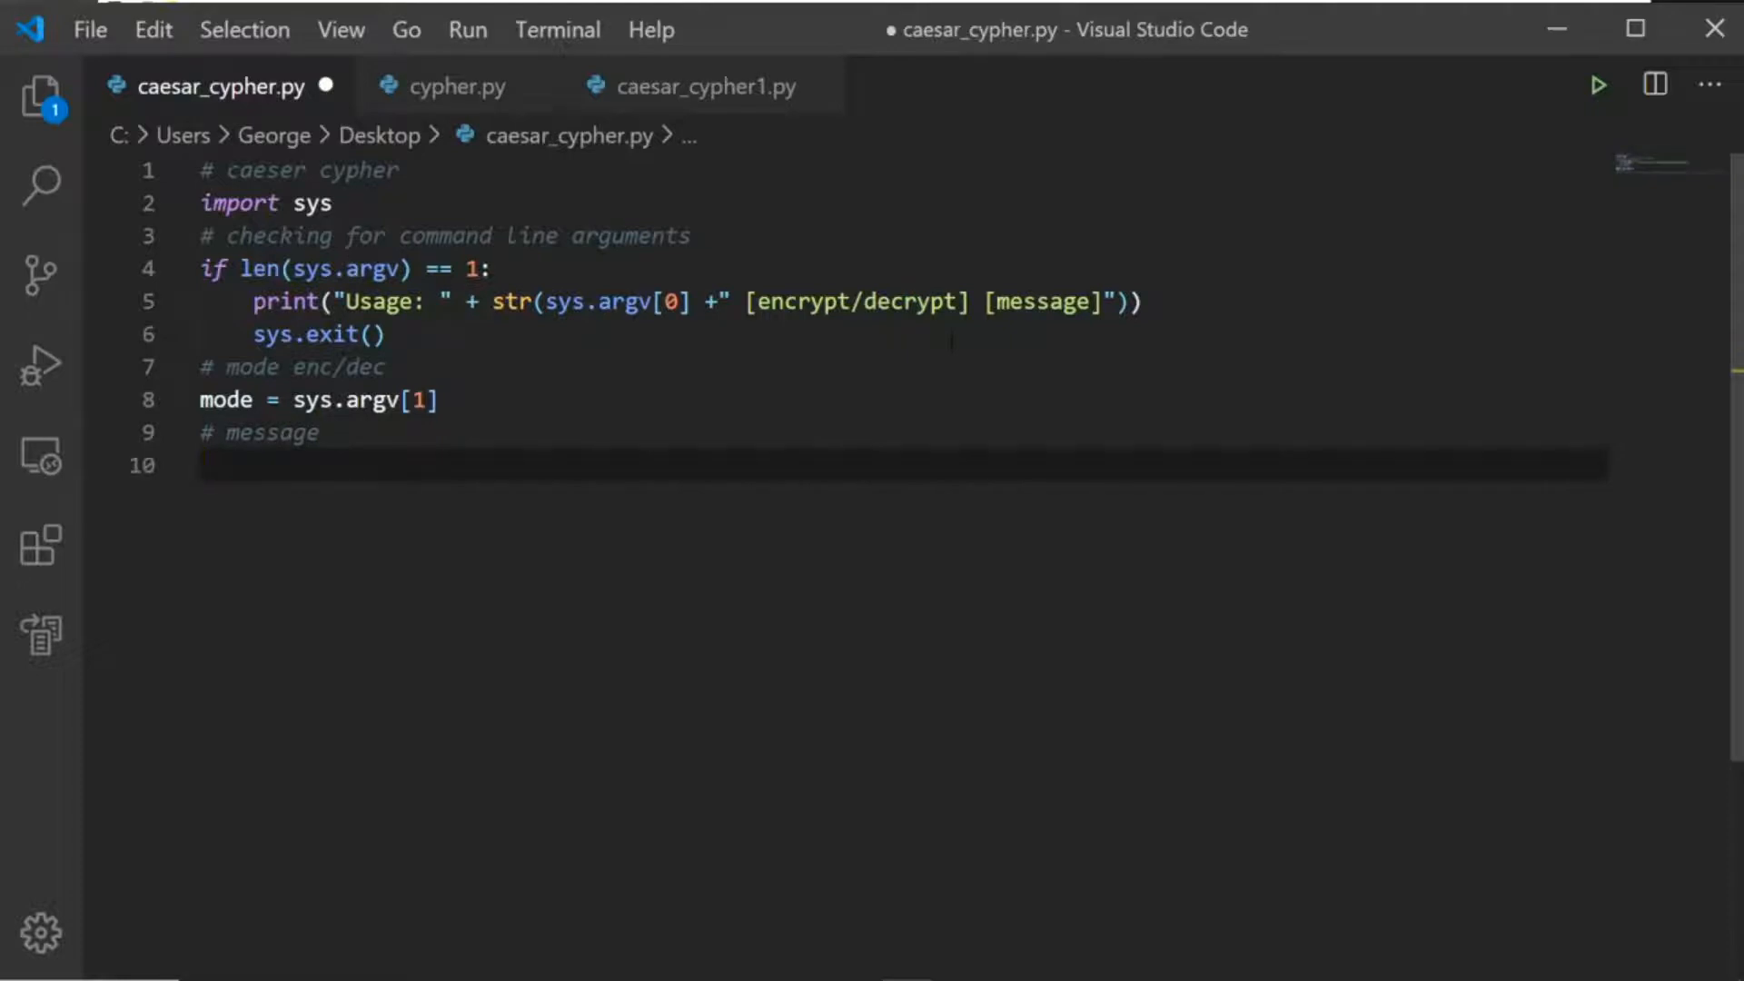
text(message =)
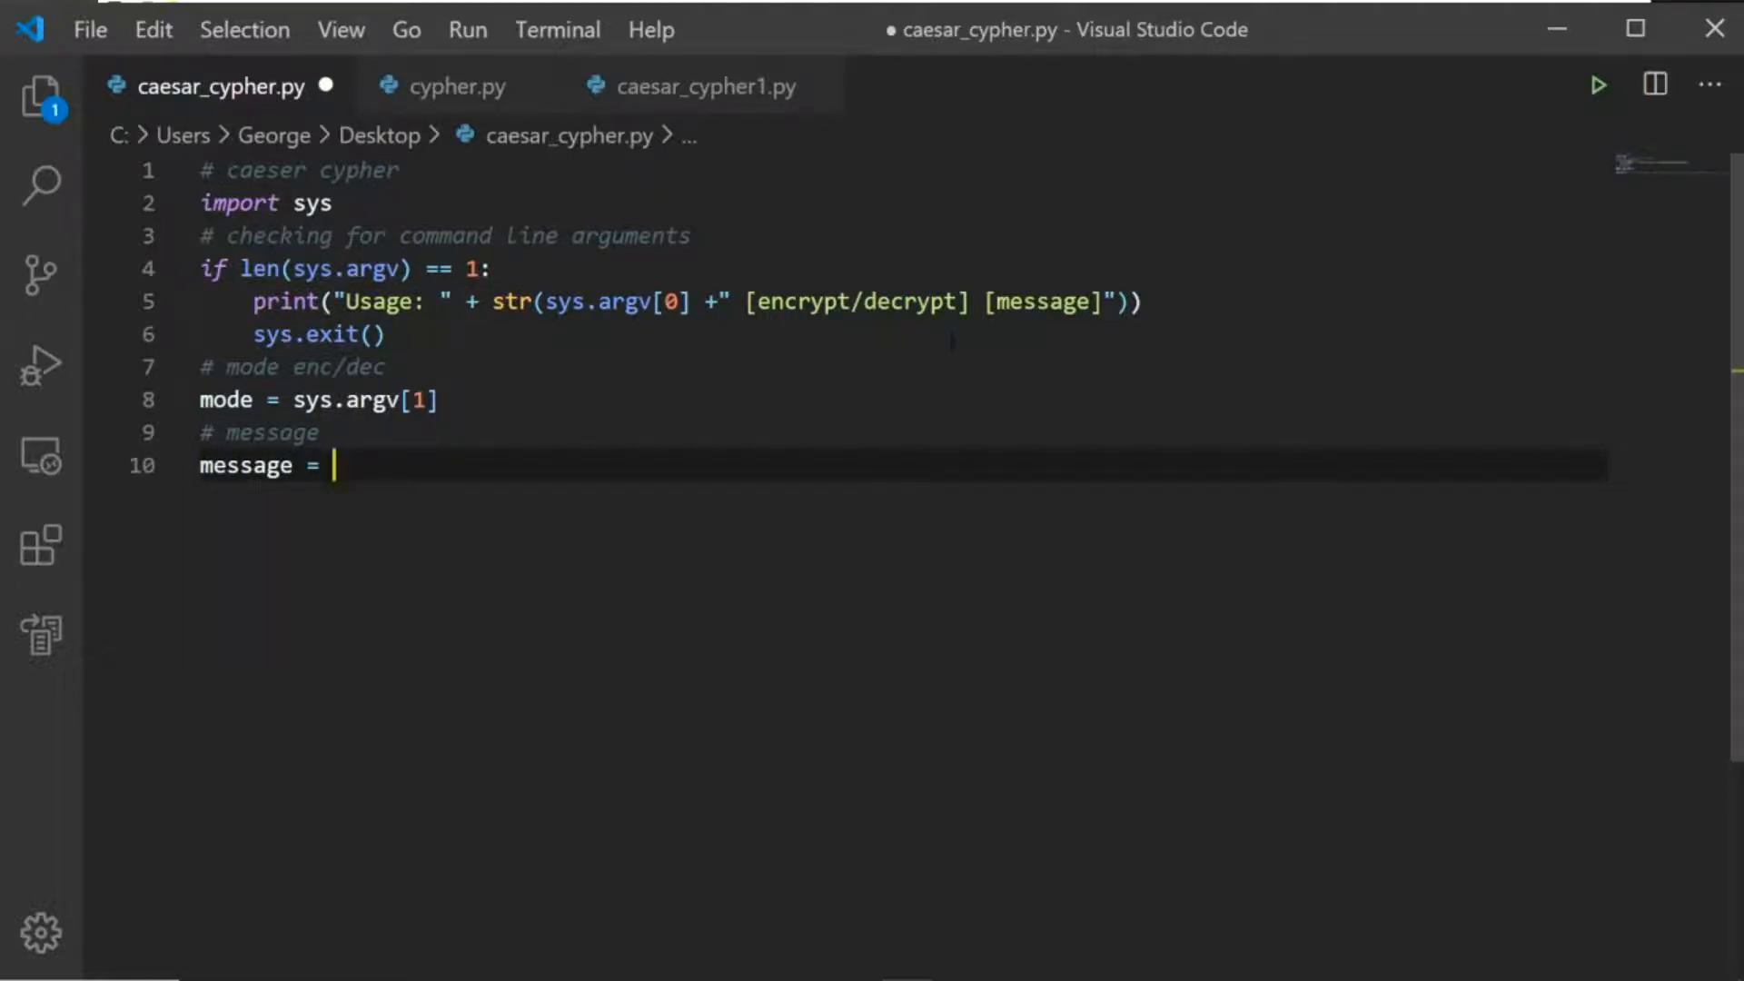
text(sys.argv)
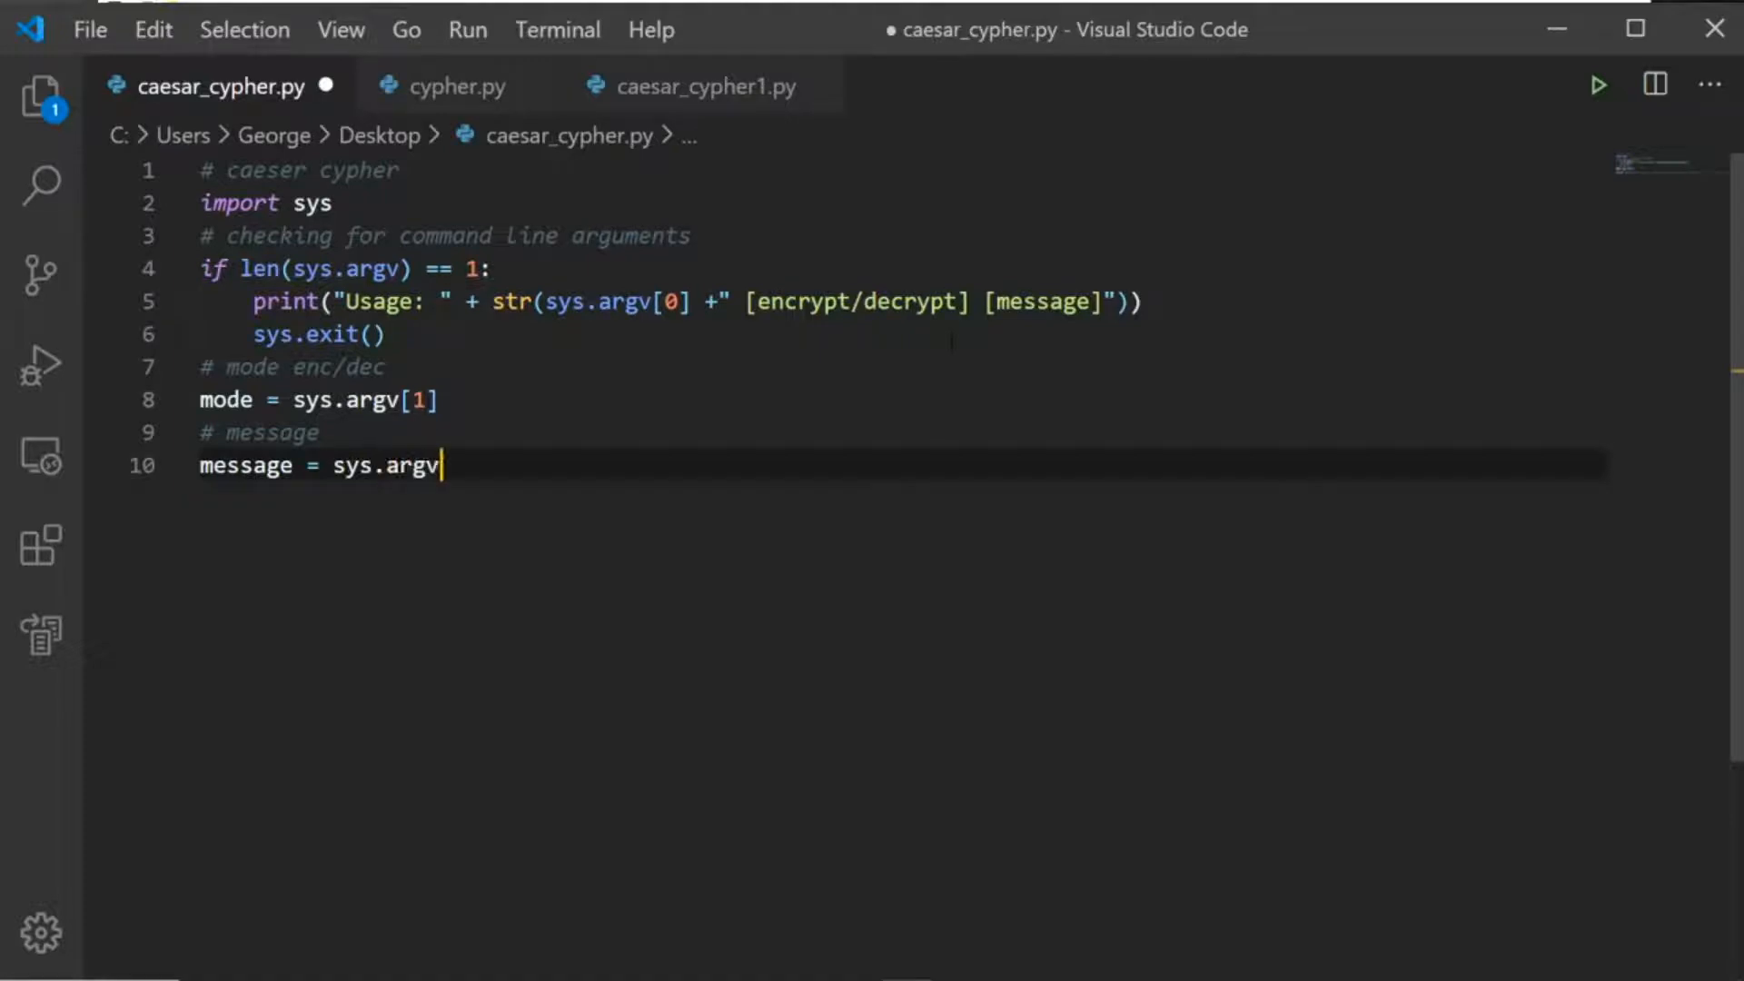
text([2])
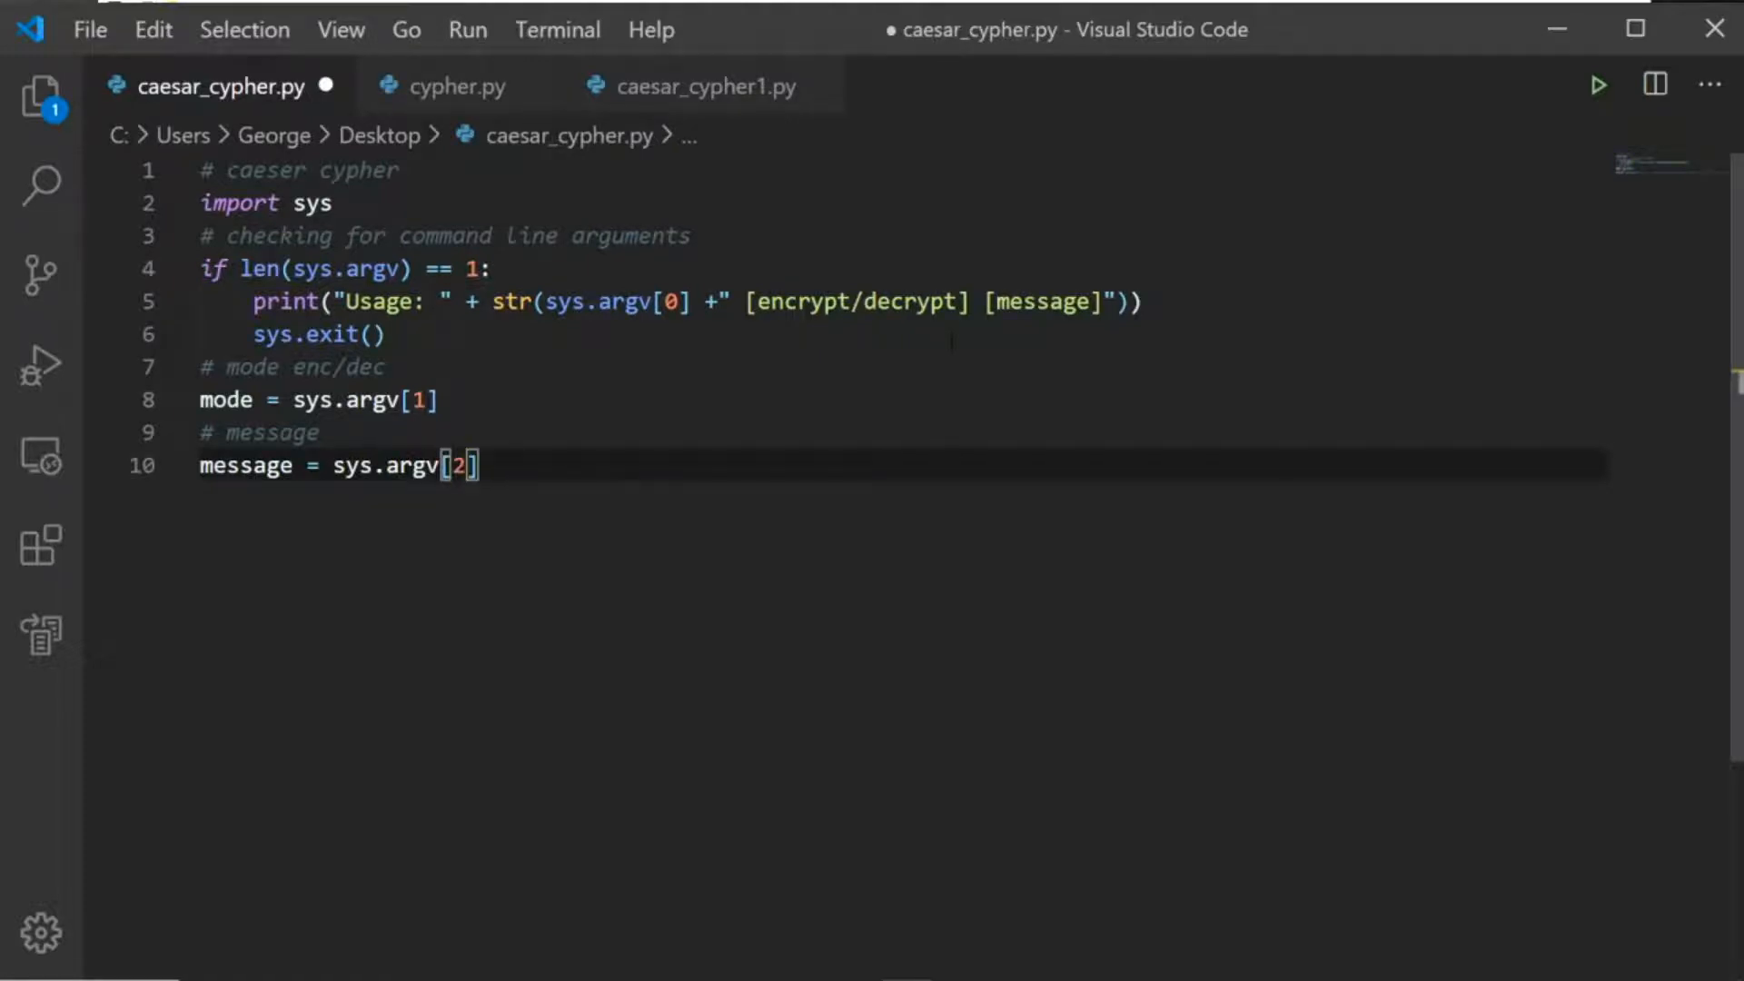
key(Enter)
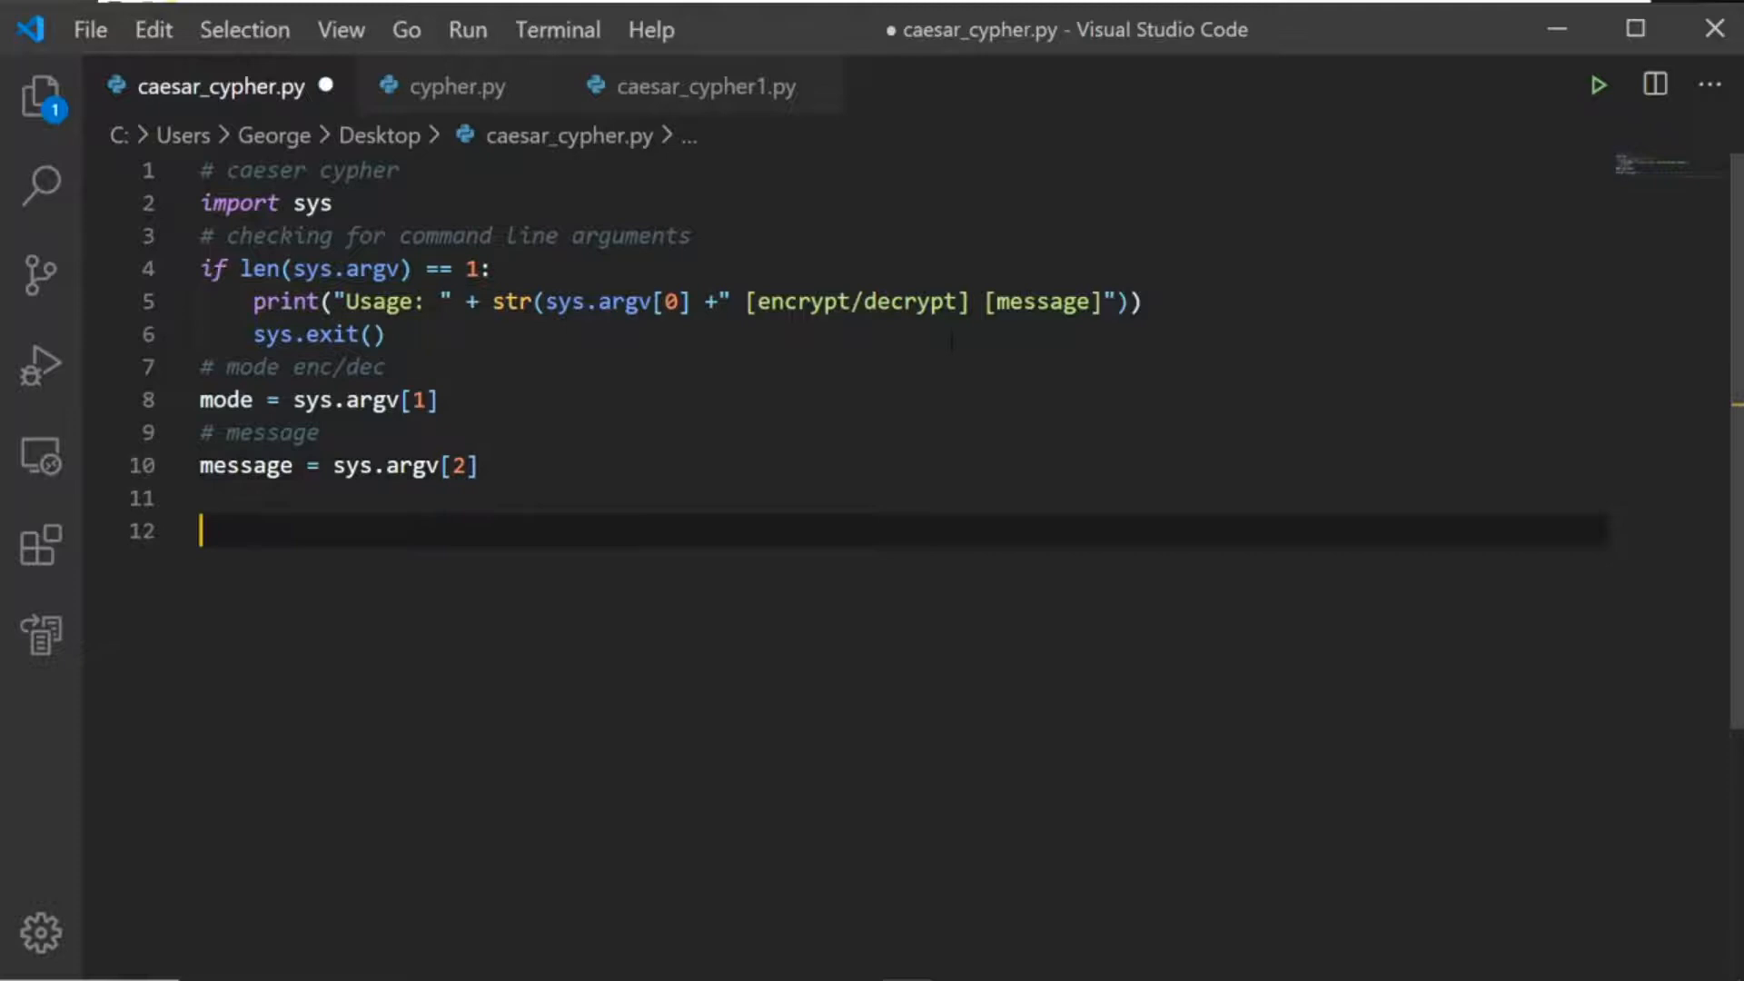
key(Backspace)
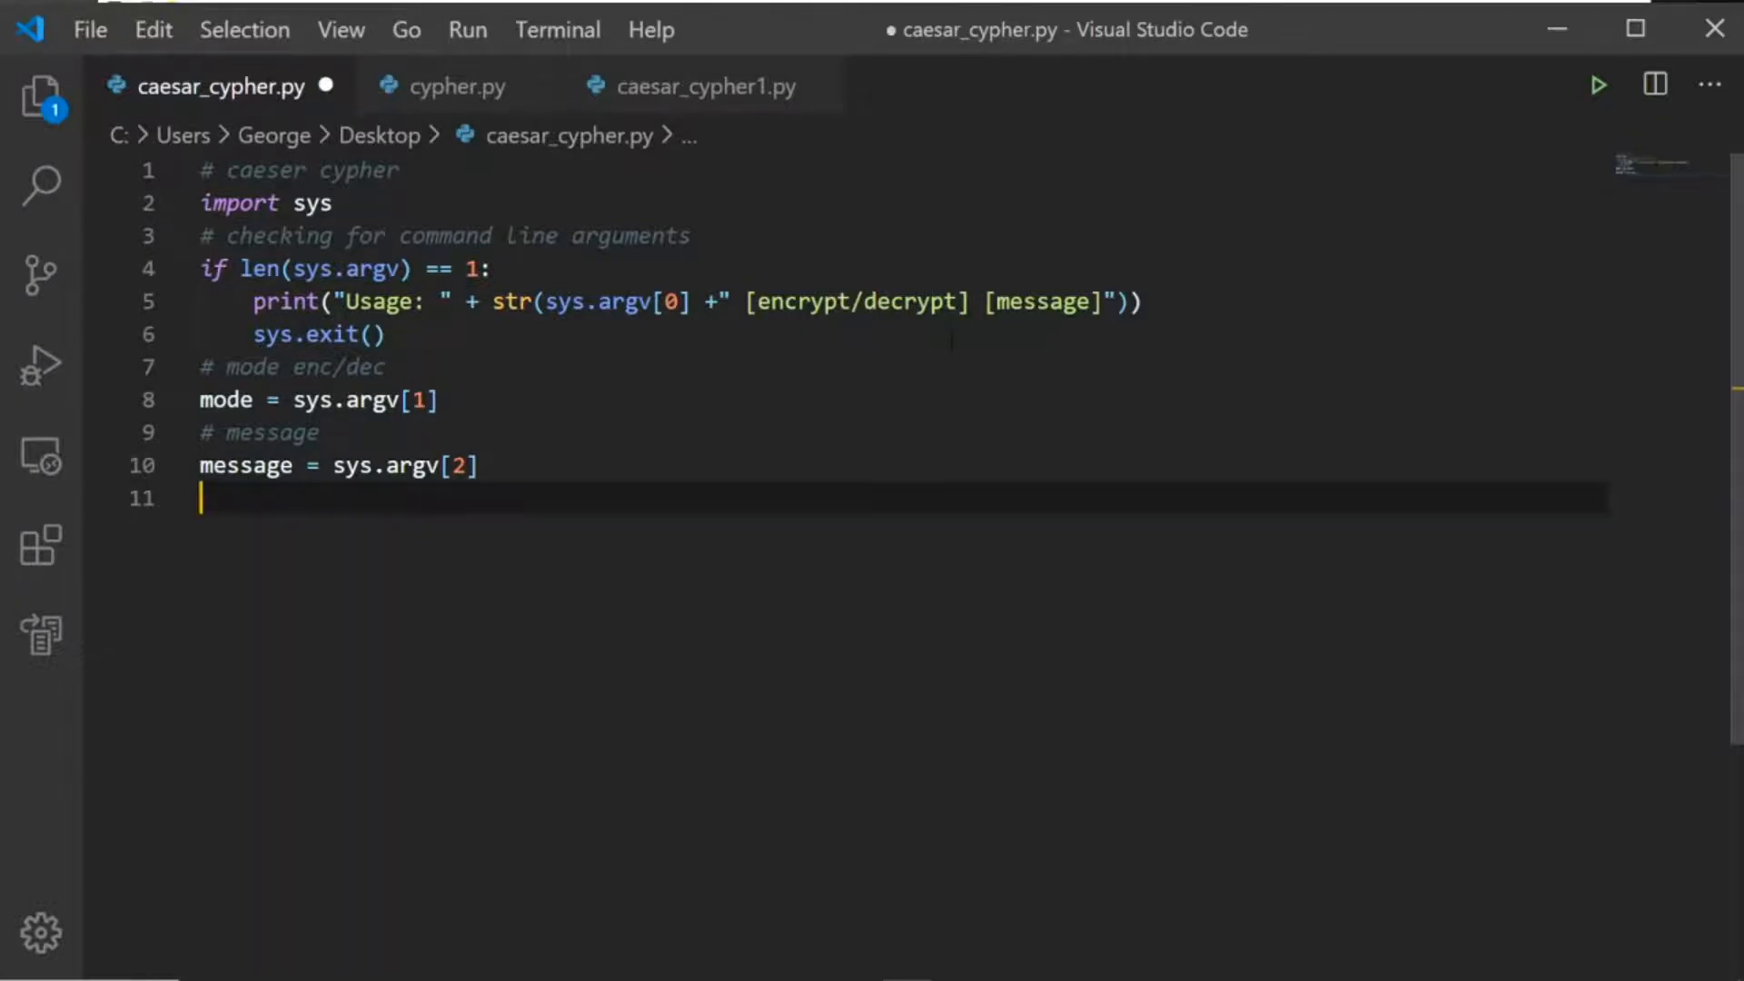
text(#)
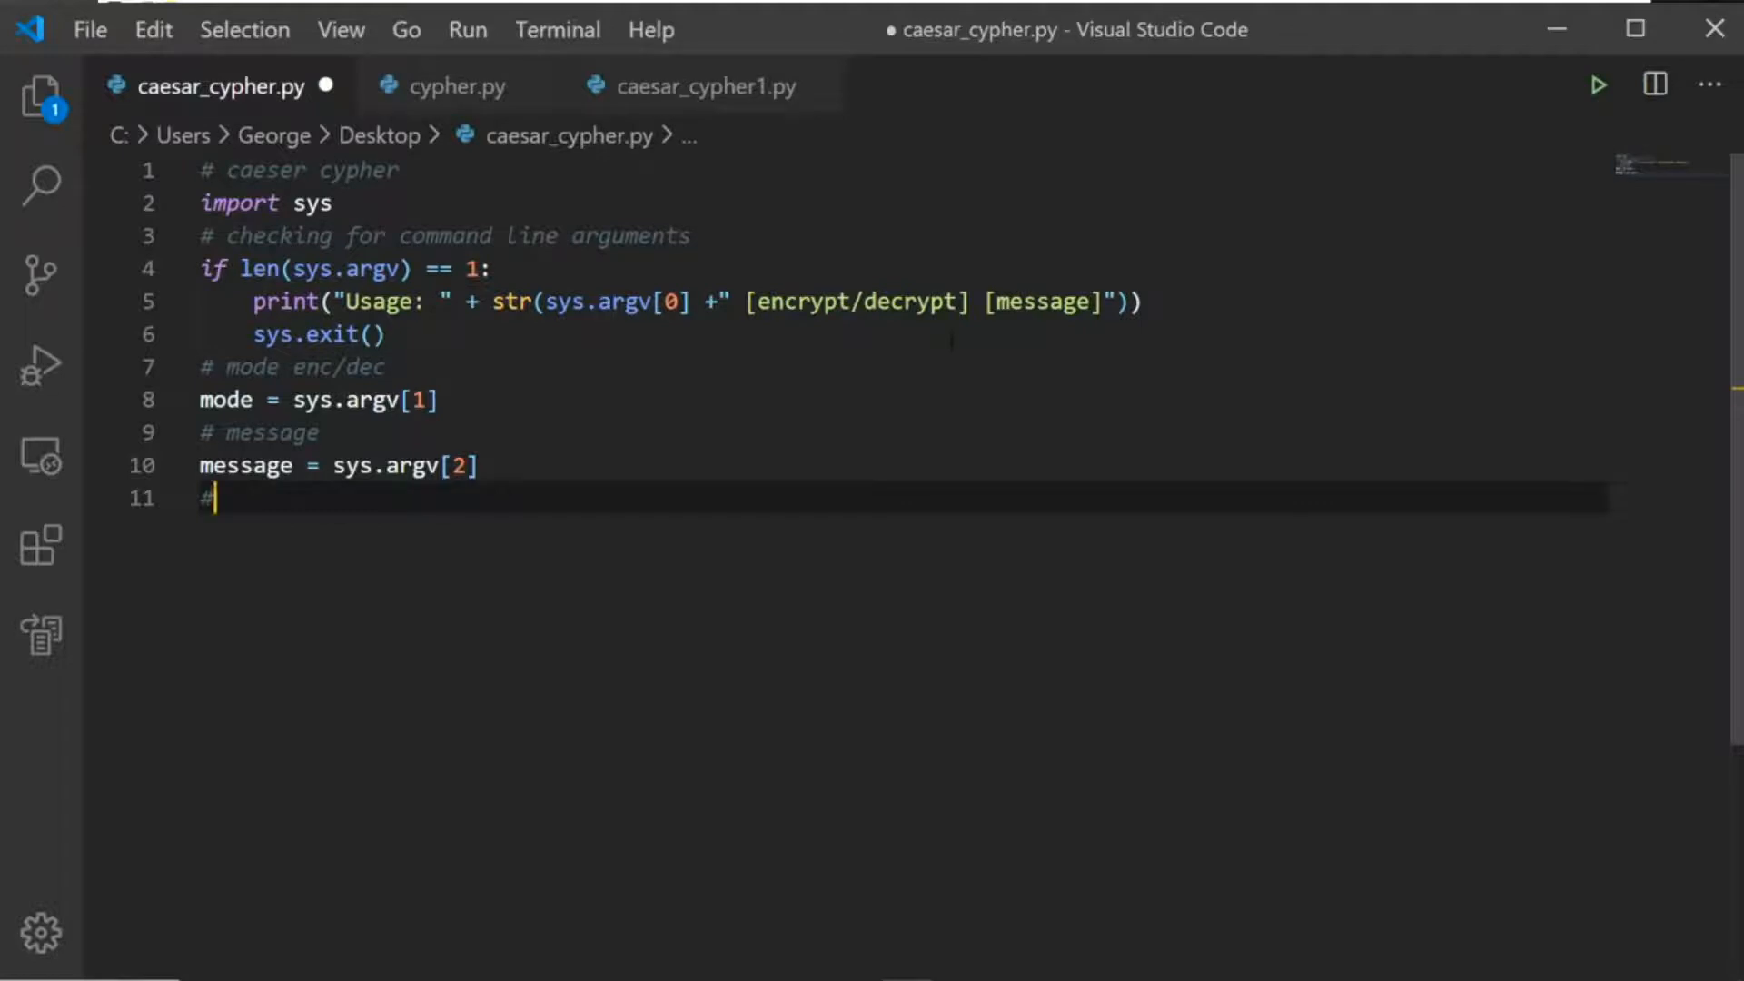
text(A)
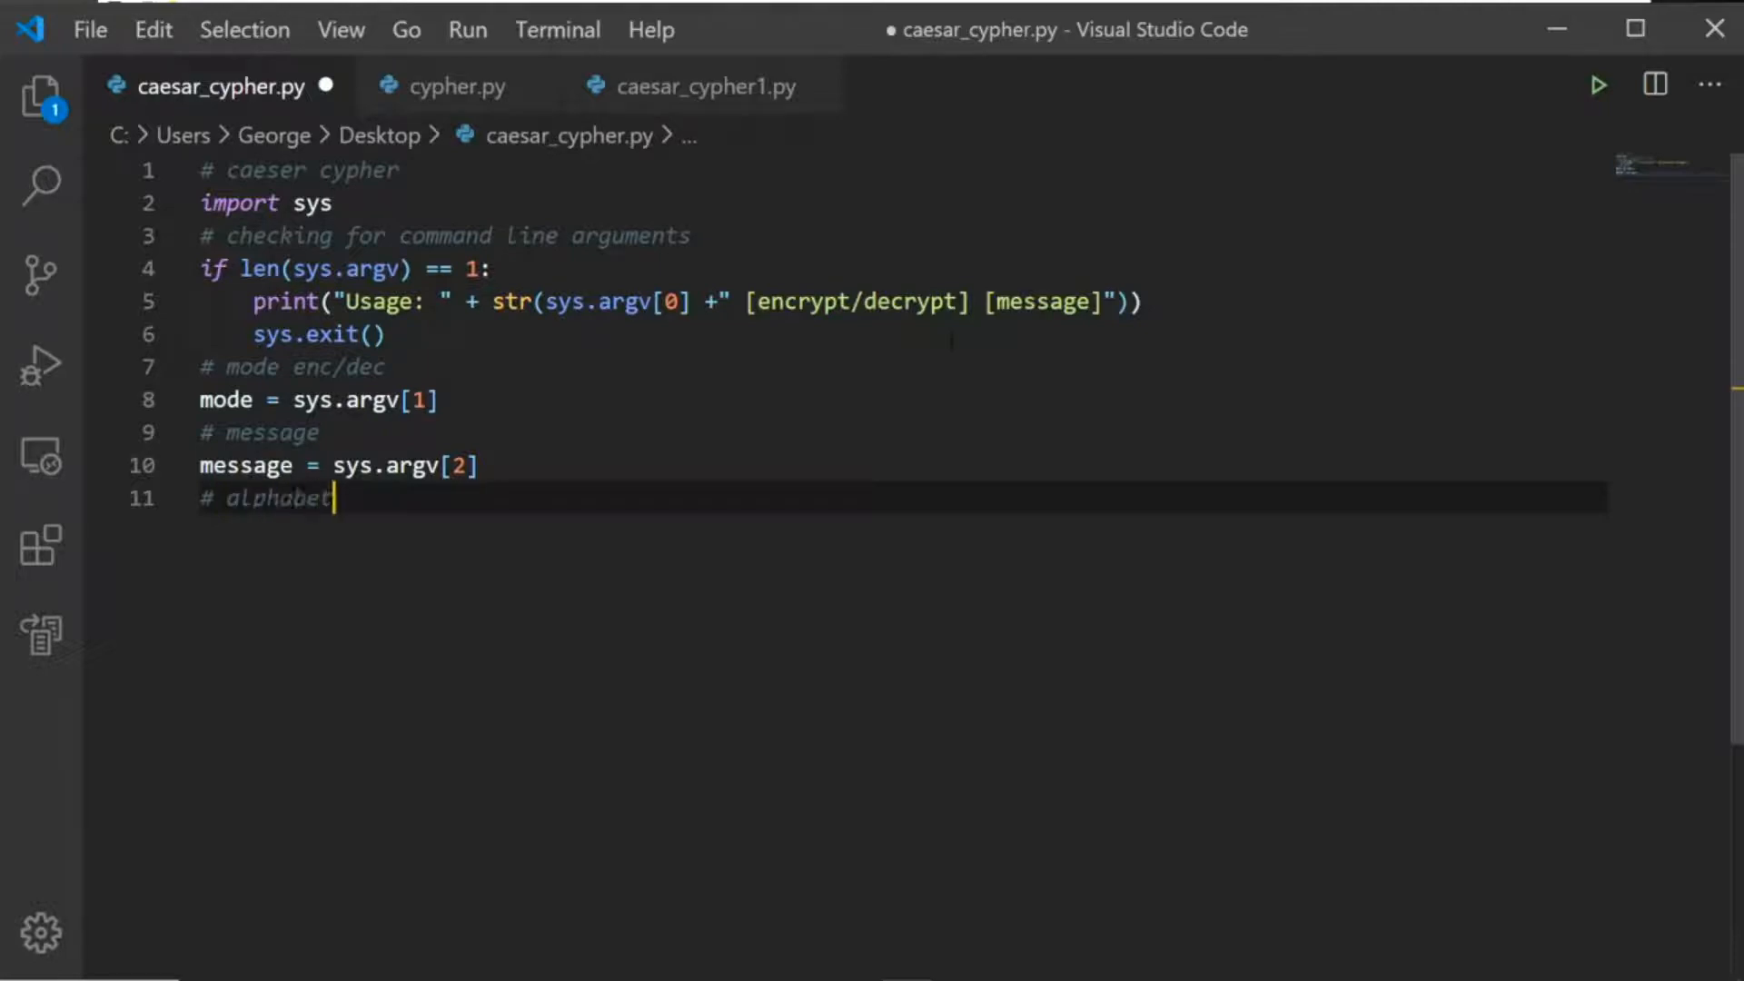
text(table)
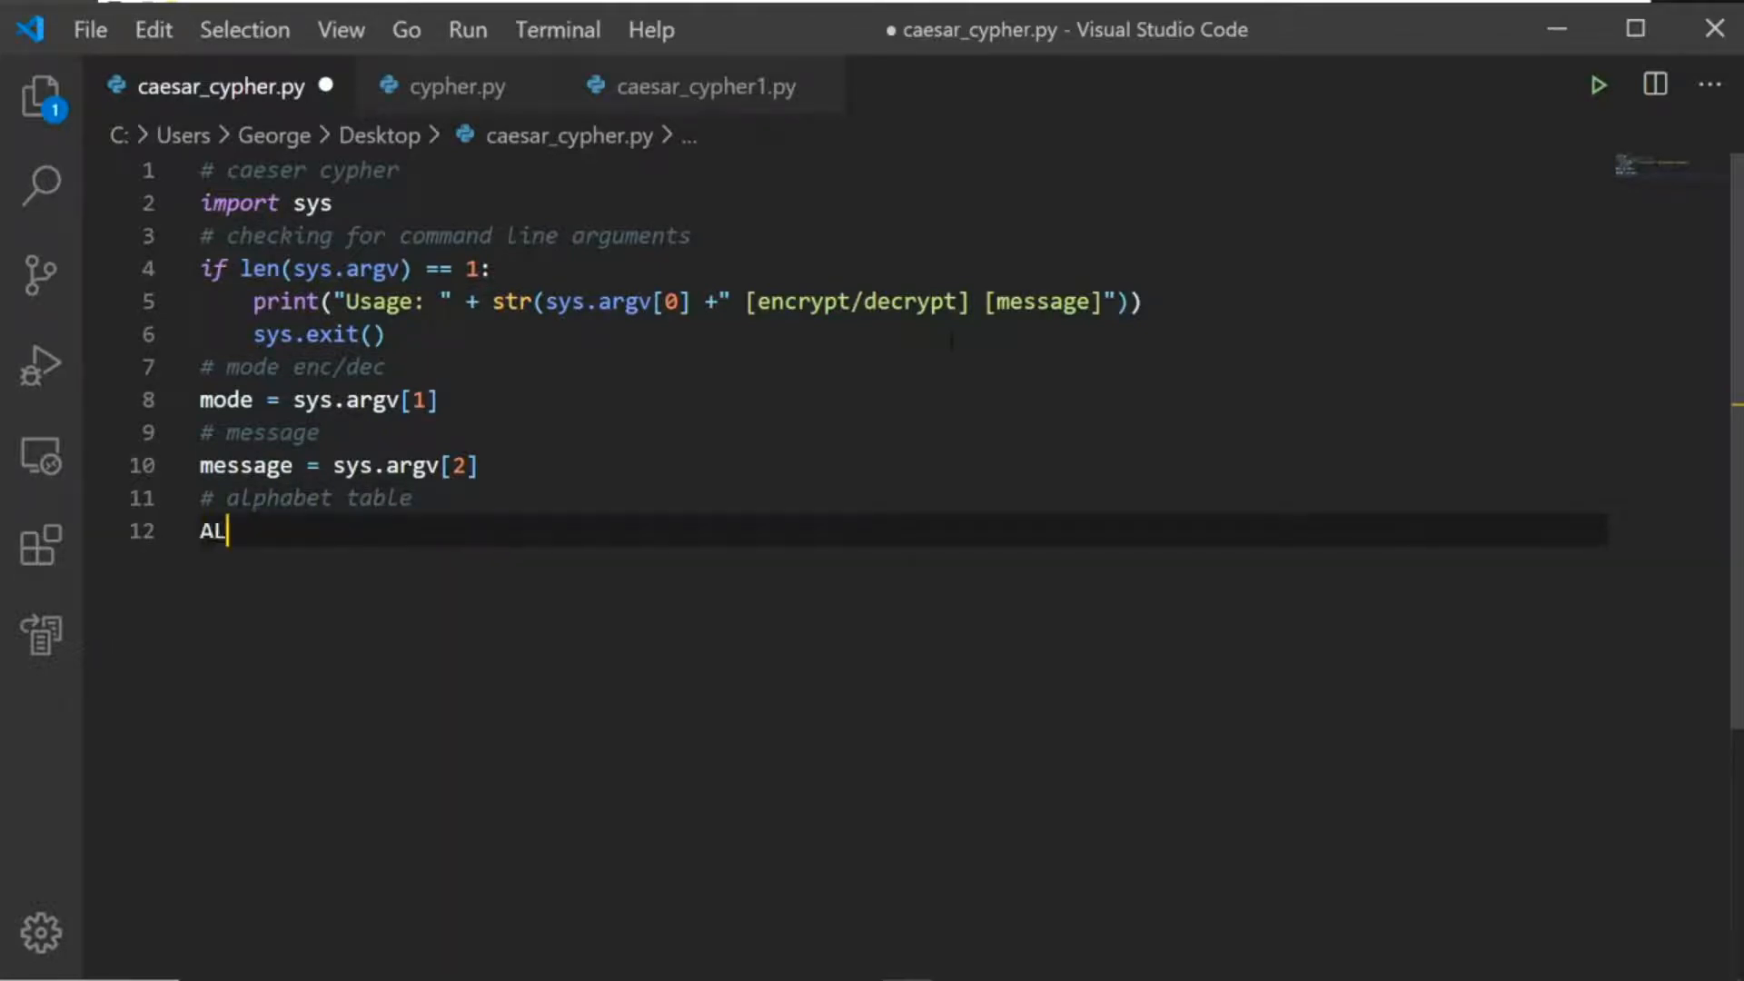
text(PHABET =)
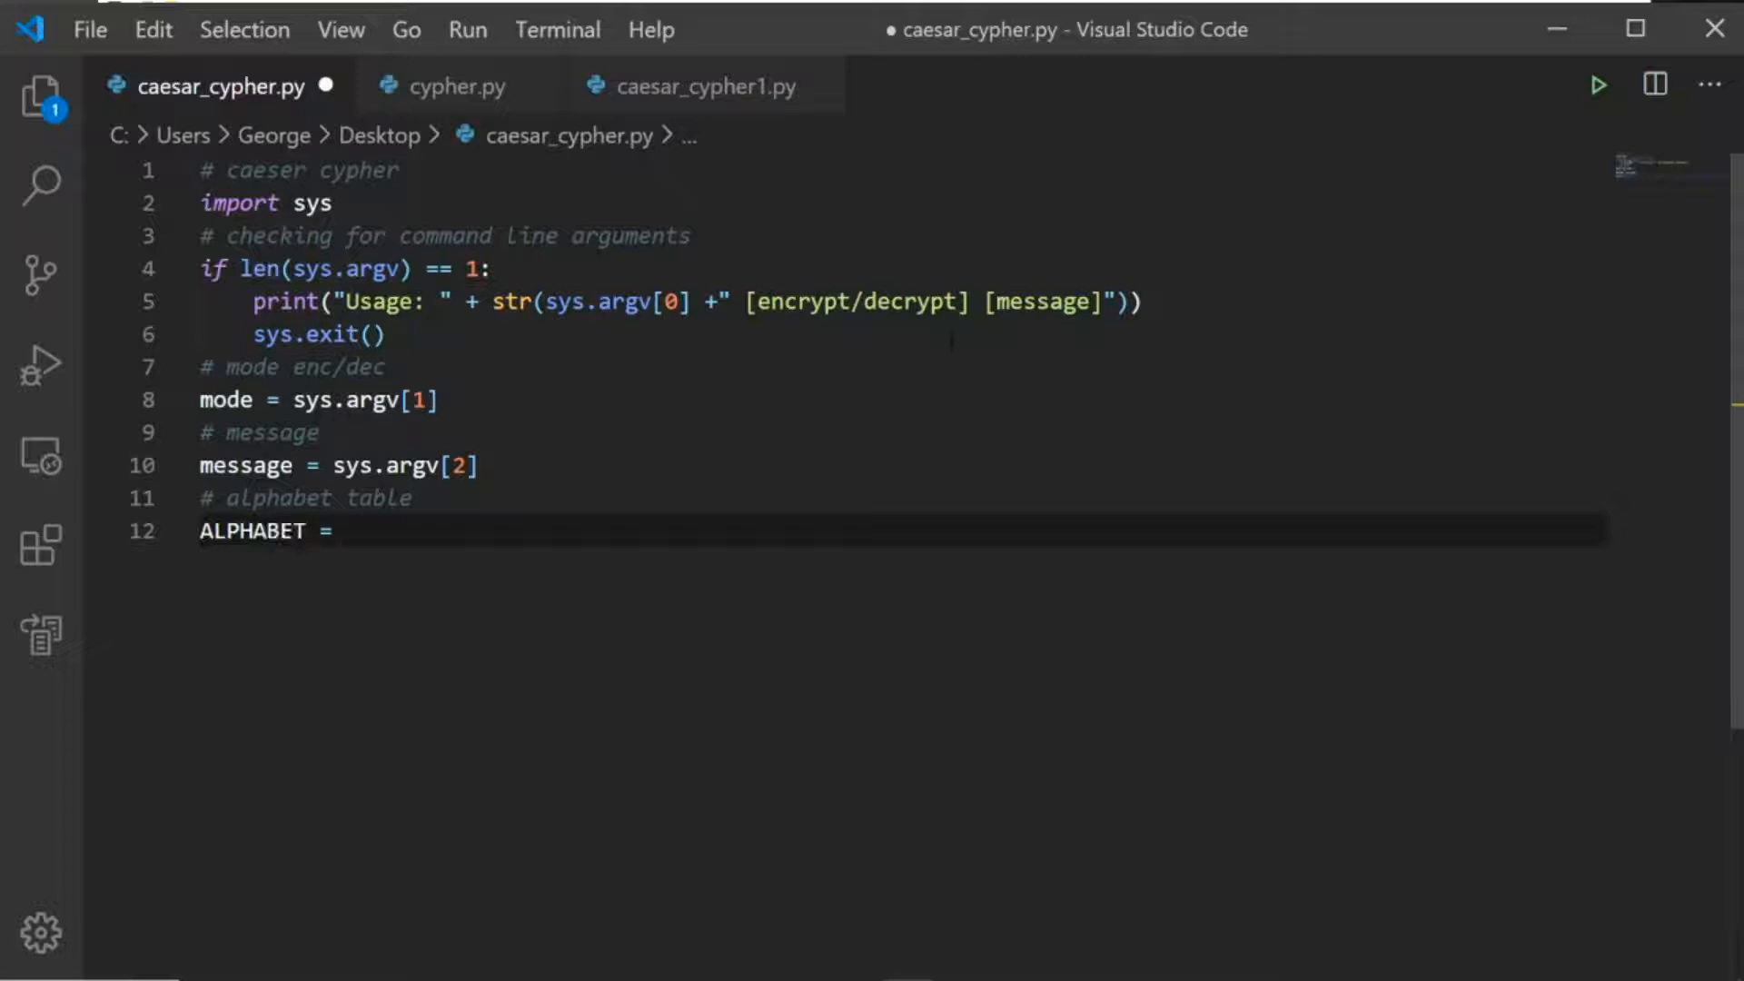
text('ABCDEFGHIJKLMNOPQRSTUVWXYZabcdefghijklmnopqrstuvwxyz1234567890 !?.')
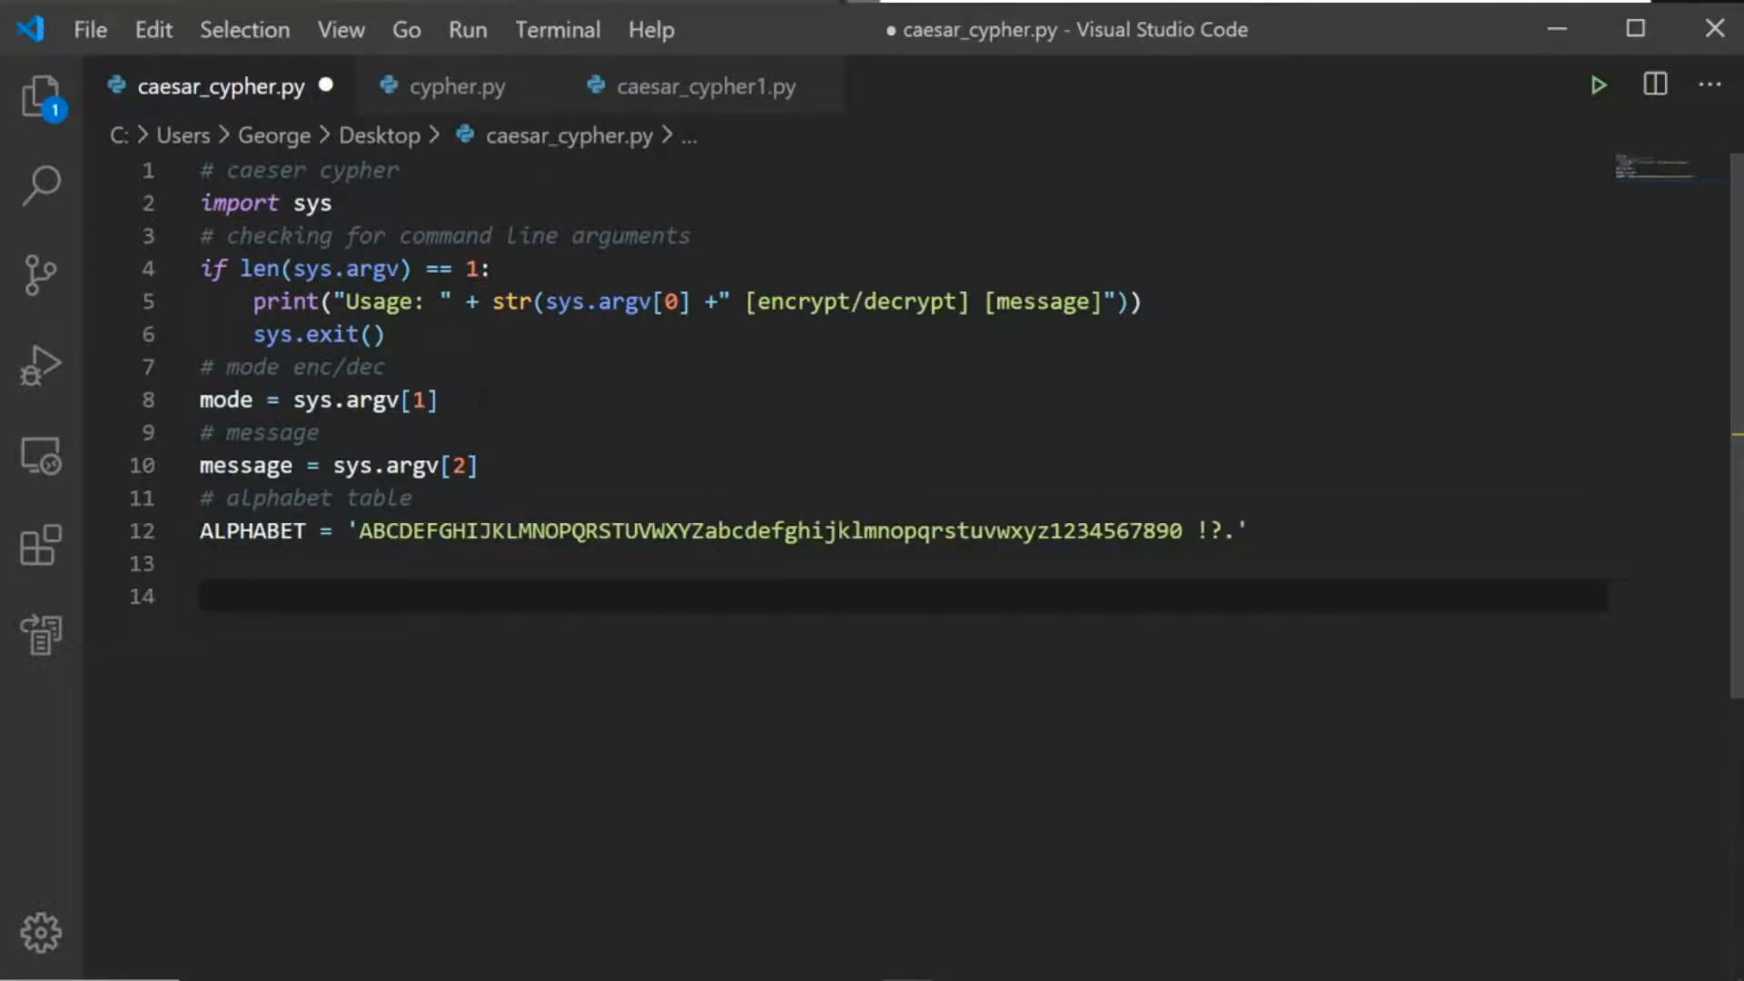
Above the table, add a '# key' comment and key = 13
key(Enter)
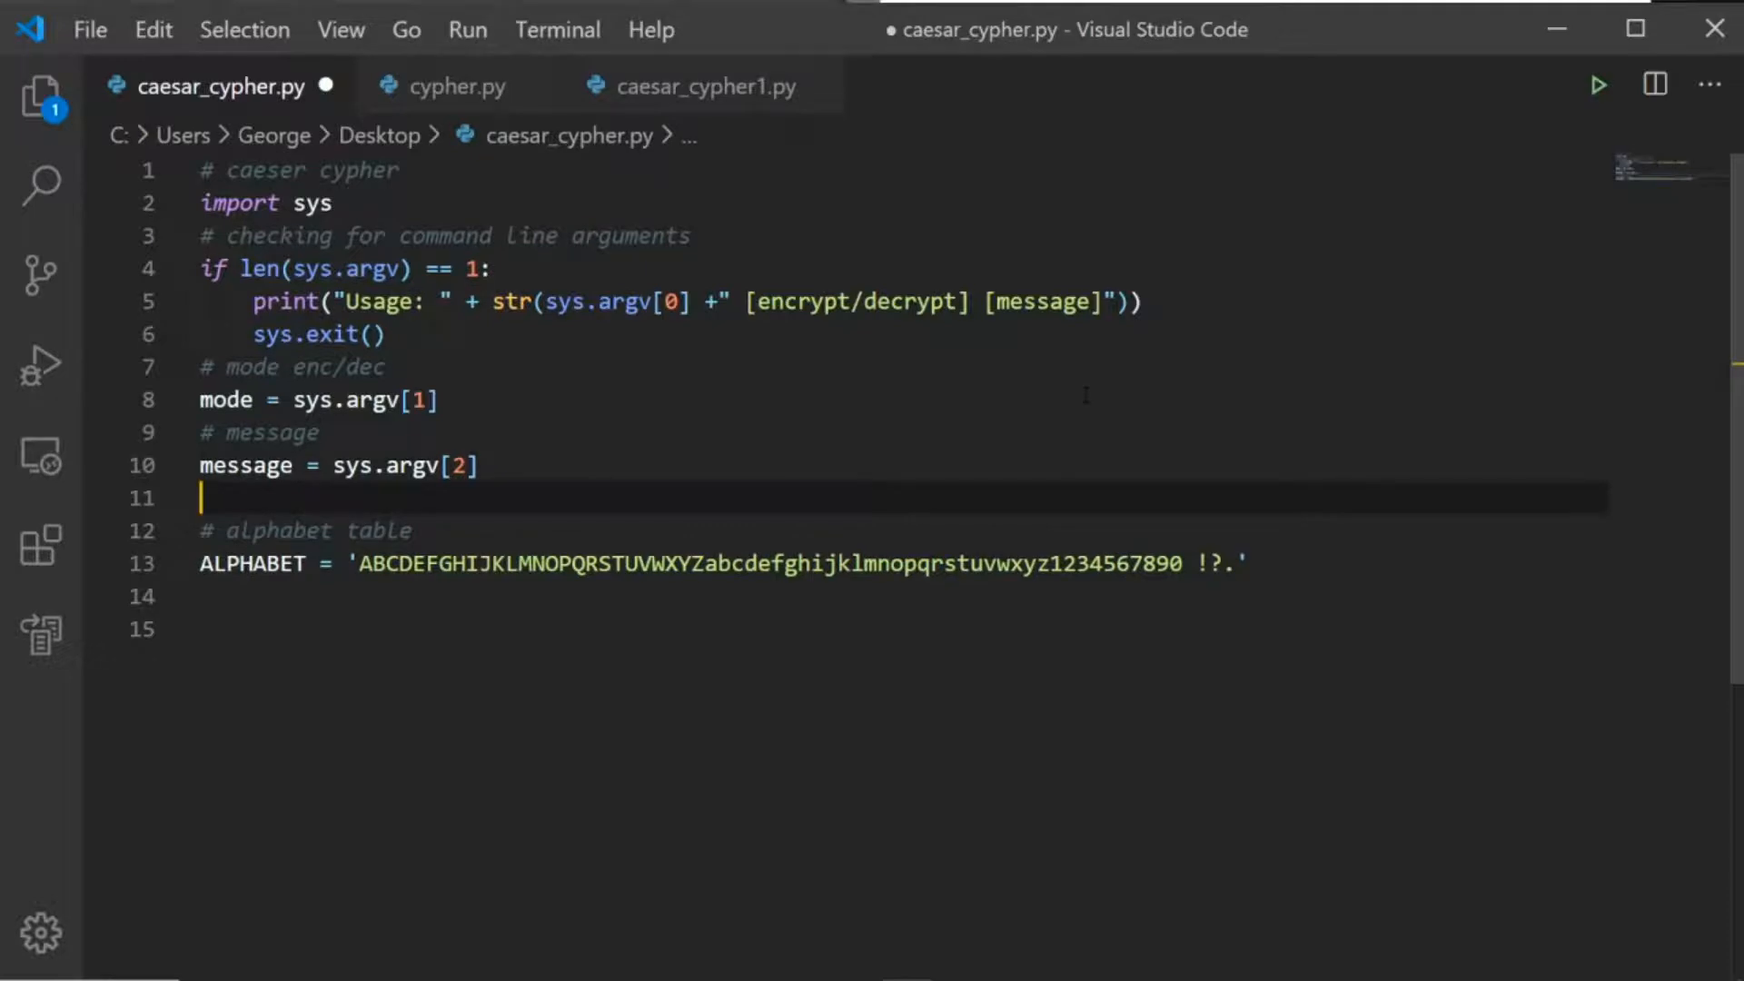
text(#)
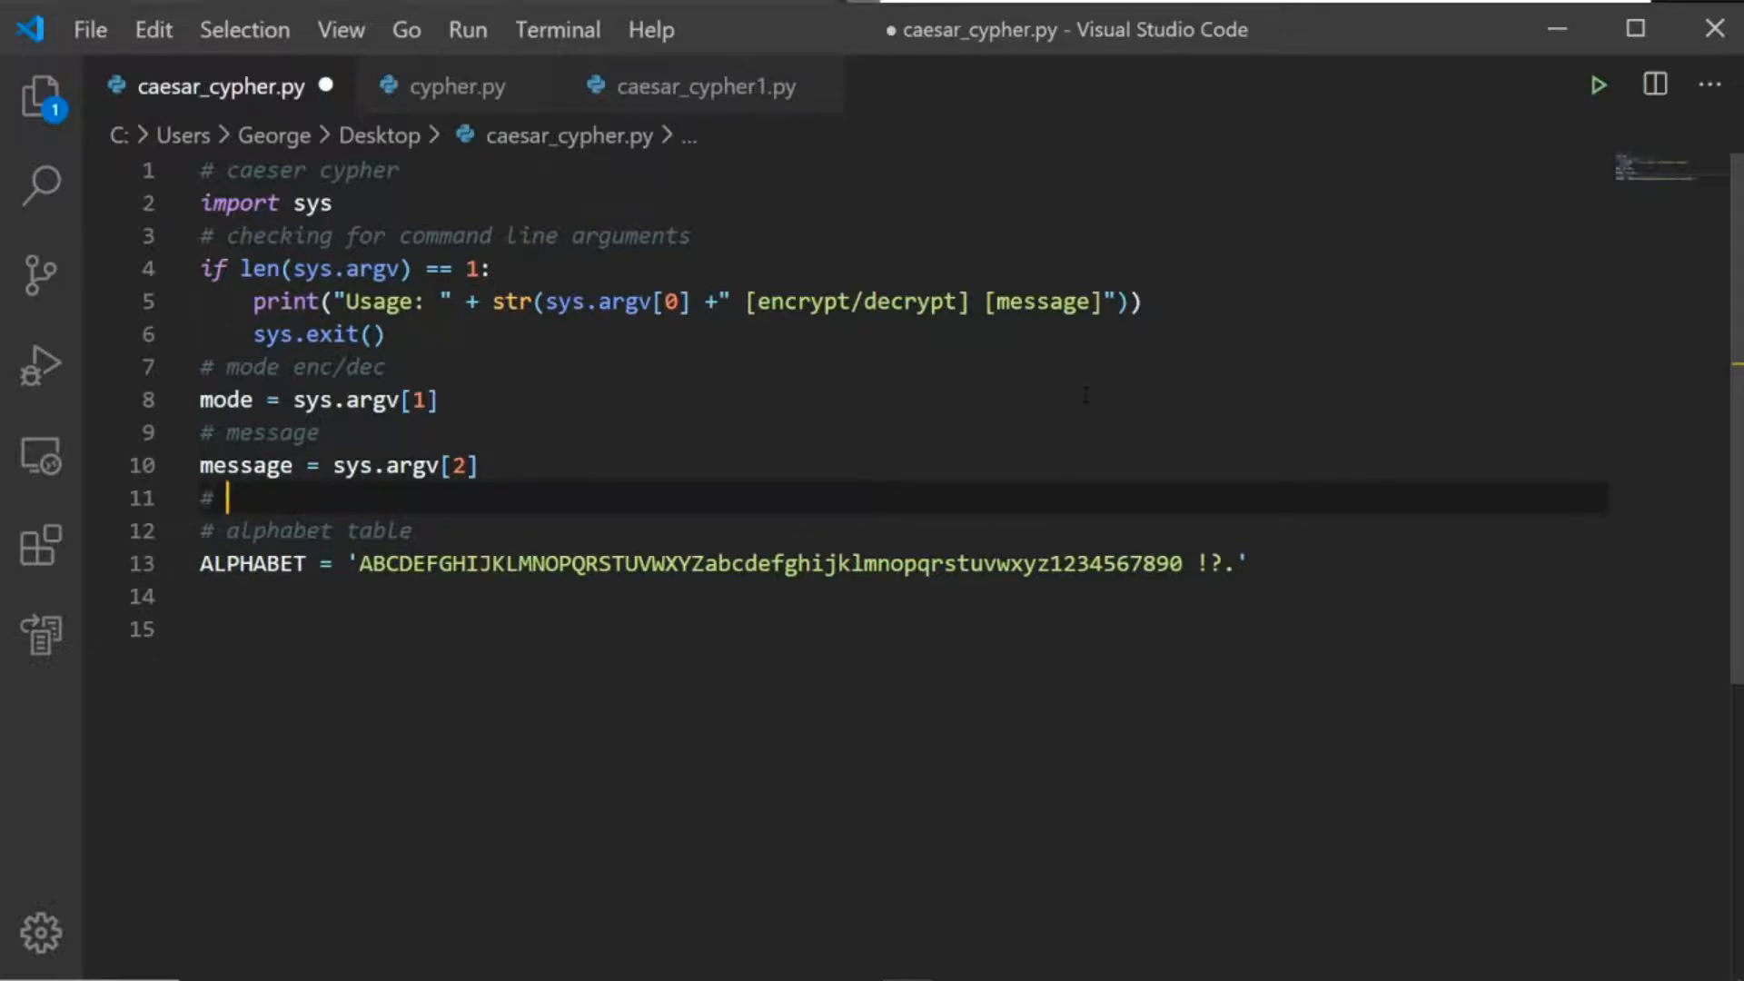
text(key)
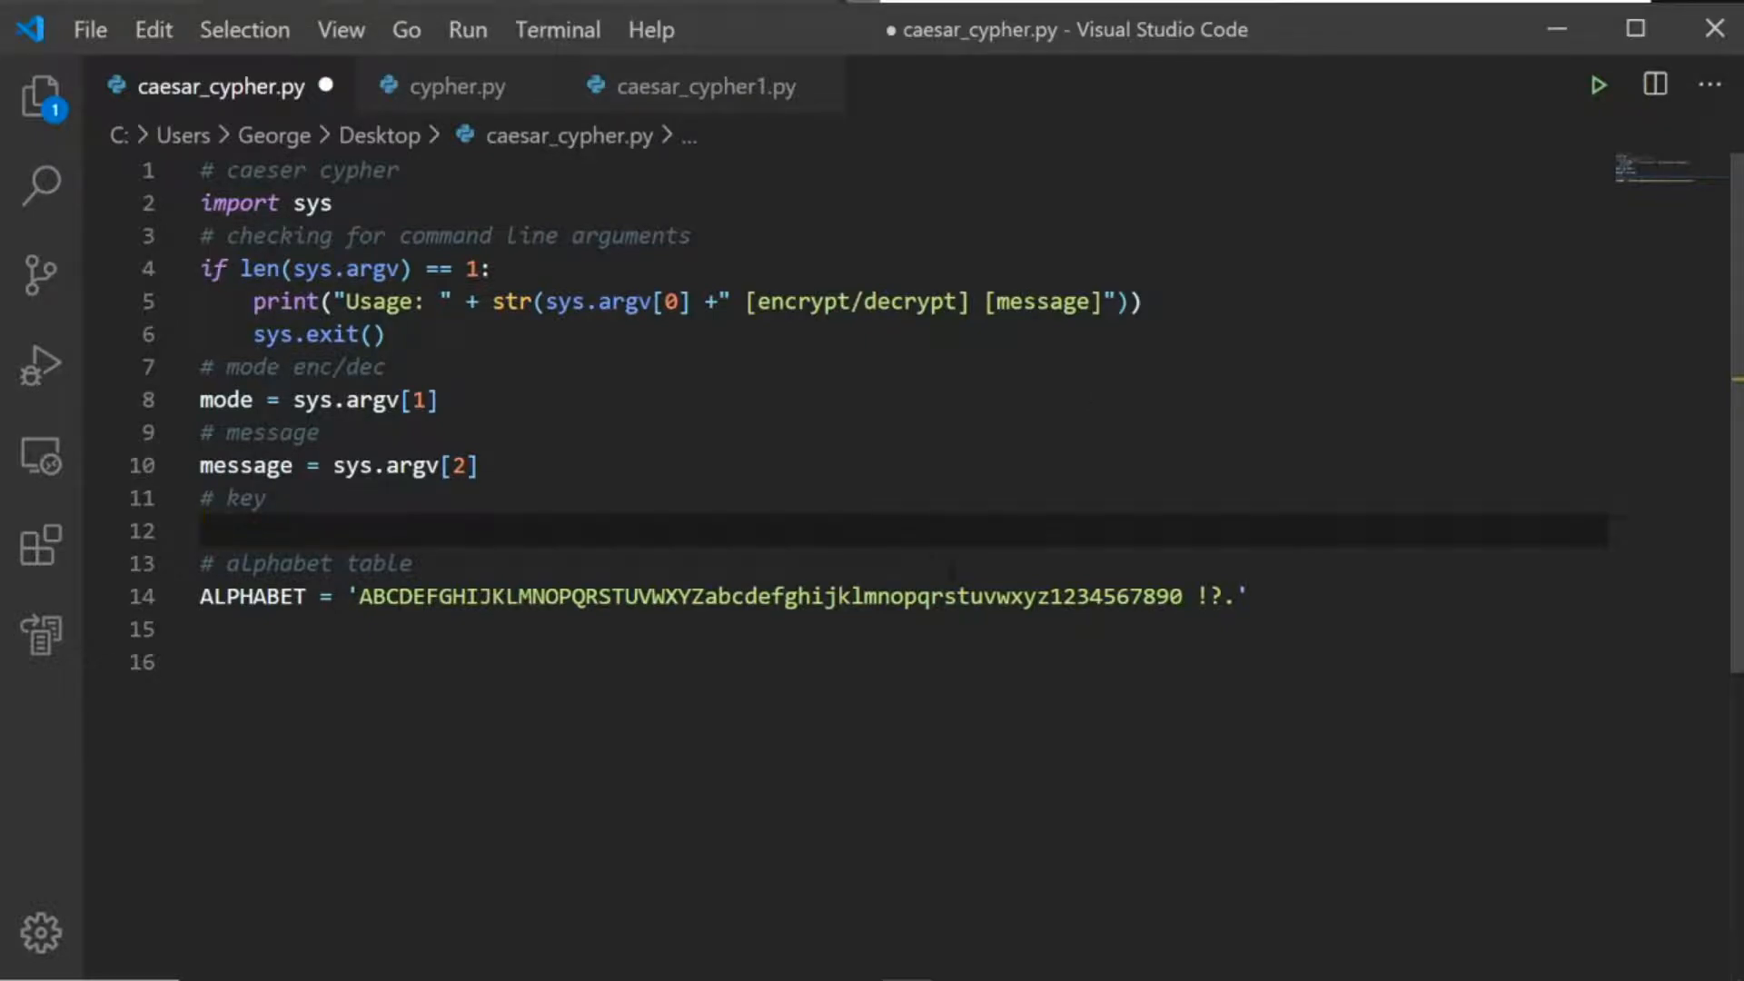
text(key = 13)
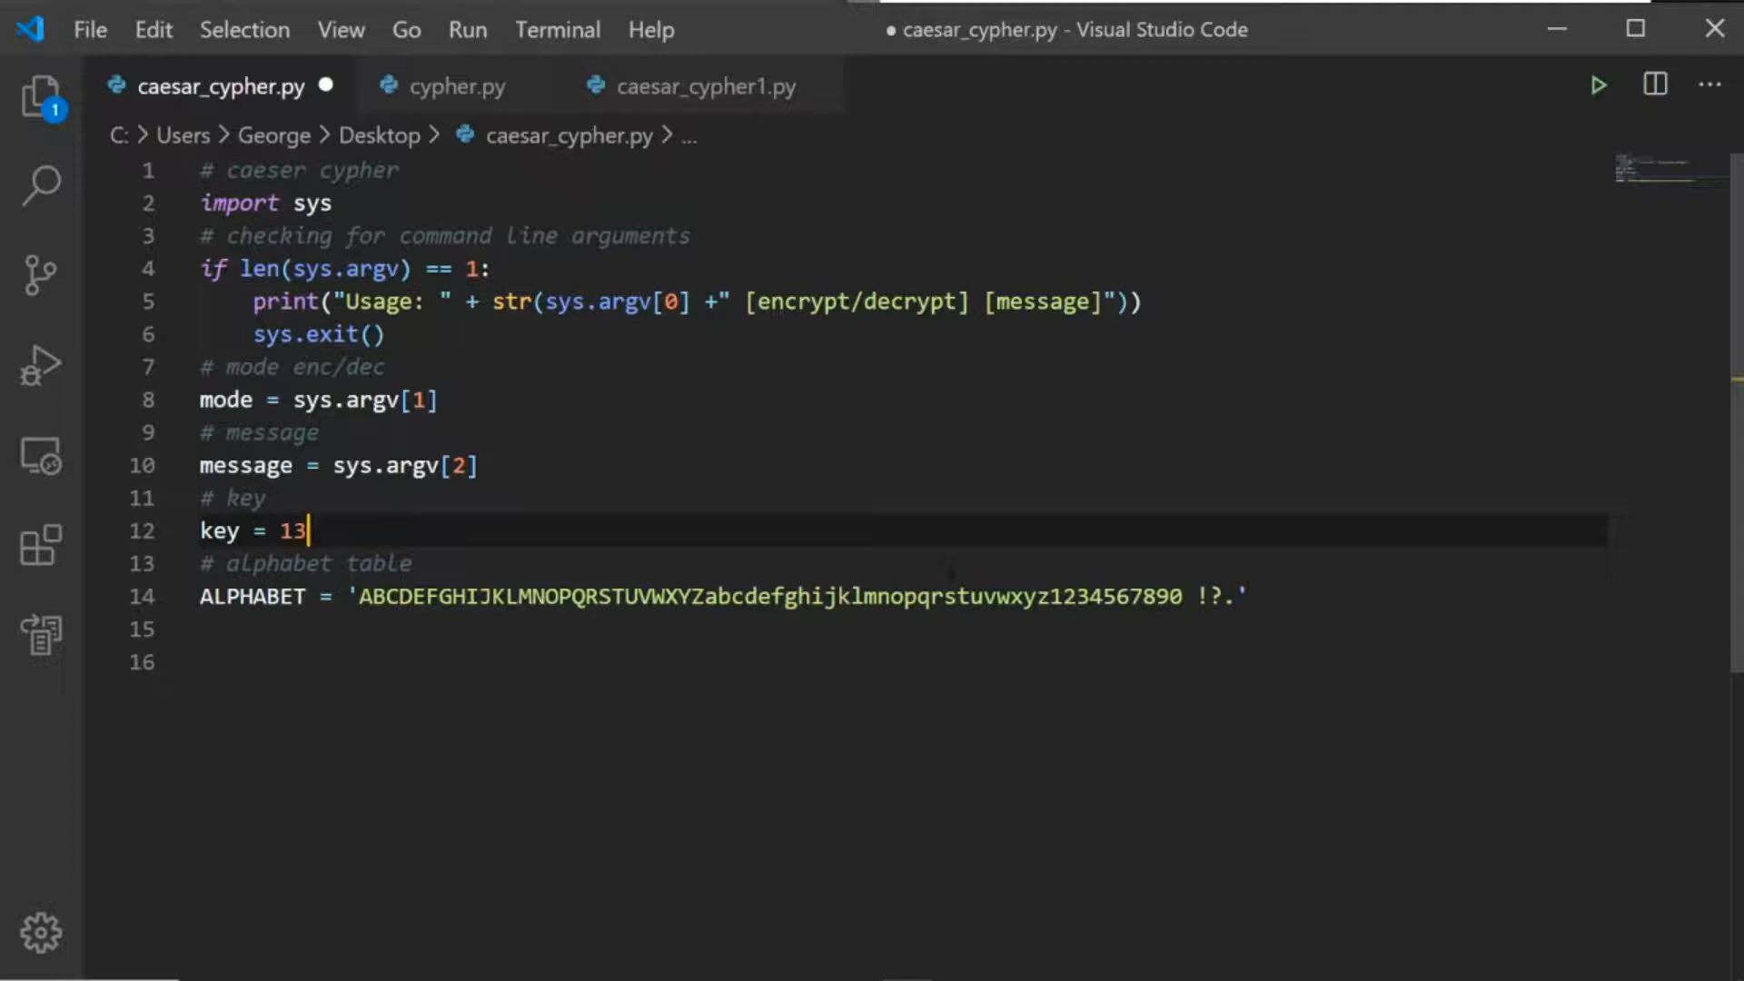
key(Enter)
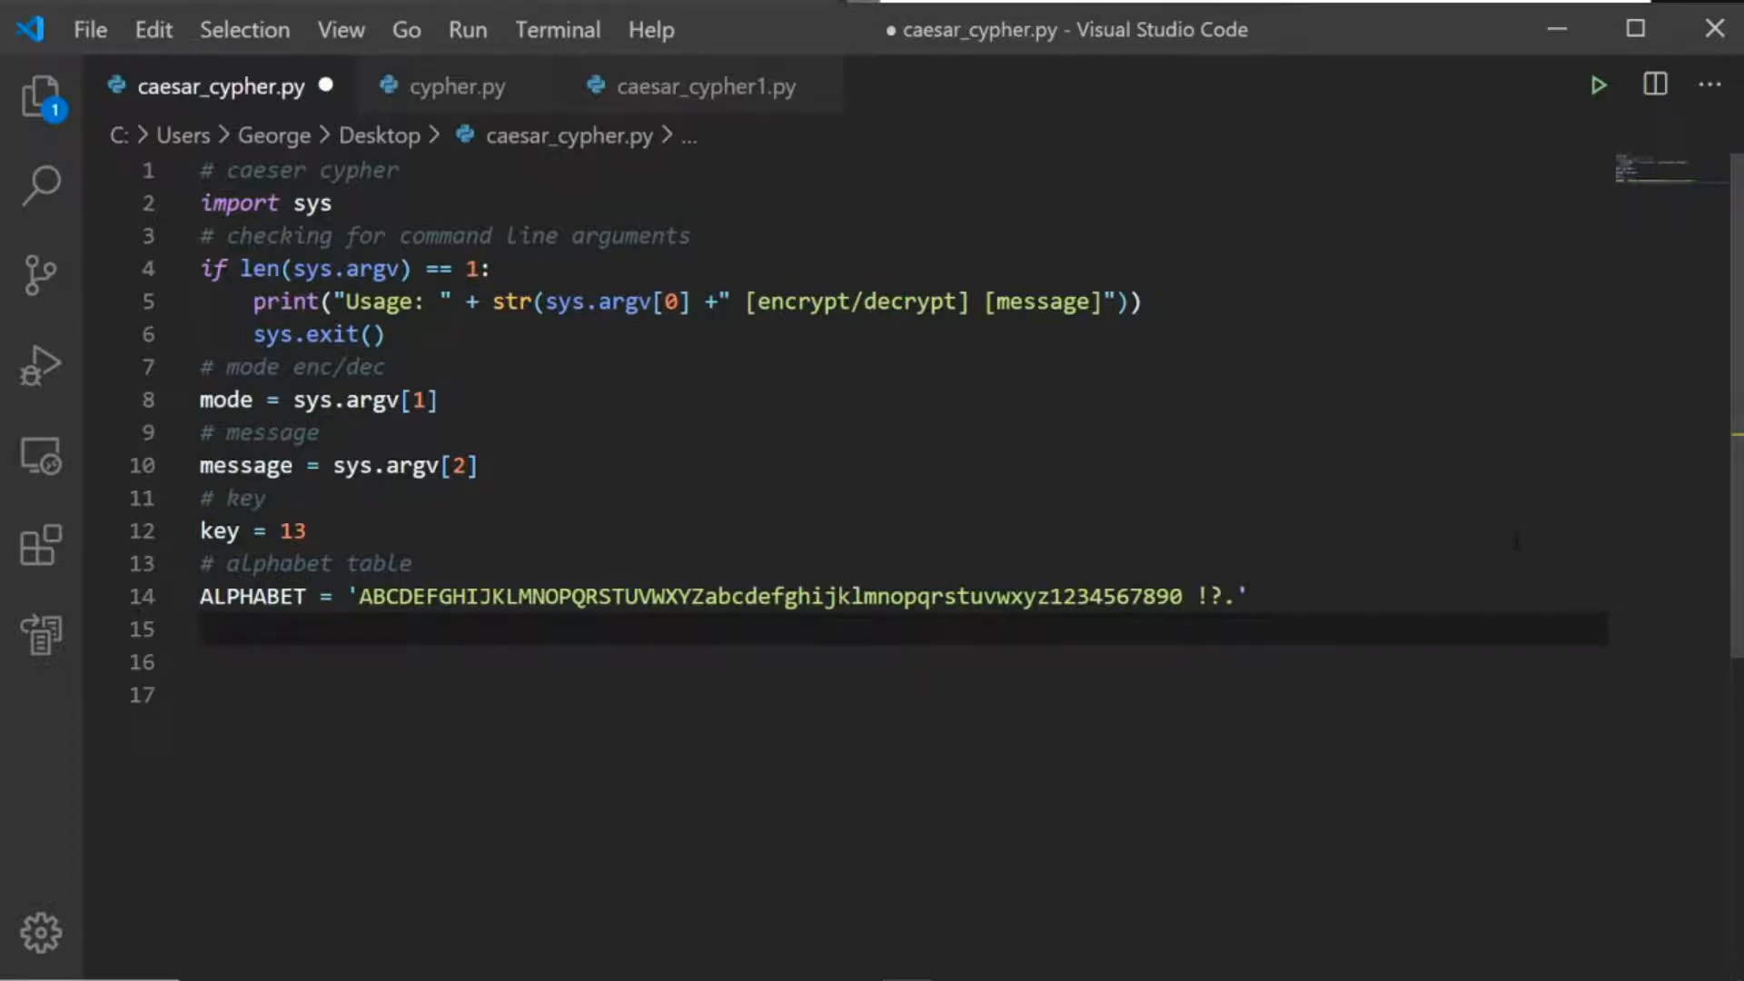
Add an output/result text comment and initialize resultText as an empty string
text(#)
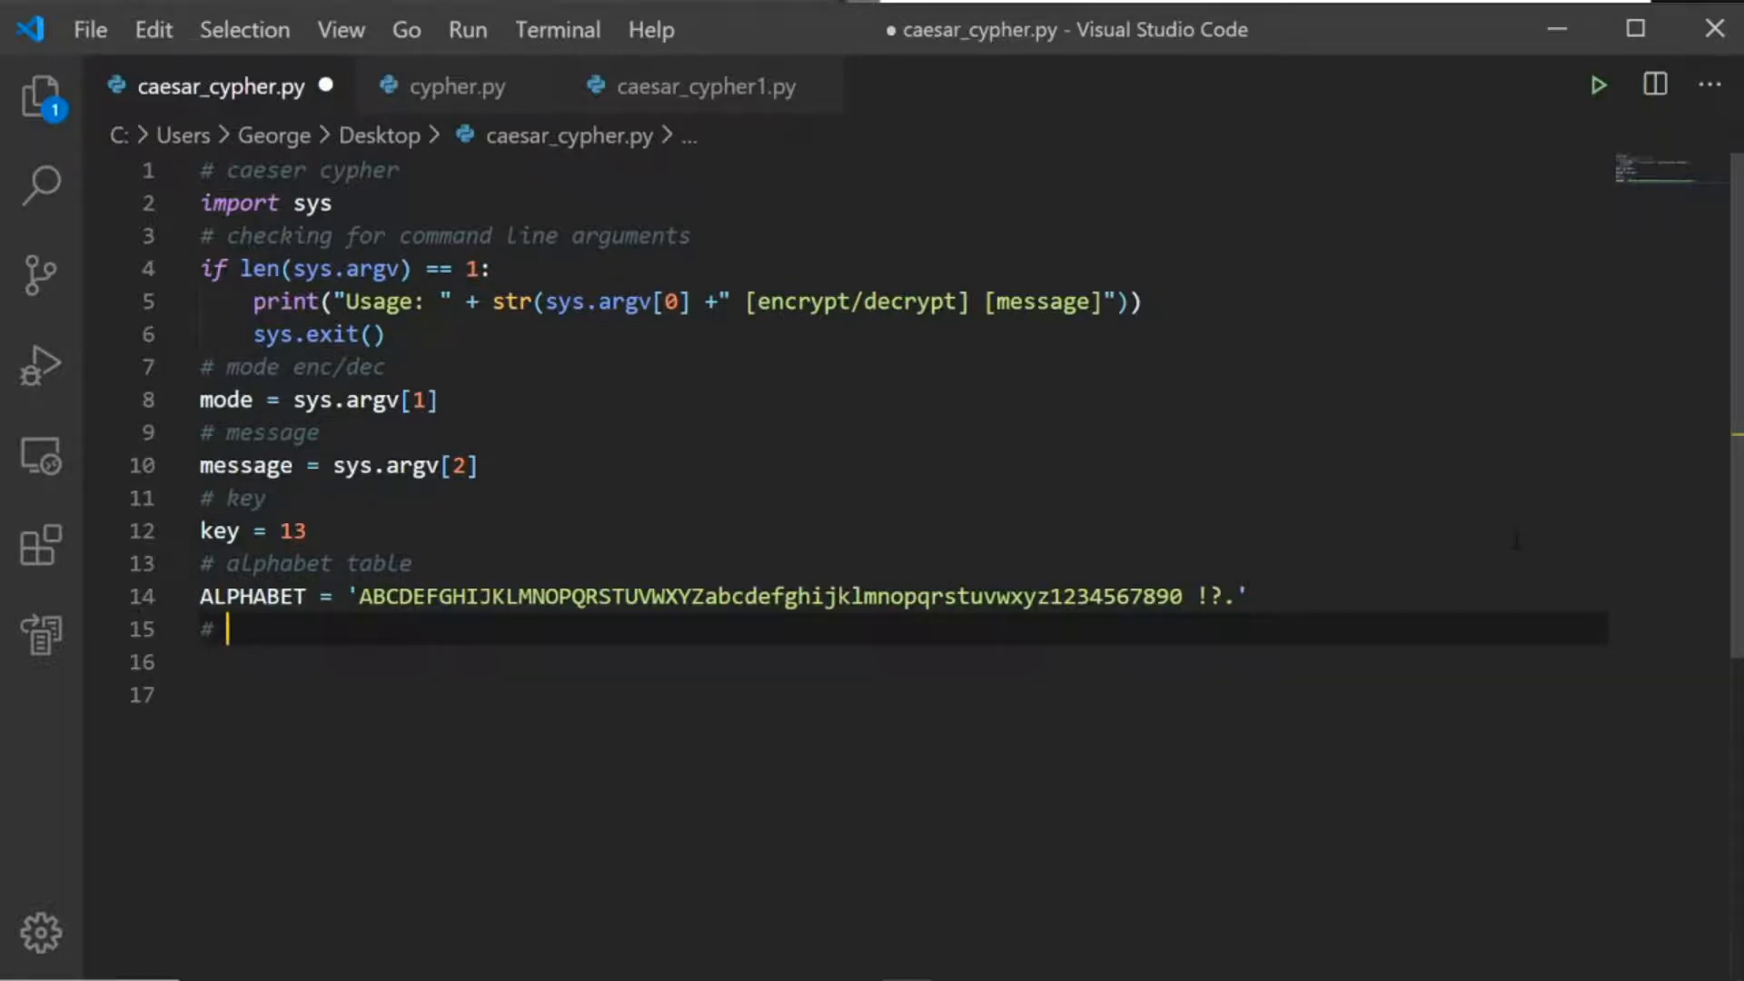
text(output)
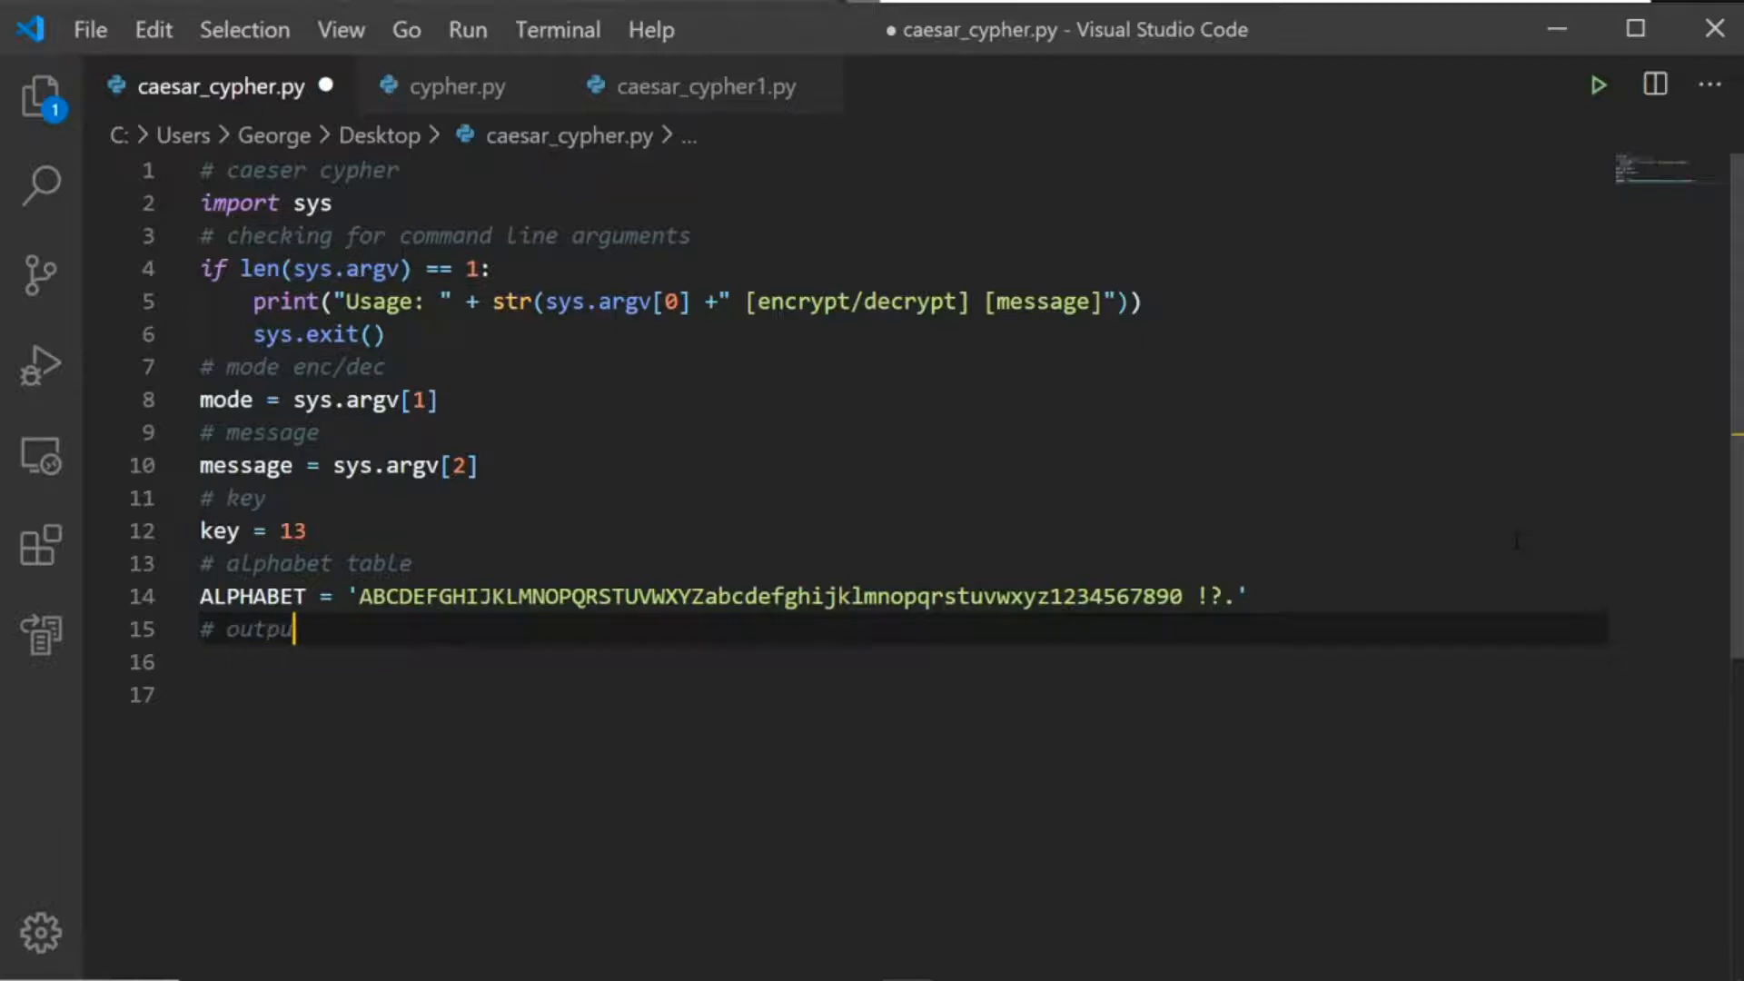
text(tTex)
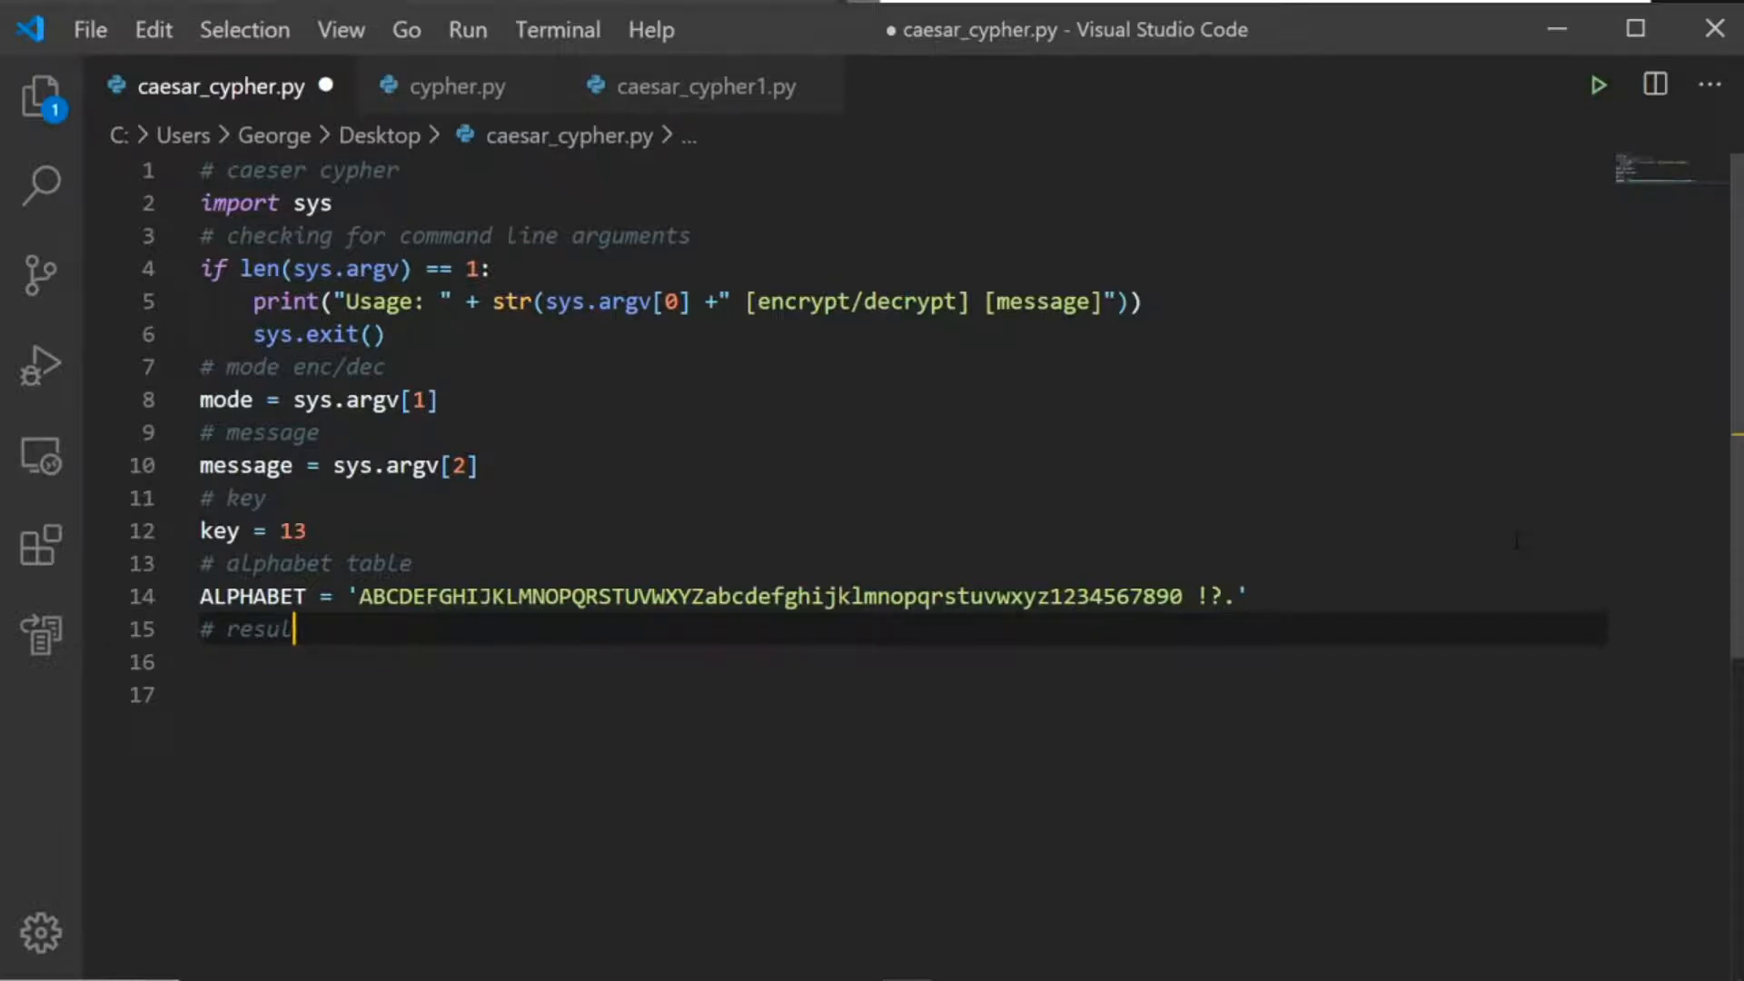
text(t text)
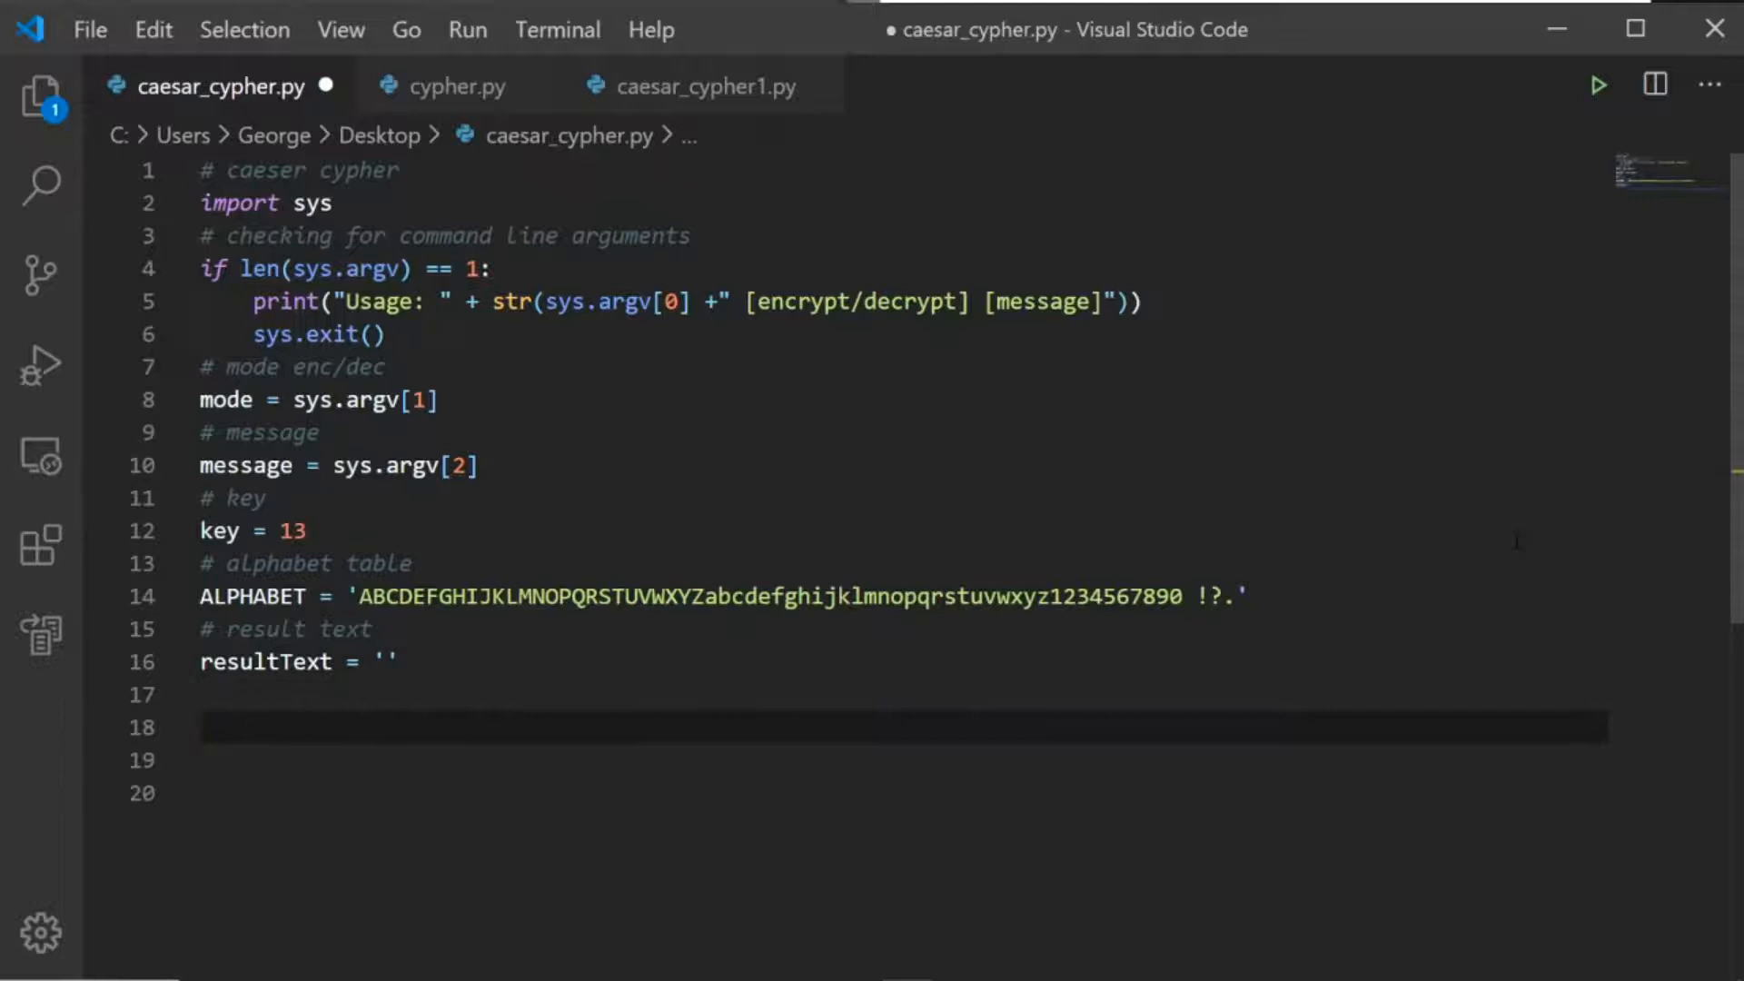
Write a for letter in message loop with an if letter in ALPHABET check
text(for)
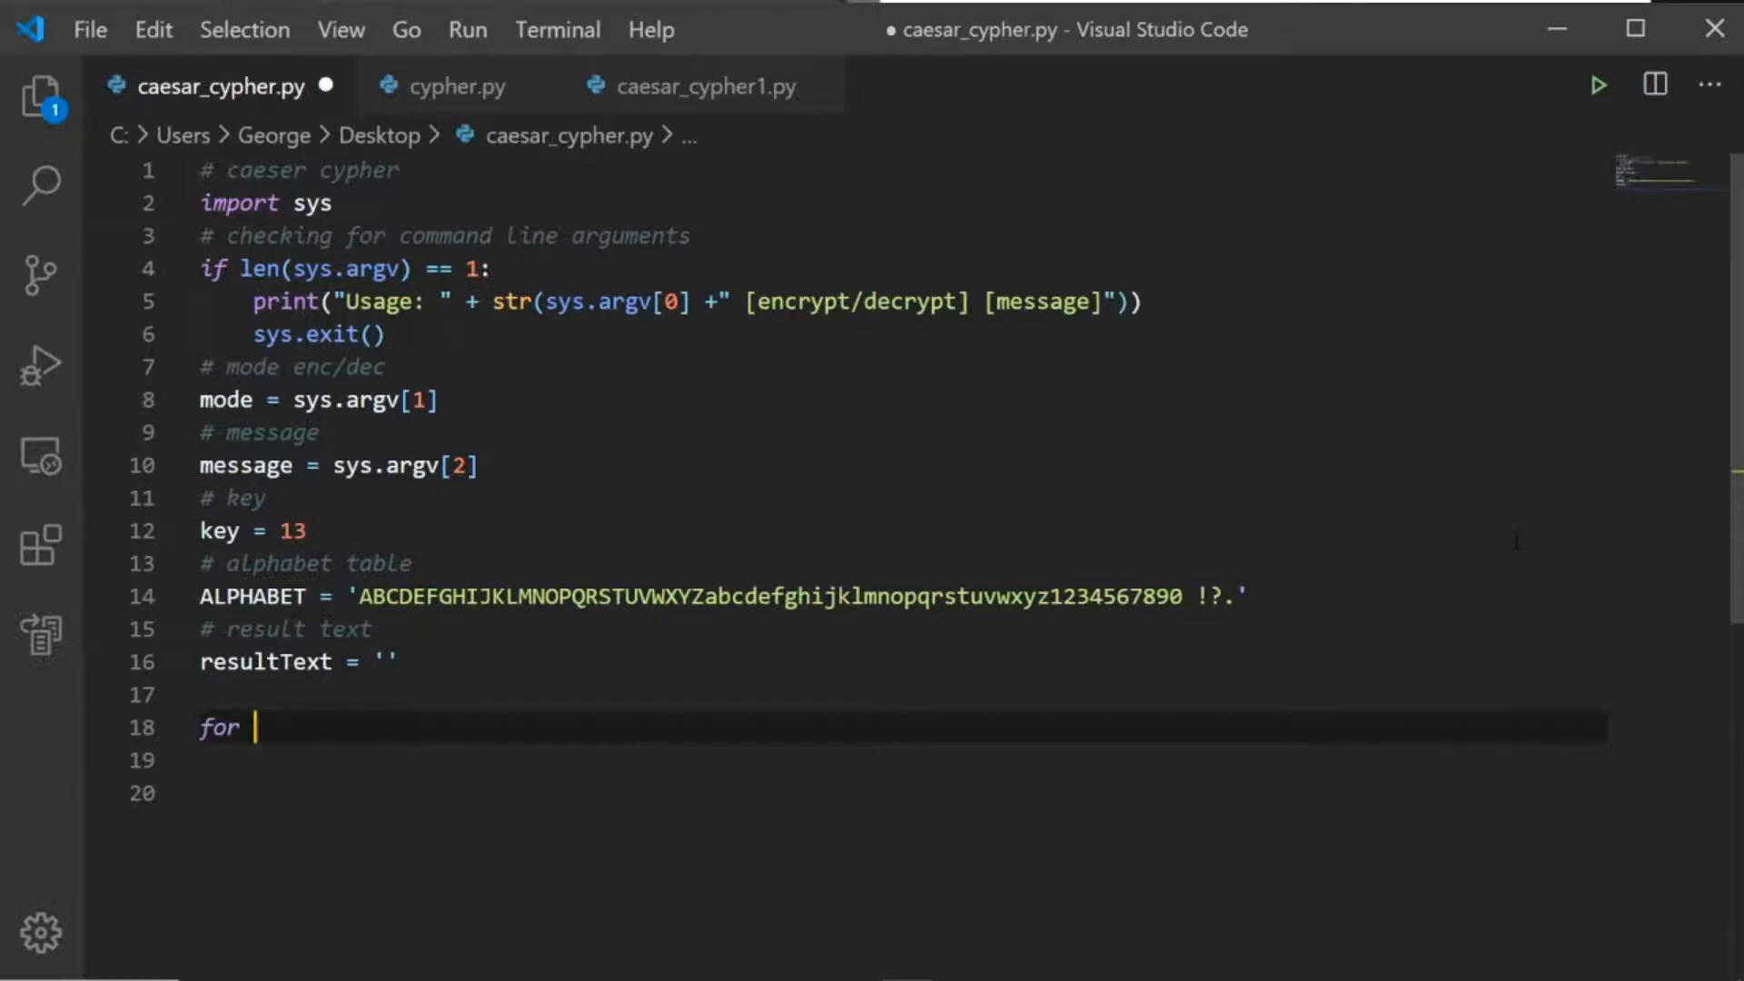
text(letter in)
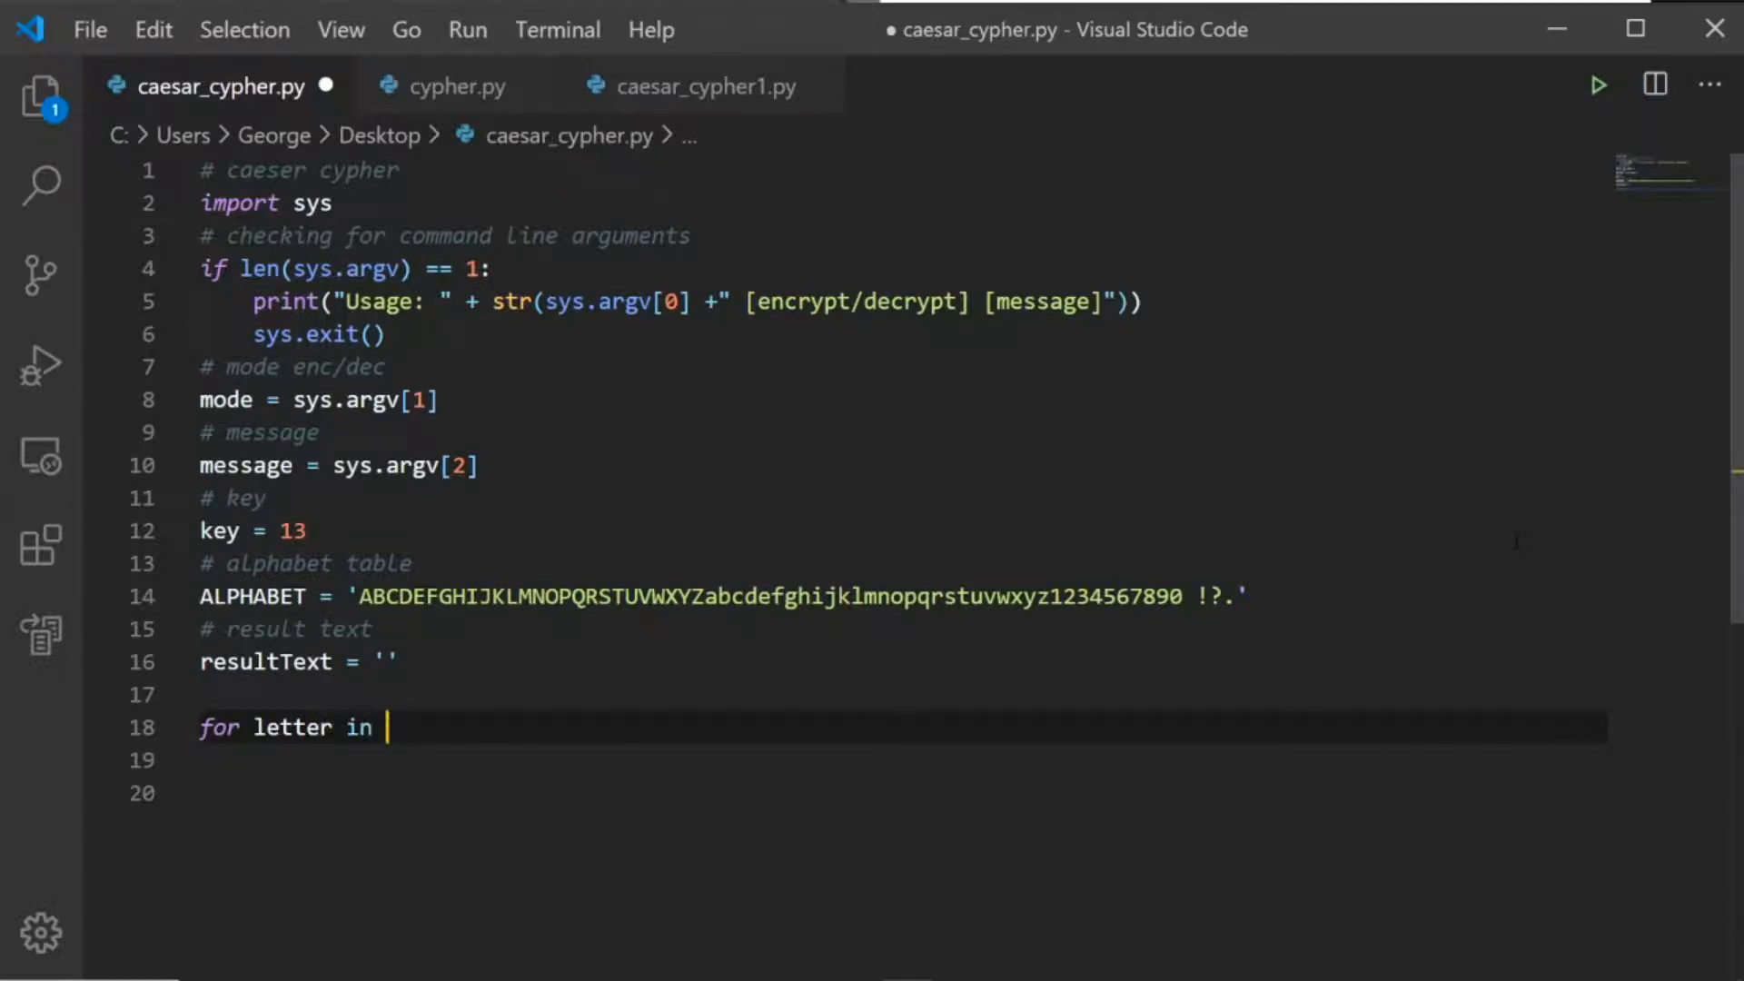
text(message:)
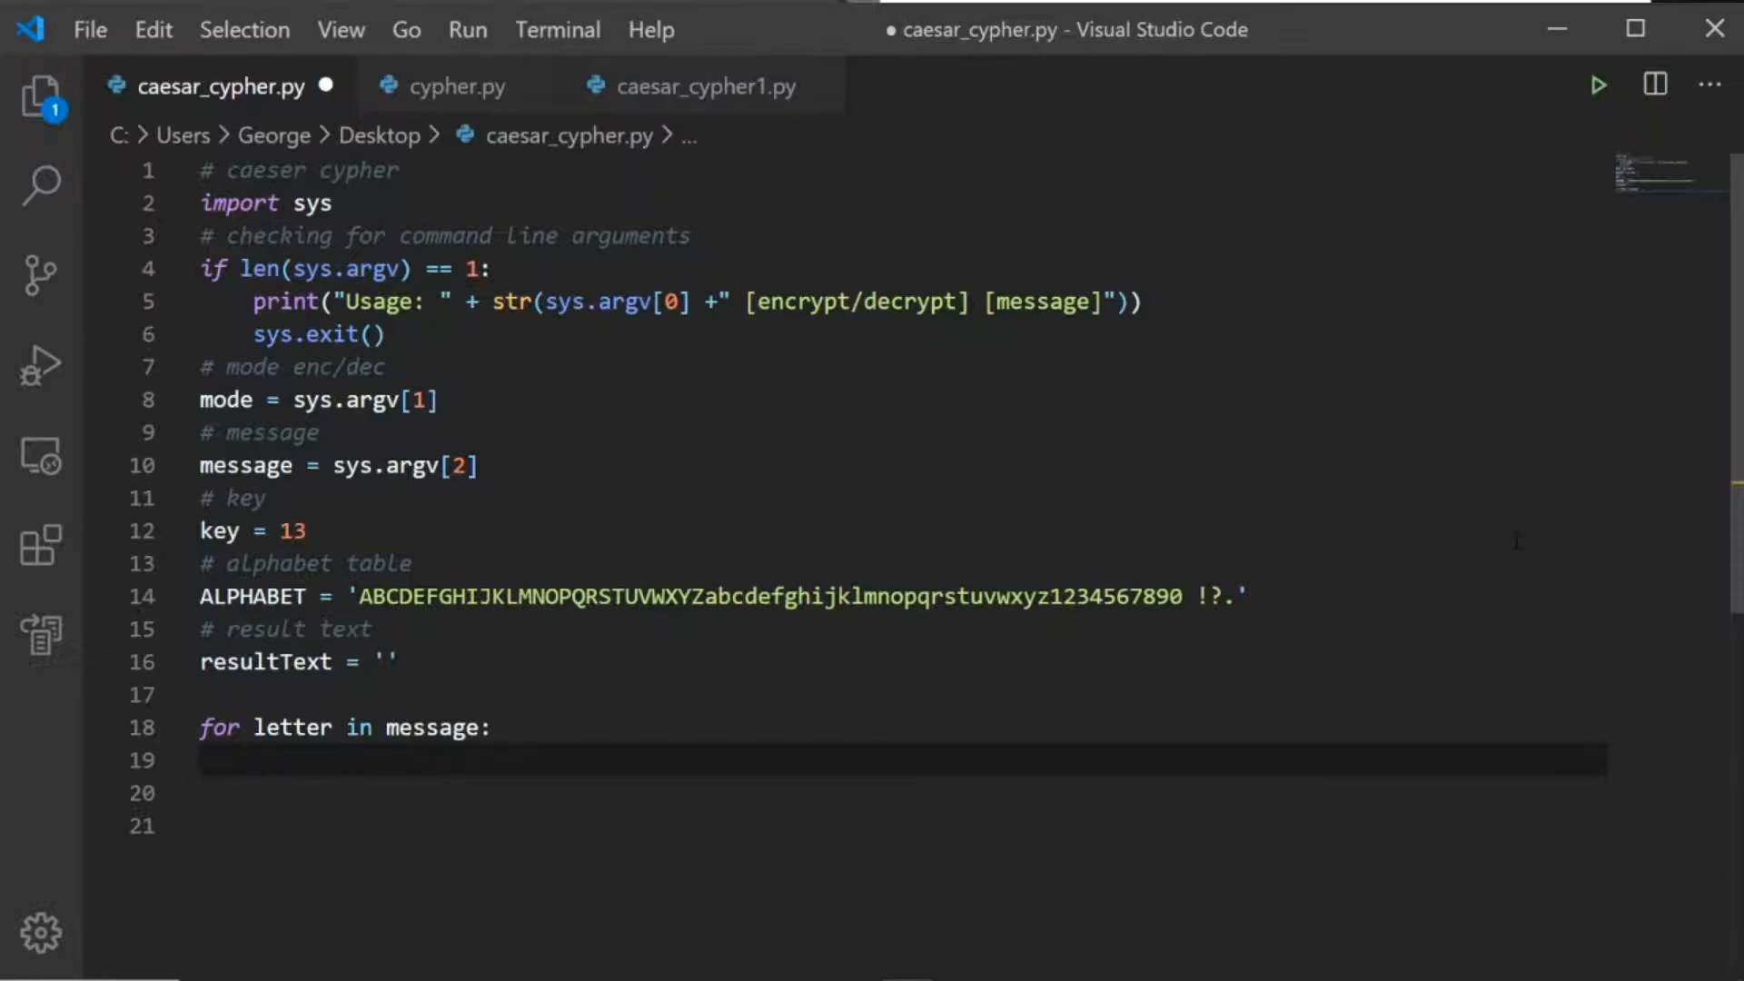
text(if l)
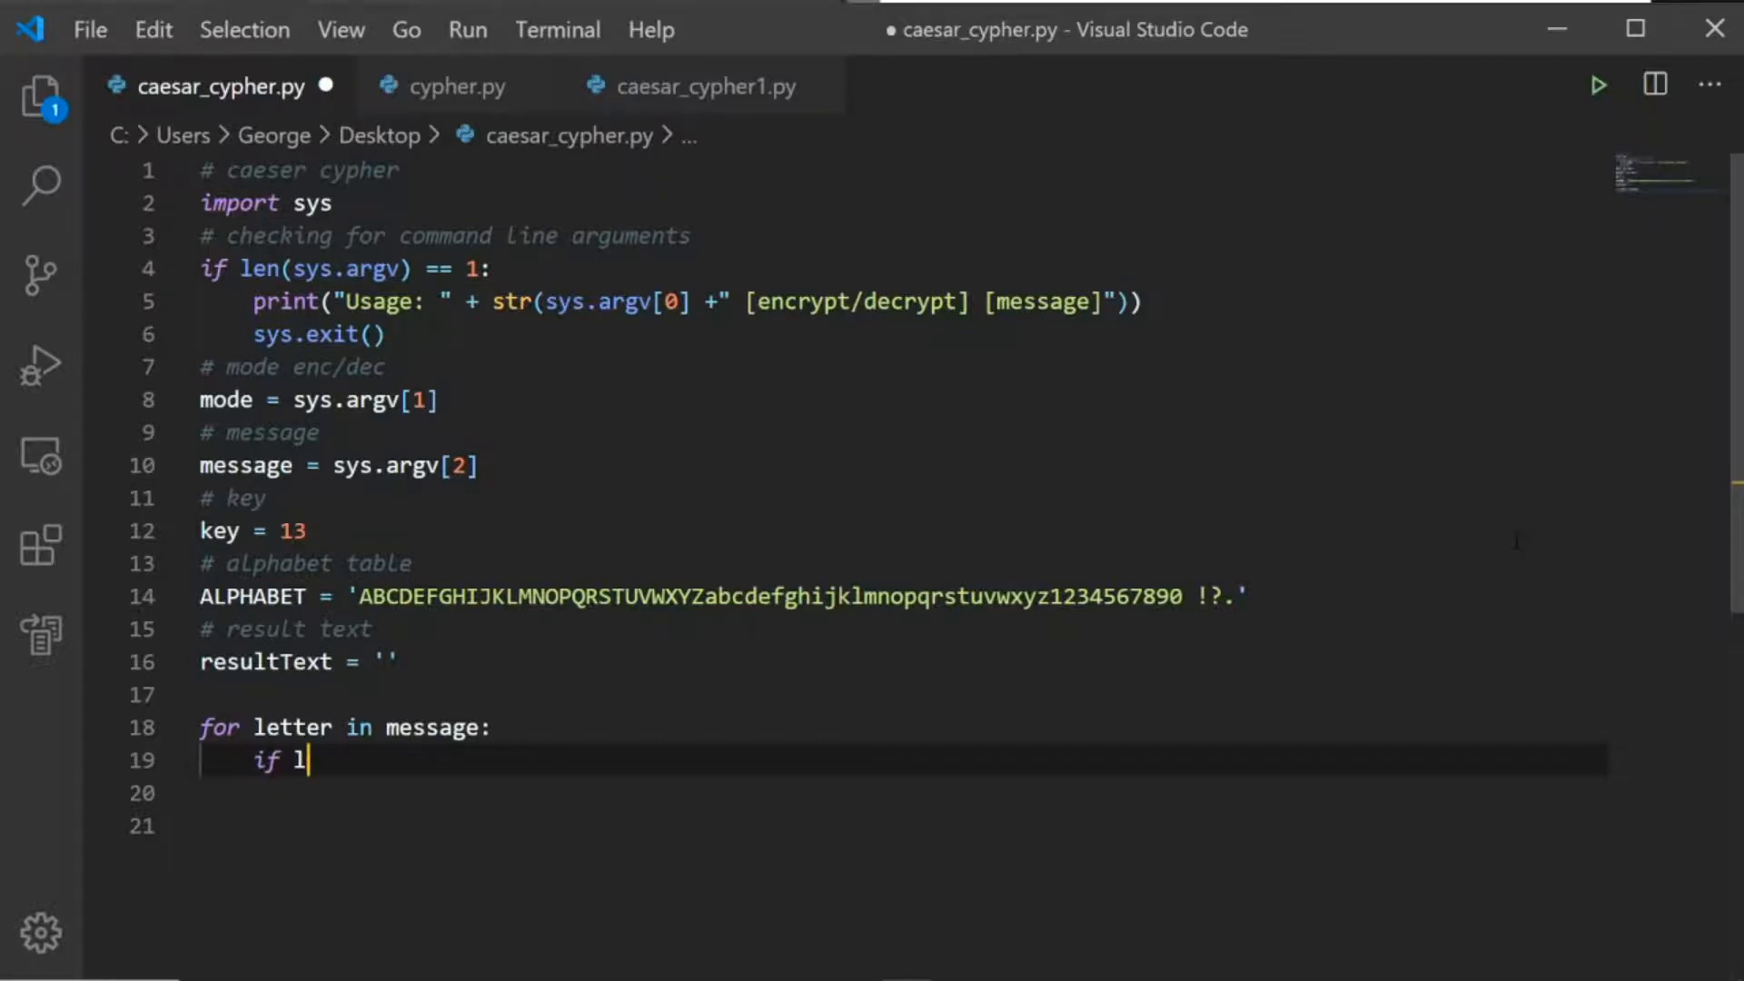
text(etter in)
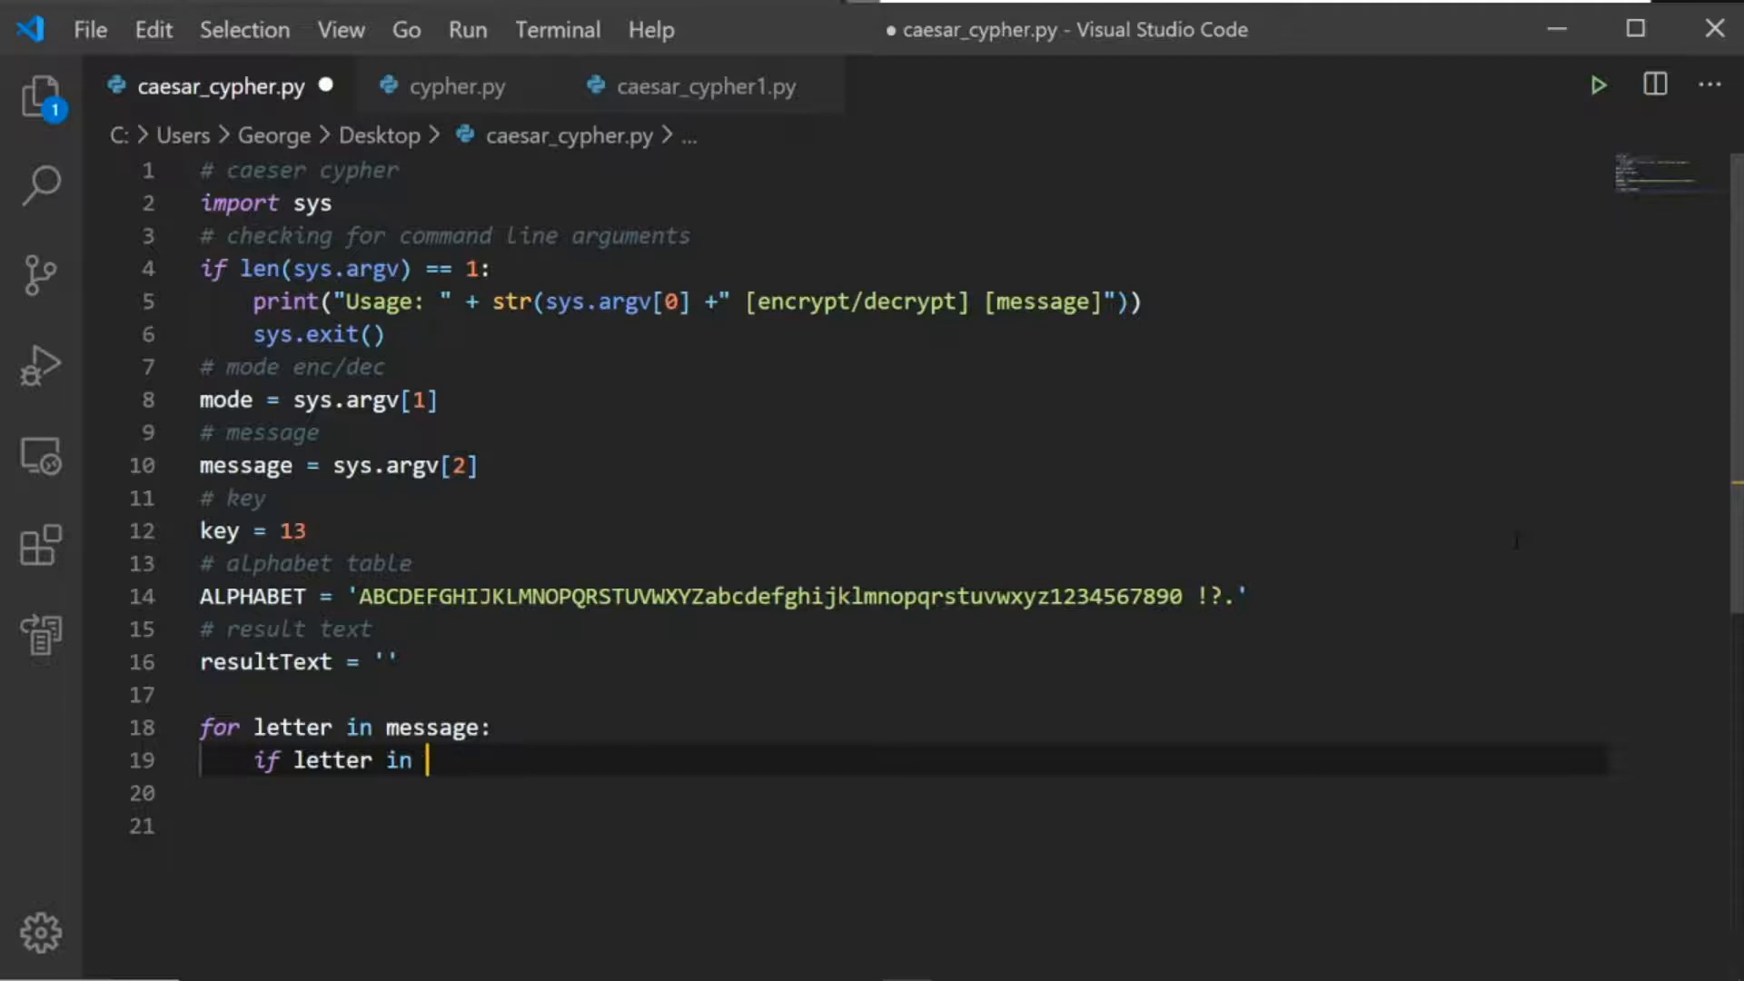
text(ALPA)
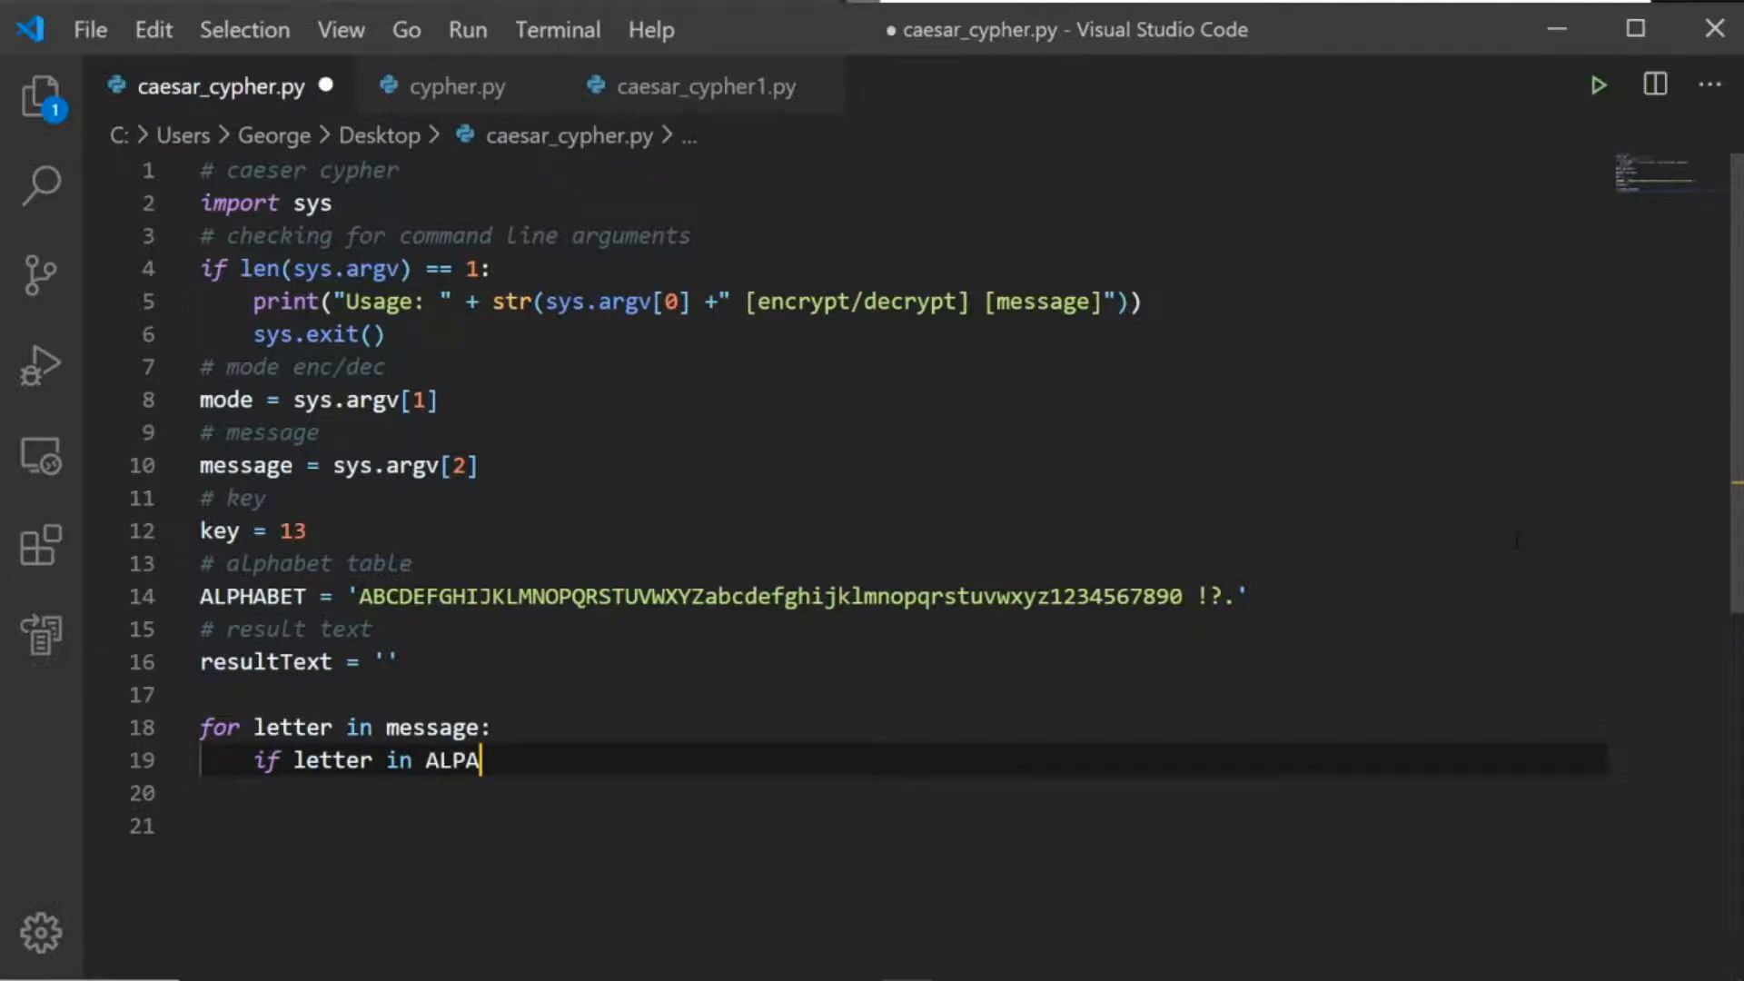
text(HABET:)
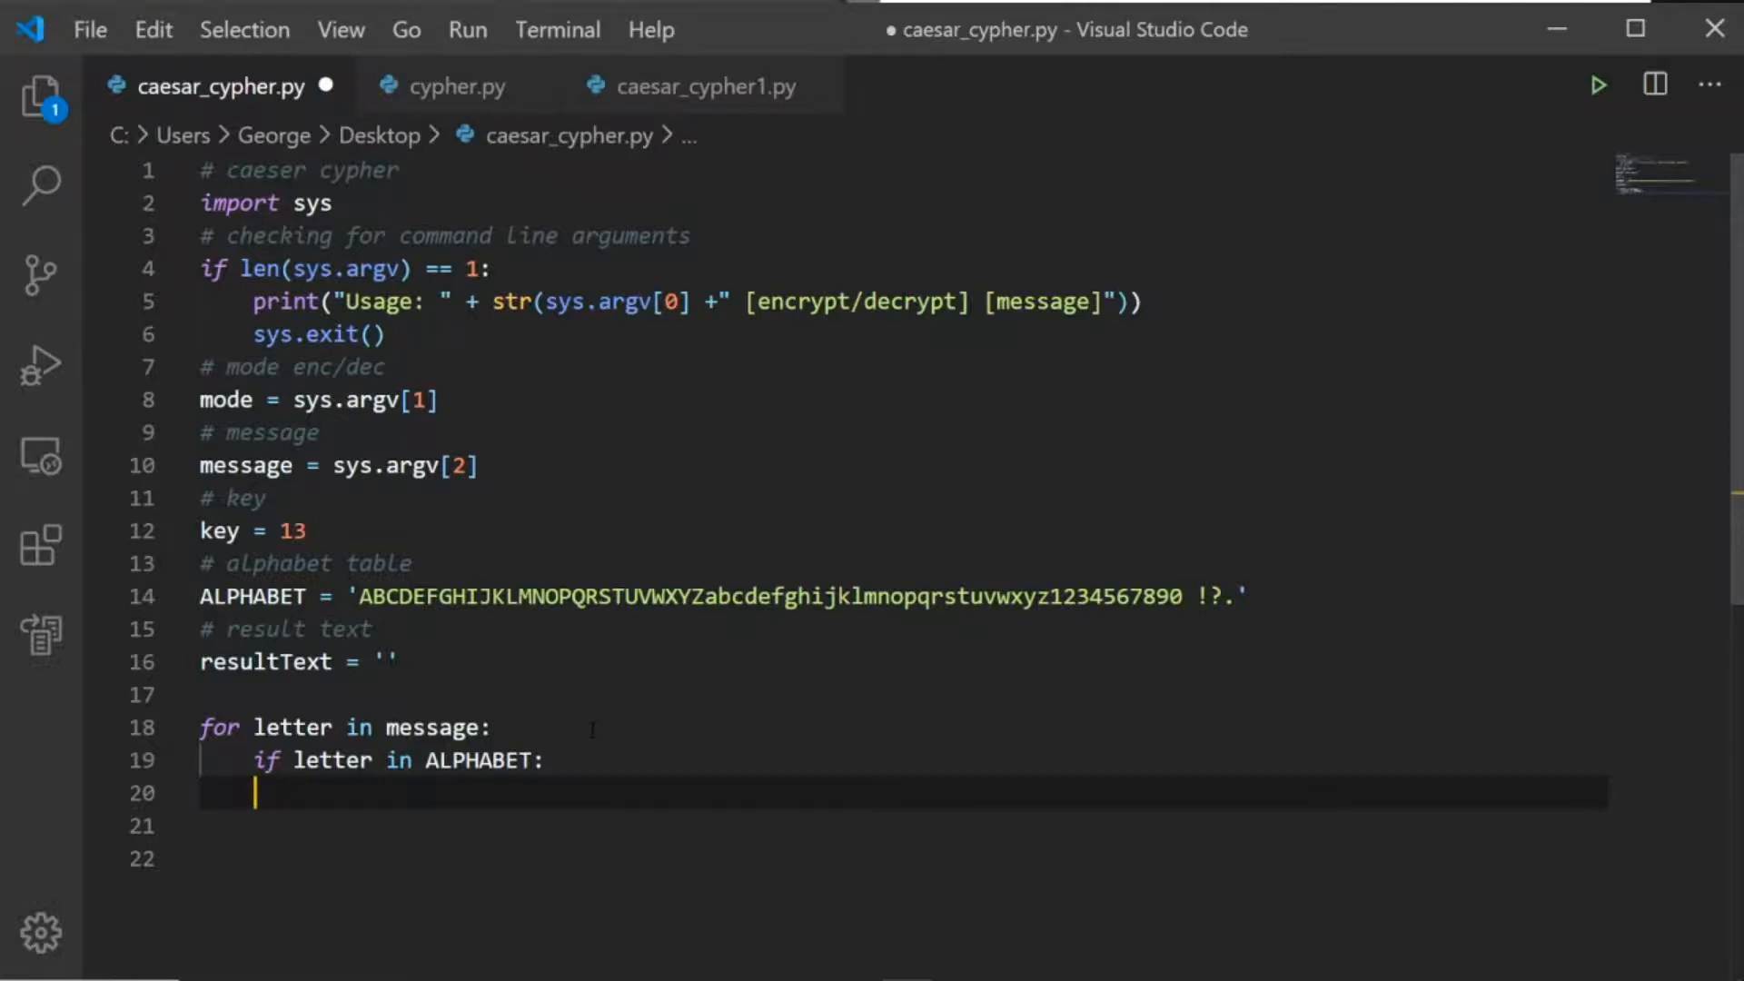
In the else branch append letter unchanged to resultText, then print(resultText) at the end
text(else:)
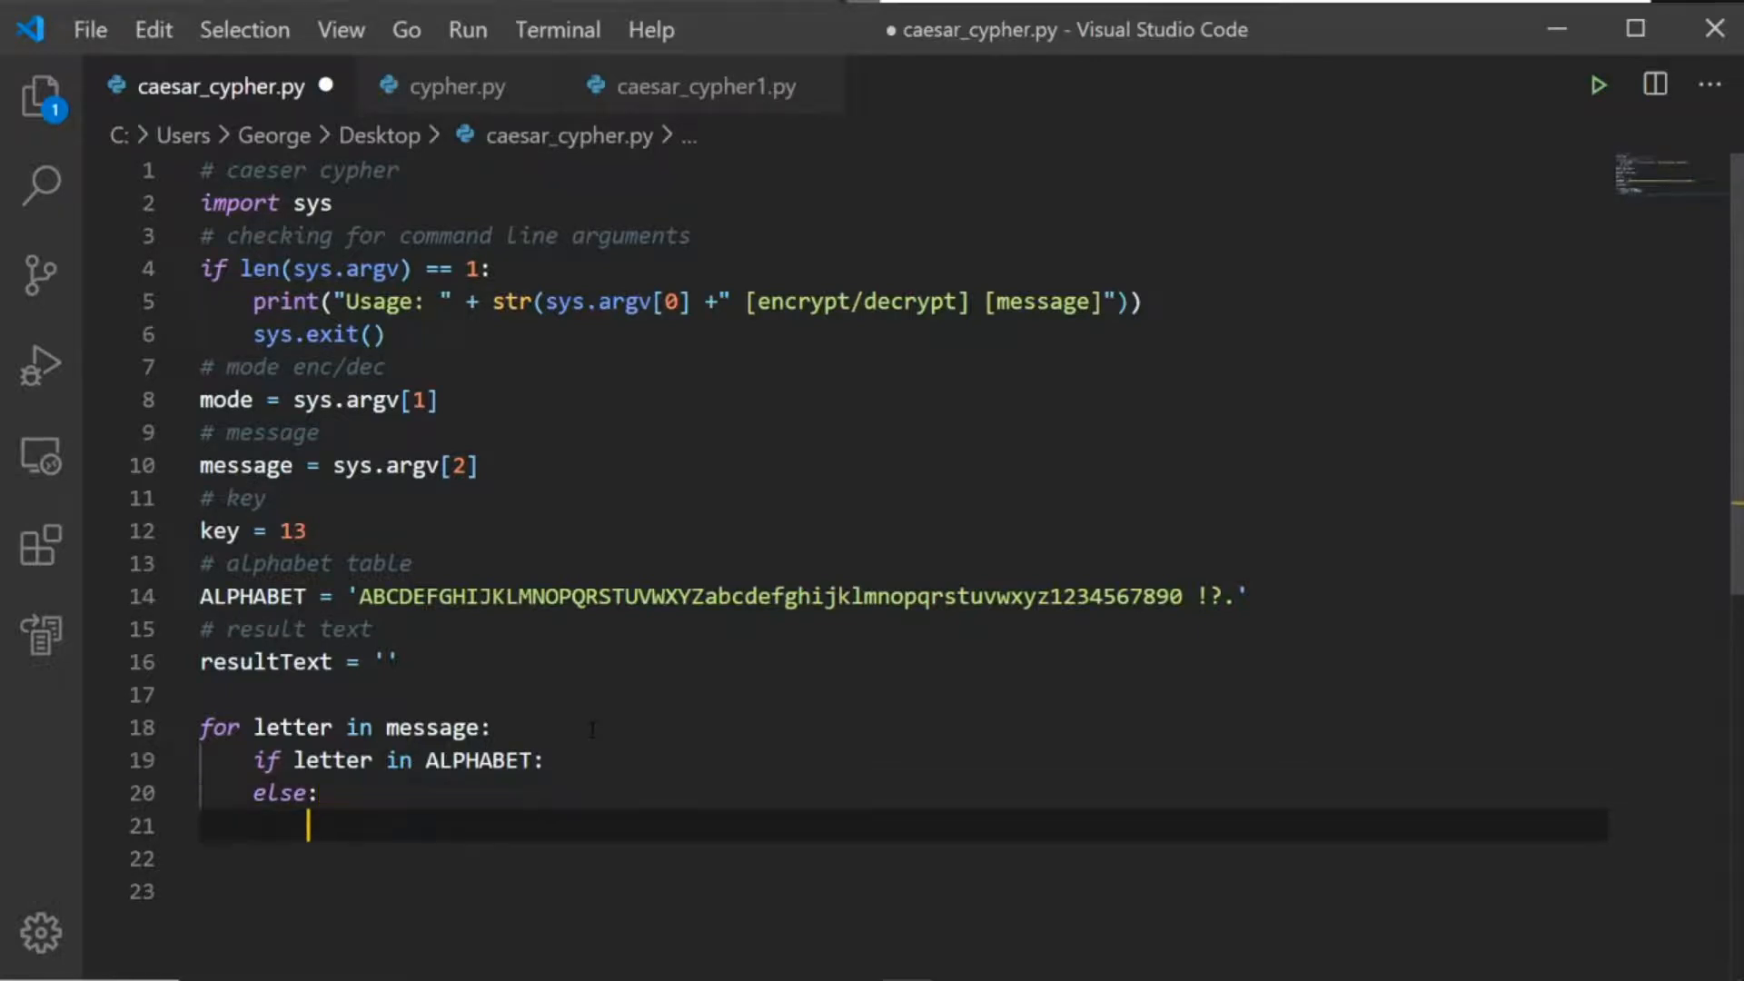
text(res)
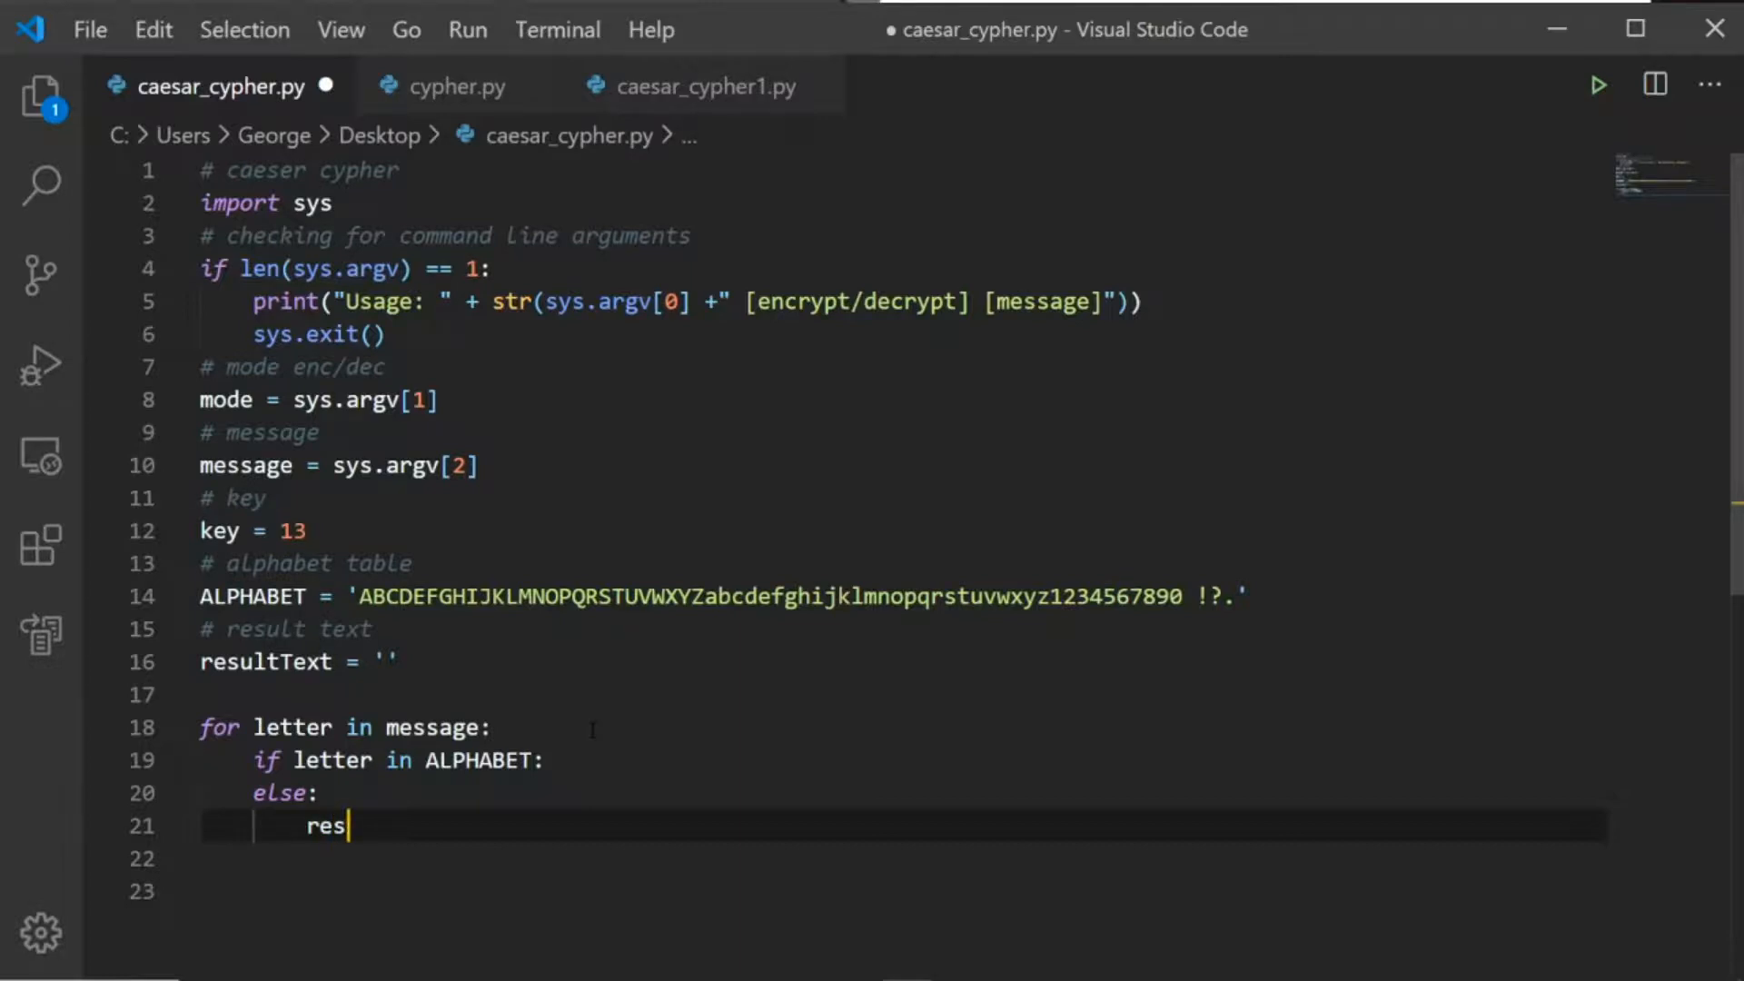
text(ultTex)
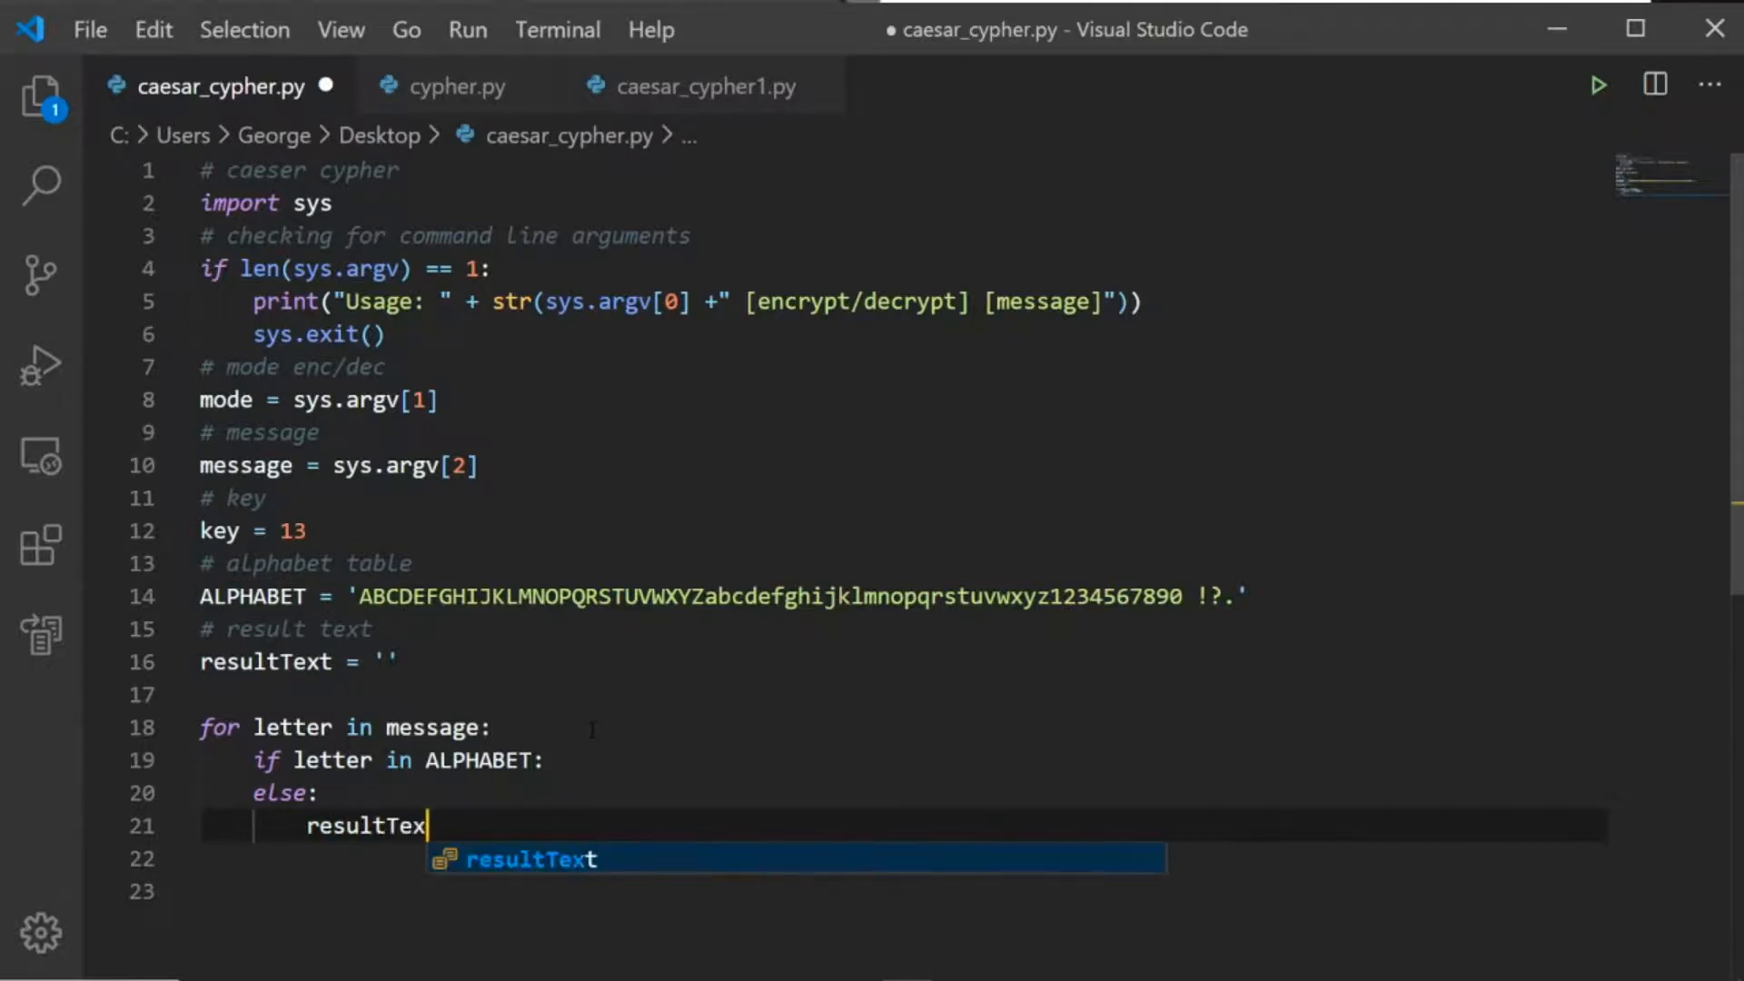
text(= resultText +)
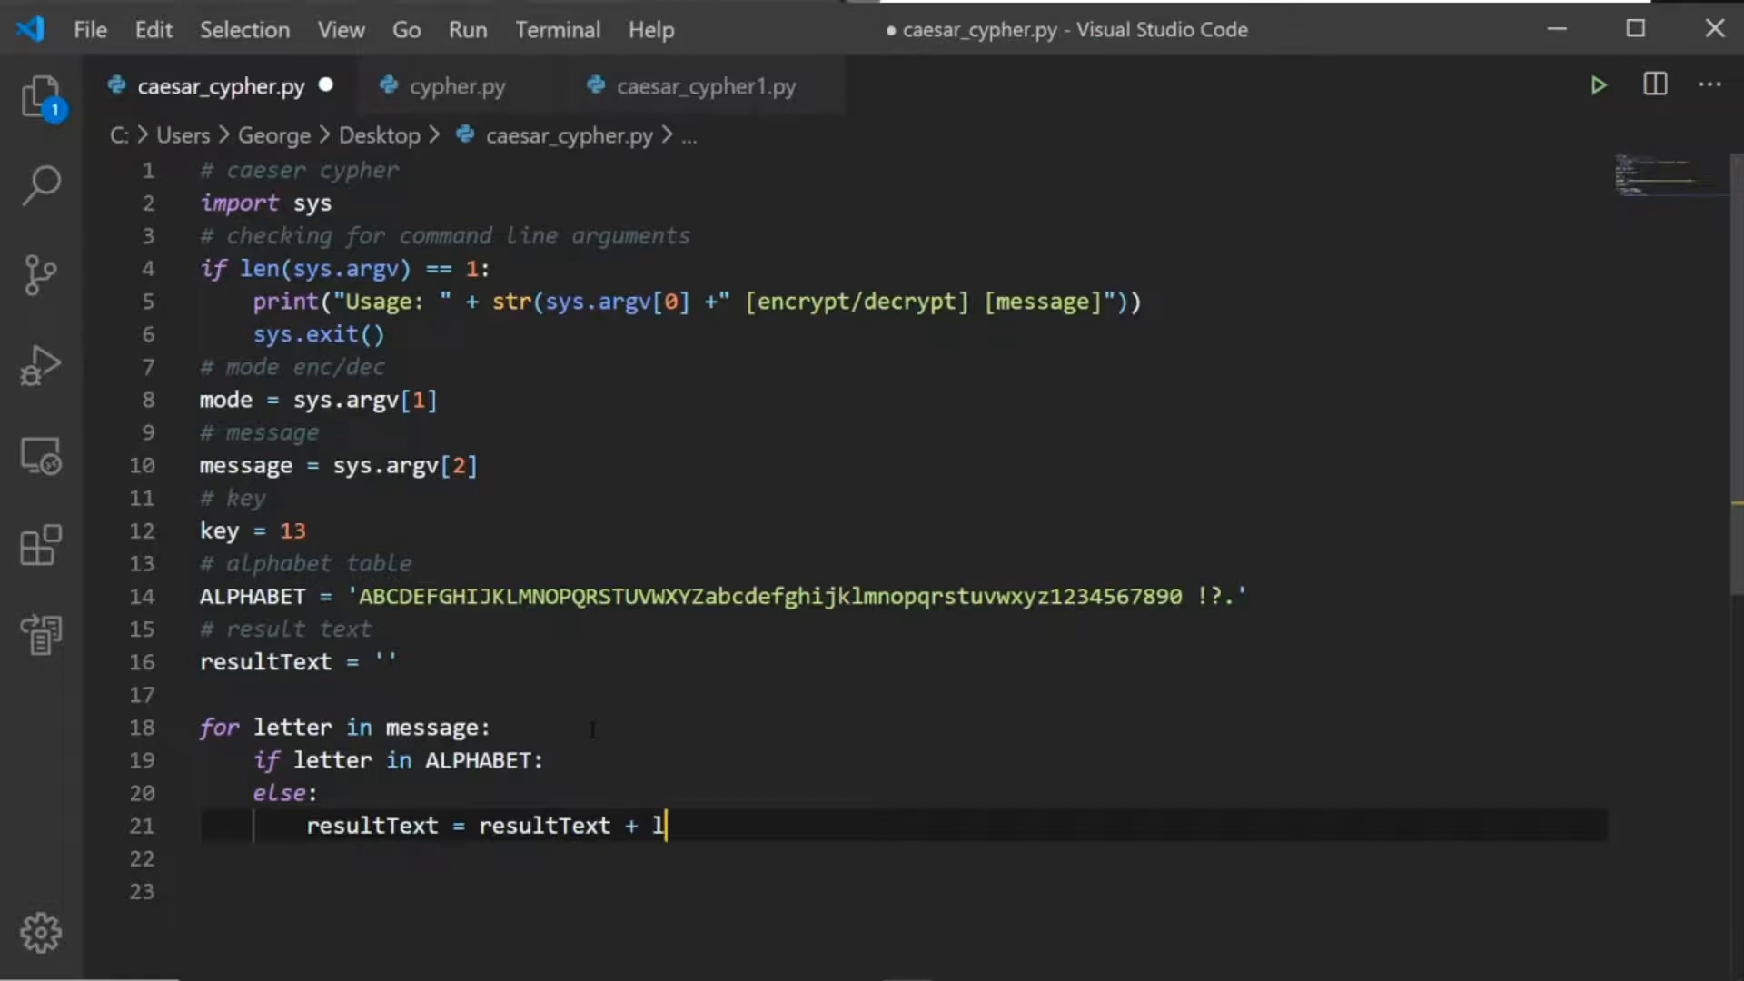
text(letter)
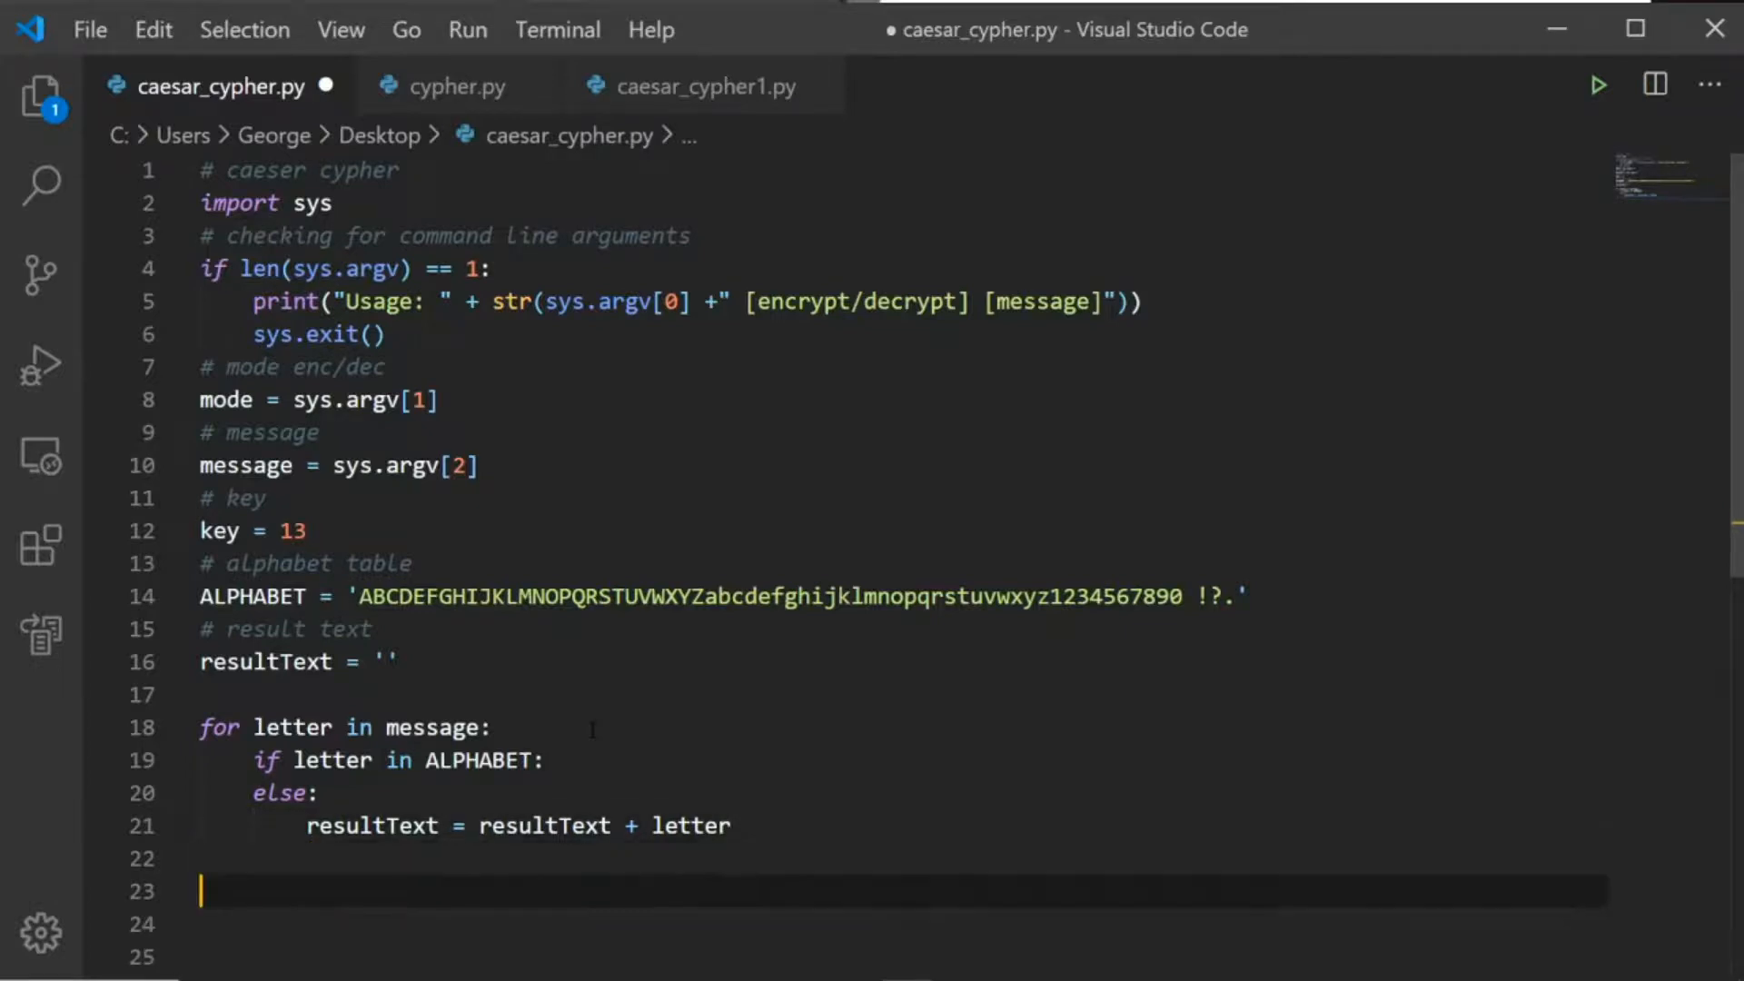
text(print()
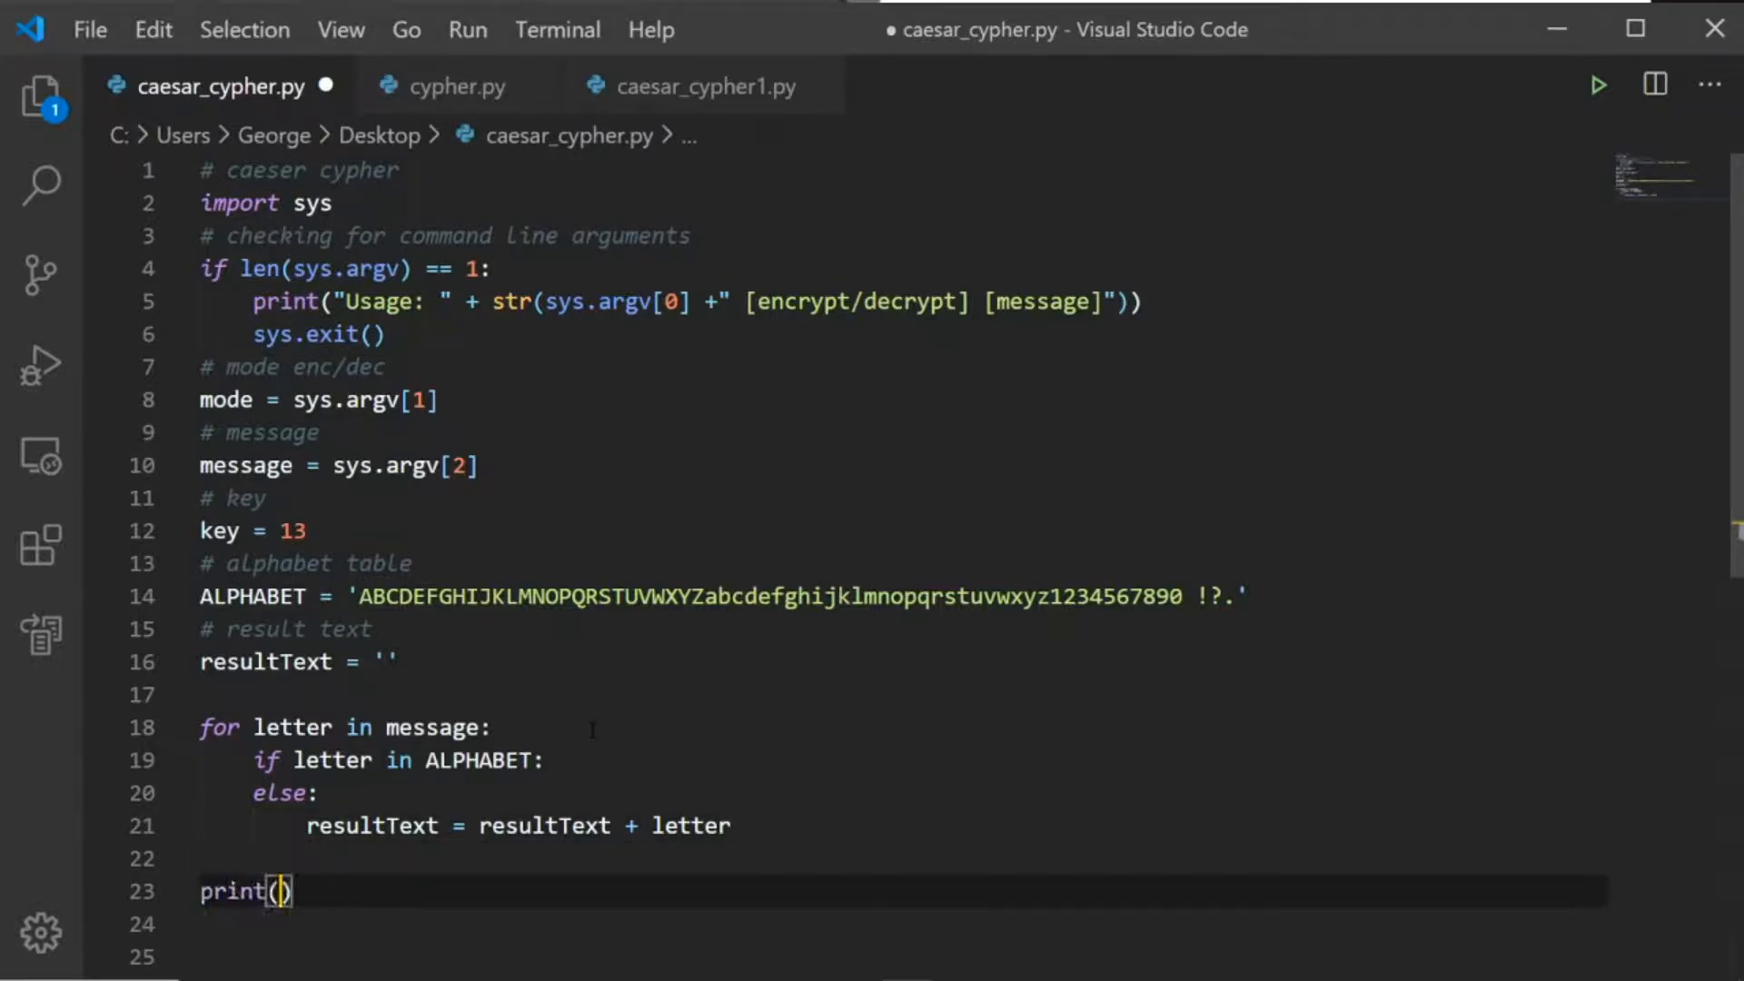
text(resultTe)
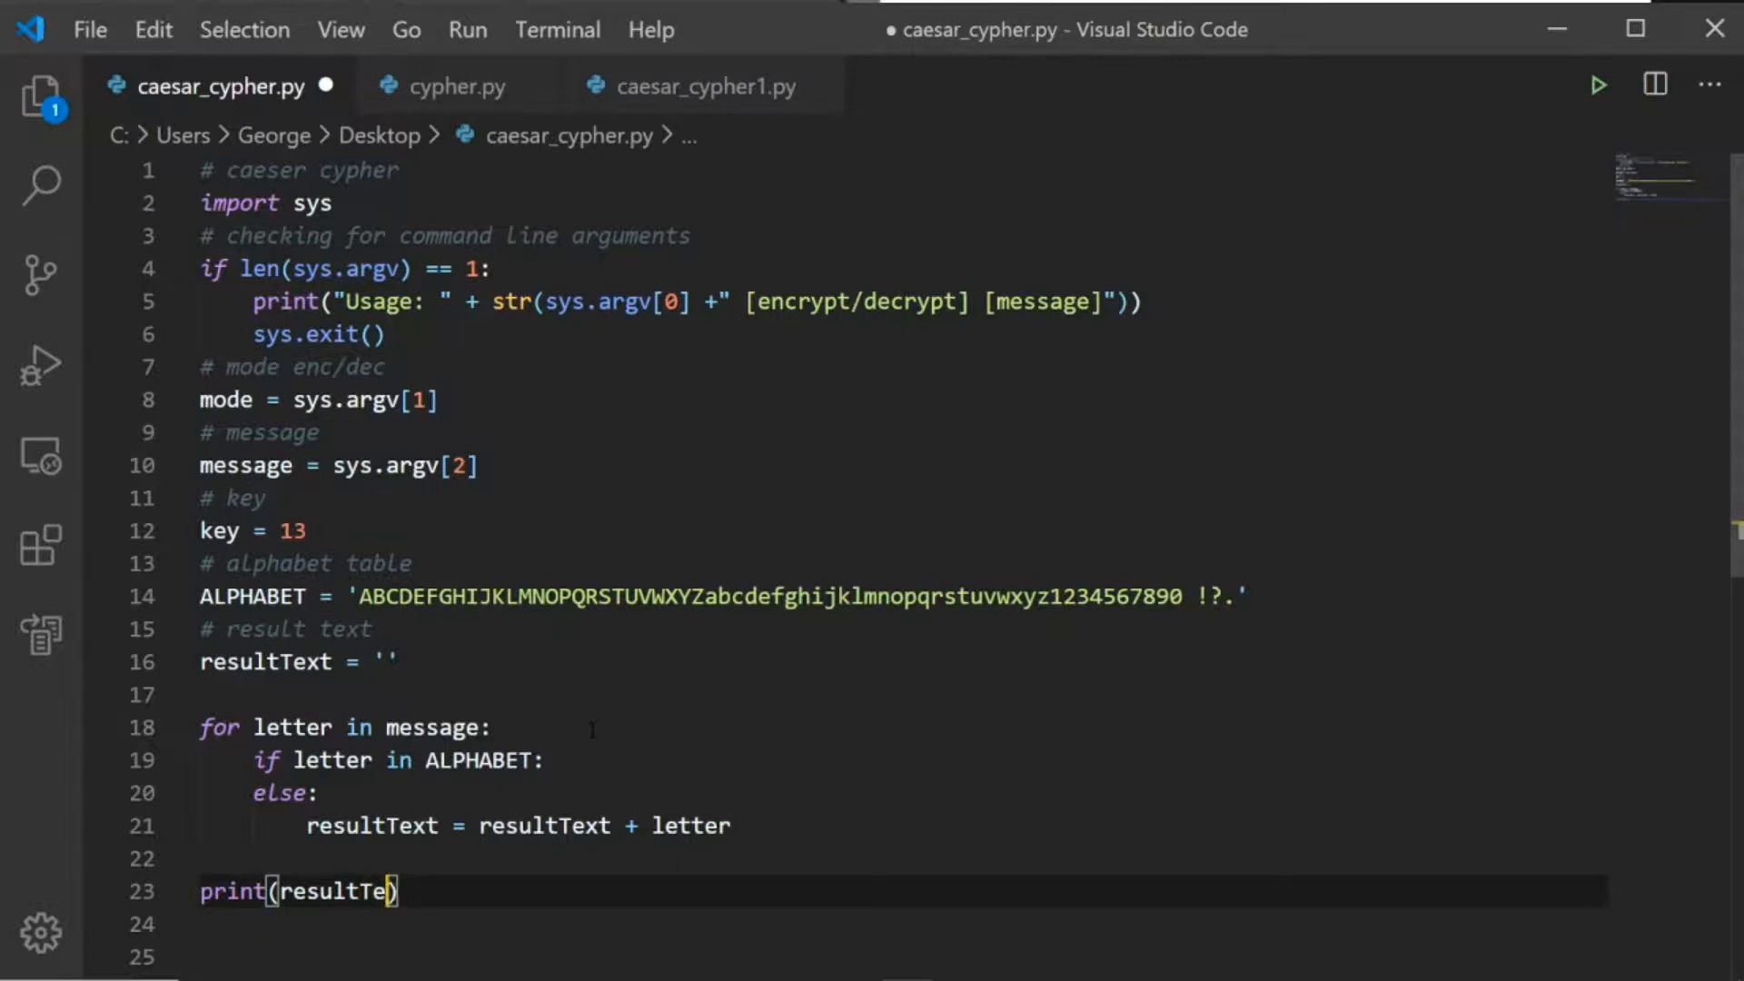
text(xt)
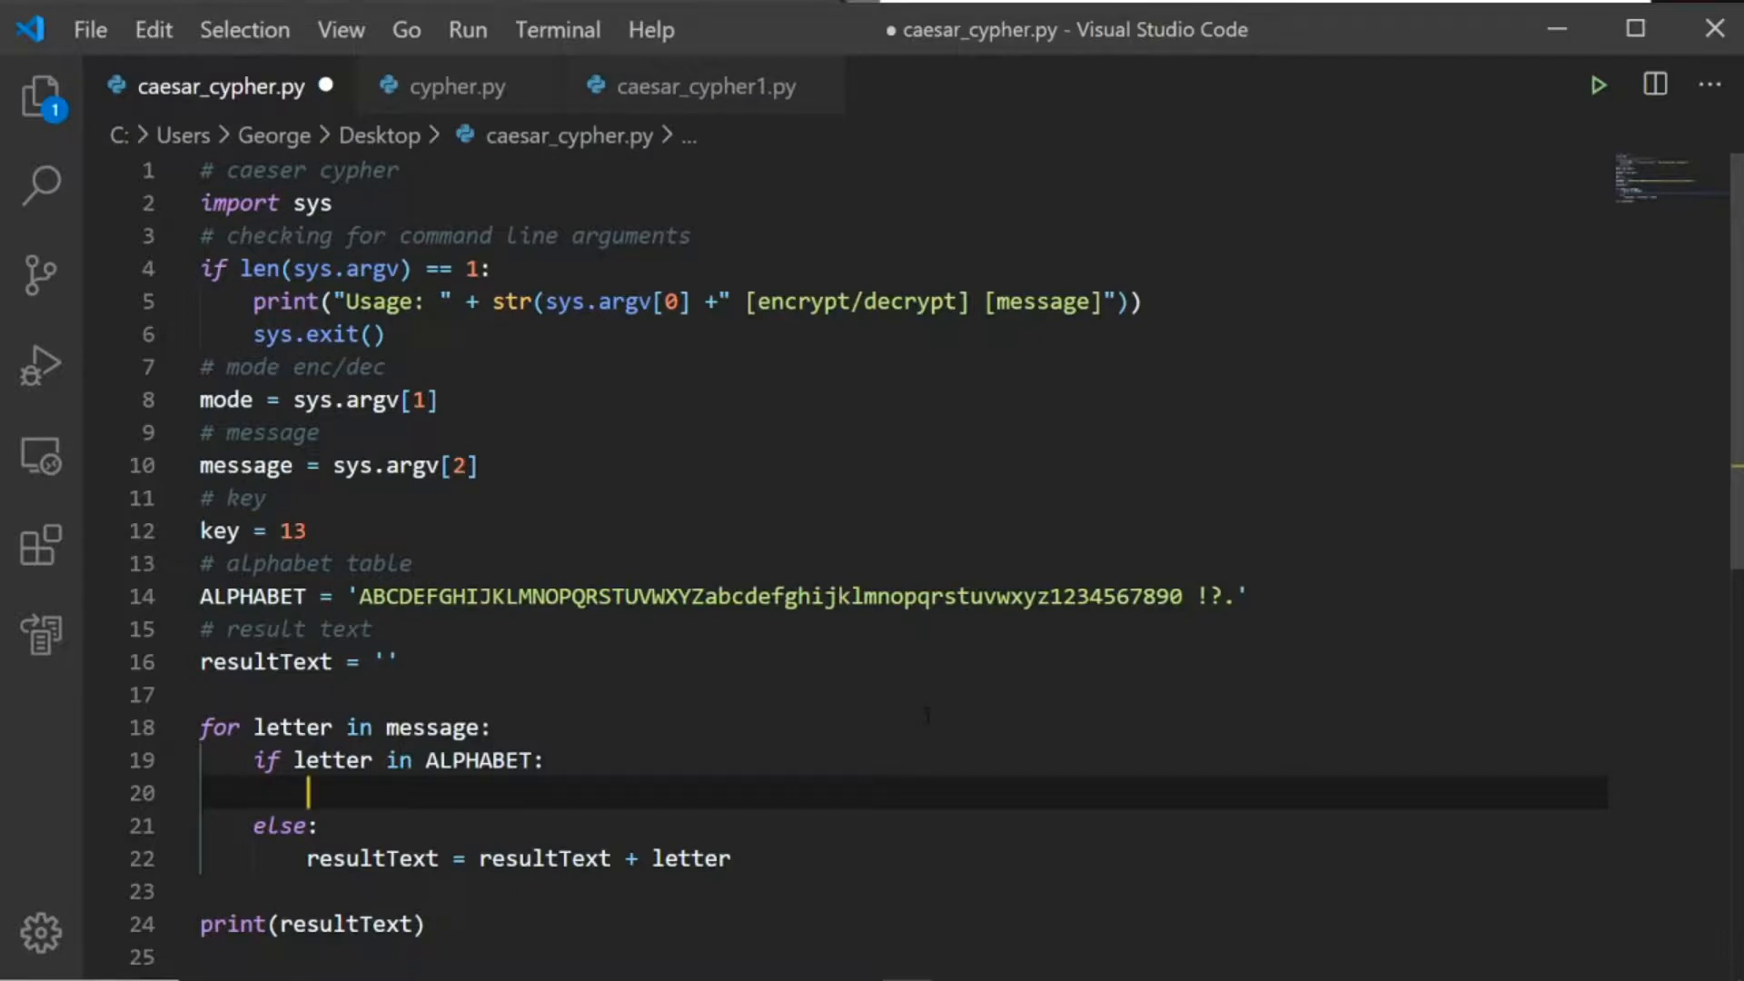
Set letterIndex = ALPHABET.find(letter) inside the alphabet branch
text(letter)
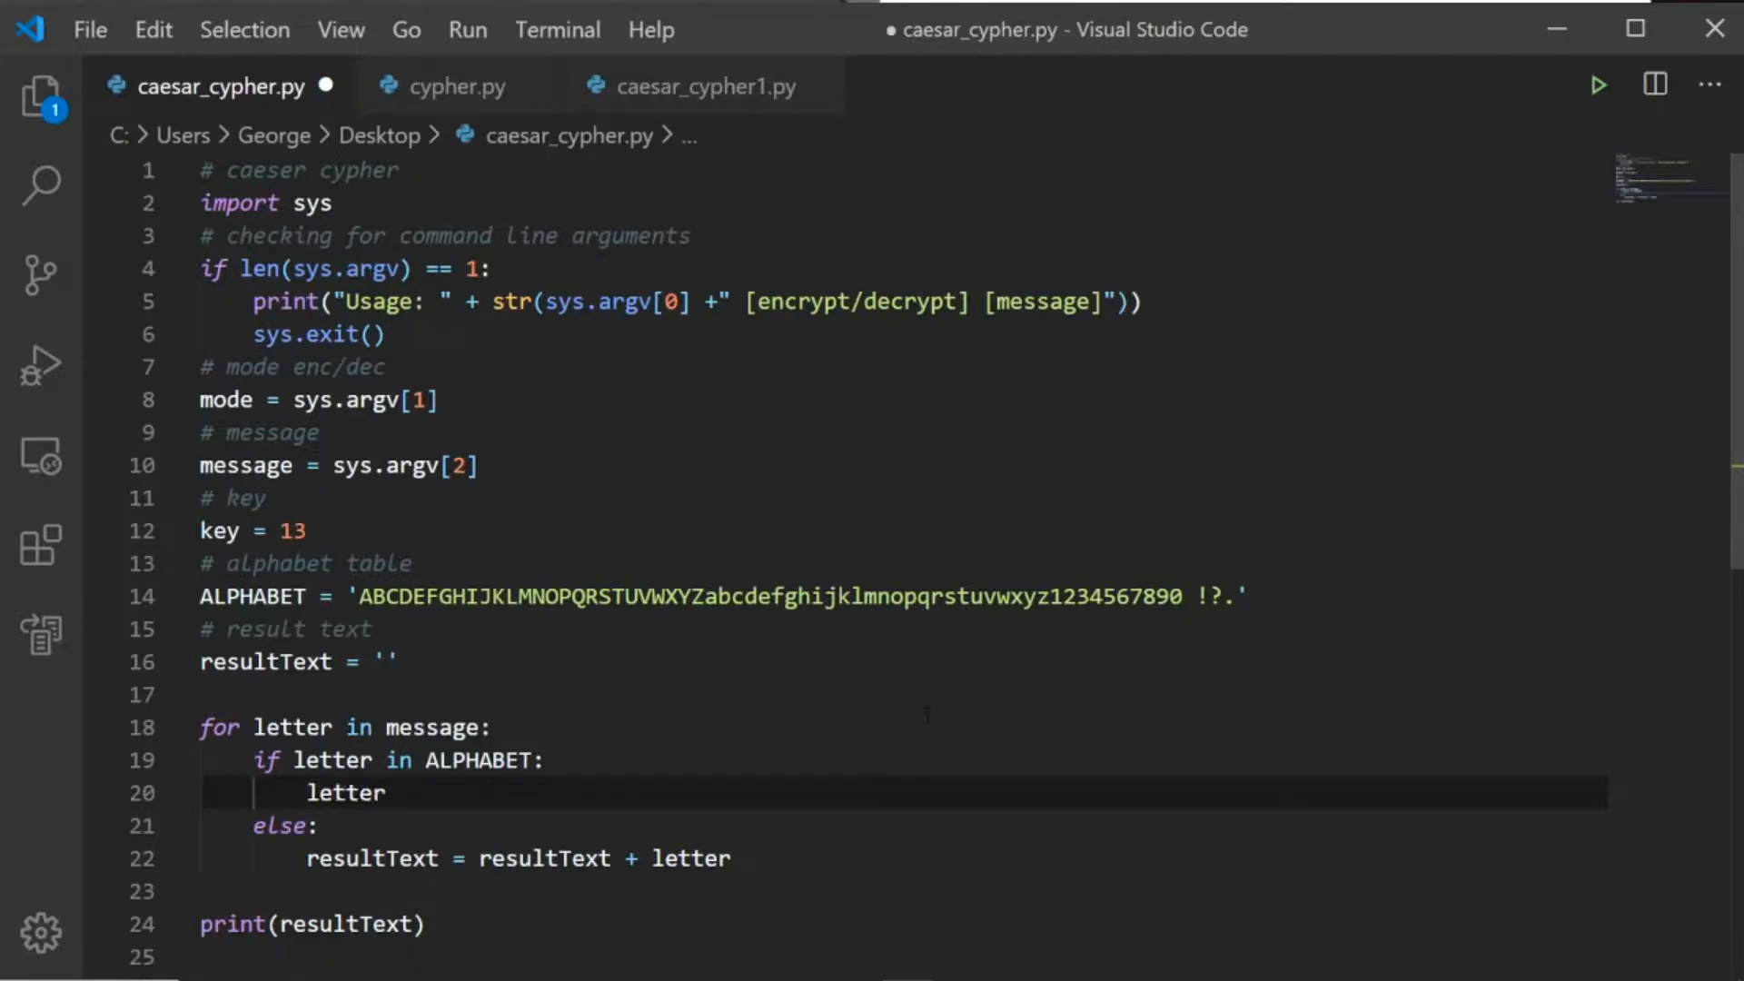
text(Index)
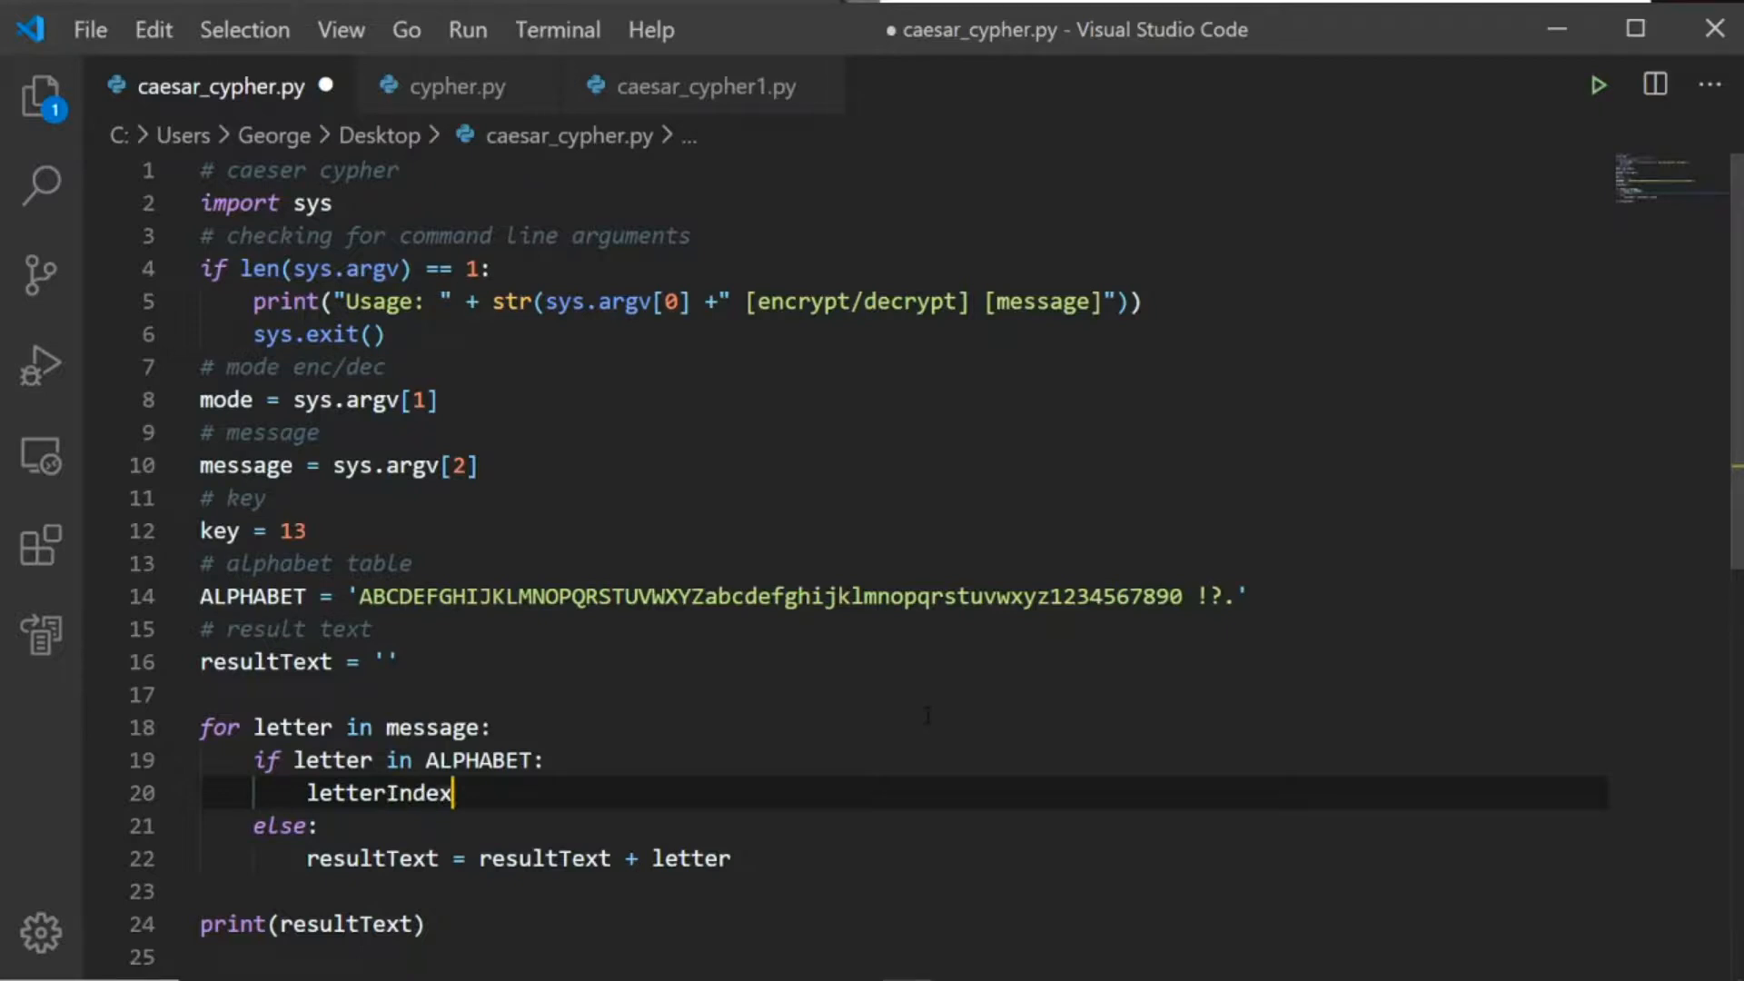
text(= A)
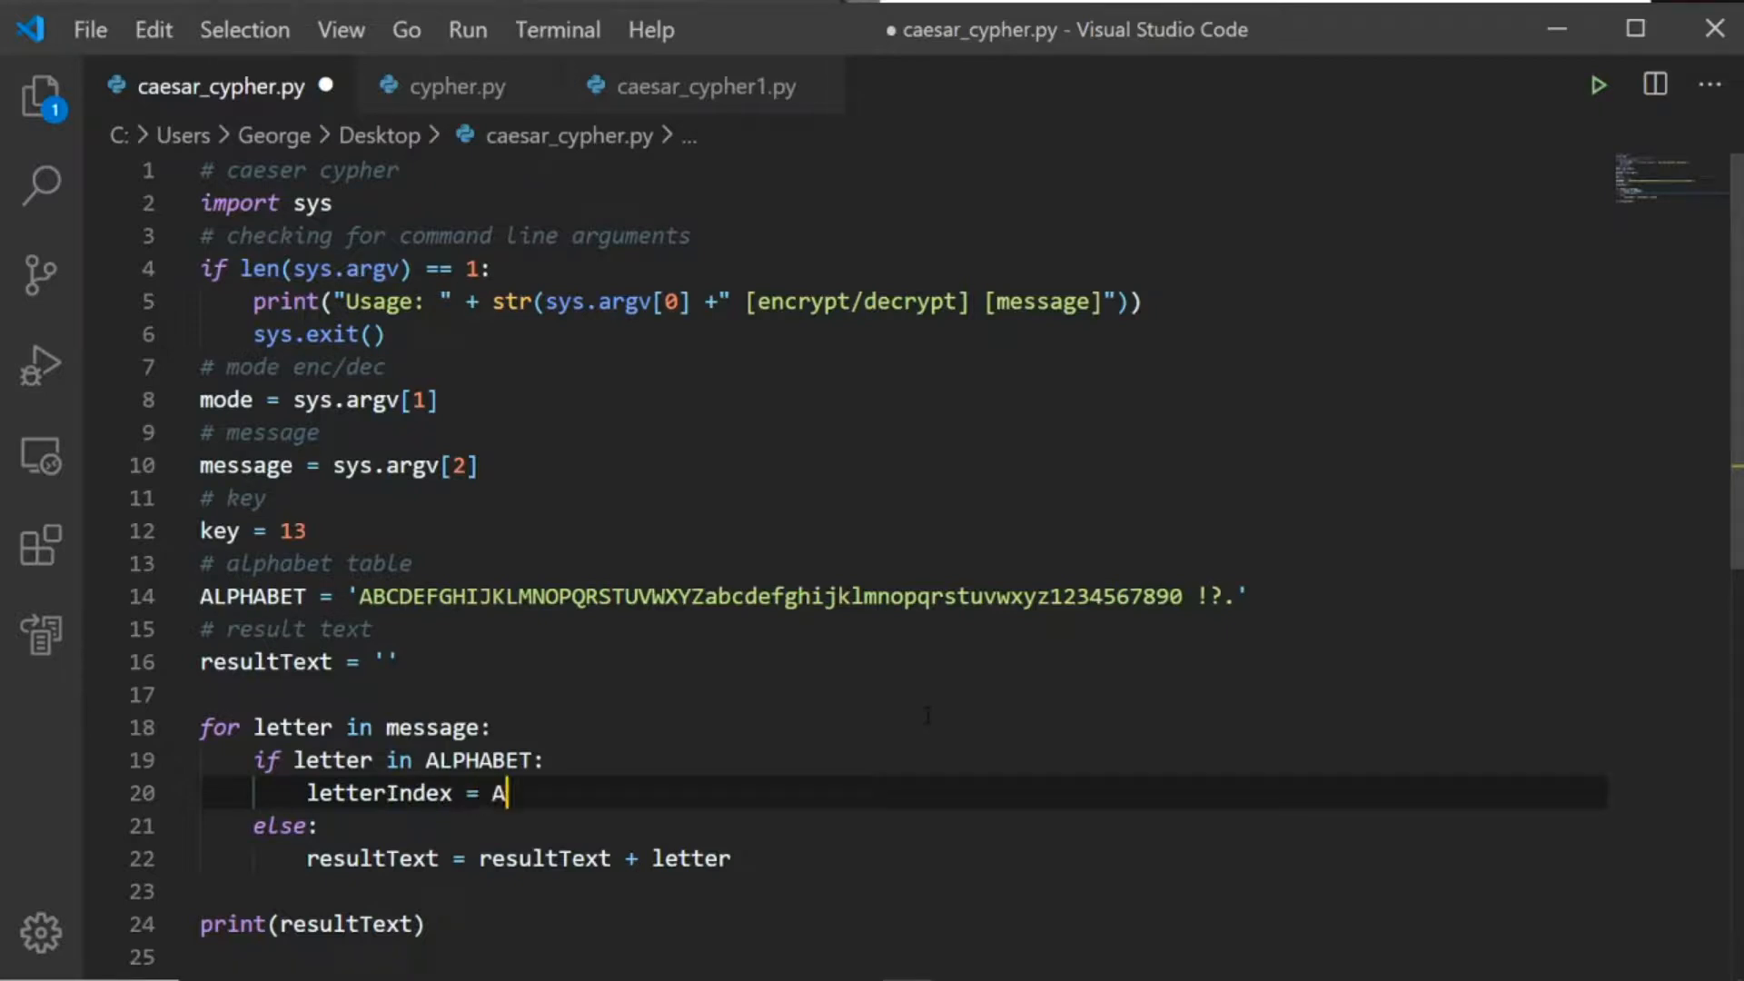
text(LPHA)
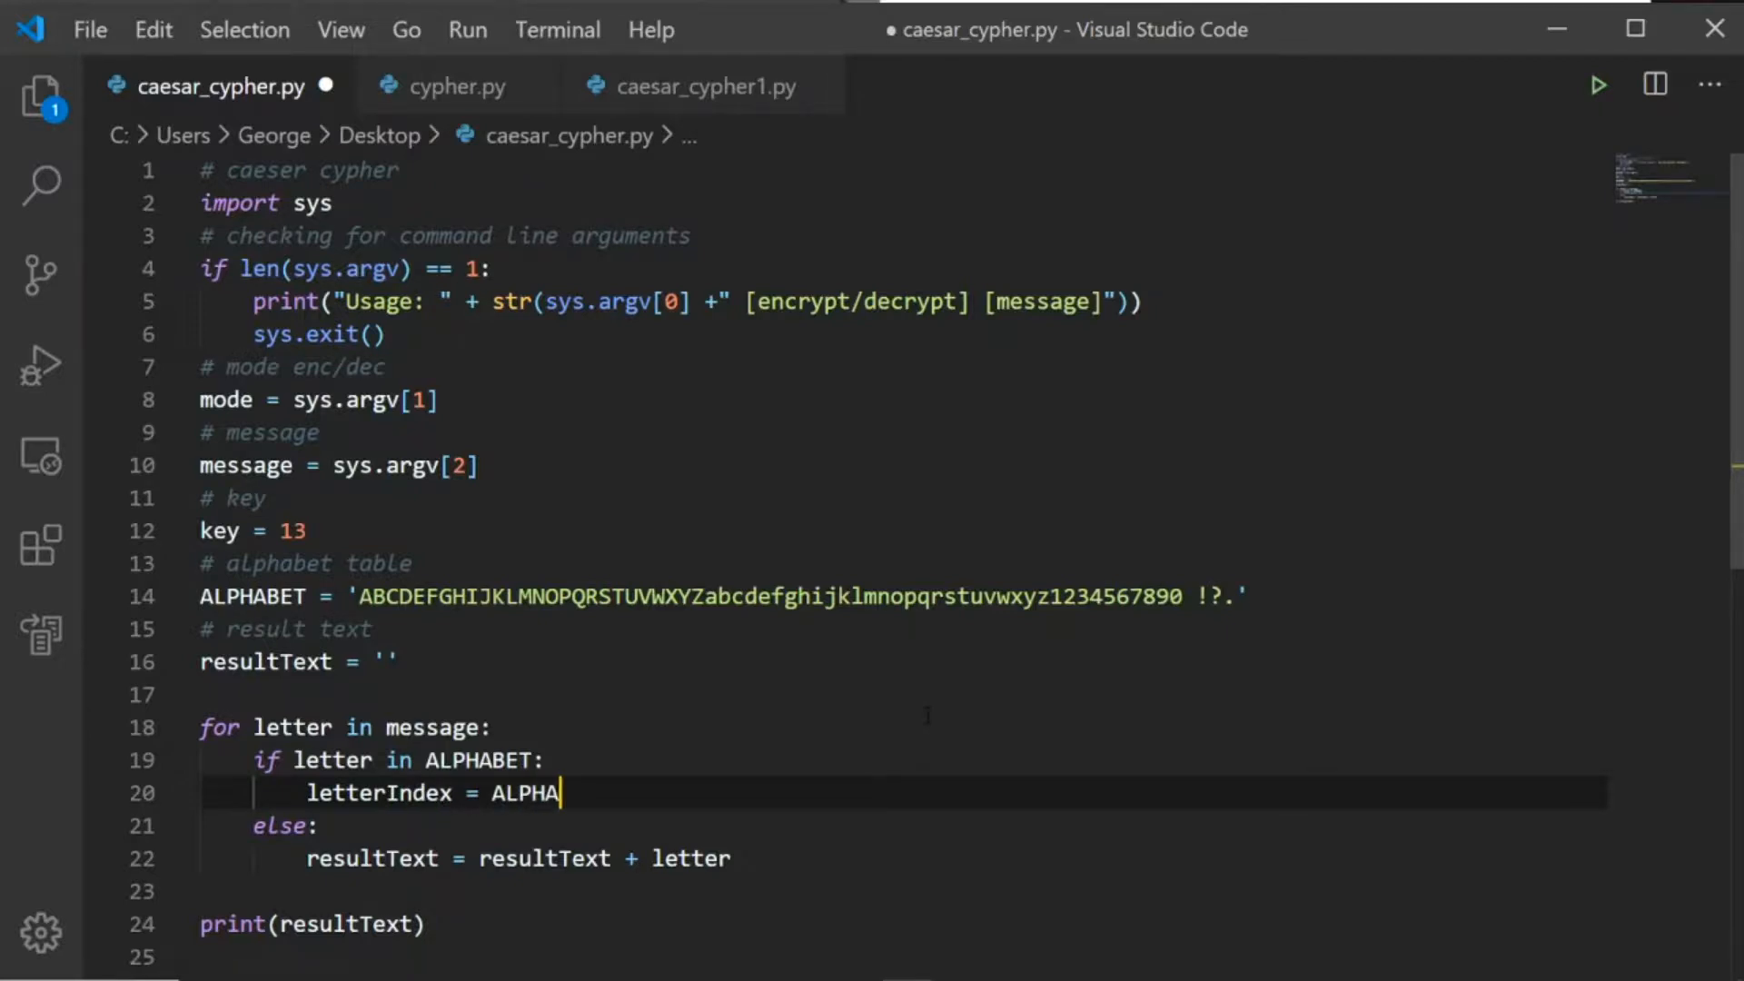
text(BET.)
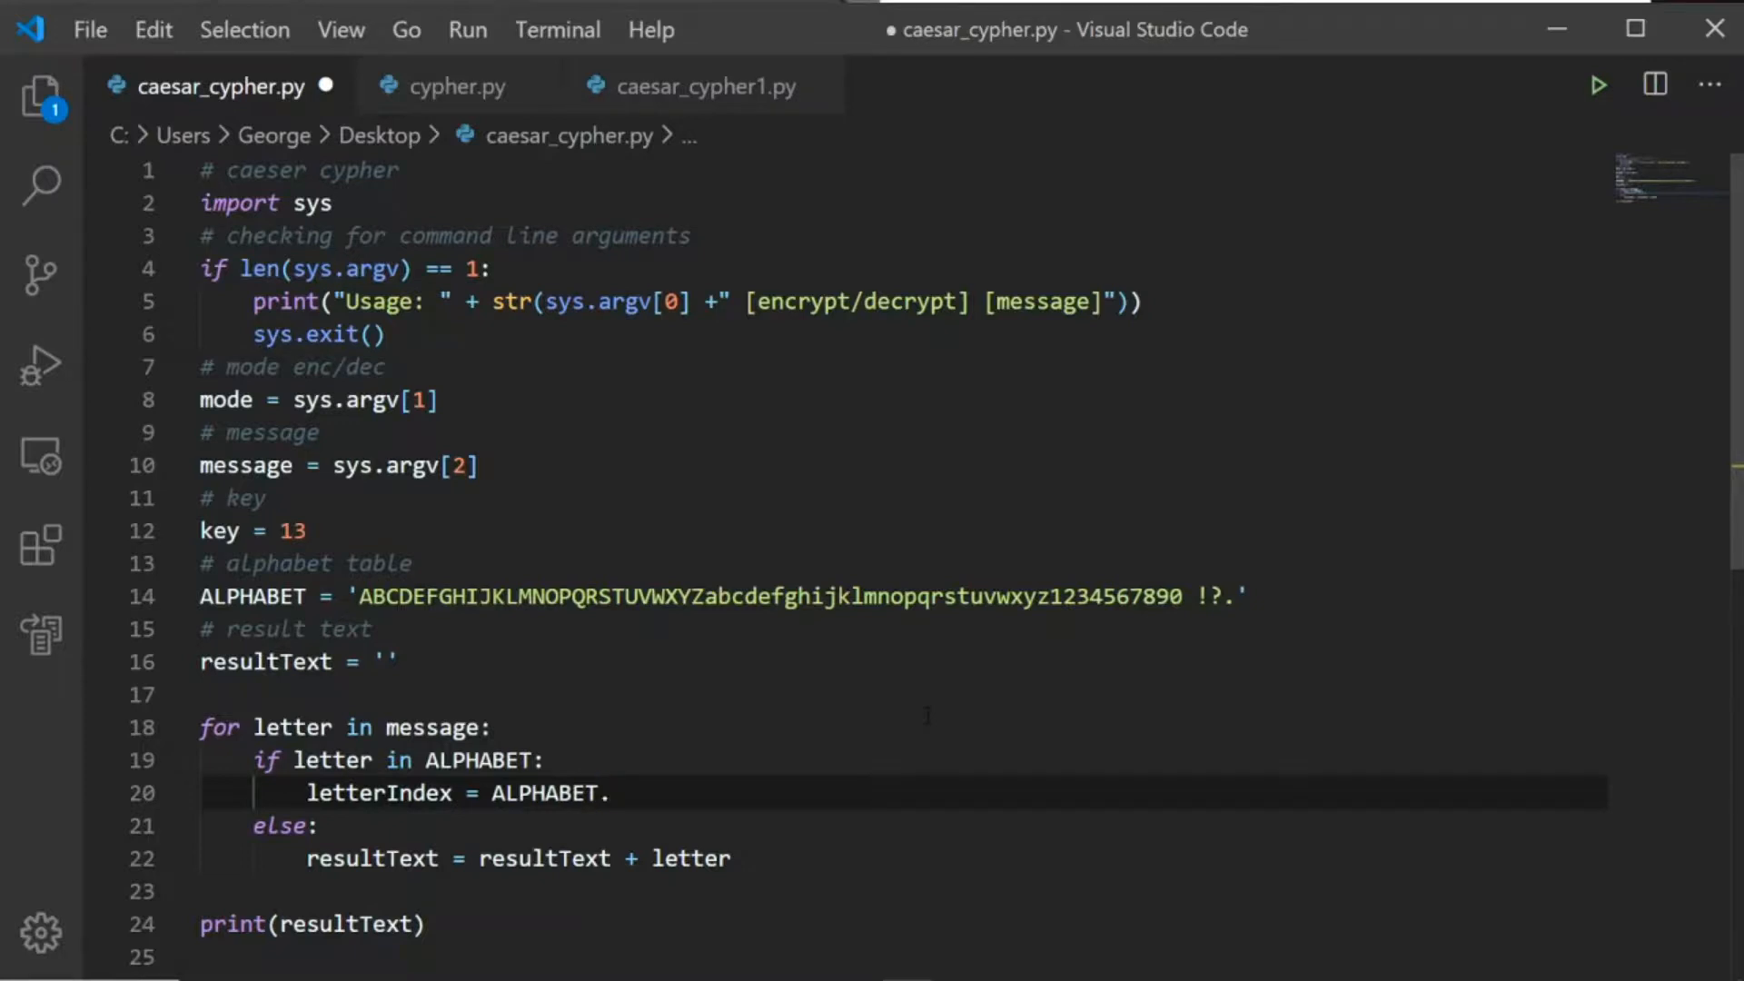
text(find())
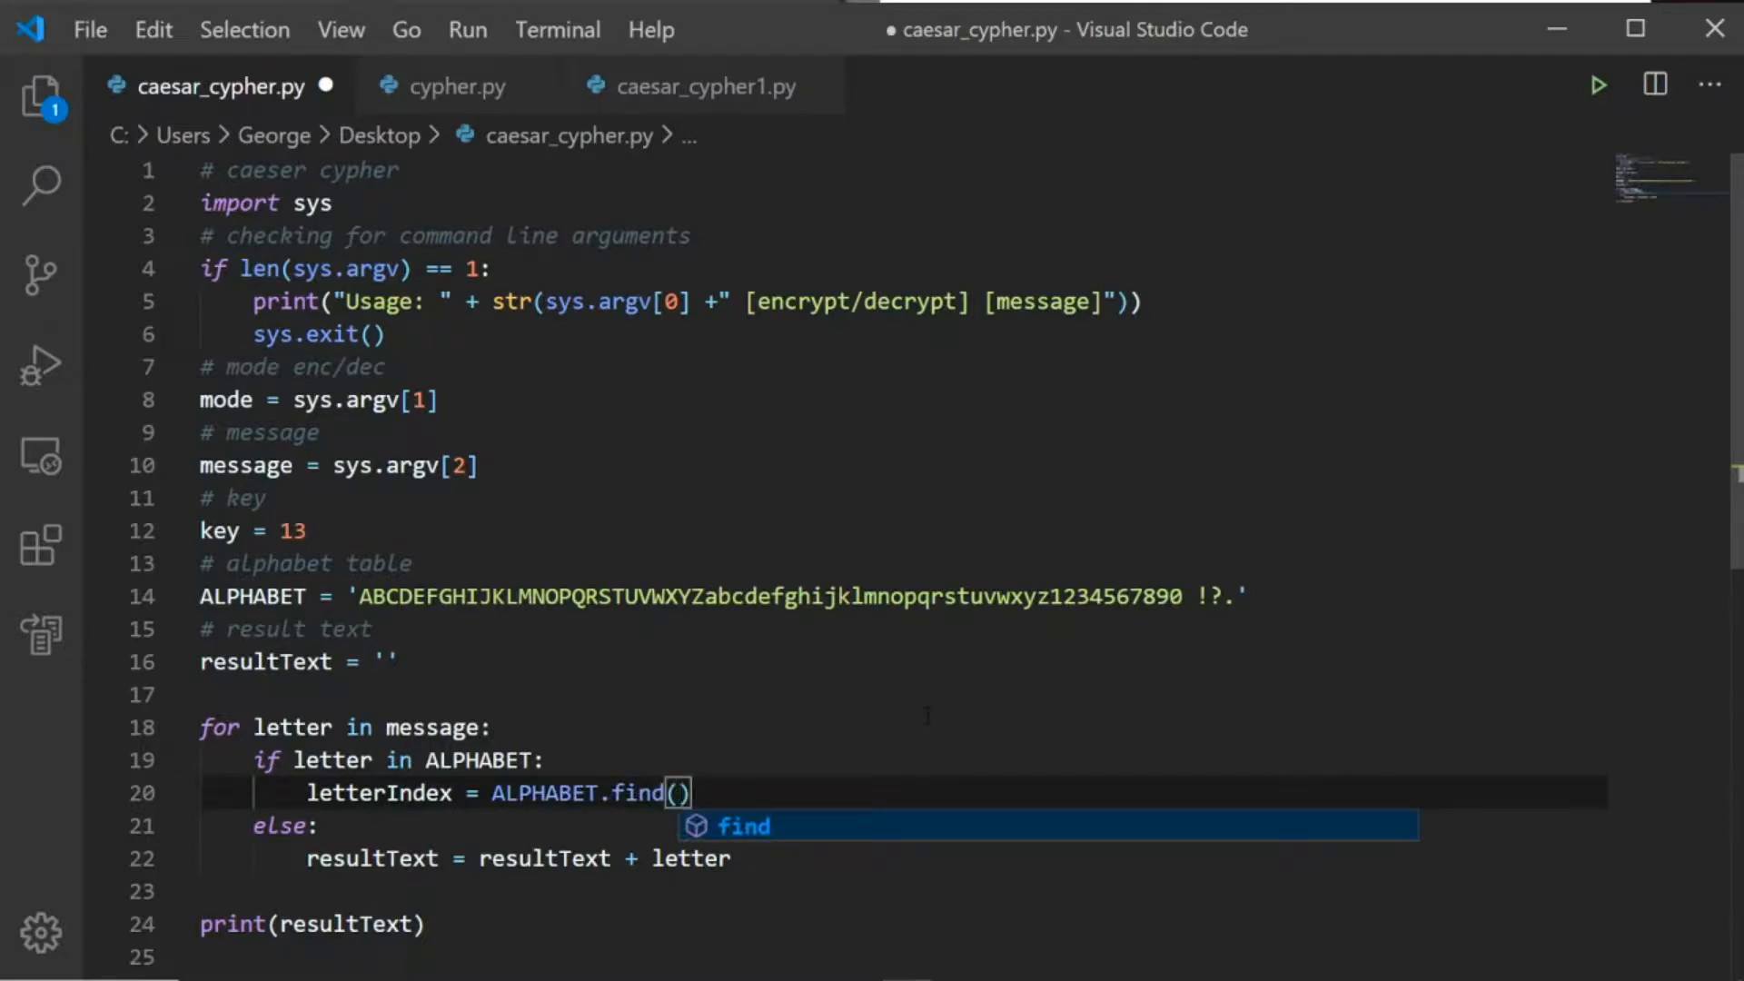
text(letter)
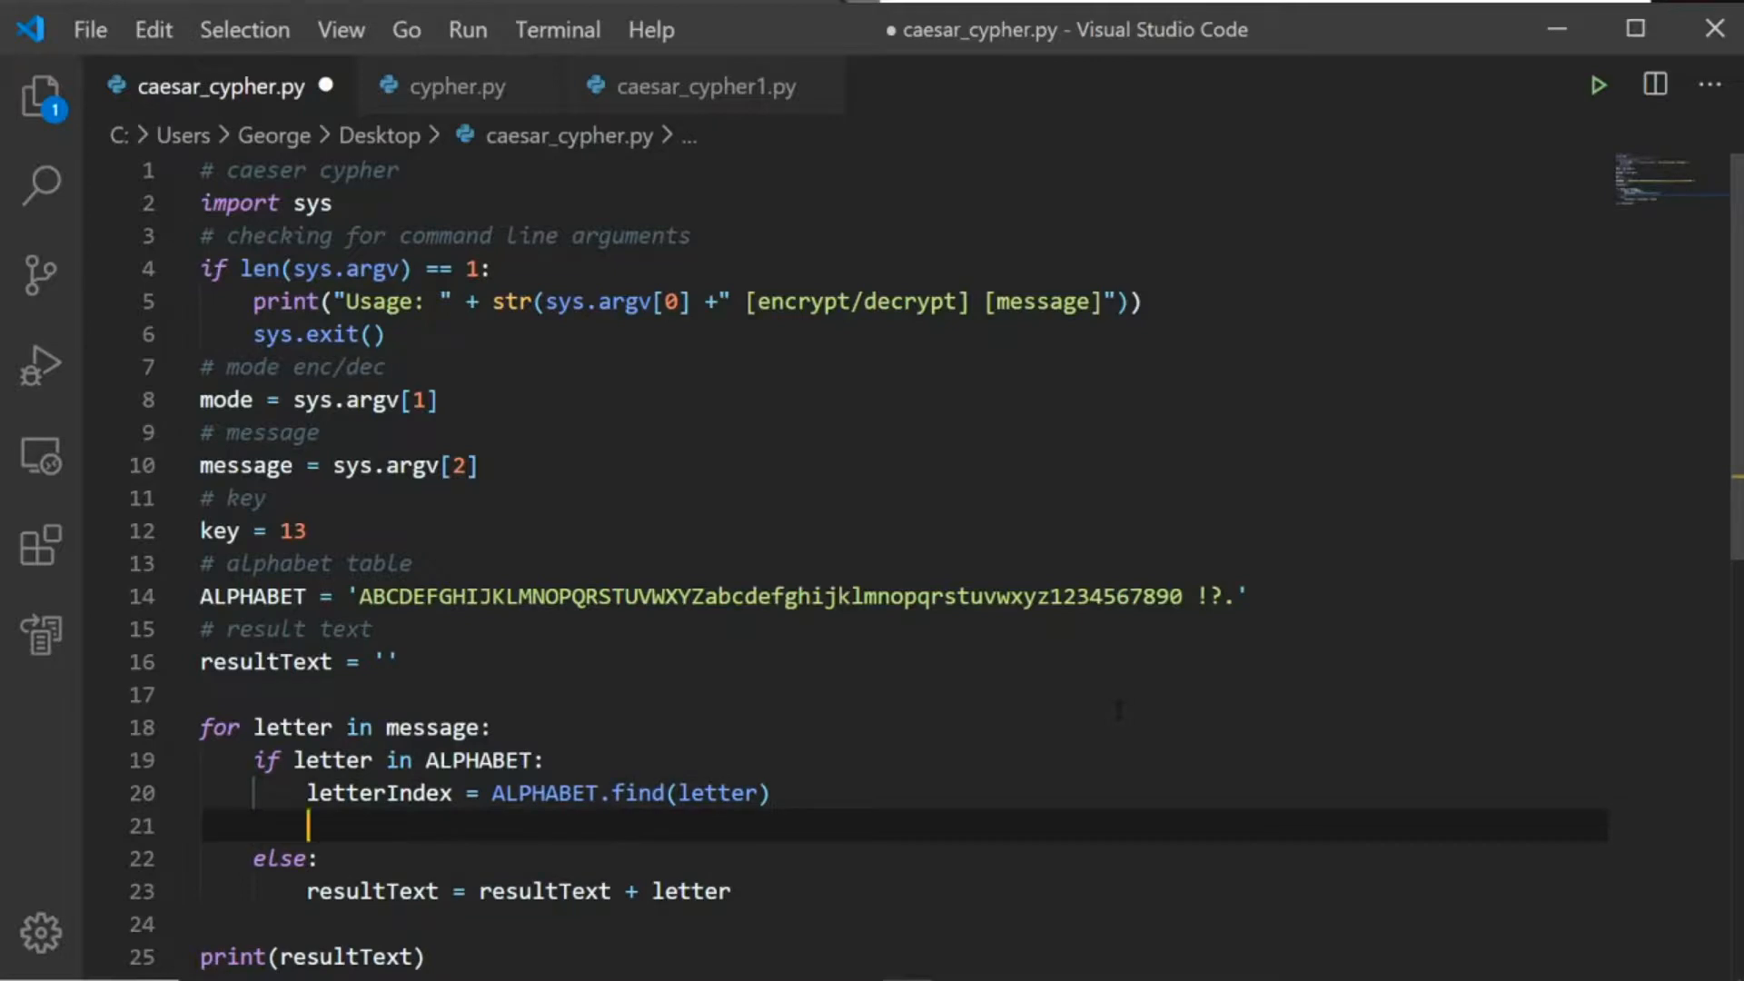
If mode == 'encrypt', set resultIndex = letterIndex + key
text(if mode)
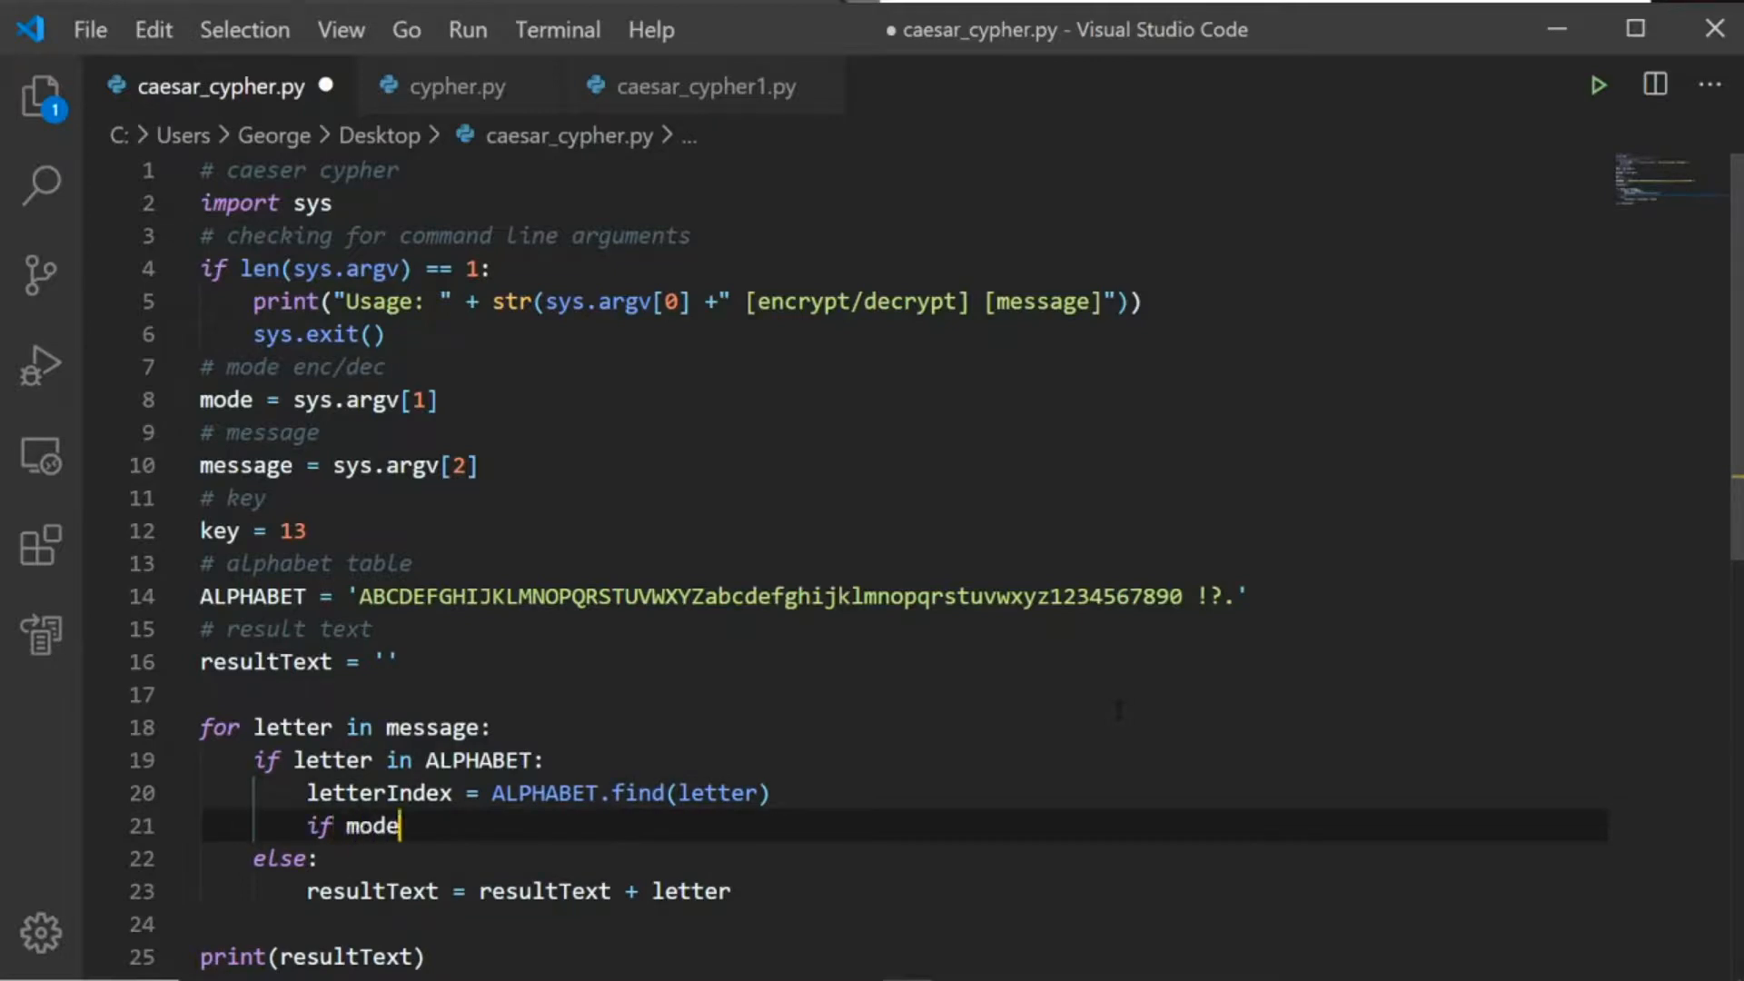
text(== ')
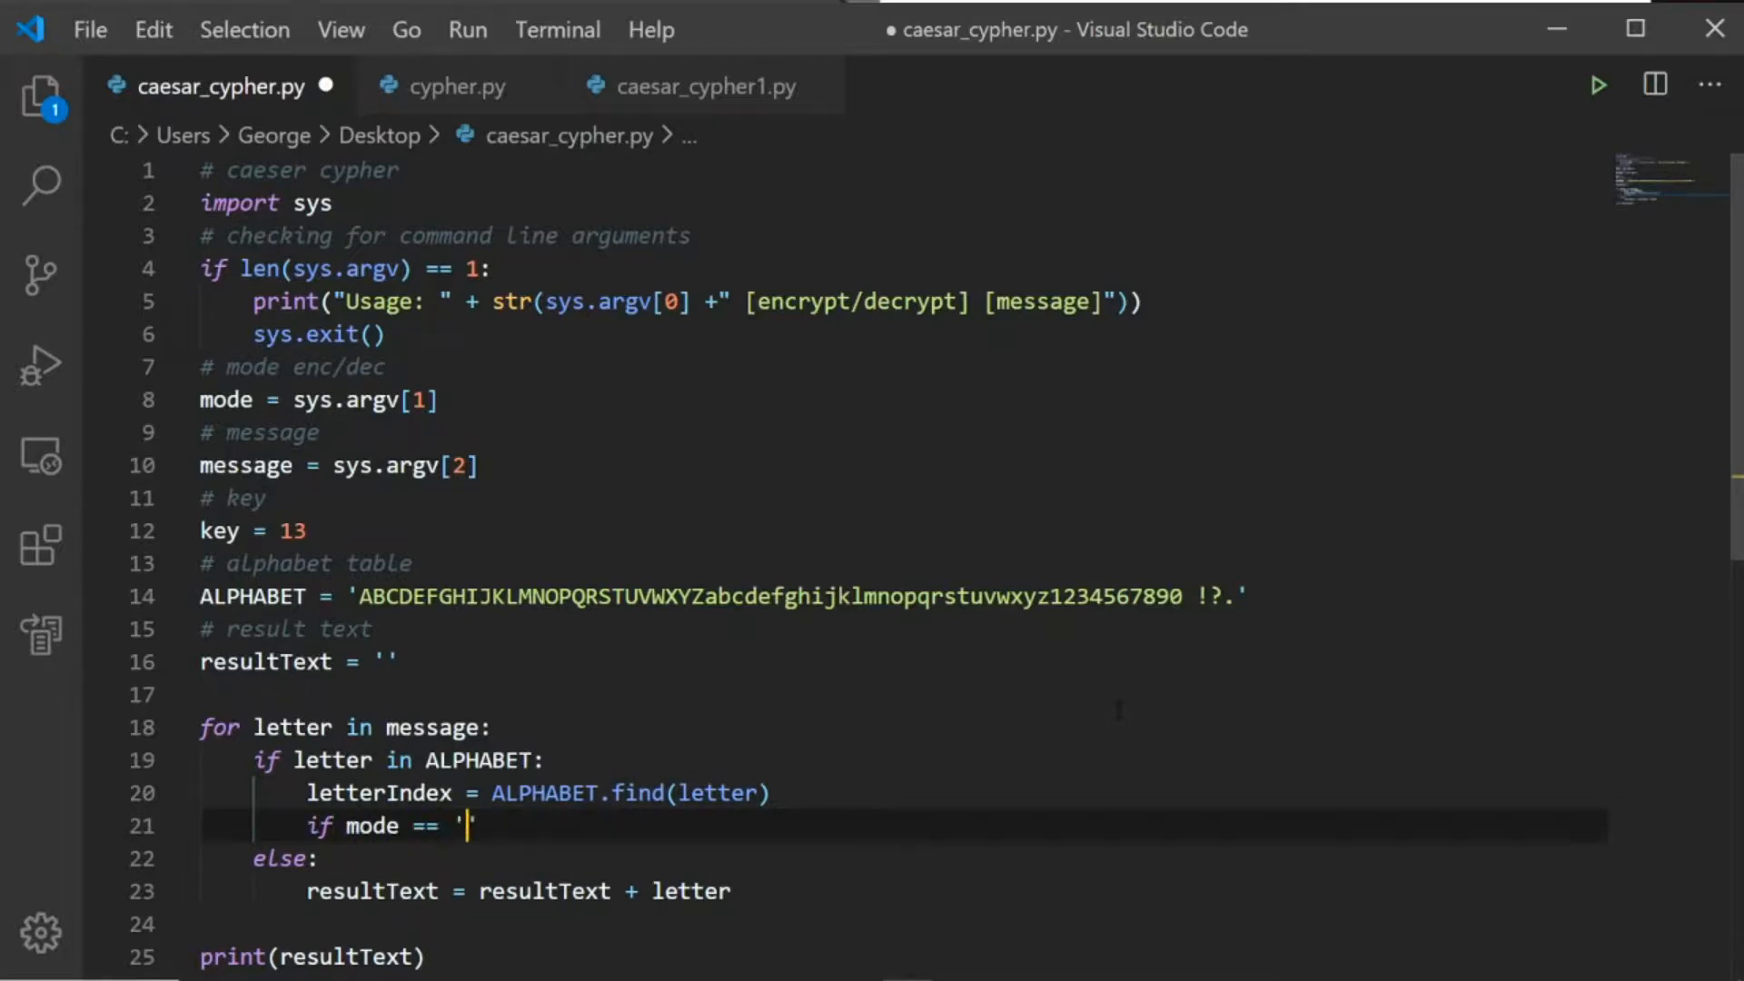
text(encrypt)
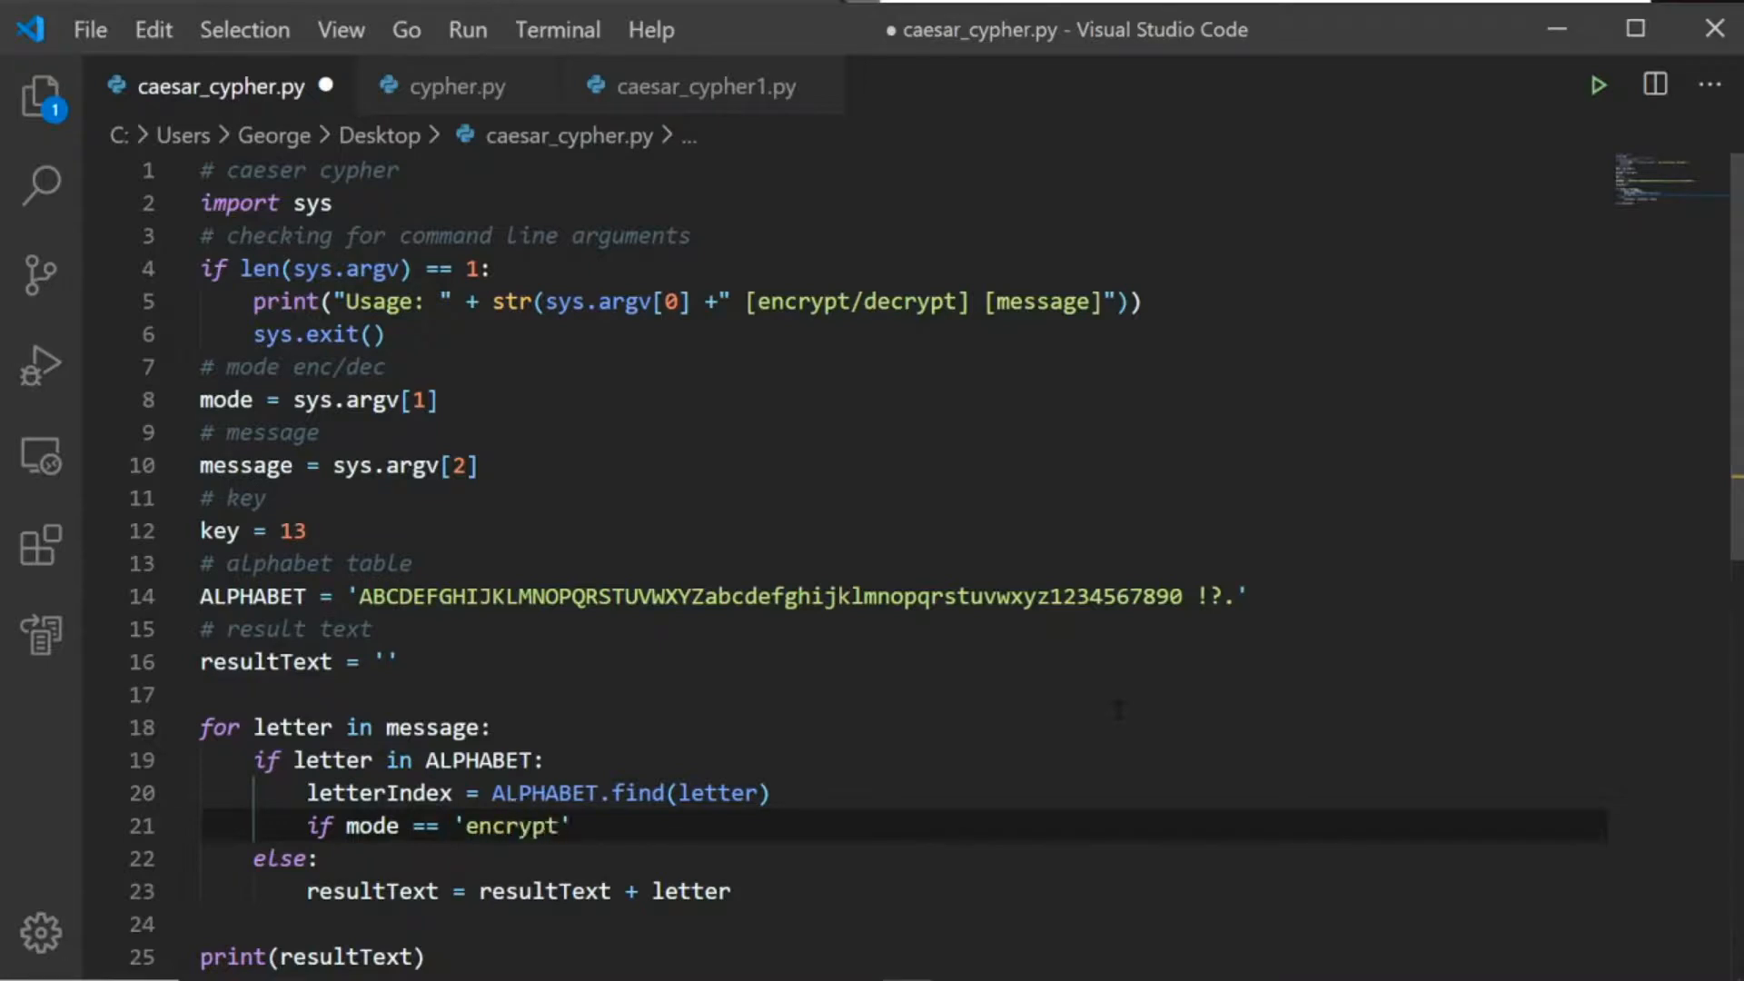
key(Enter)
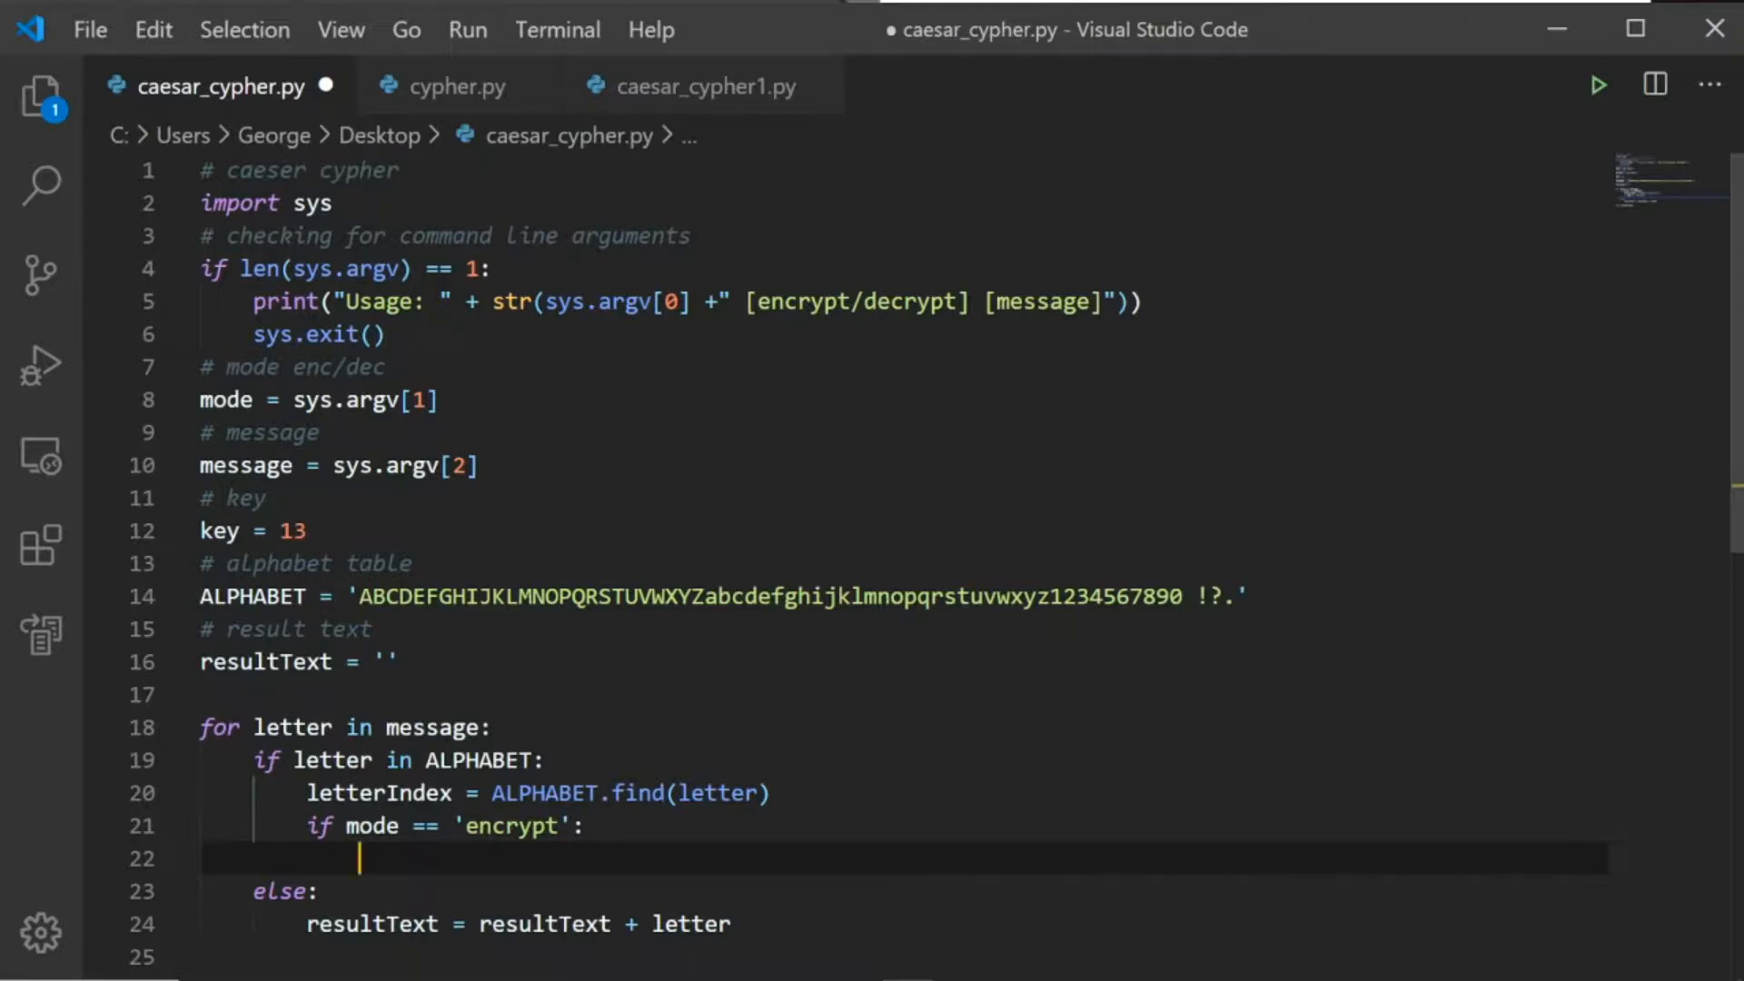
text(resultIndex =)
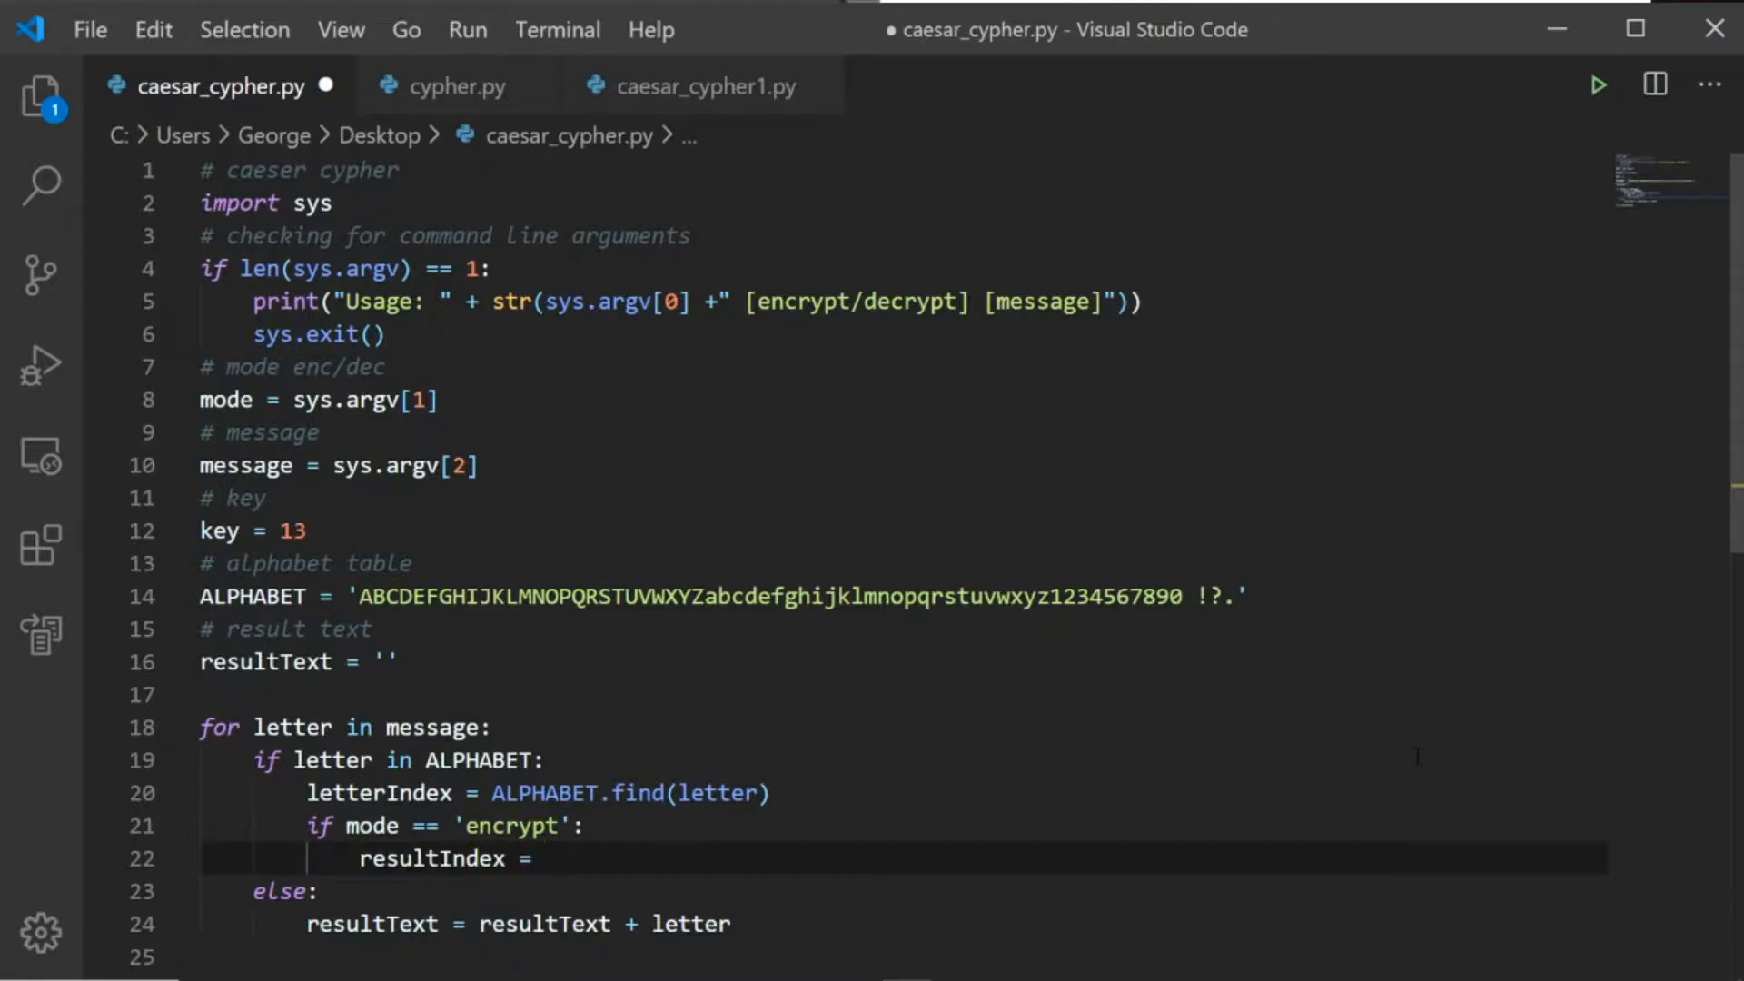
text(letterIndex +)
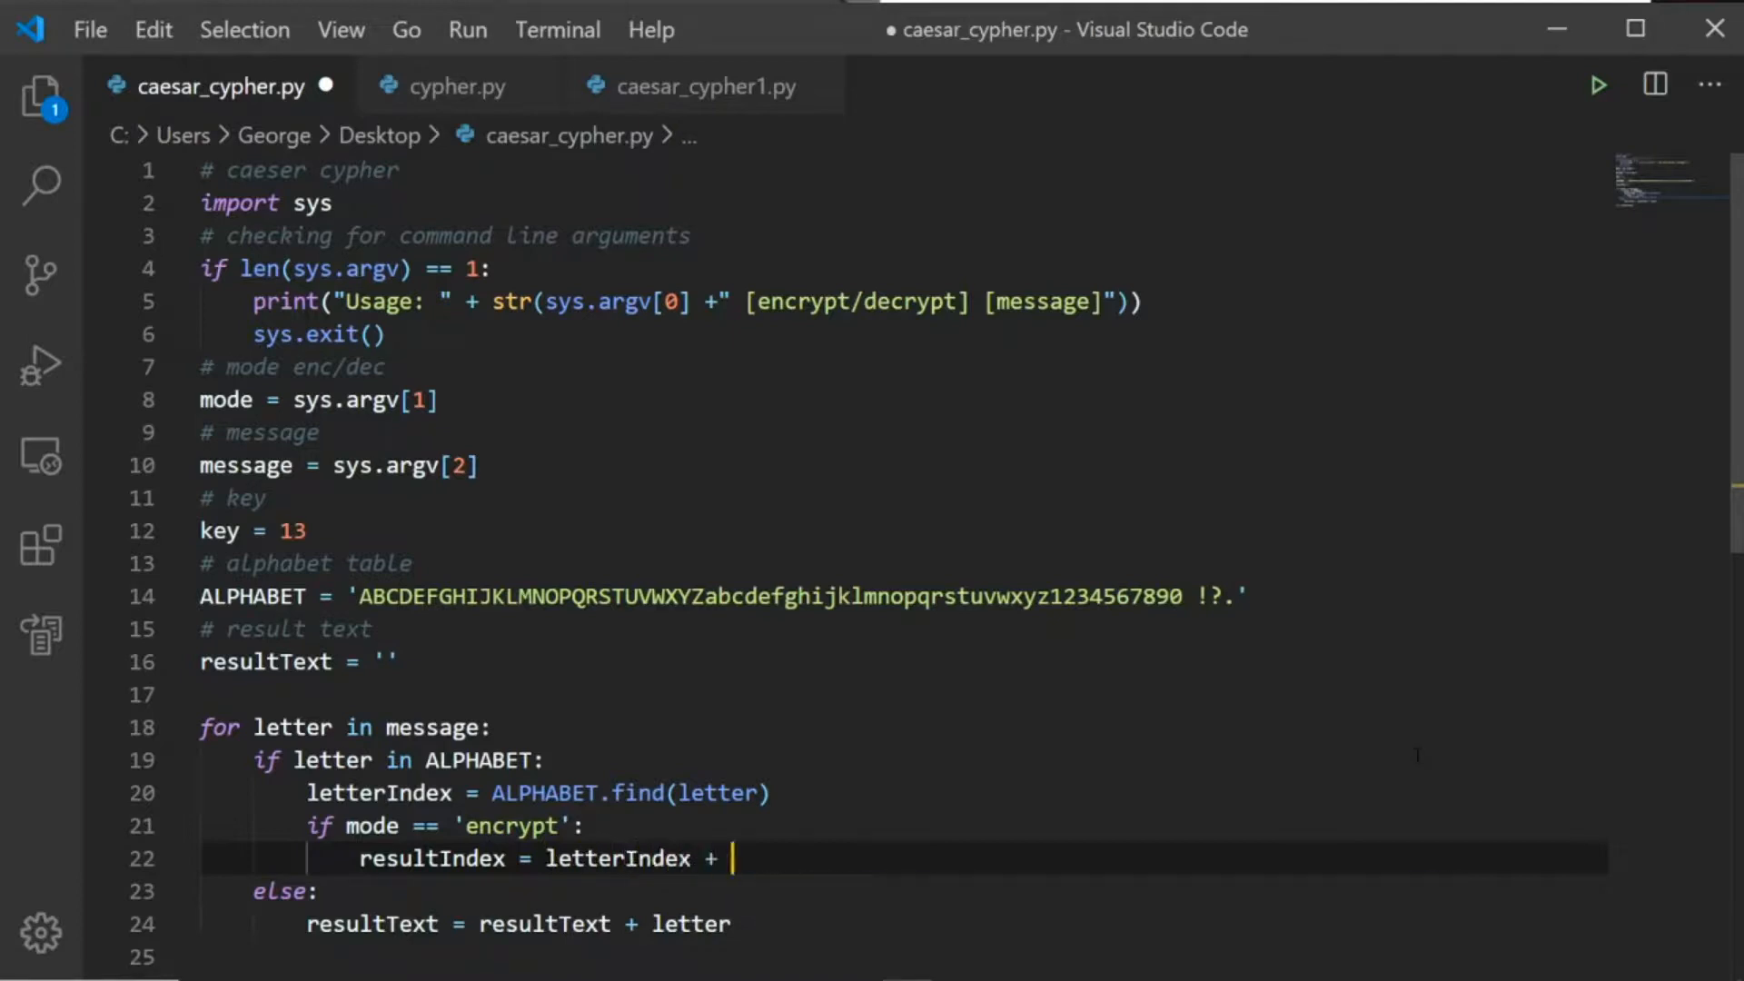
text(key)
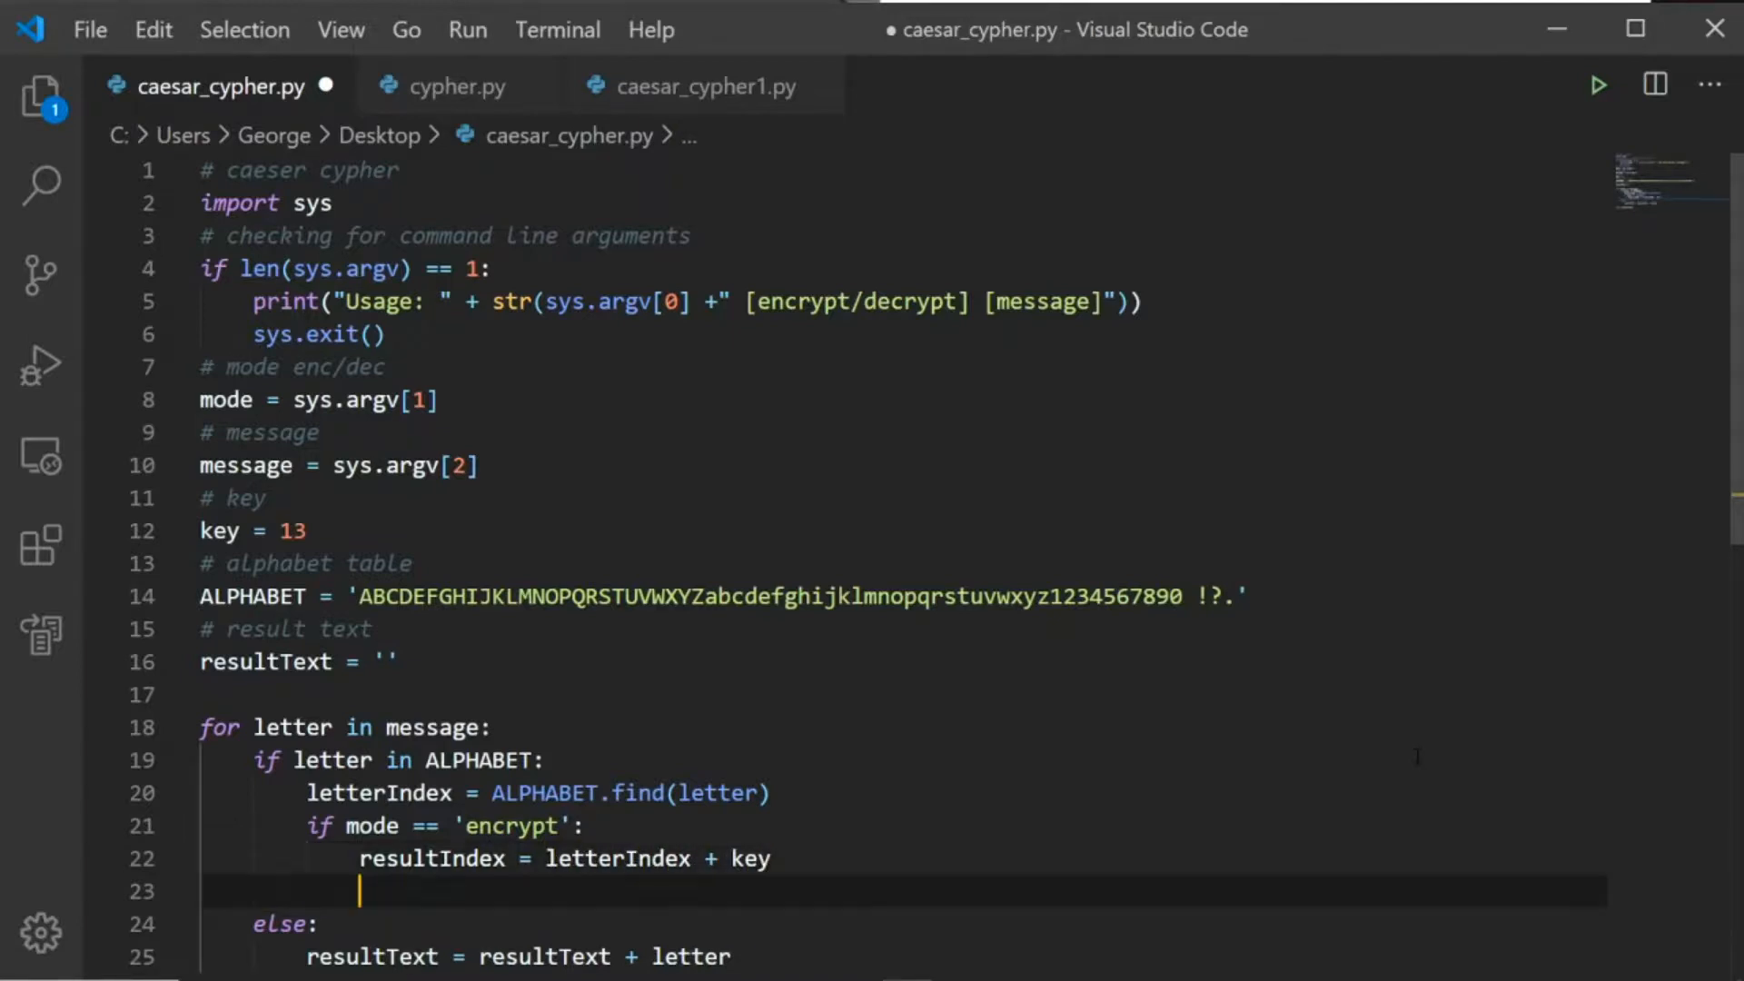
Elif mode == 'decrypt', set resultIndex = letterIndex - key
text(elif mode)
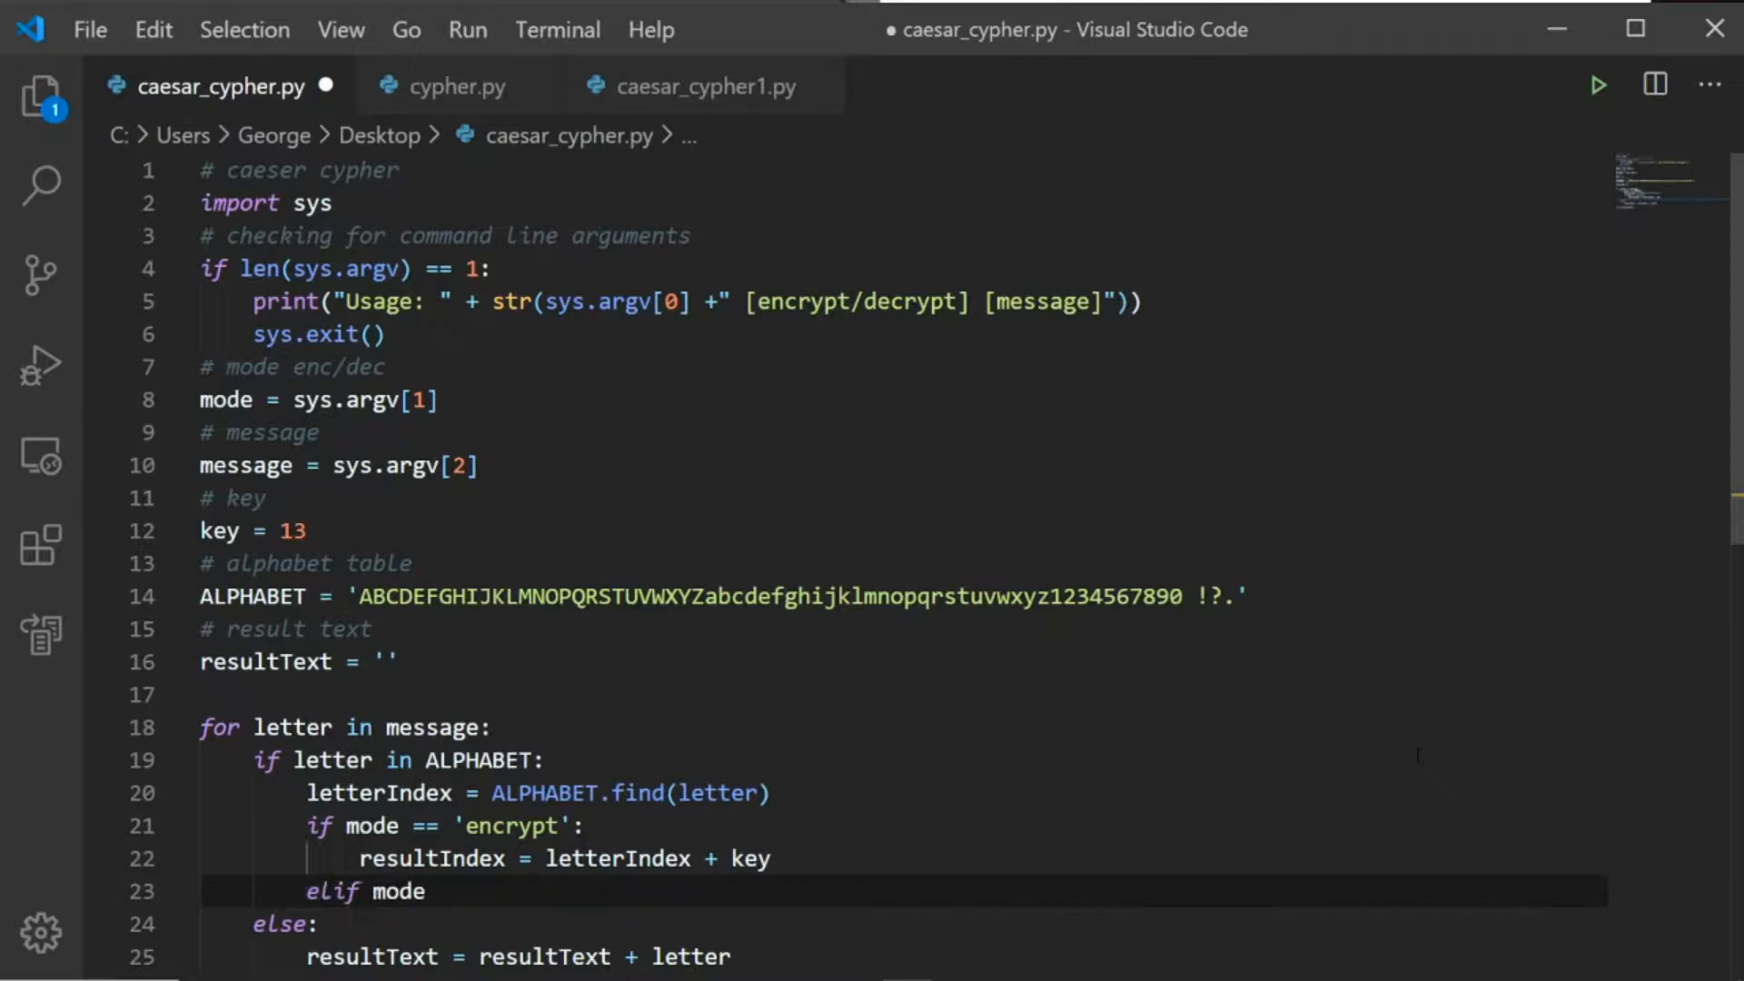
text(== 'decr)
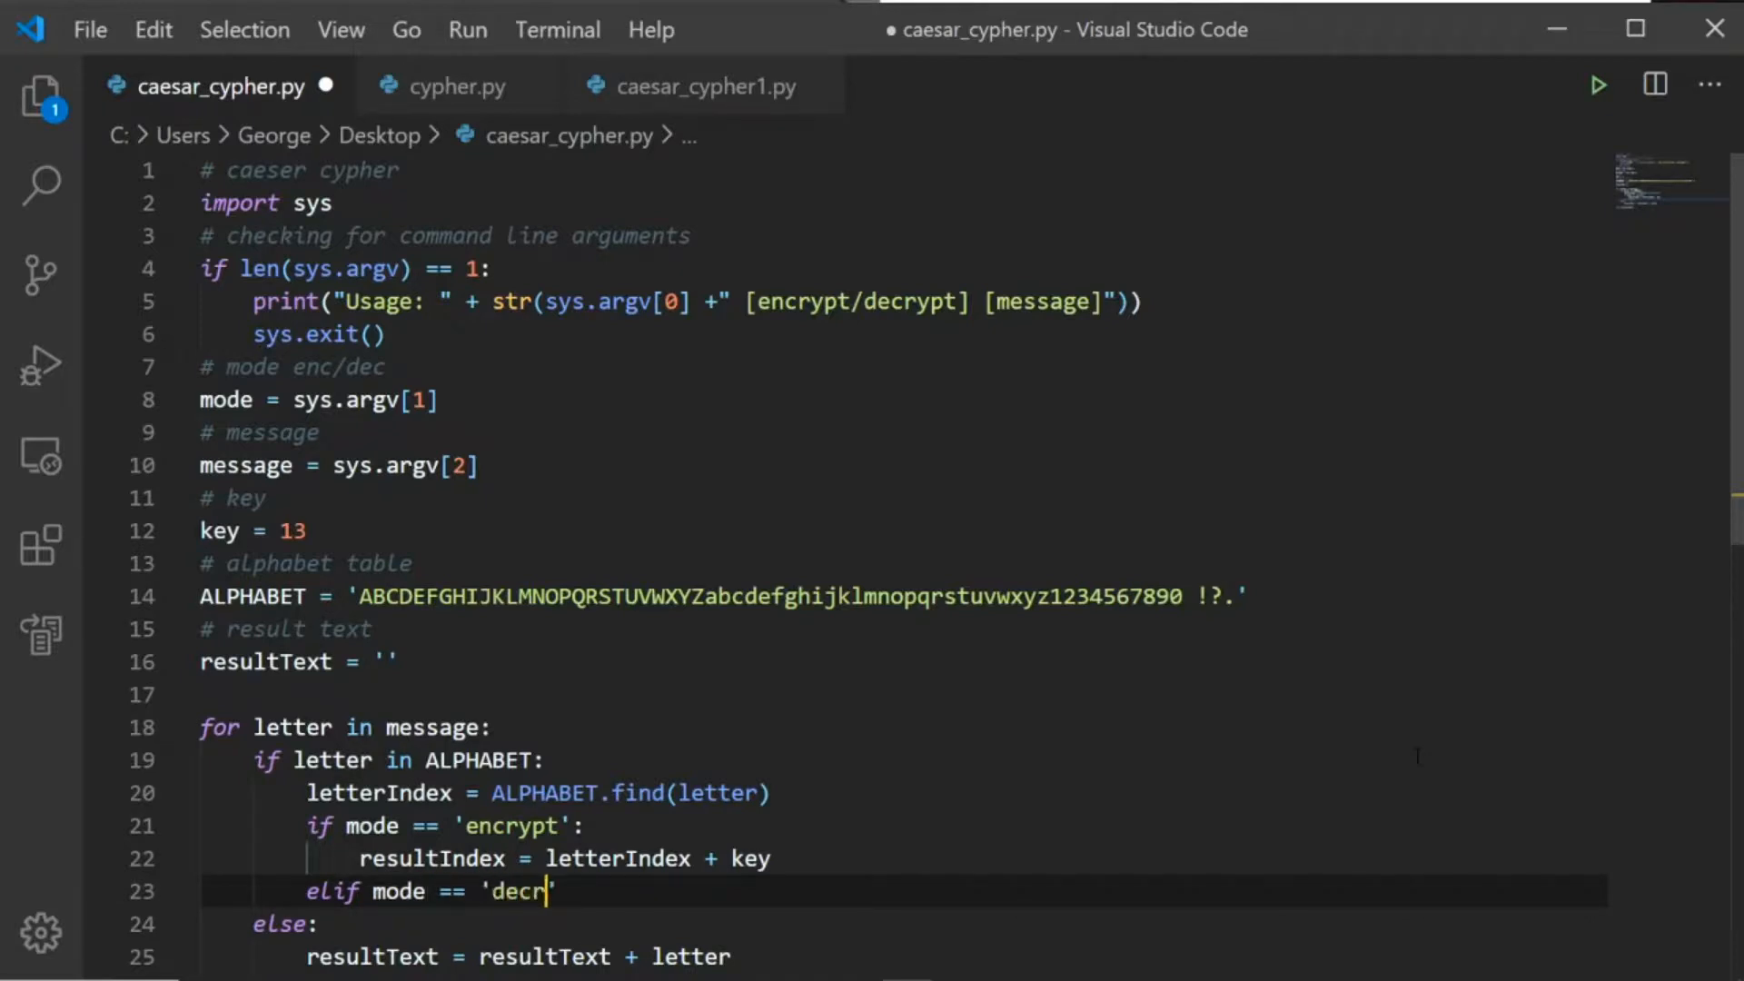
text(ypt')
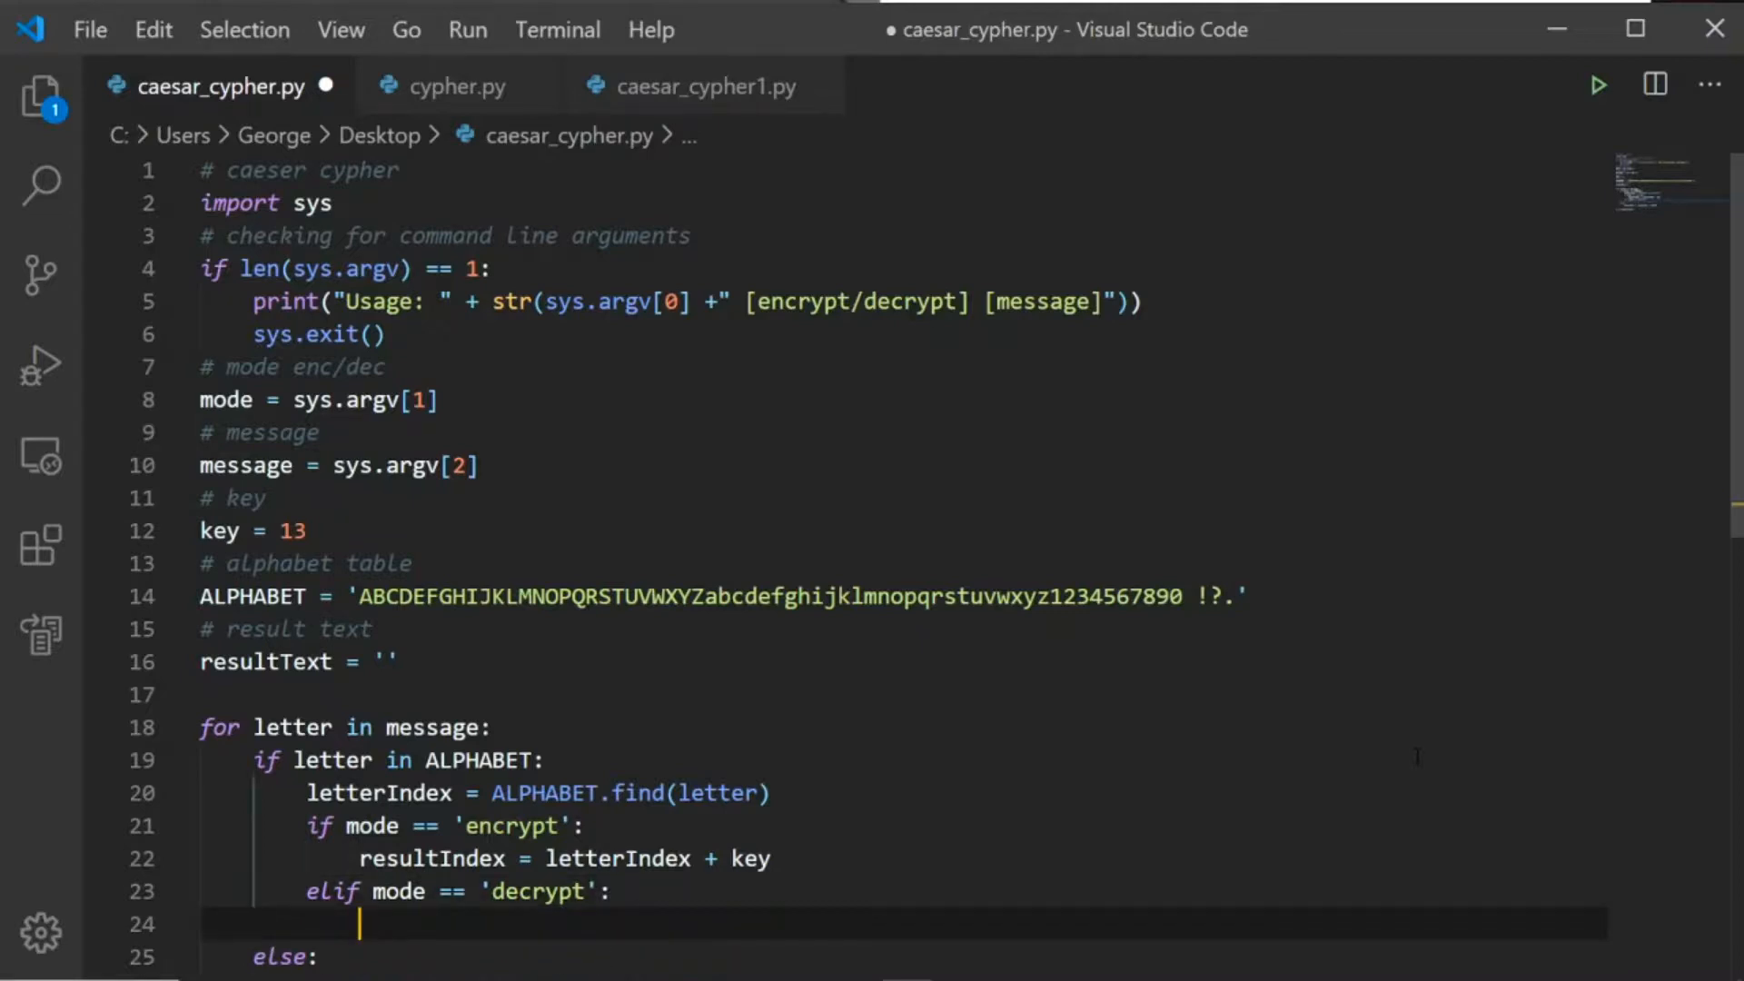
scroll(down, 3)
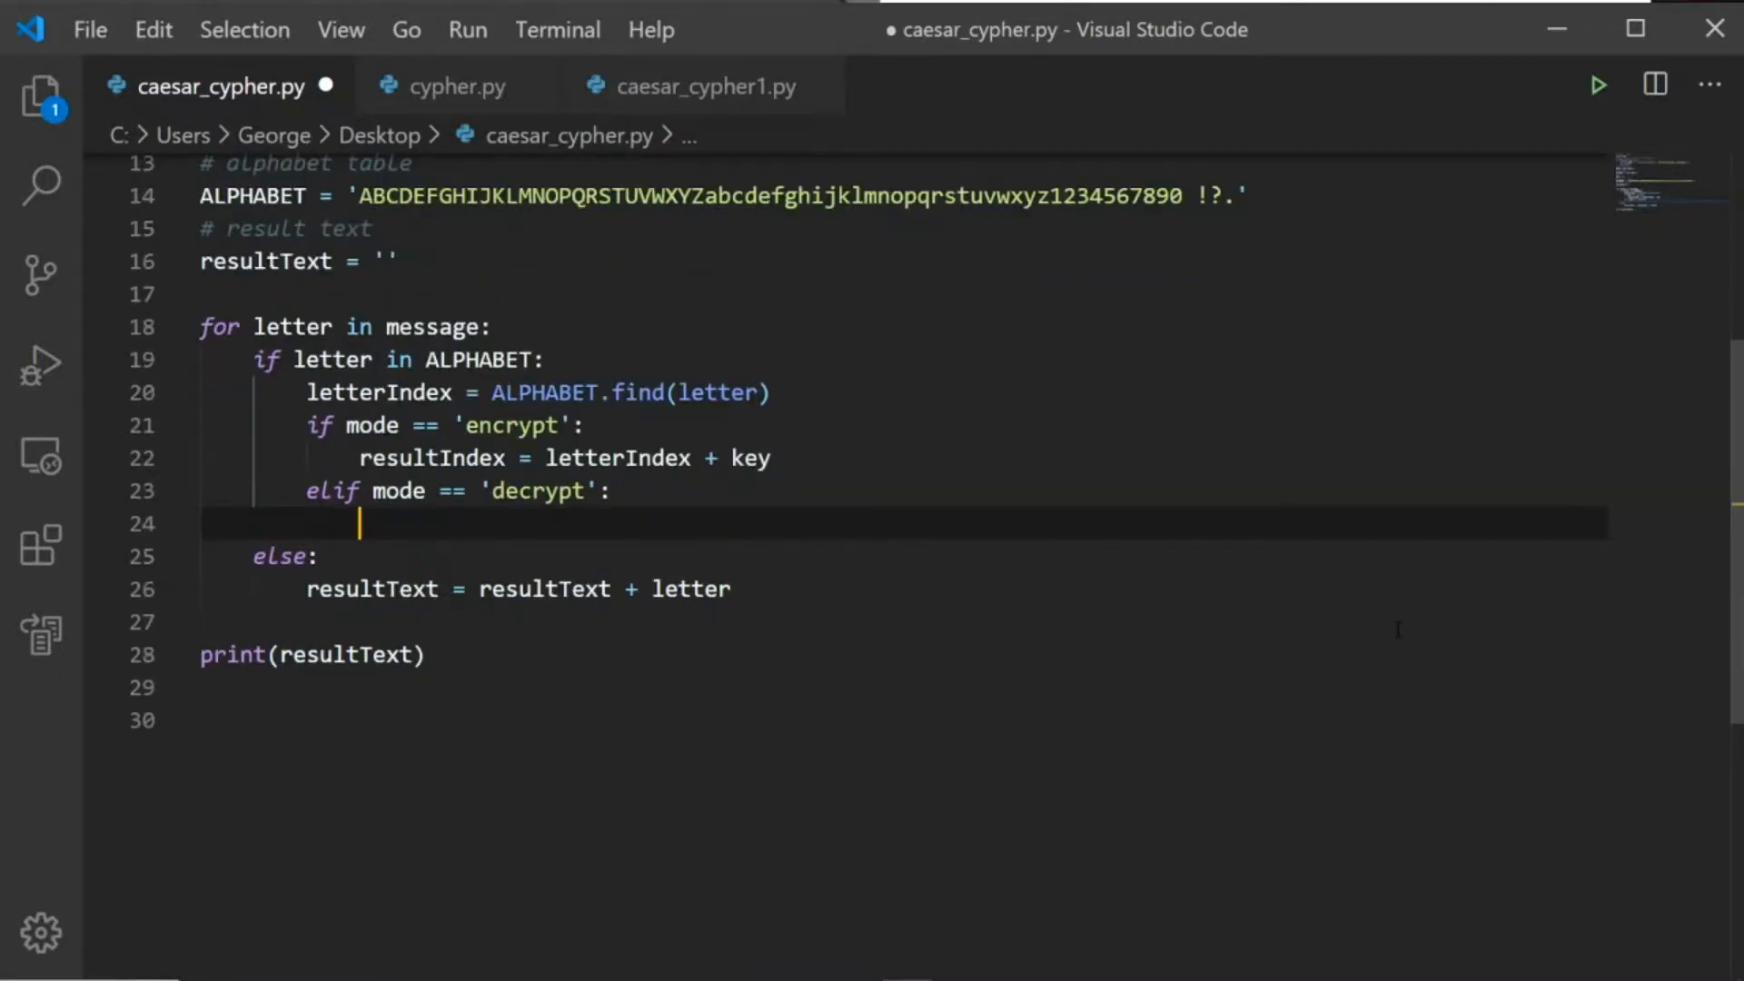
text(resultIn)
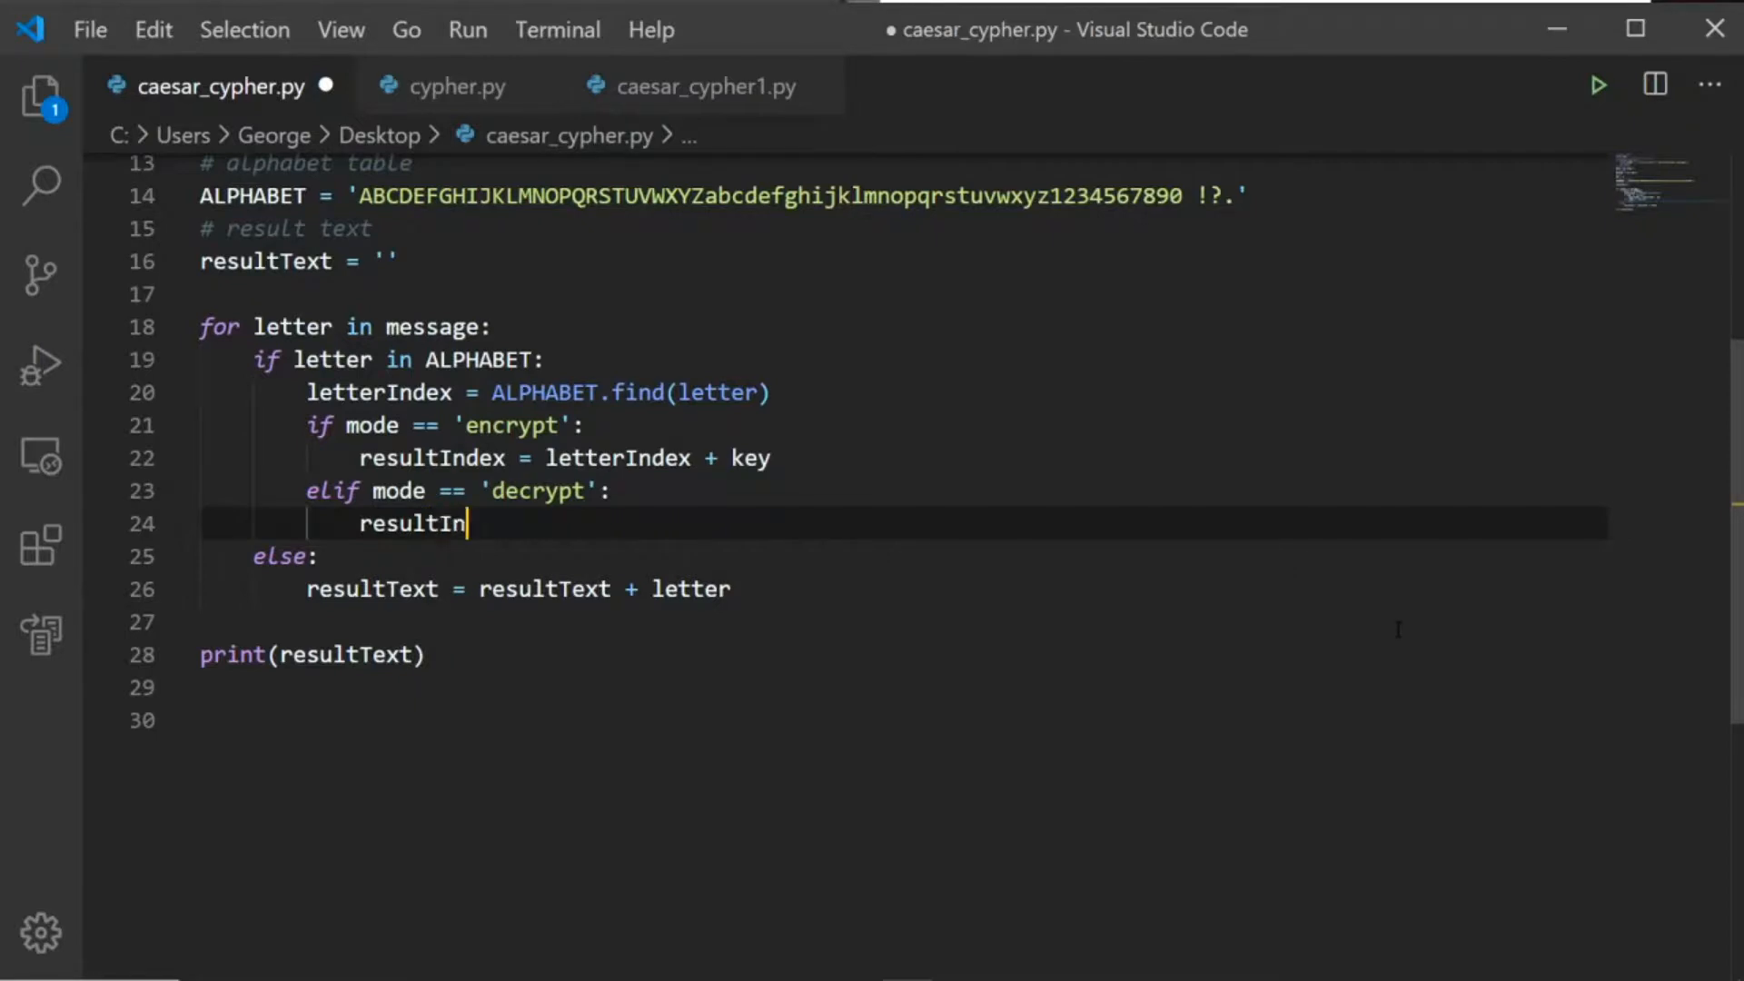
text(dex = le)
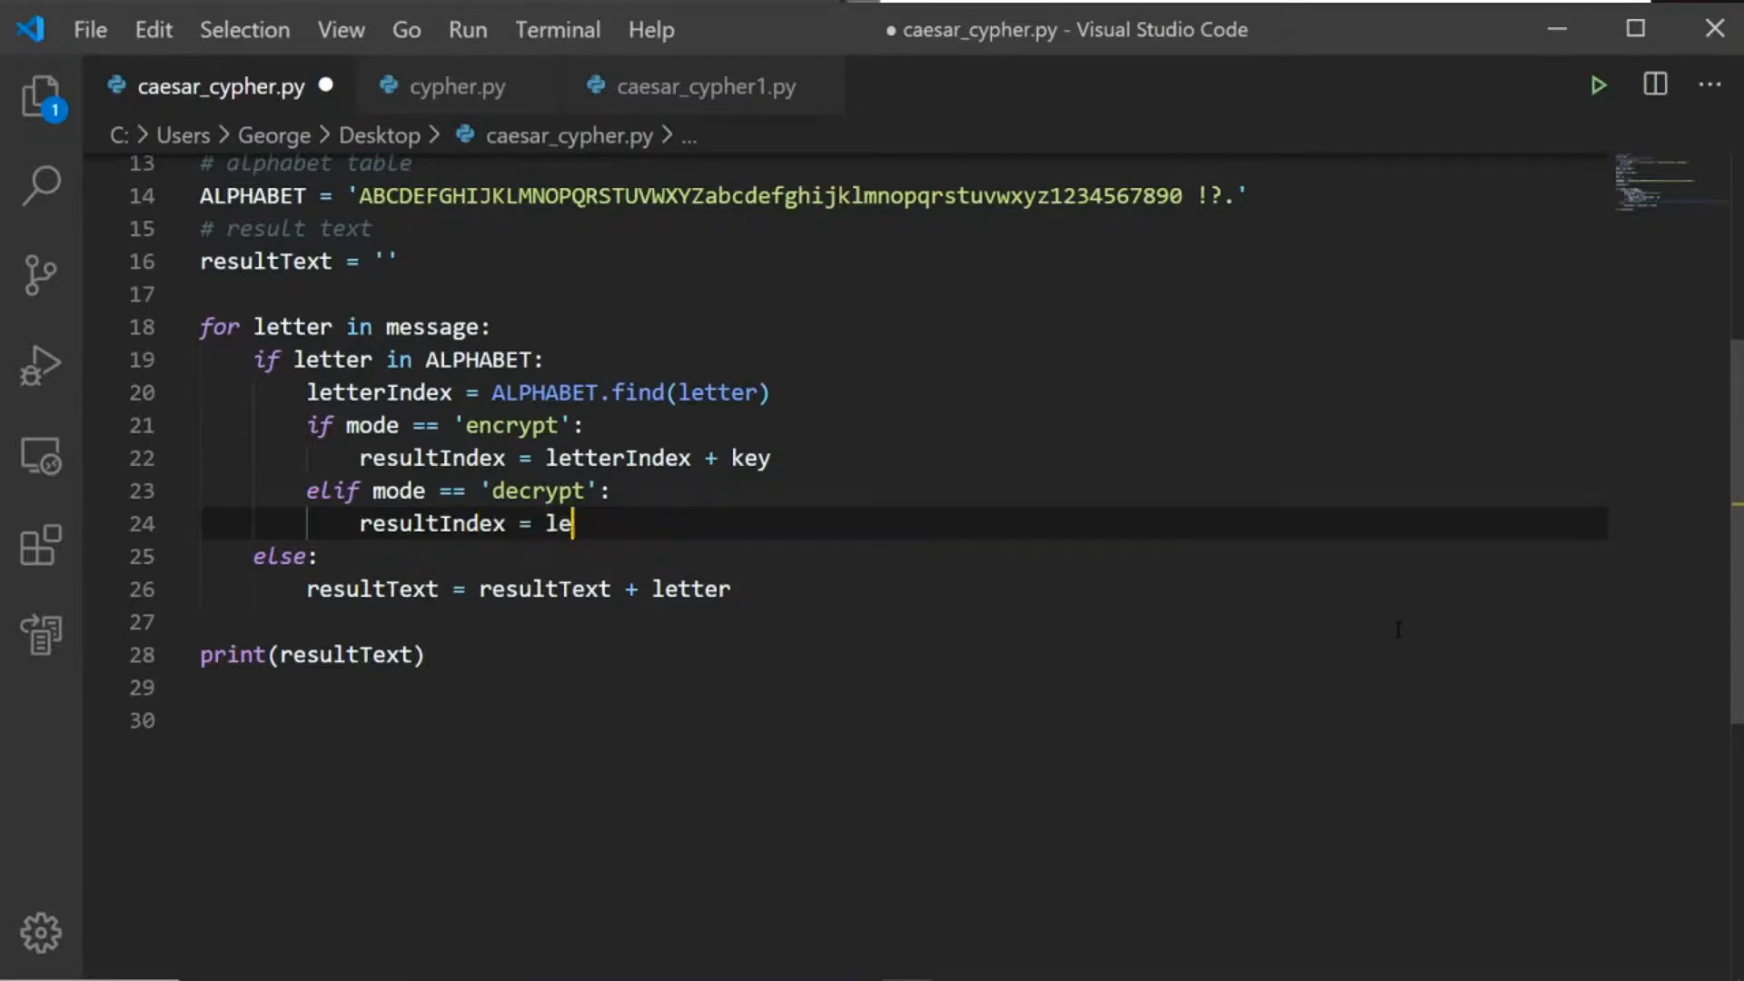
text(tterIndex - key)
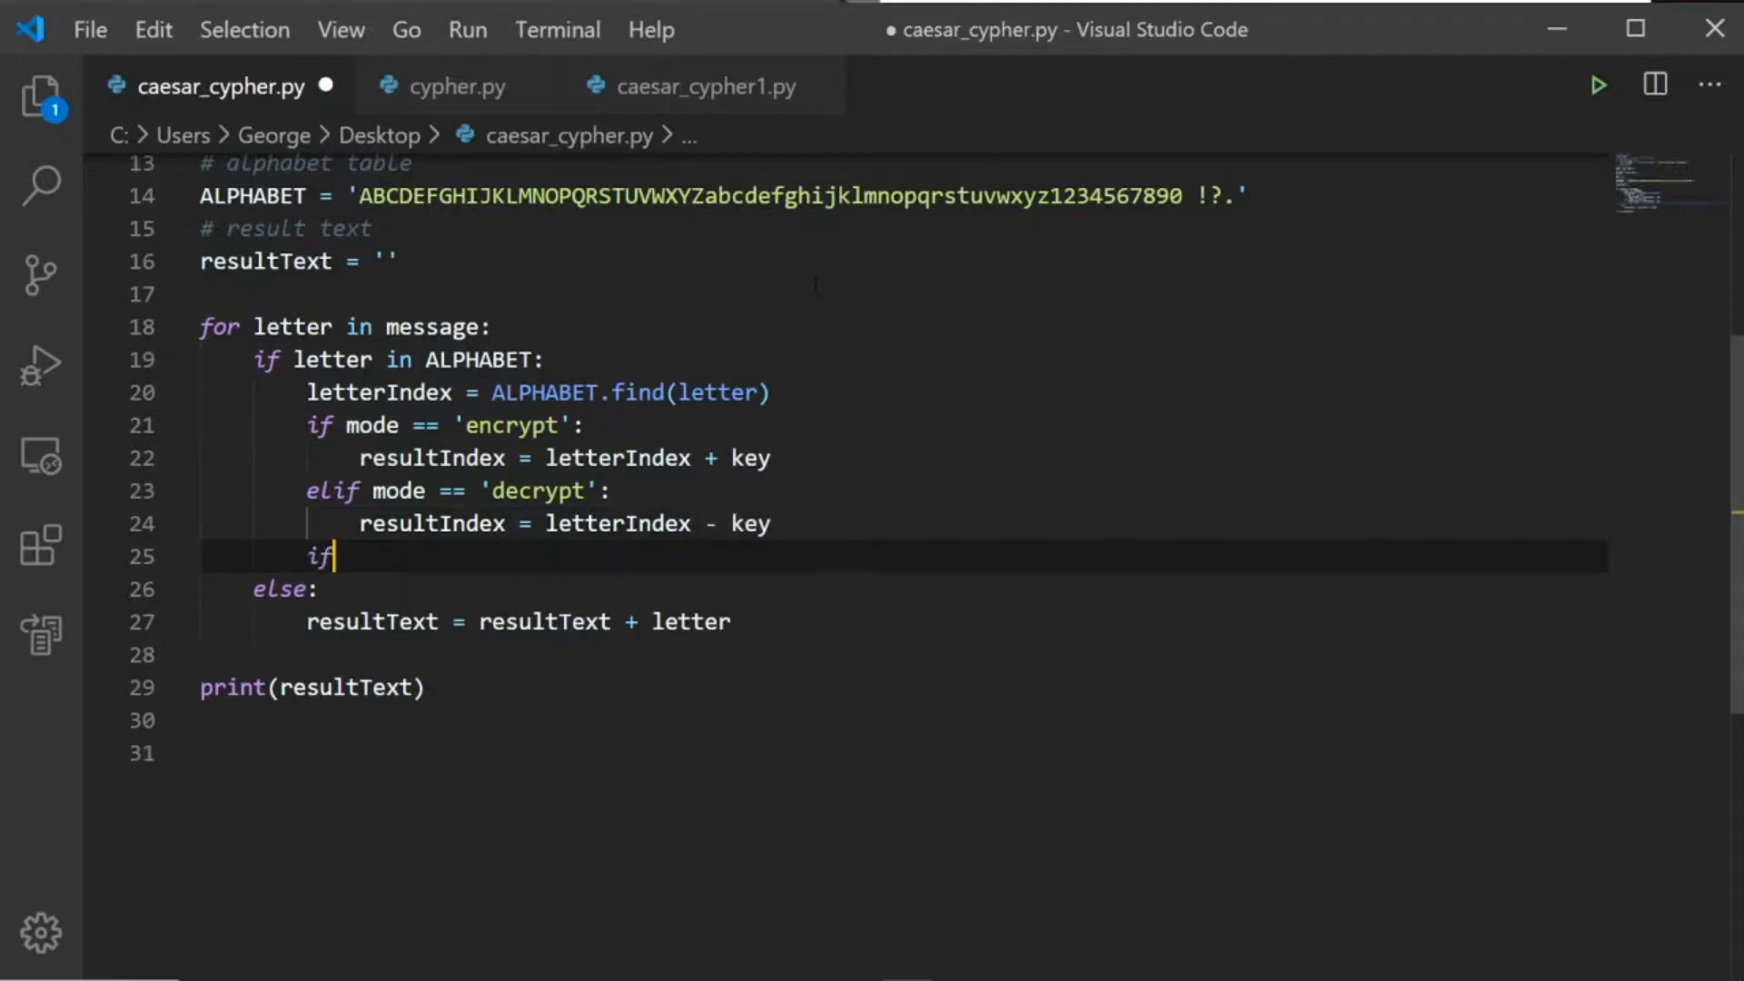
If resultIndex >= len(ALPHABET), subtract len(ALPHABET) from it
text(resu)
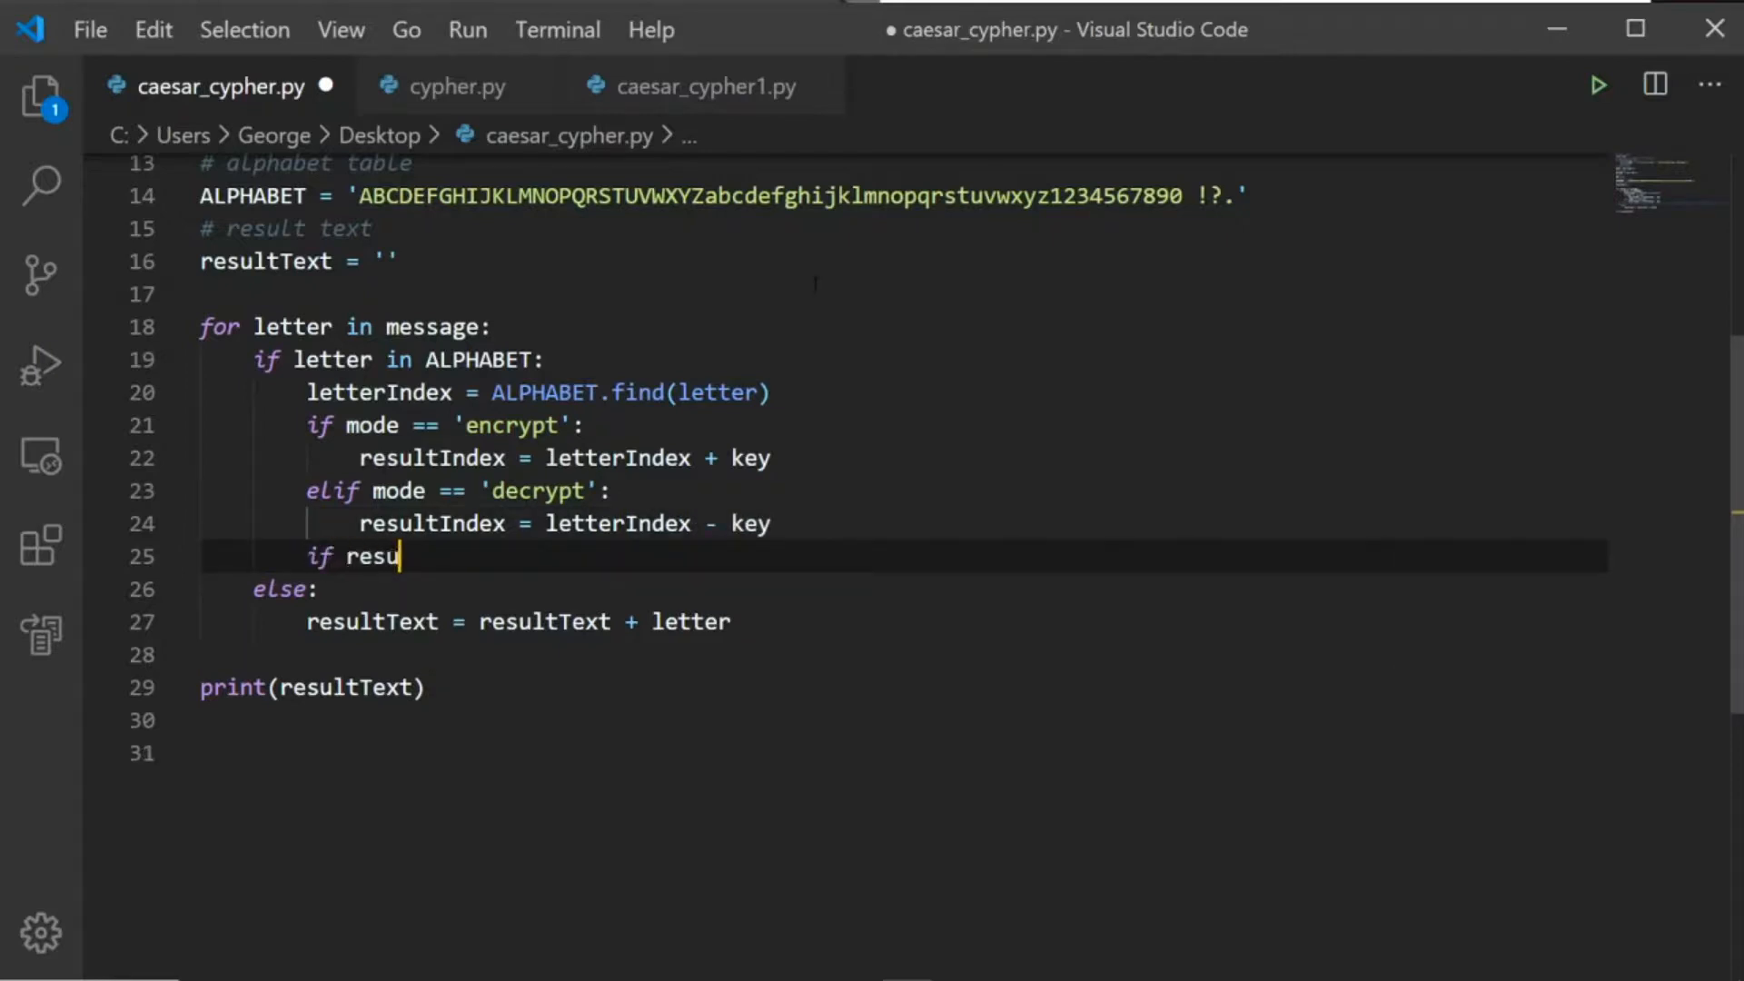
text(ltIndex)
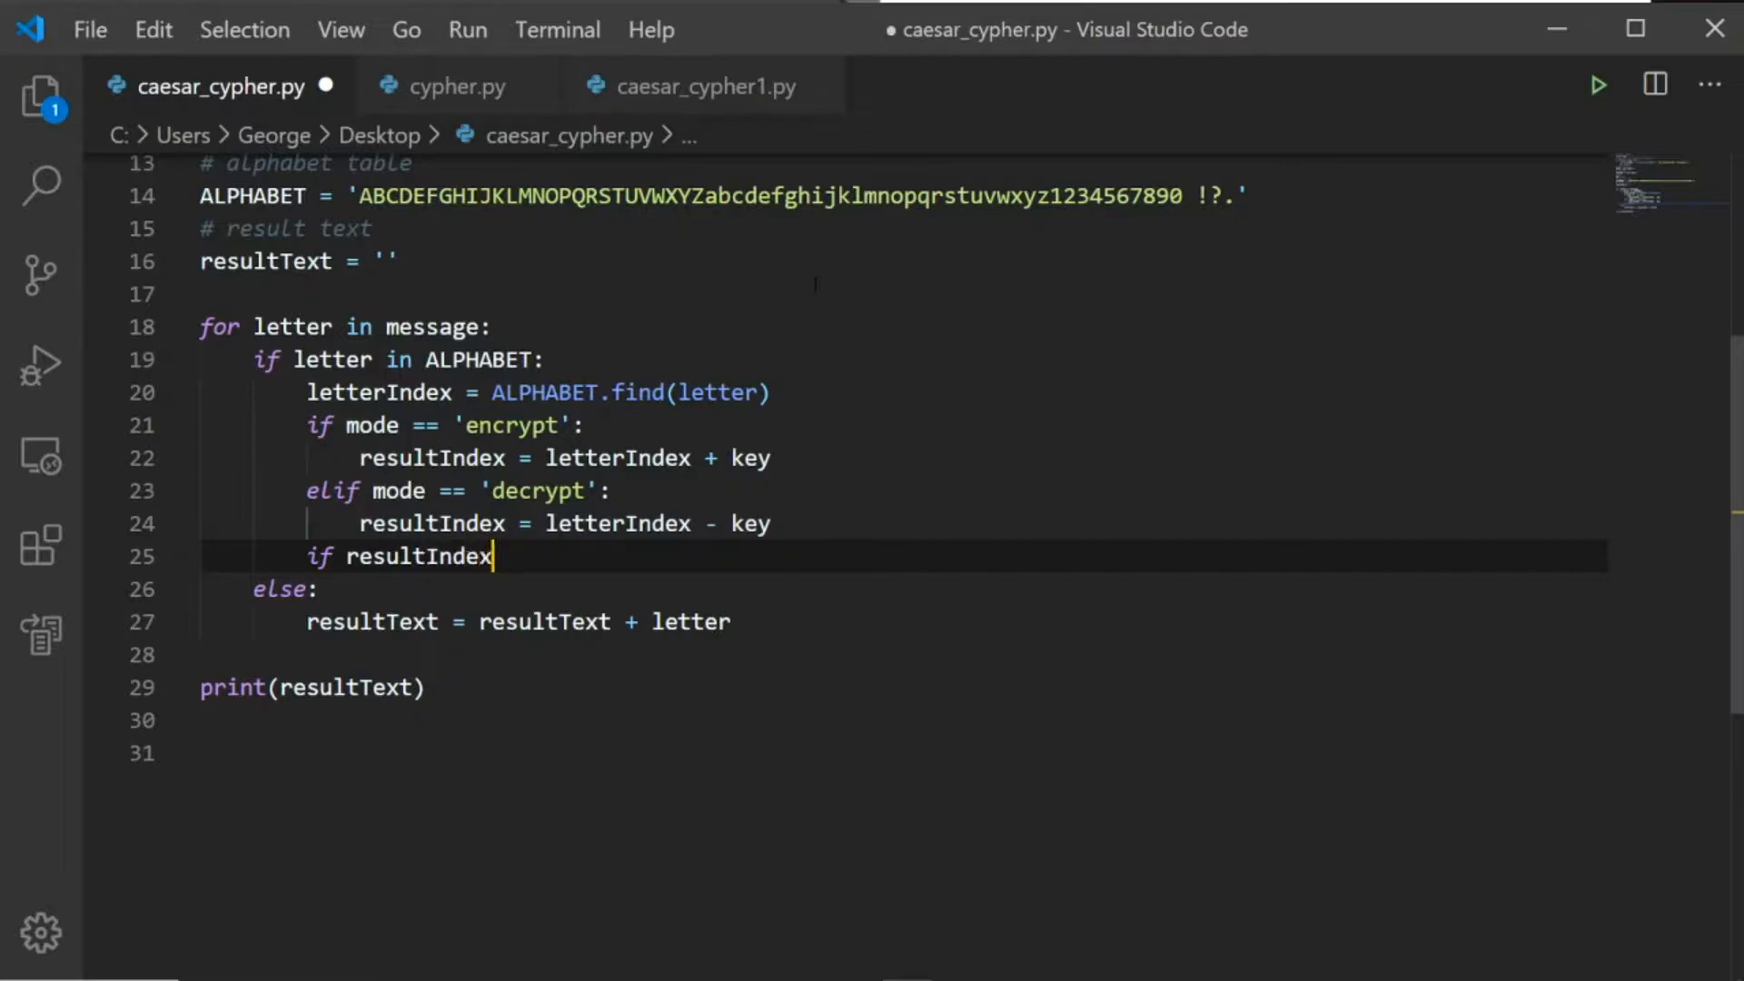
text(>=)
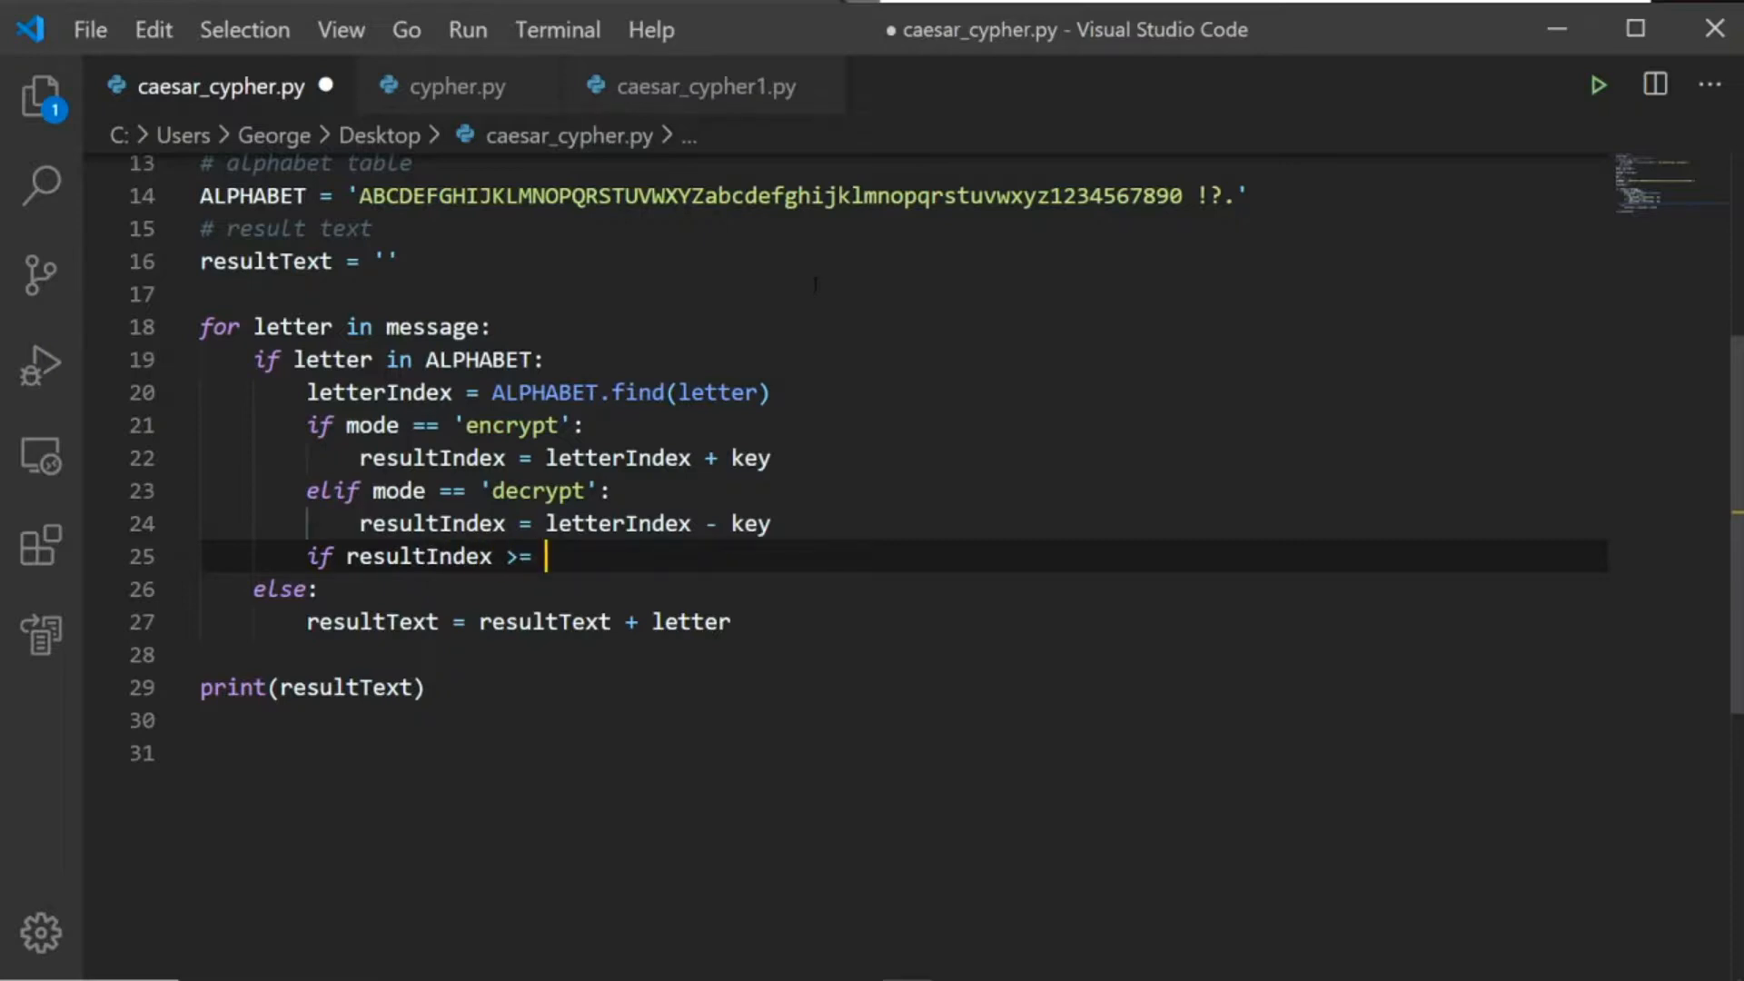
text(len())
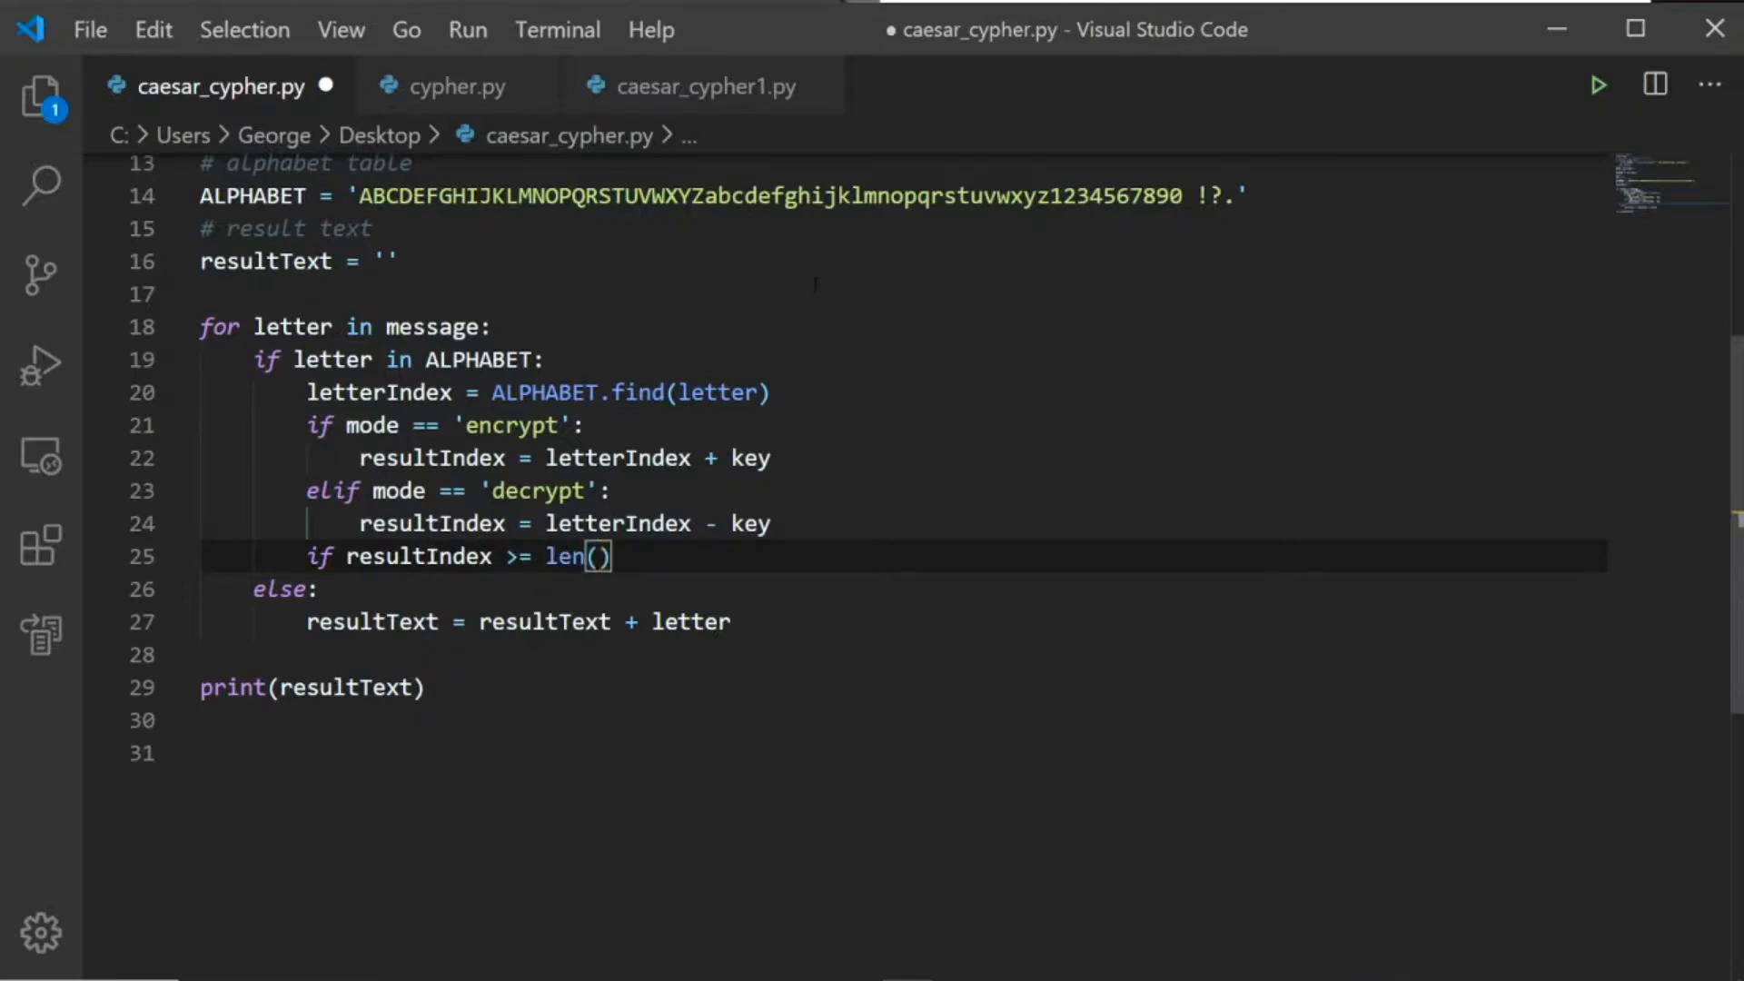
text(ALPHABET):)
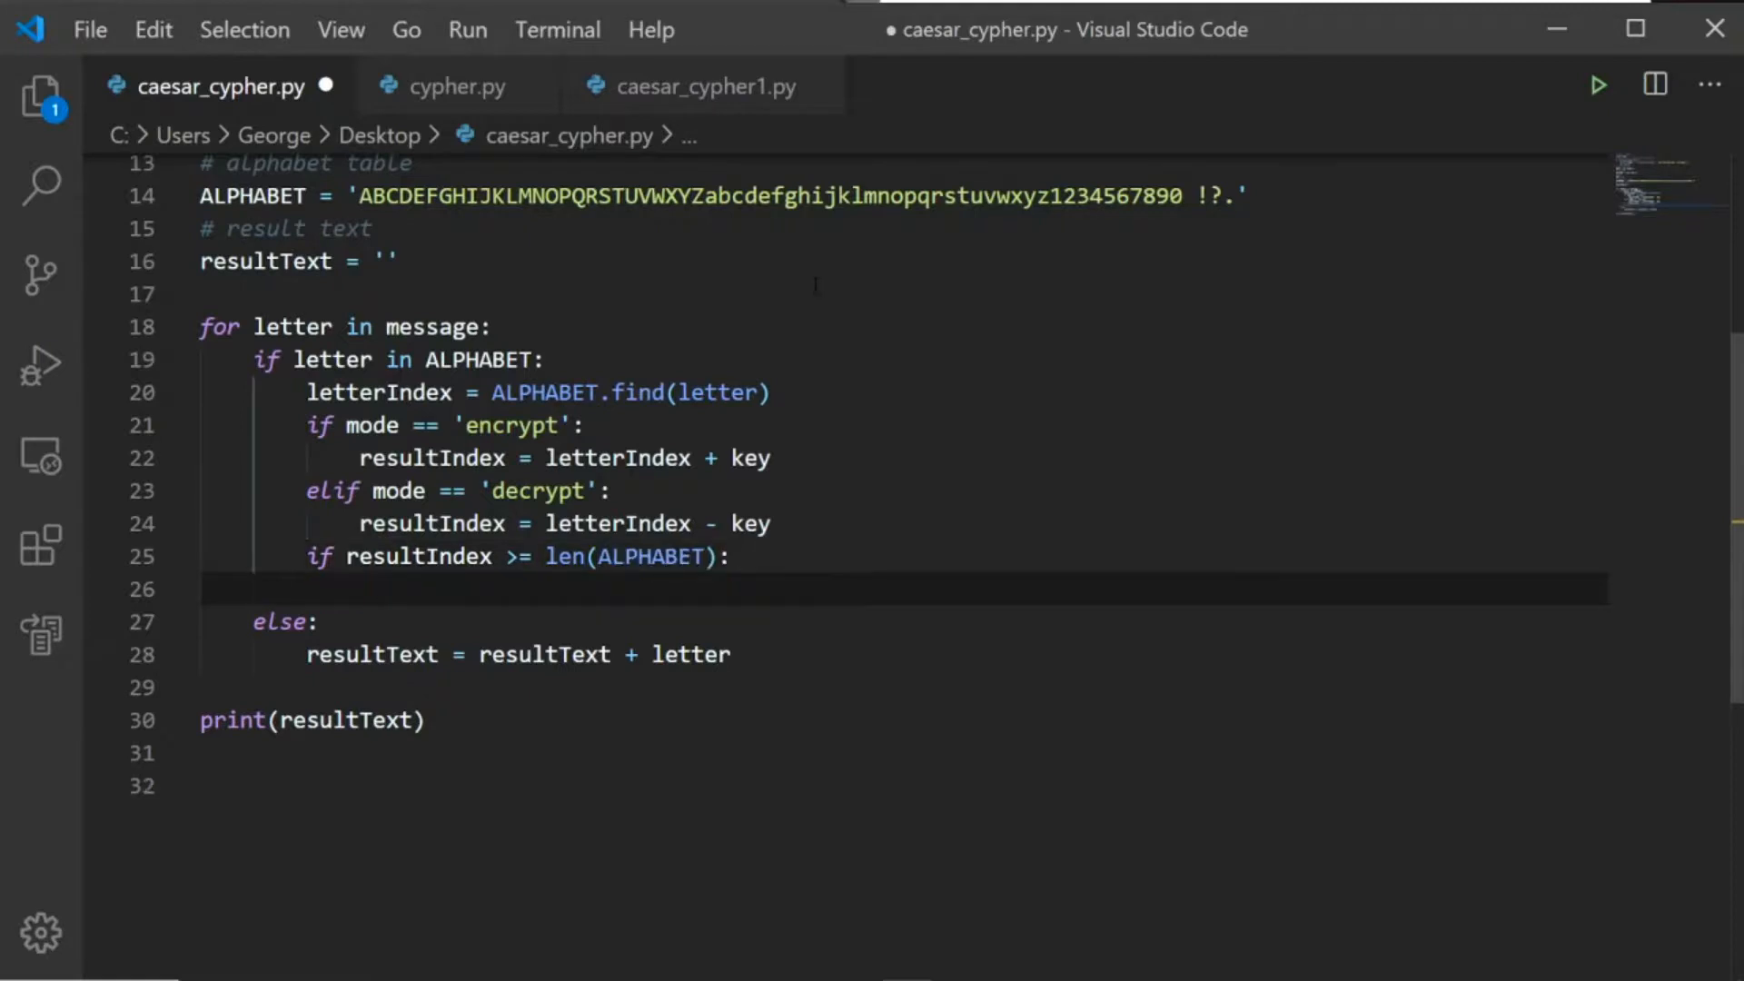
text(result)
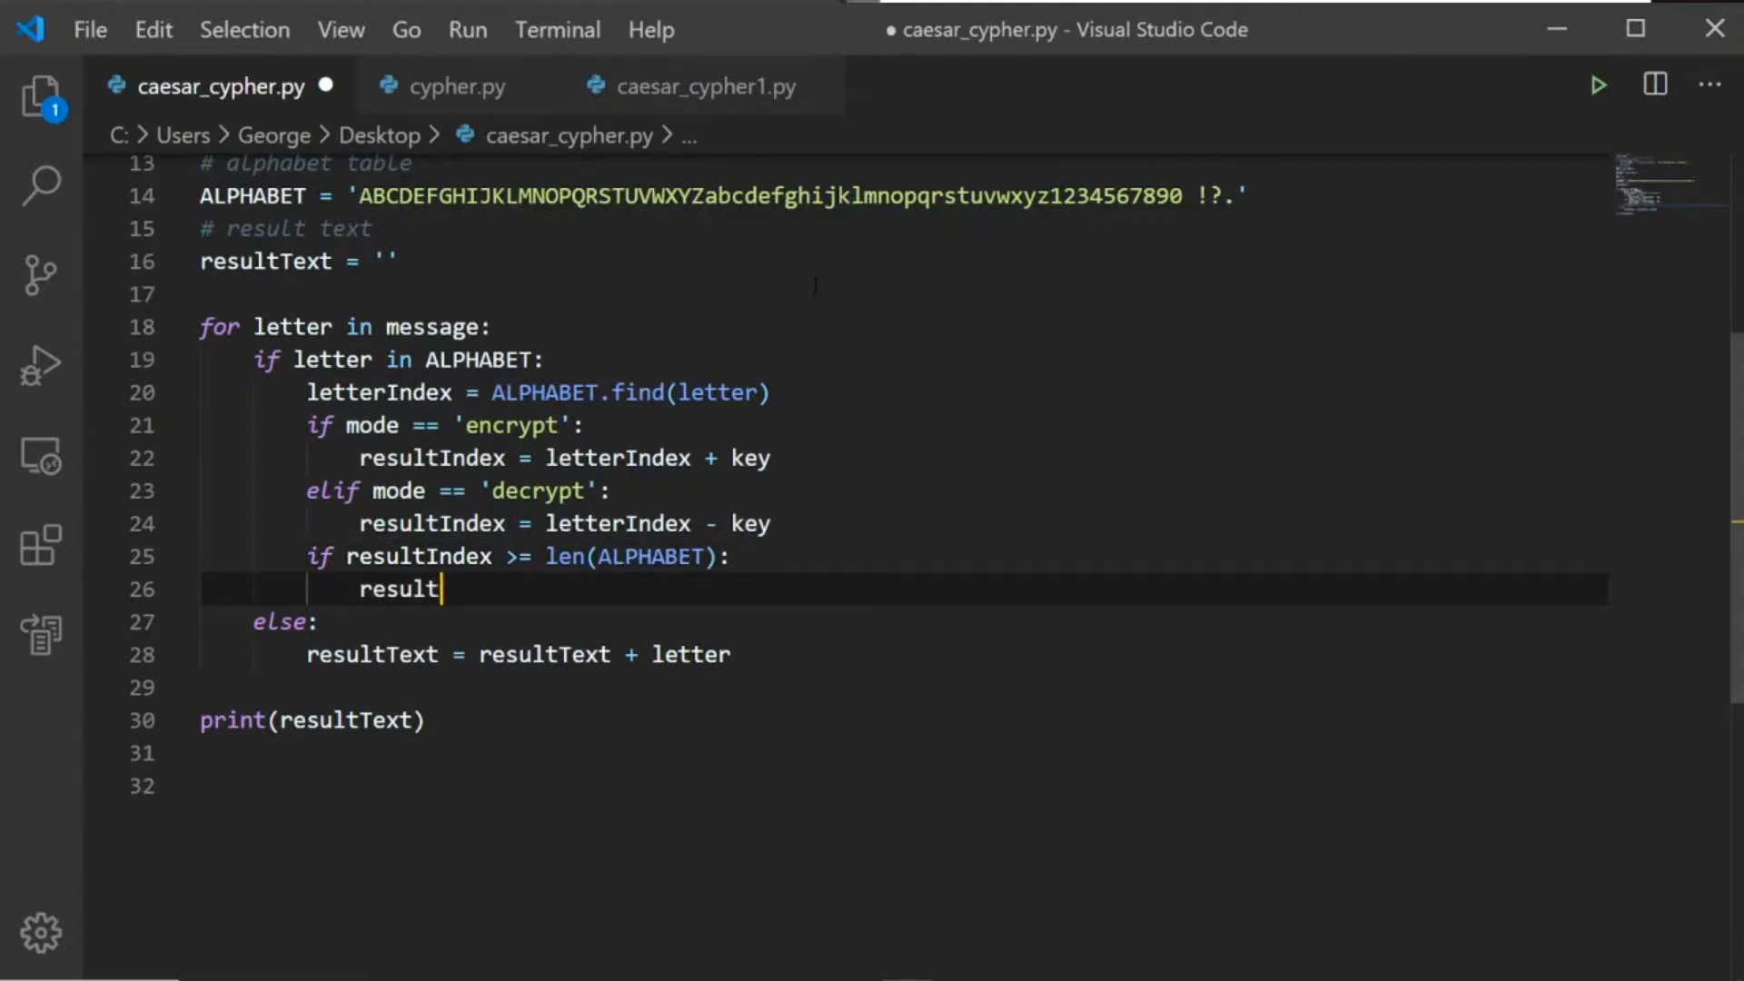
text(Index)
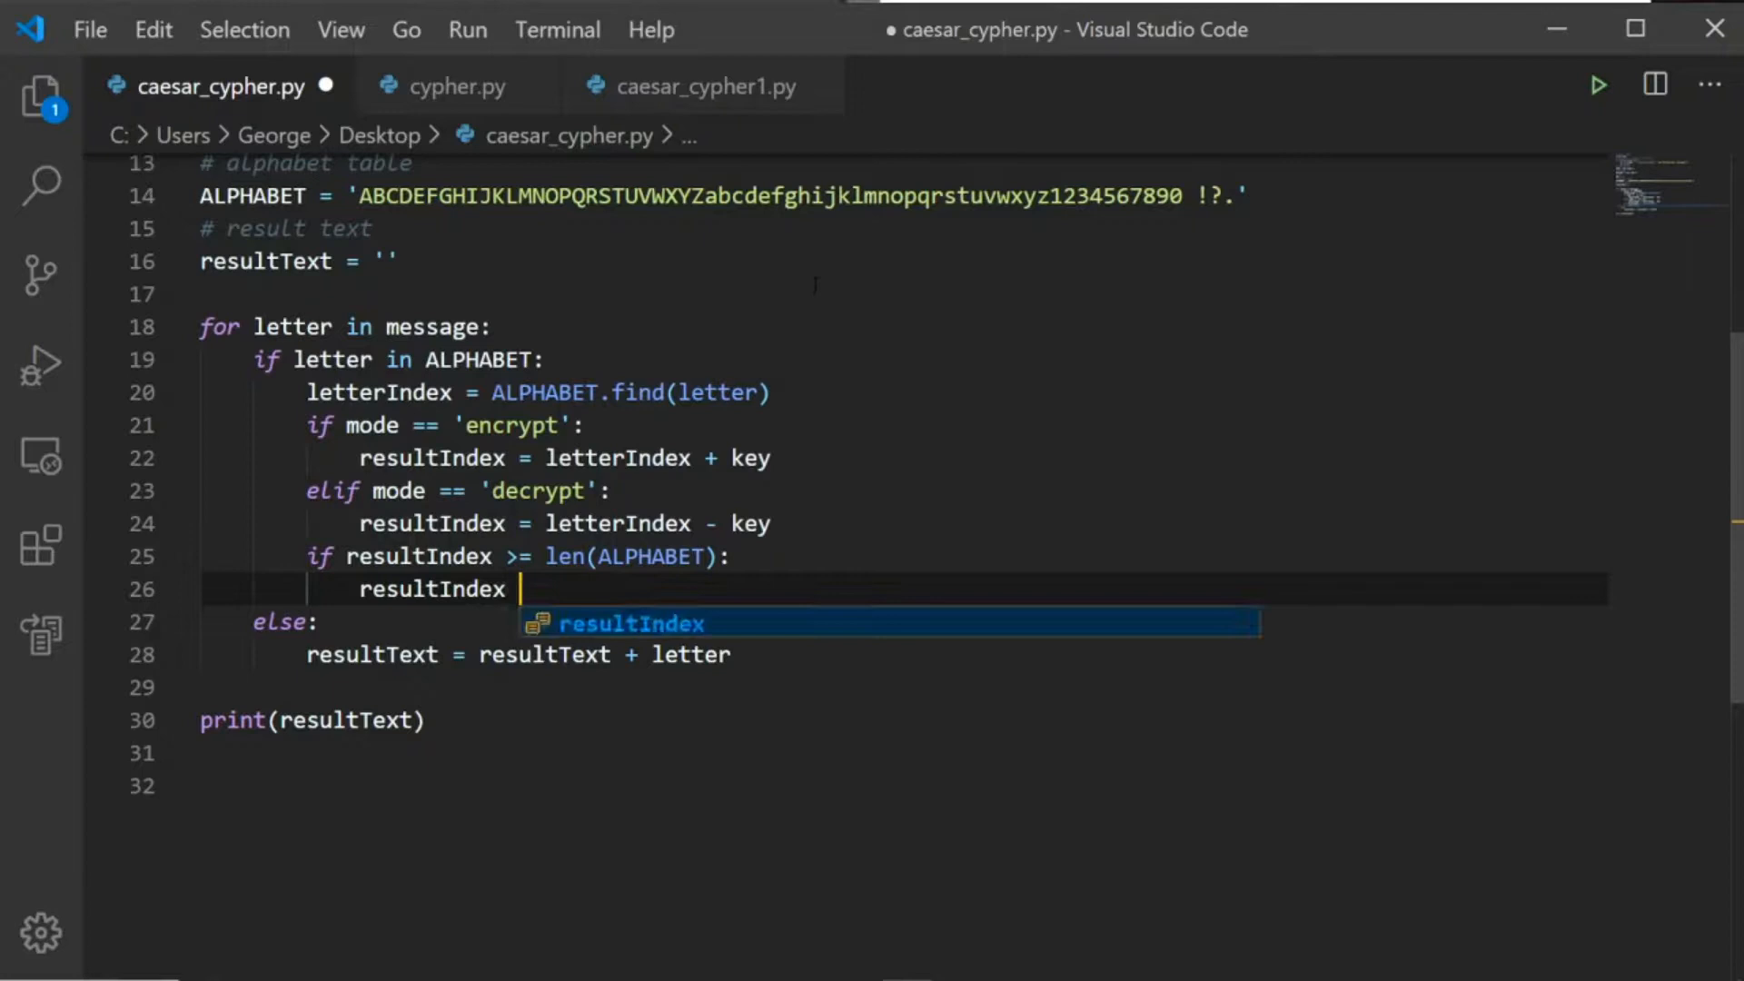
text(= res)
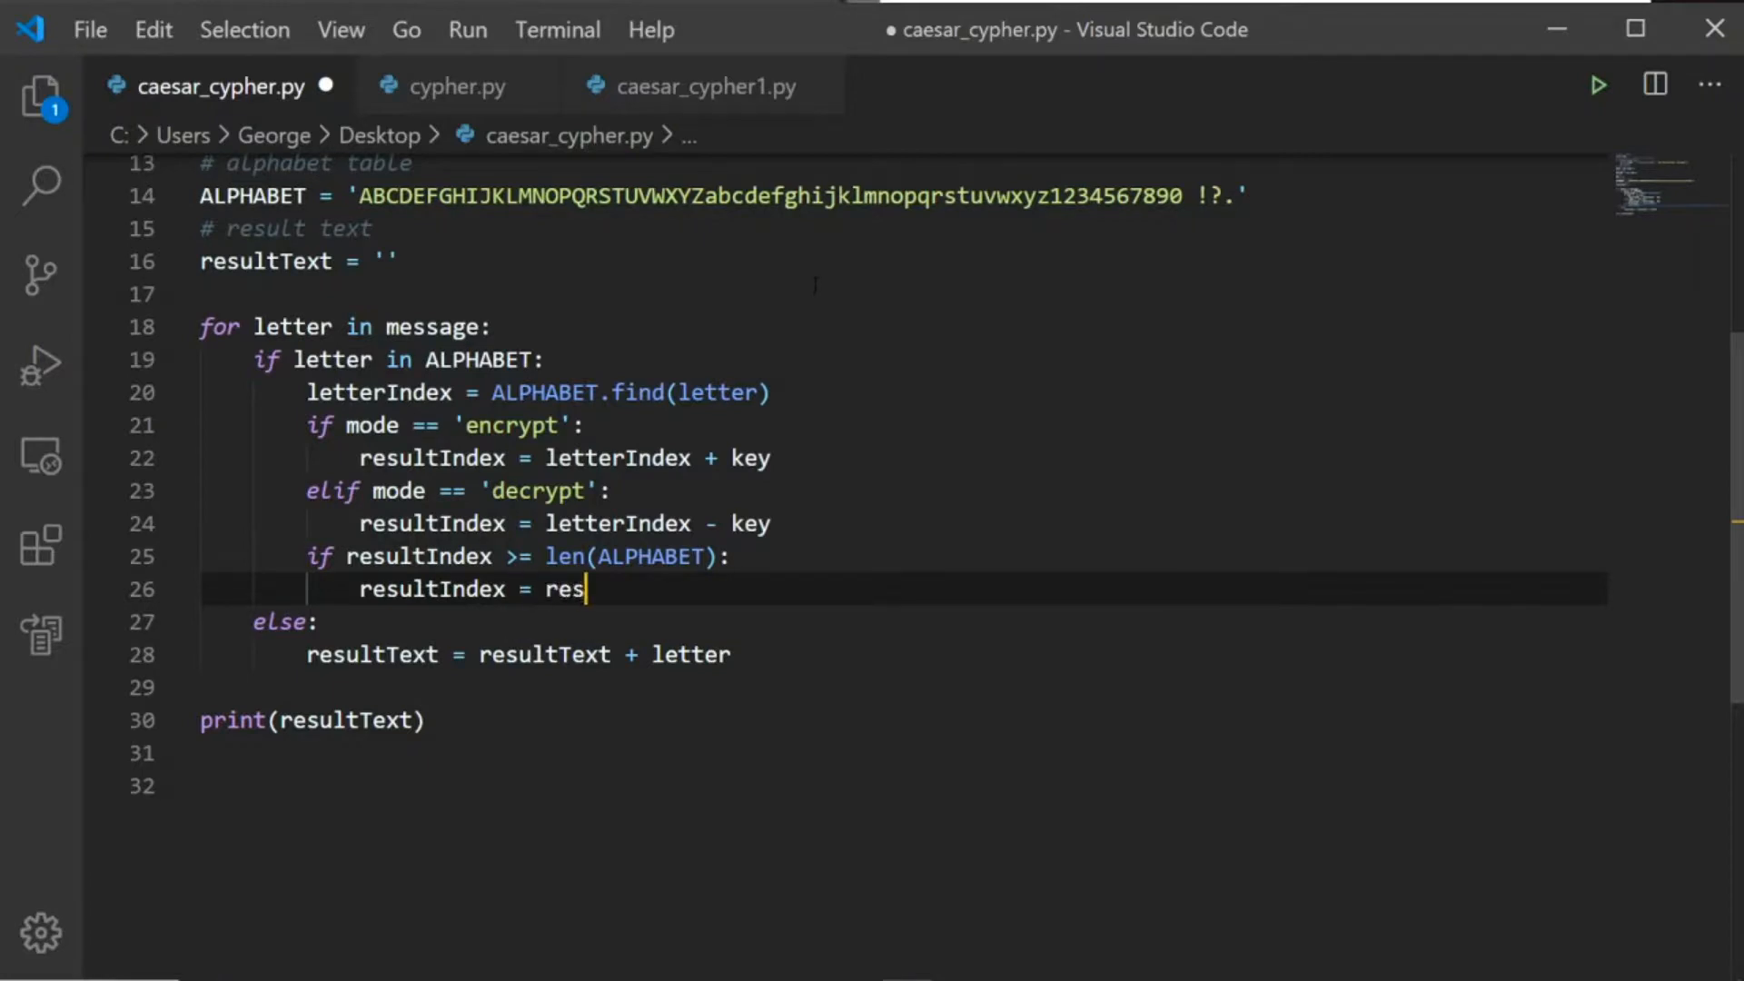
text(ultIndex - len)
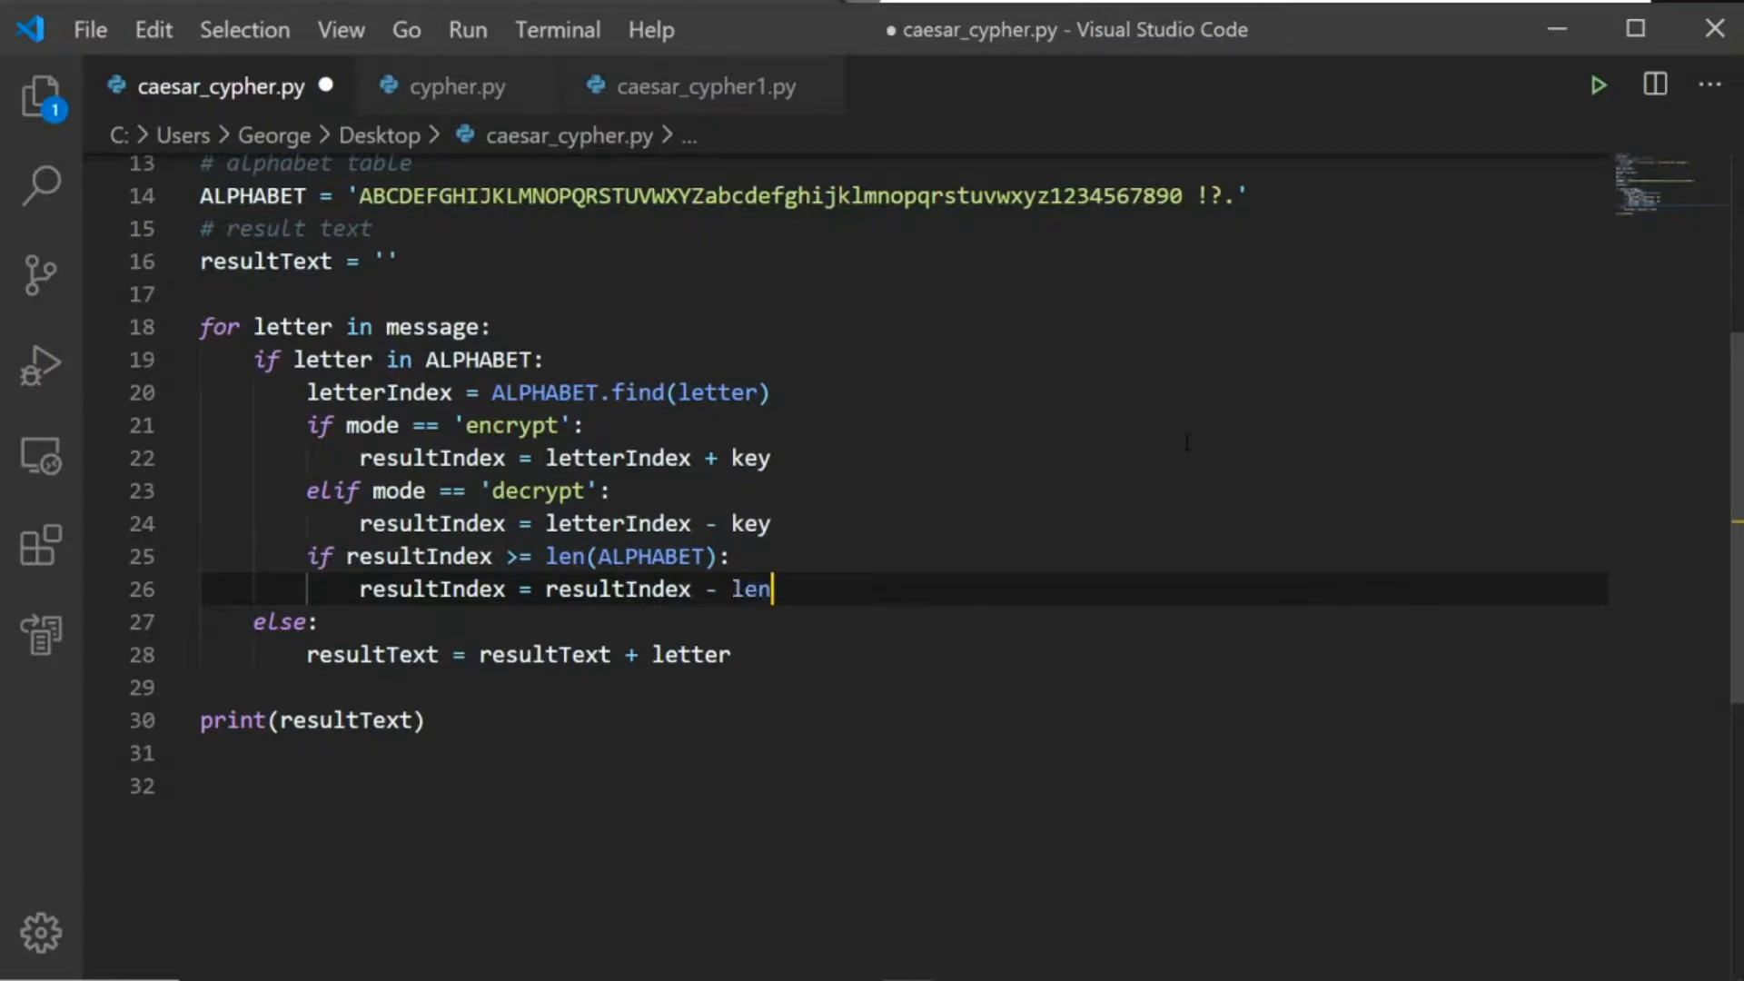
text((ALP))
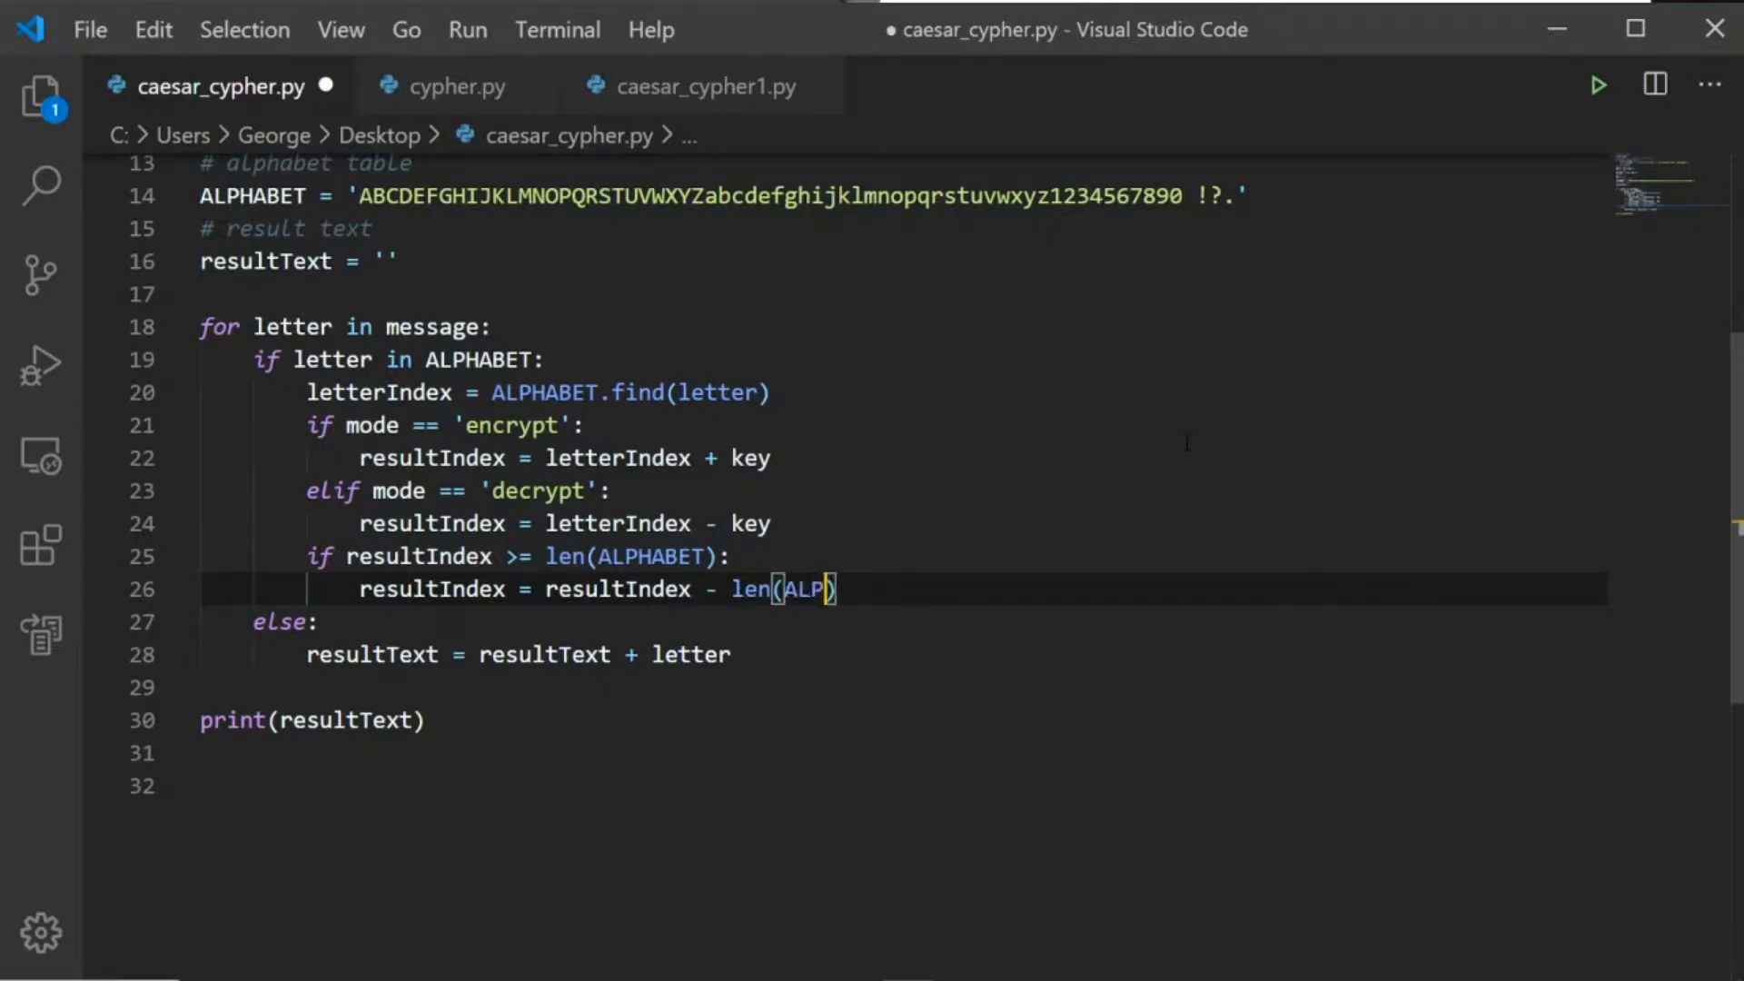
Elif resultIndex < 0, add len(ALPHABET) to wrap around
text(elf)
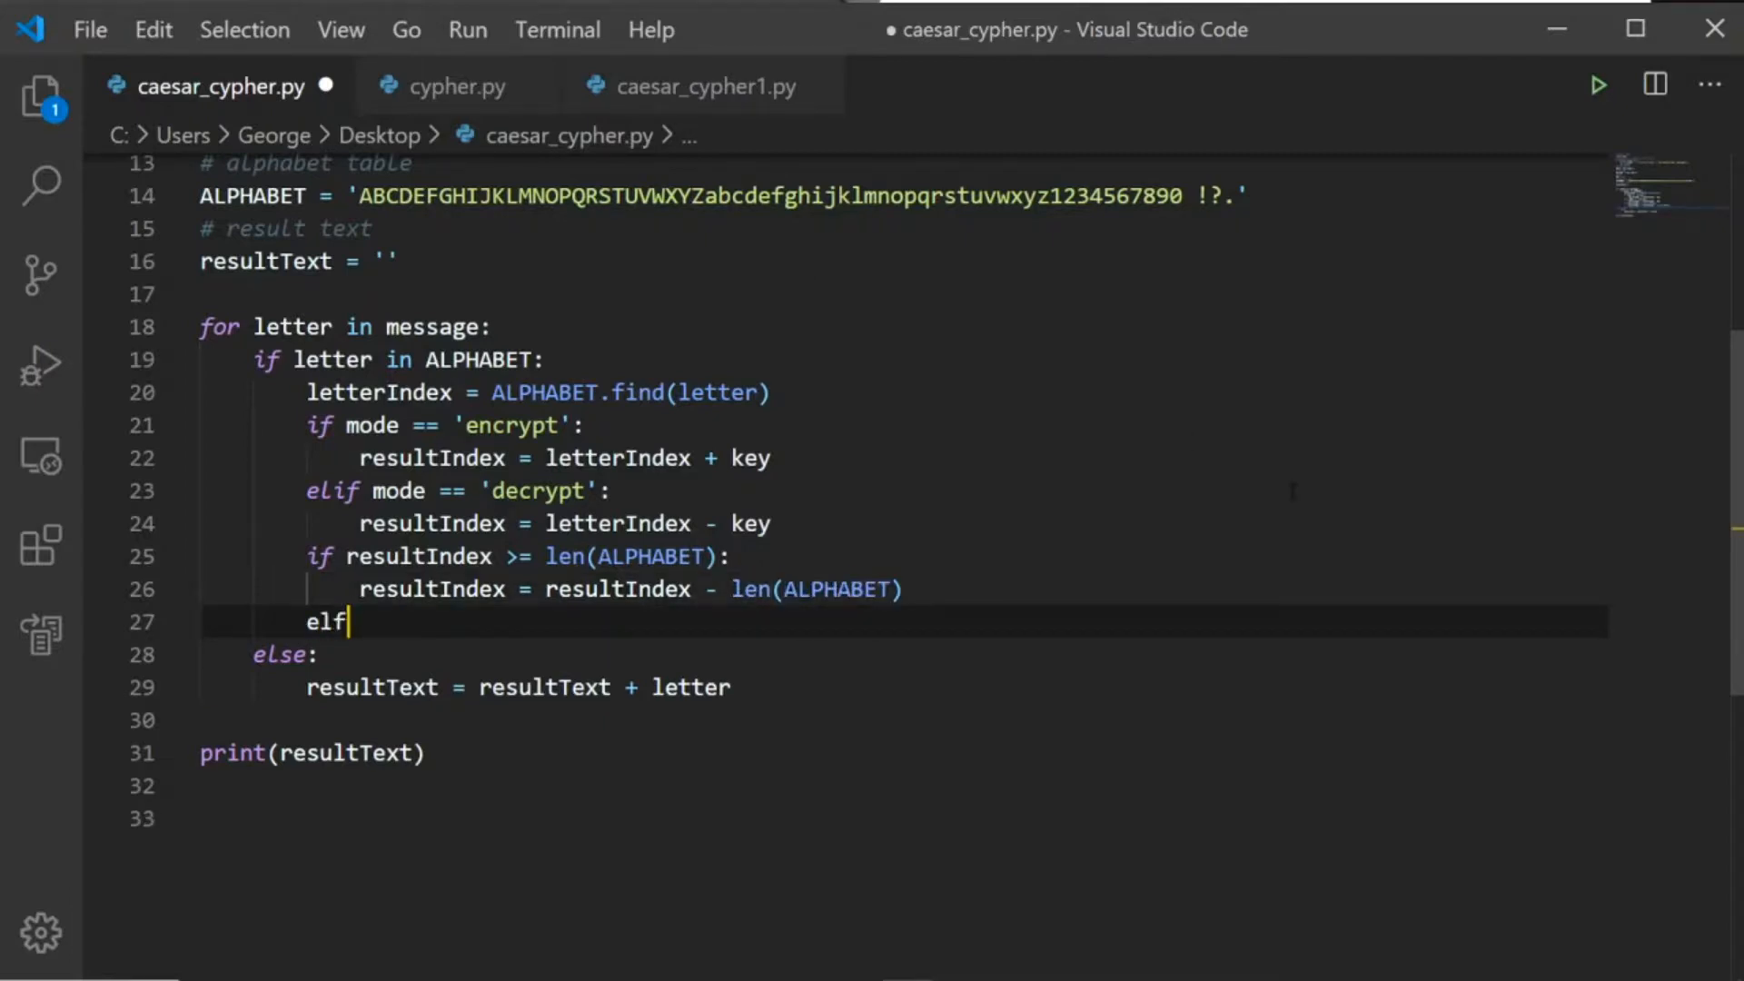
text(" ")
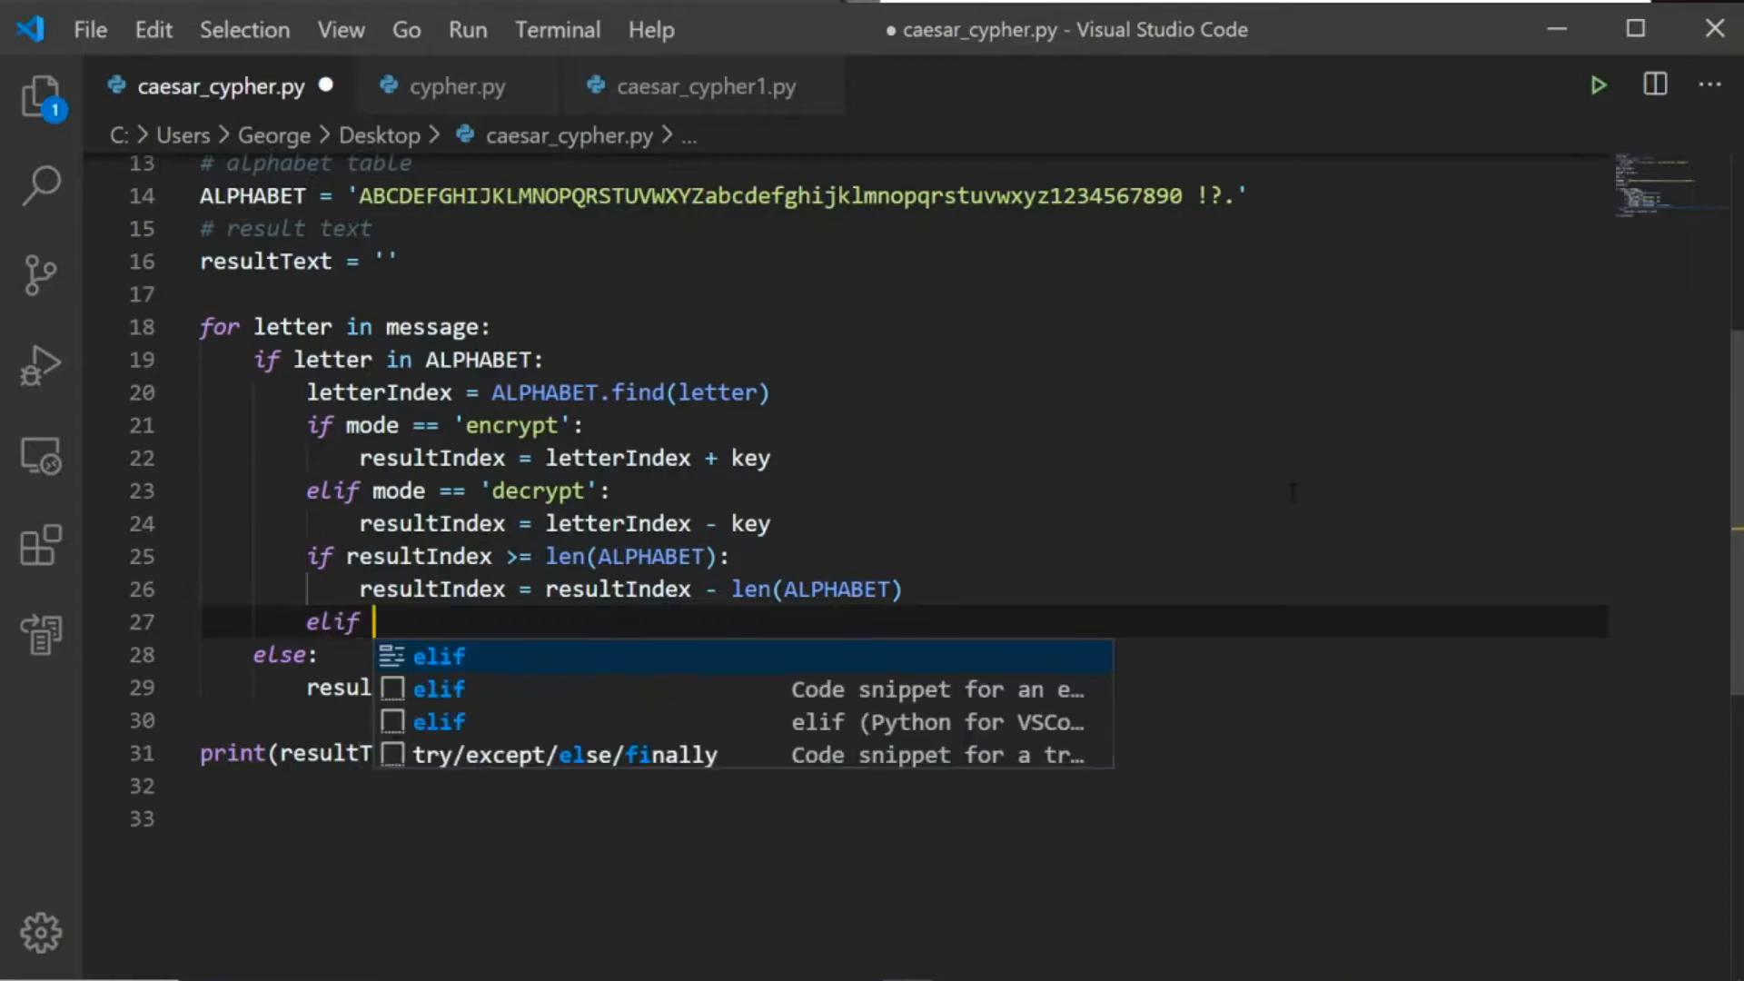
text(resultIndex <)
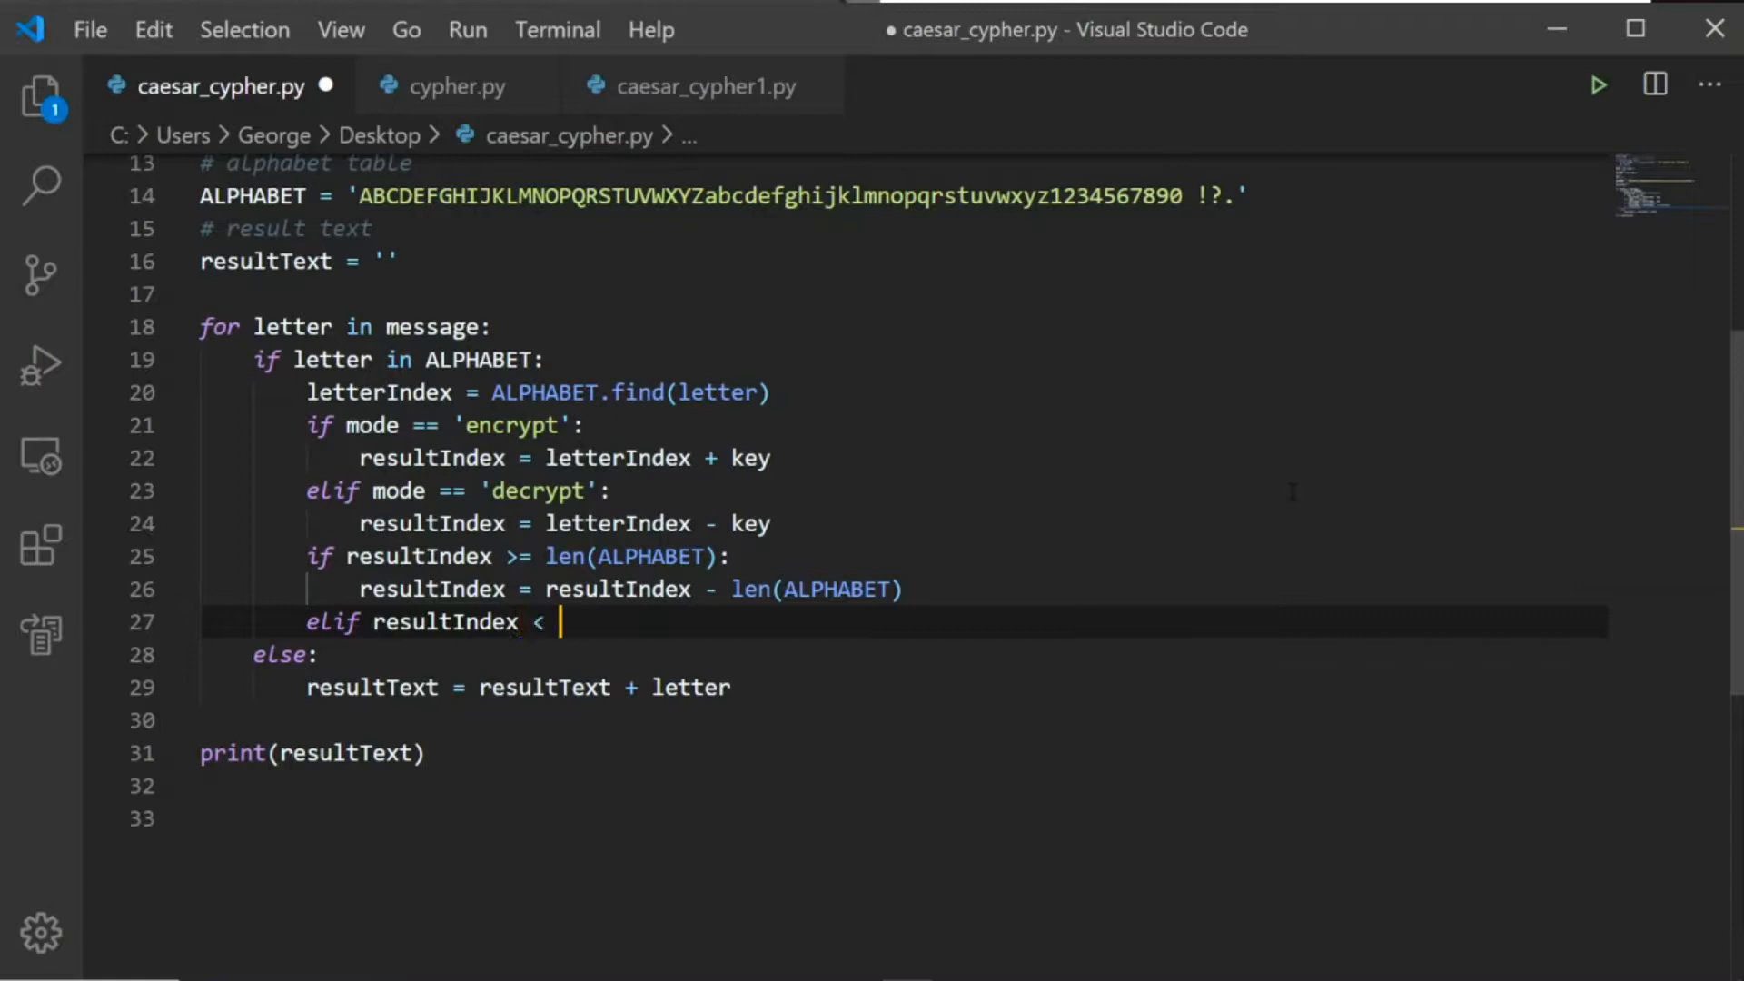
text(0:)
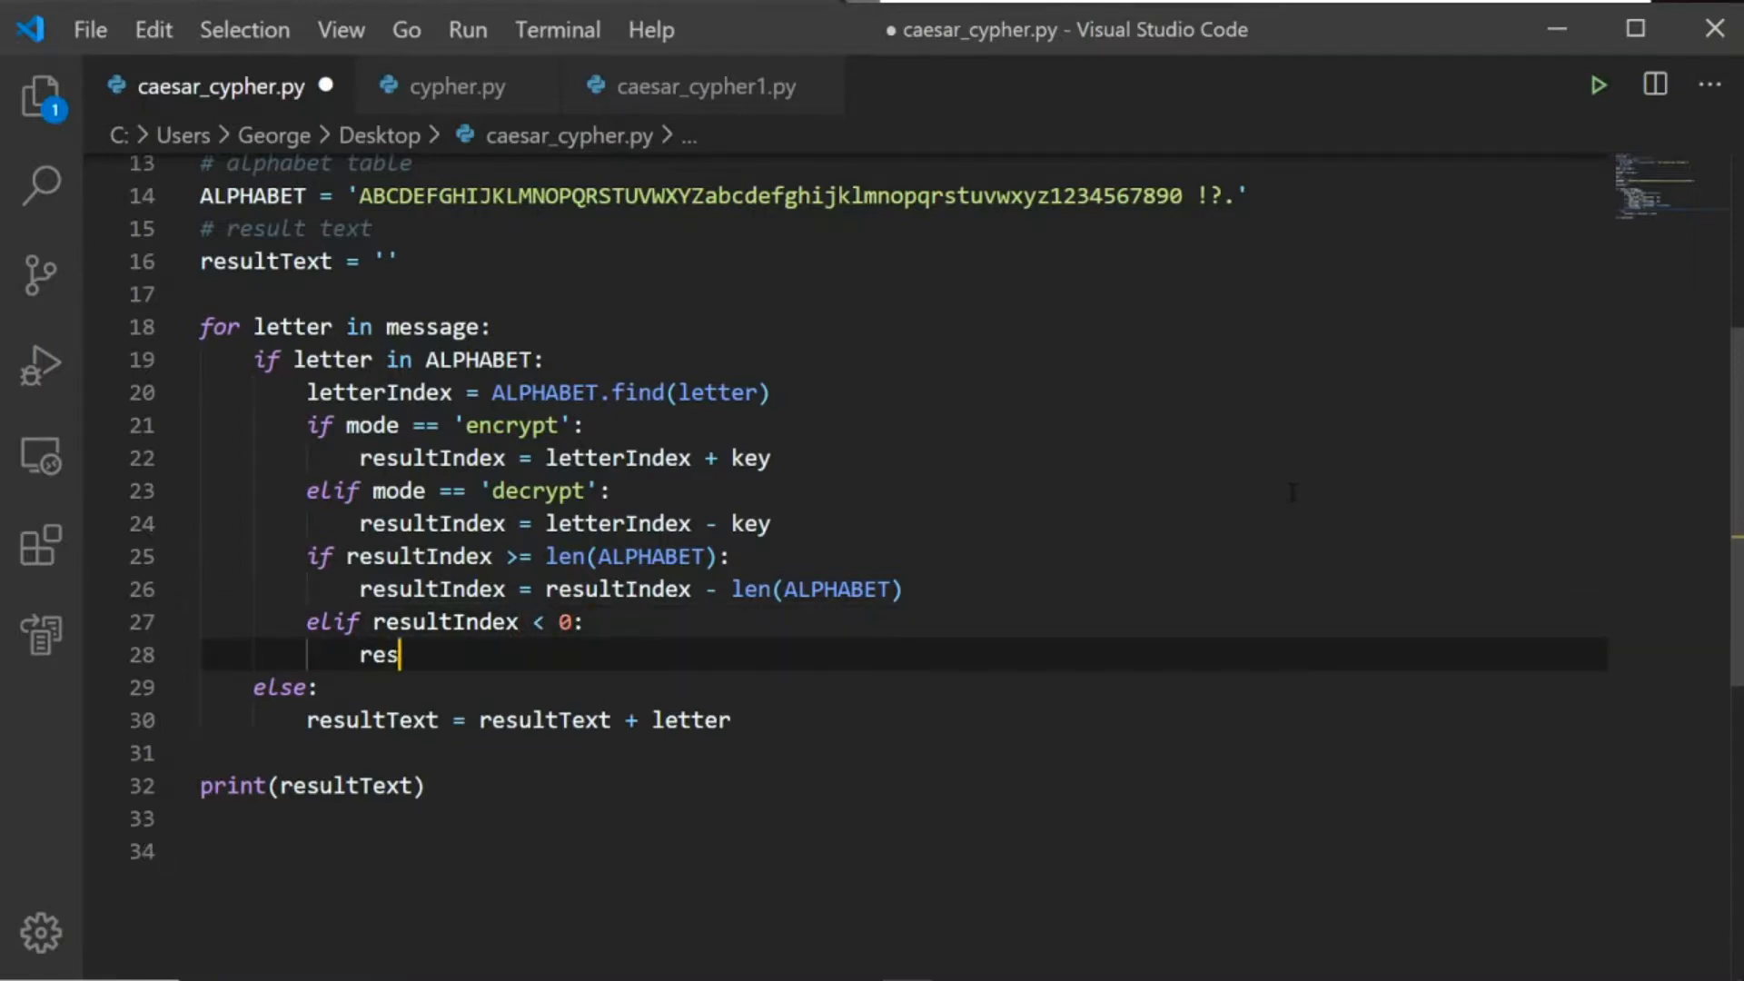
text(ultIndex =)
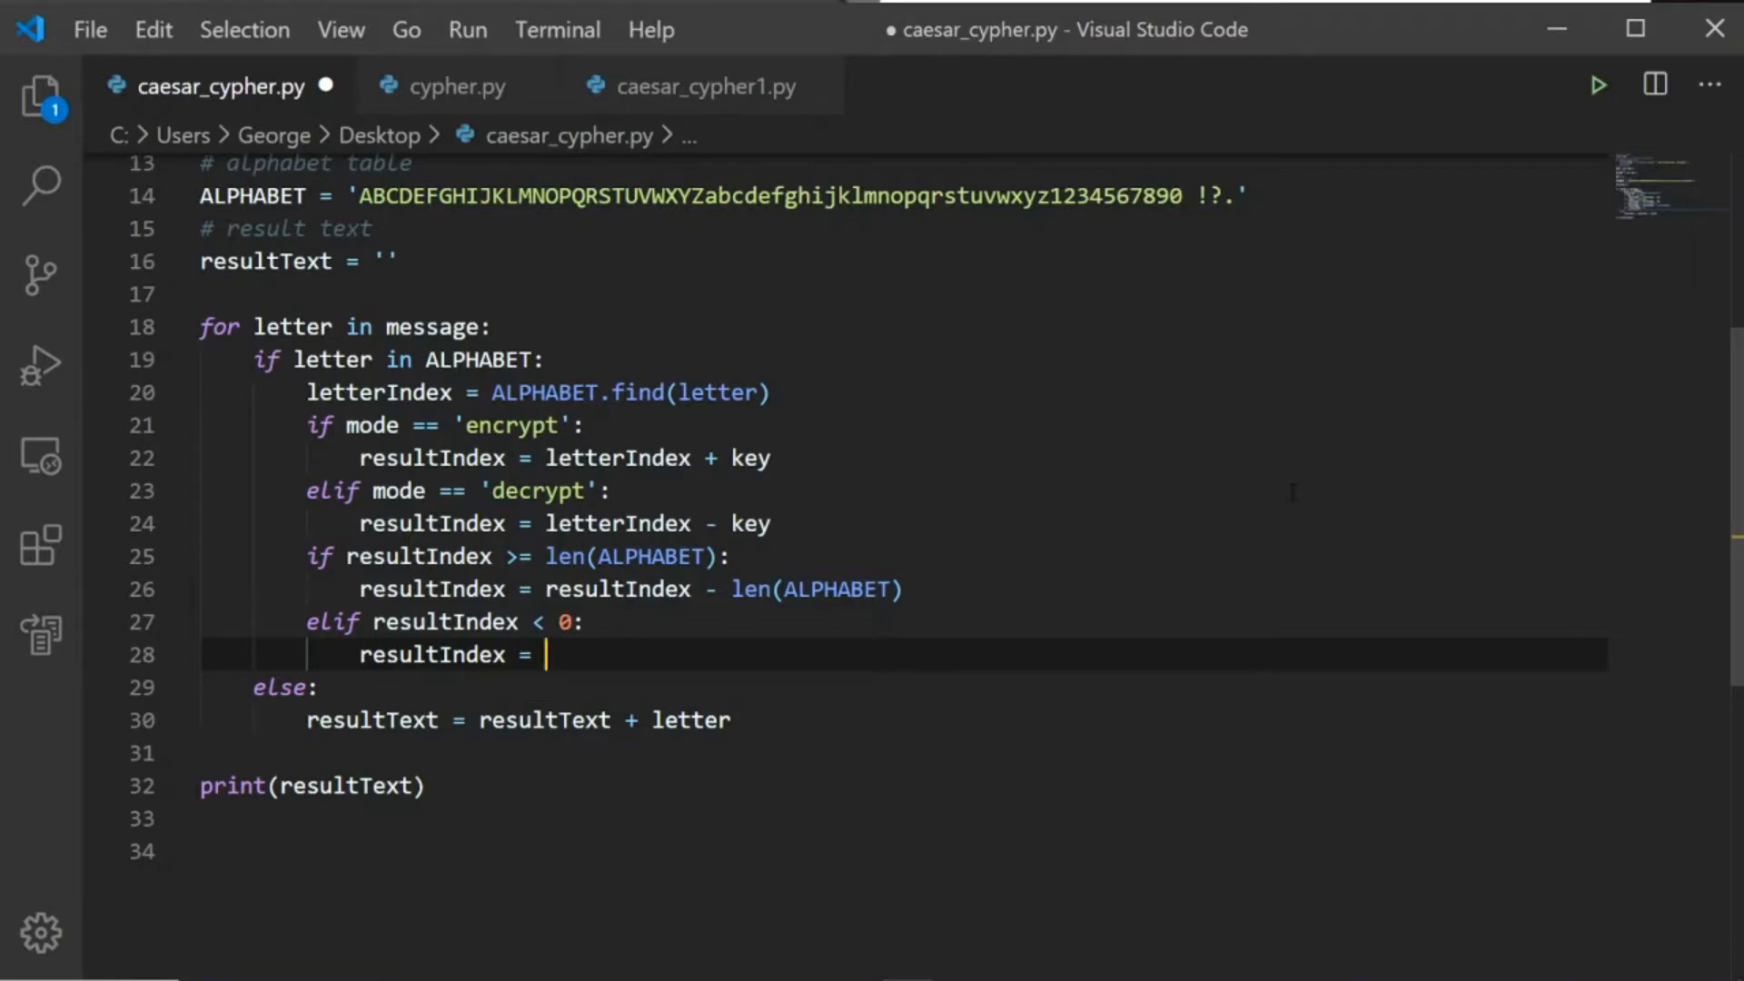
text(resultIndex +)
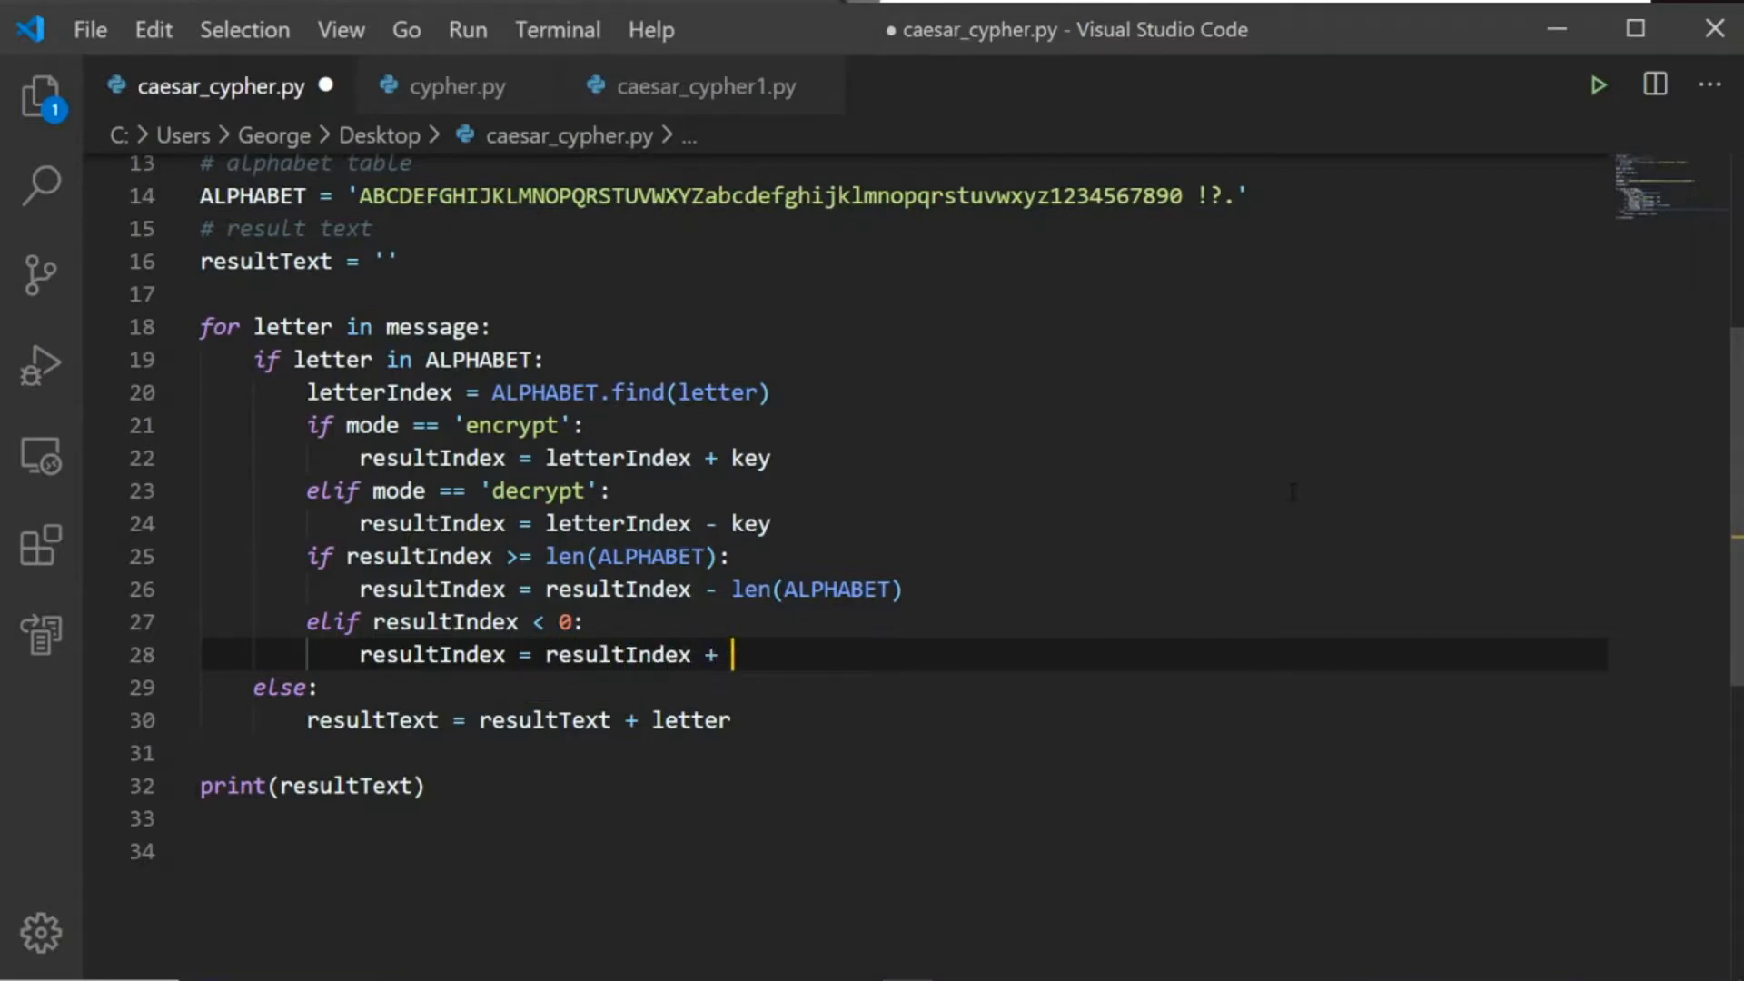
text(len(AP)
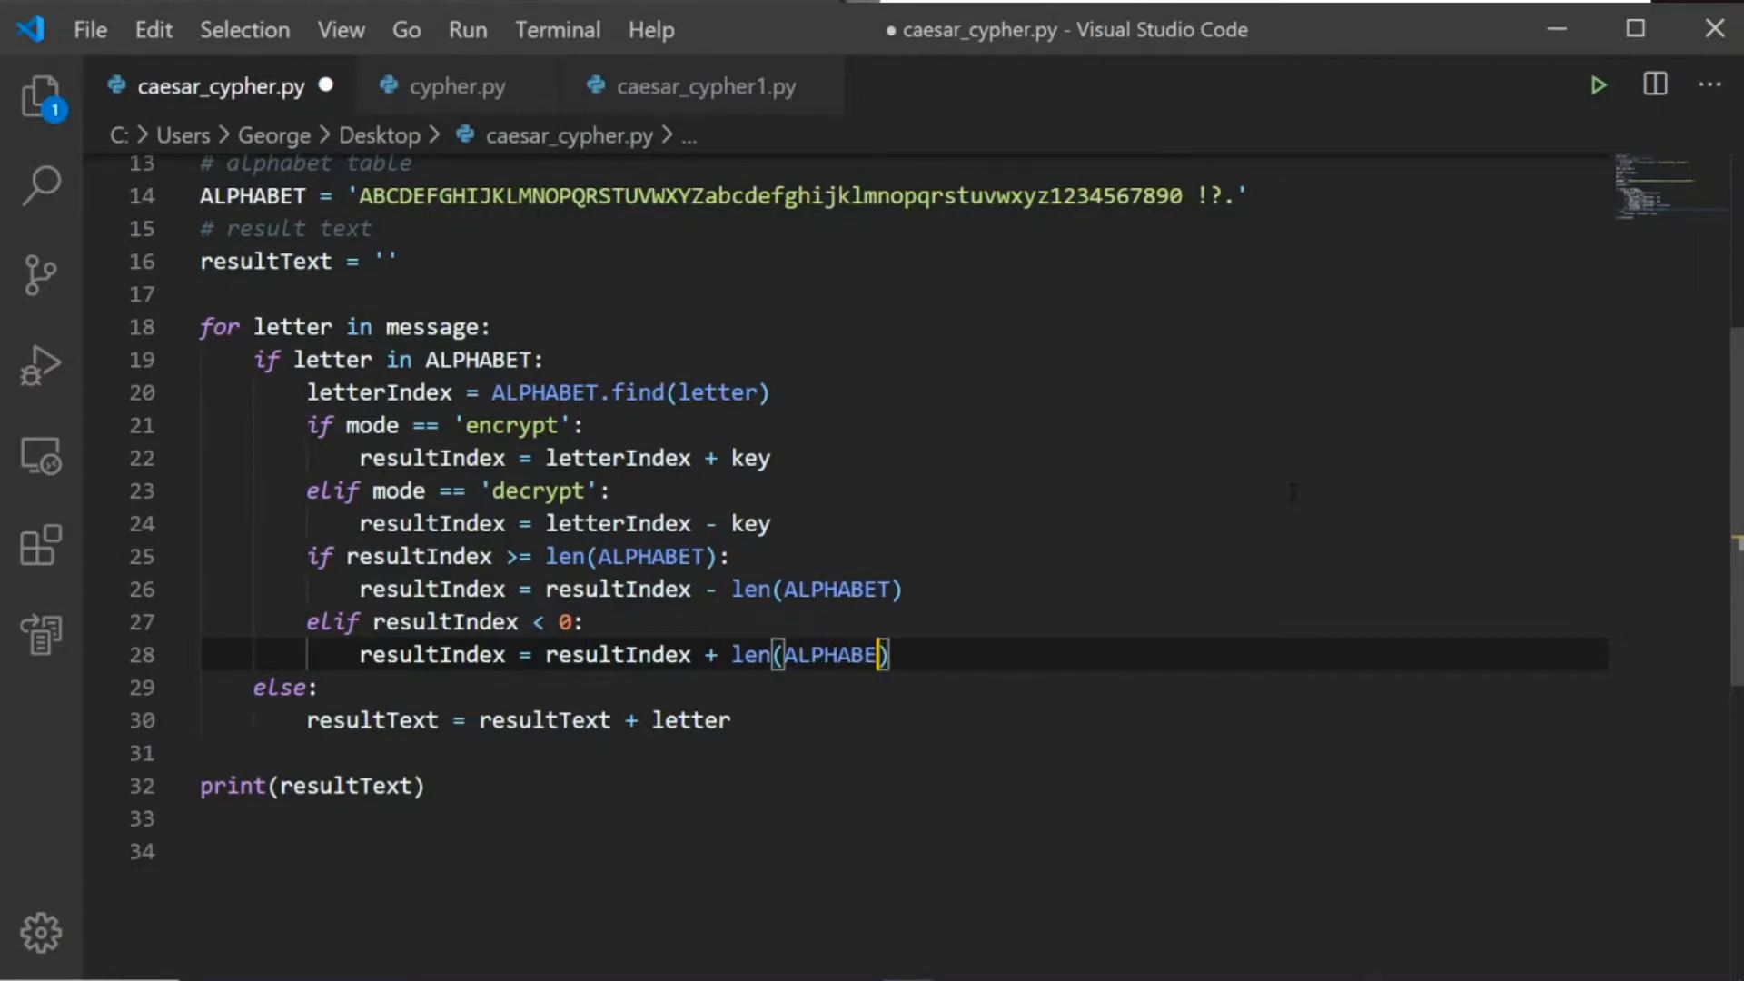
key(enter)
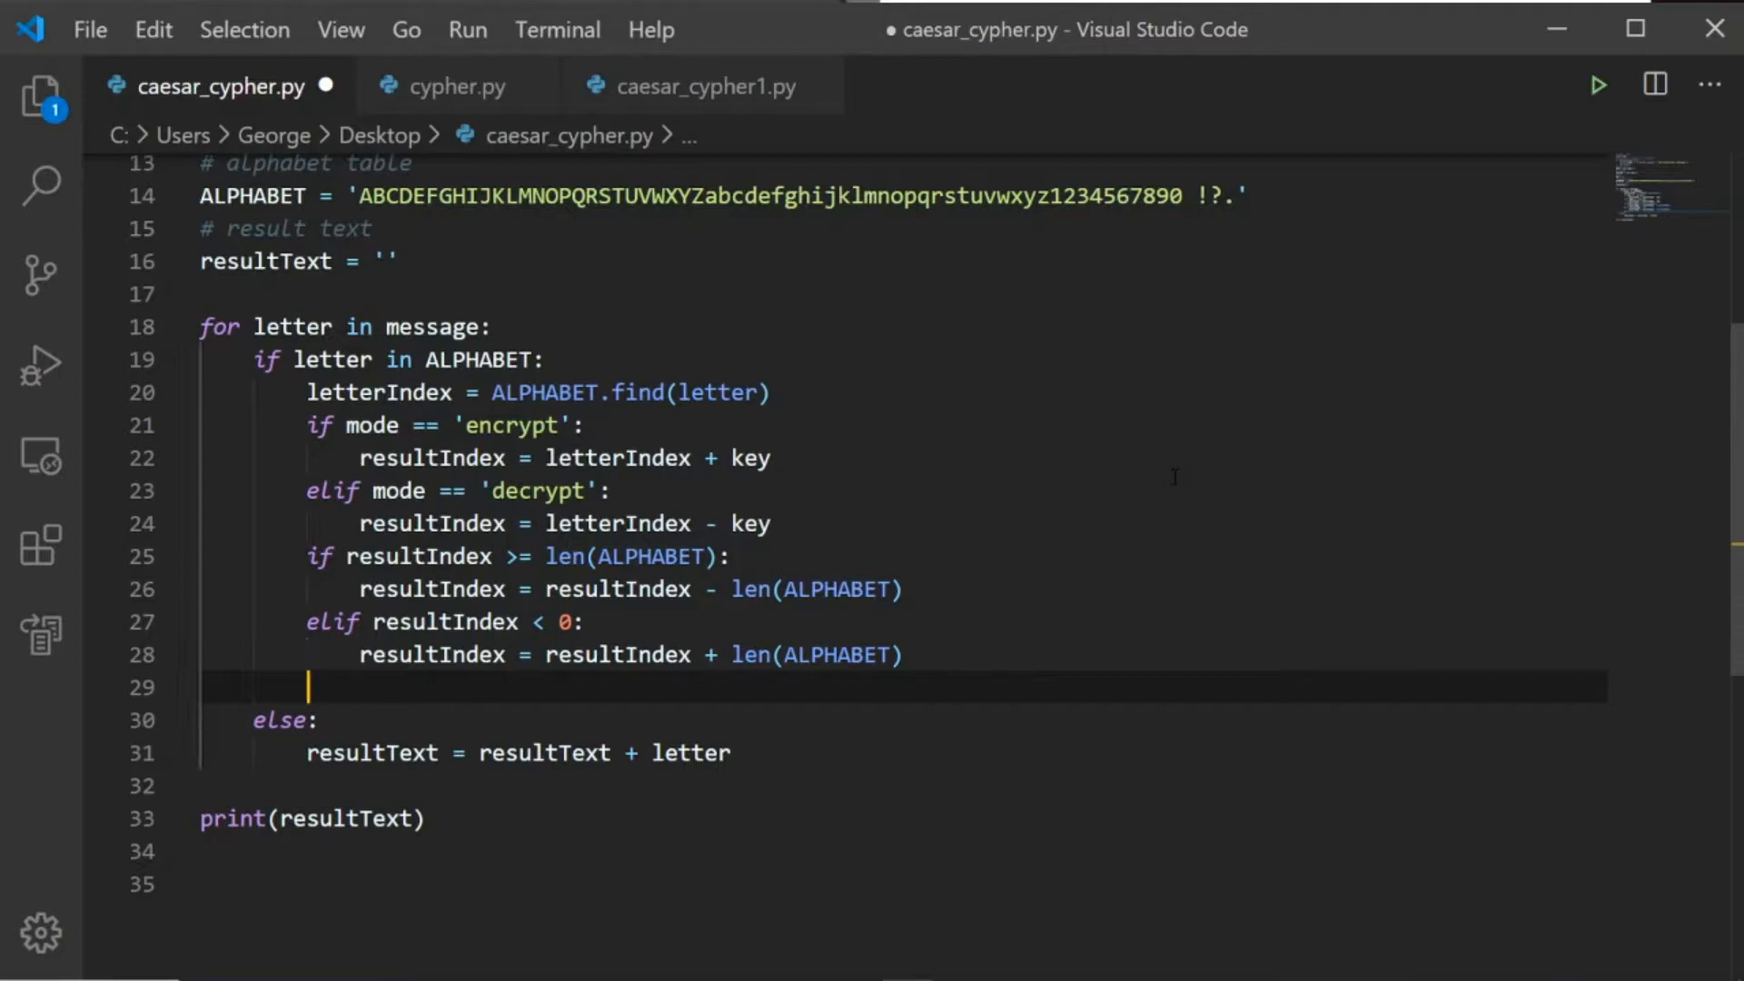
Append ALPHABET[resultIndex] to resultText and save caesar_cypher.py
text(resultI)
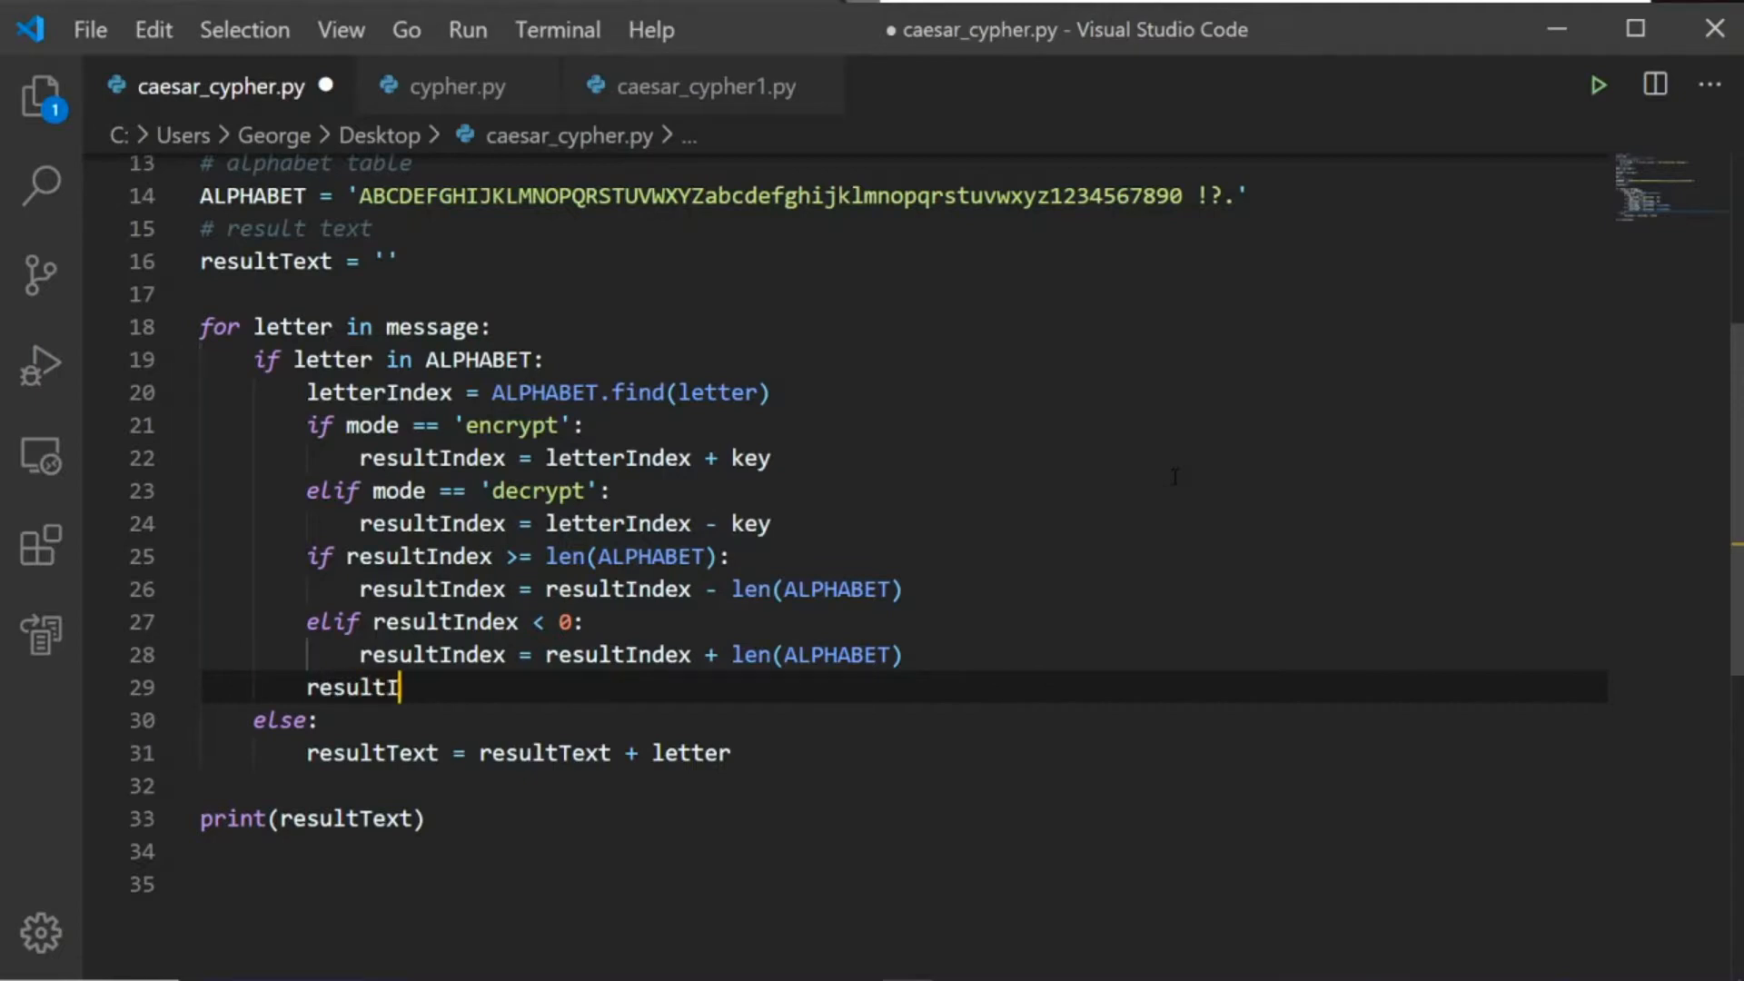
text(Text)
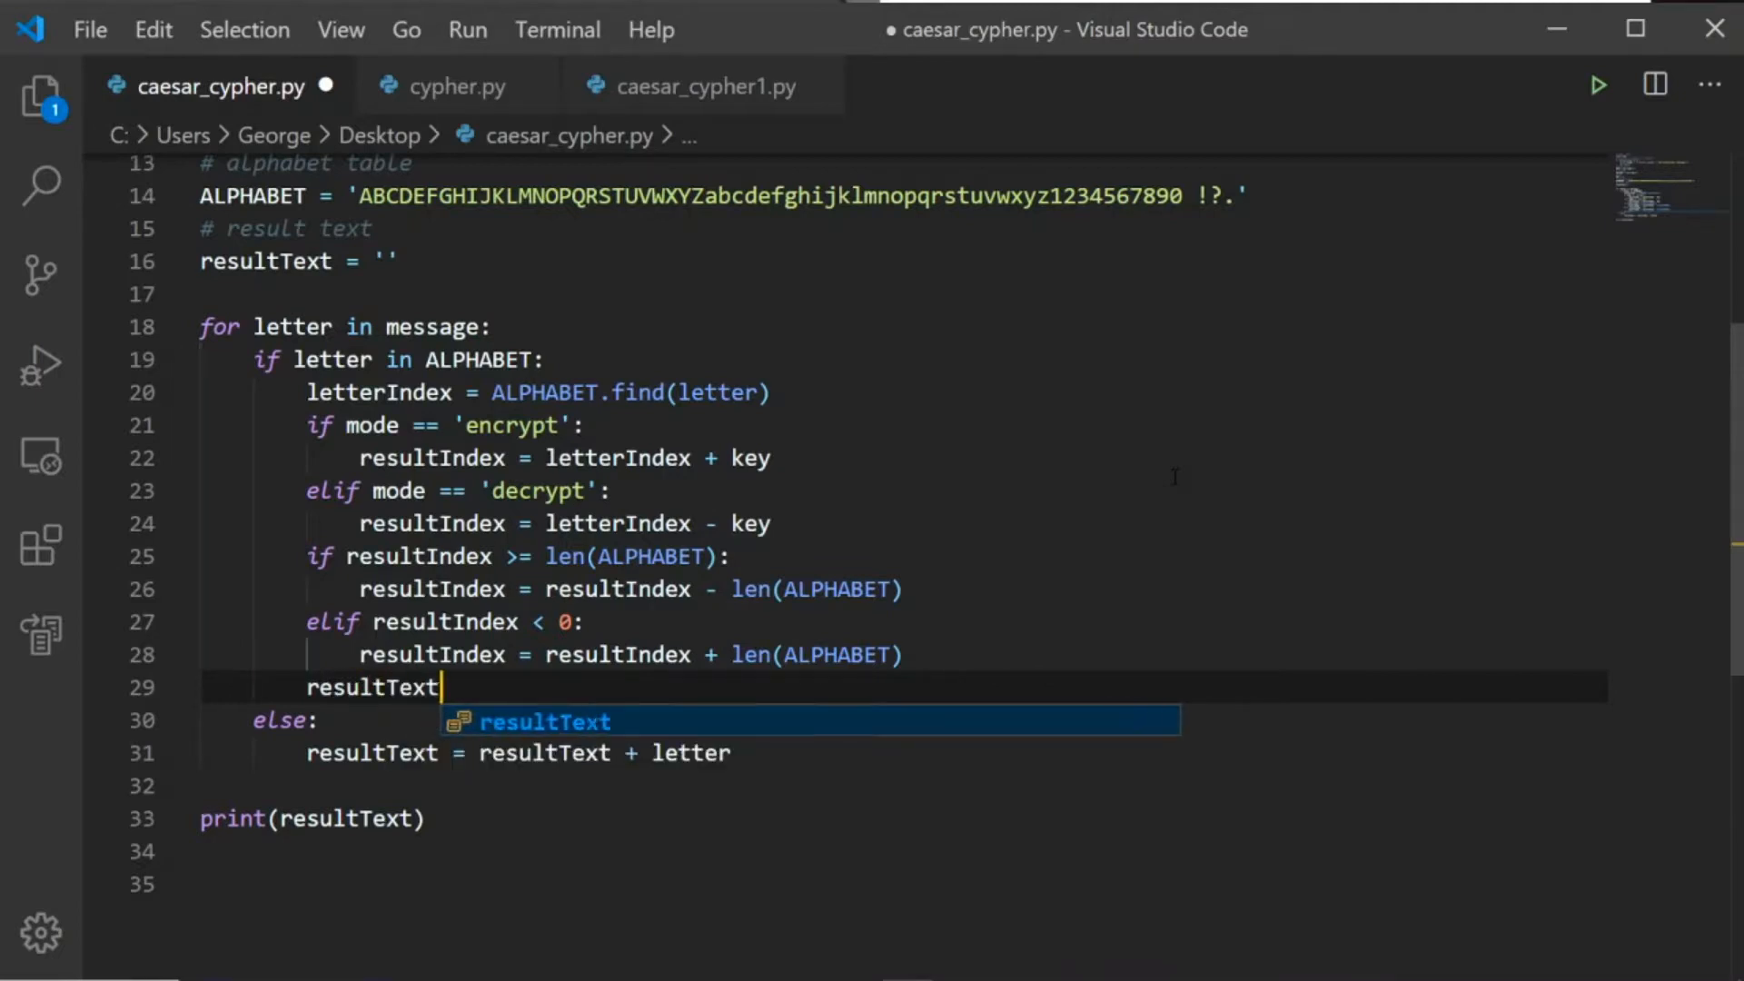
text(= rs)
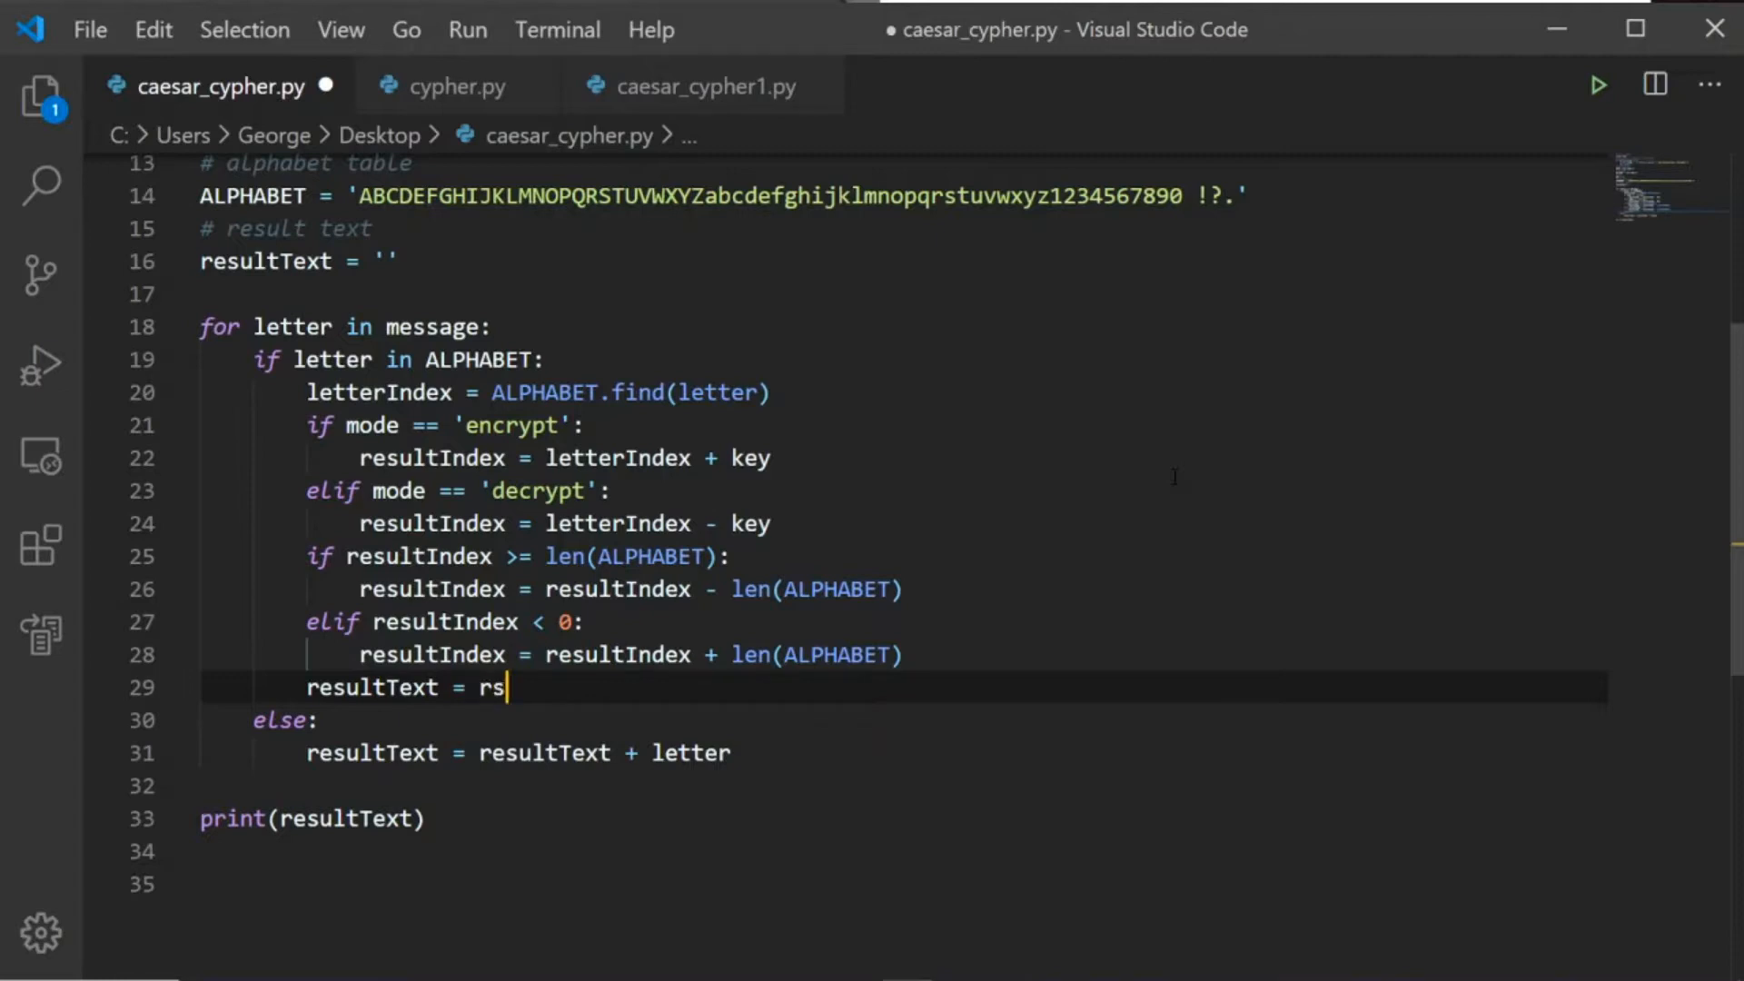
text(esultText)
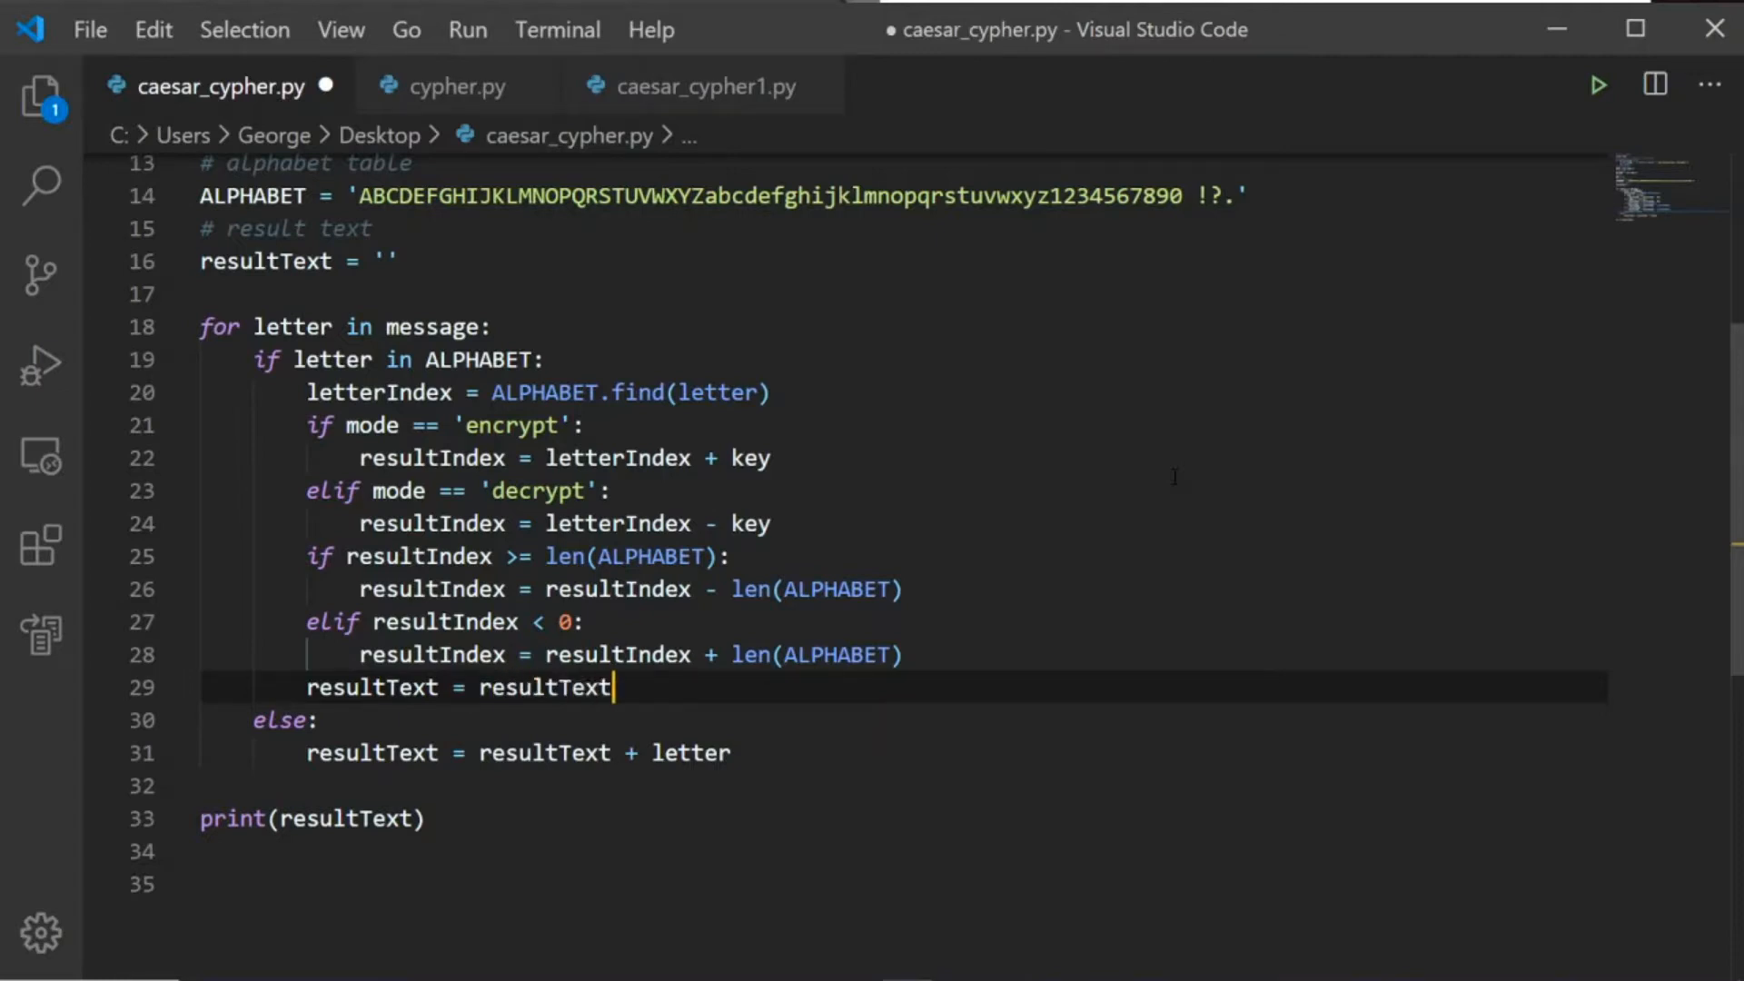
text(+ ALPHA)
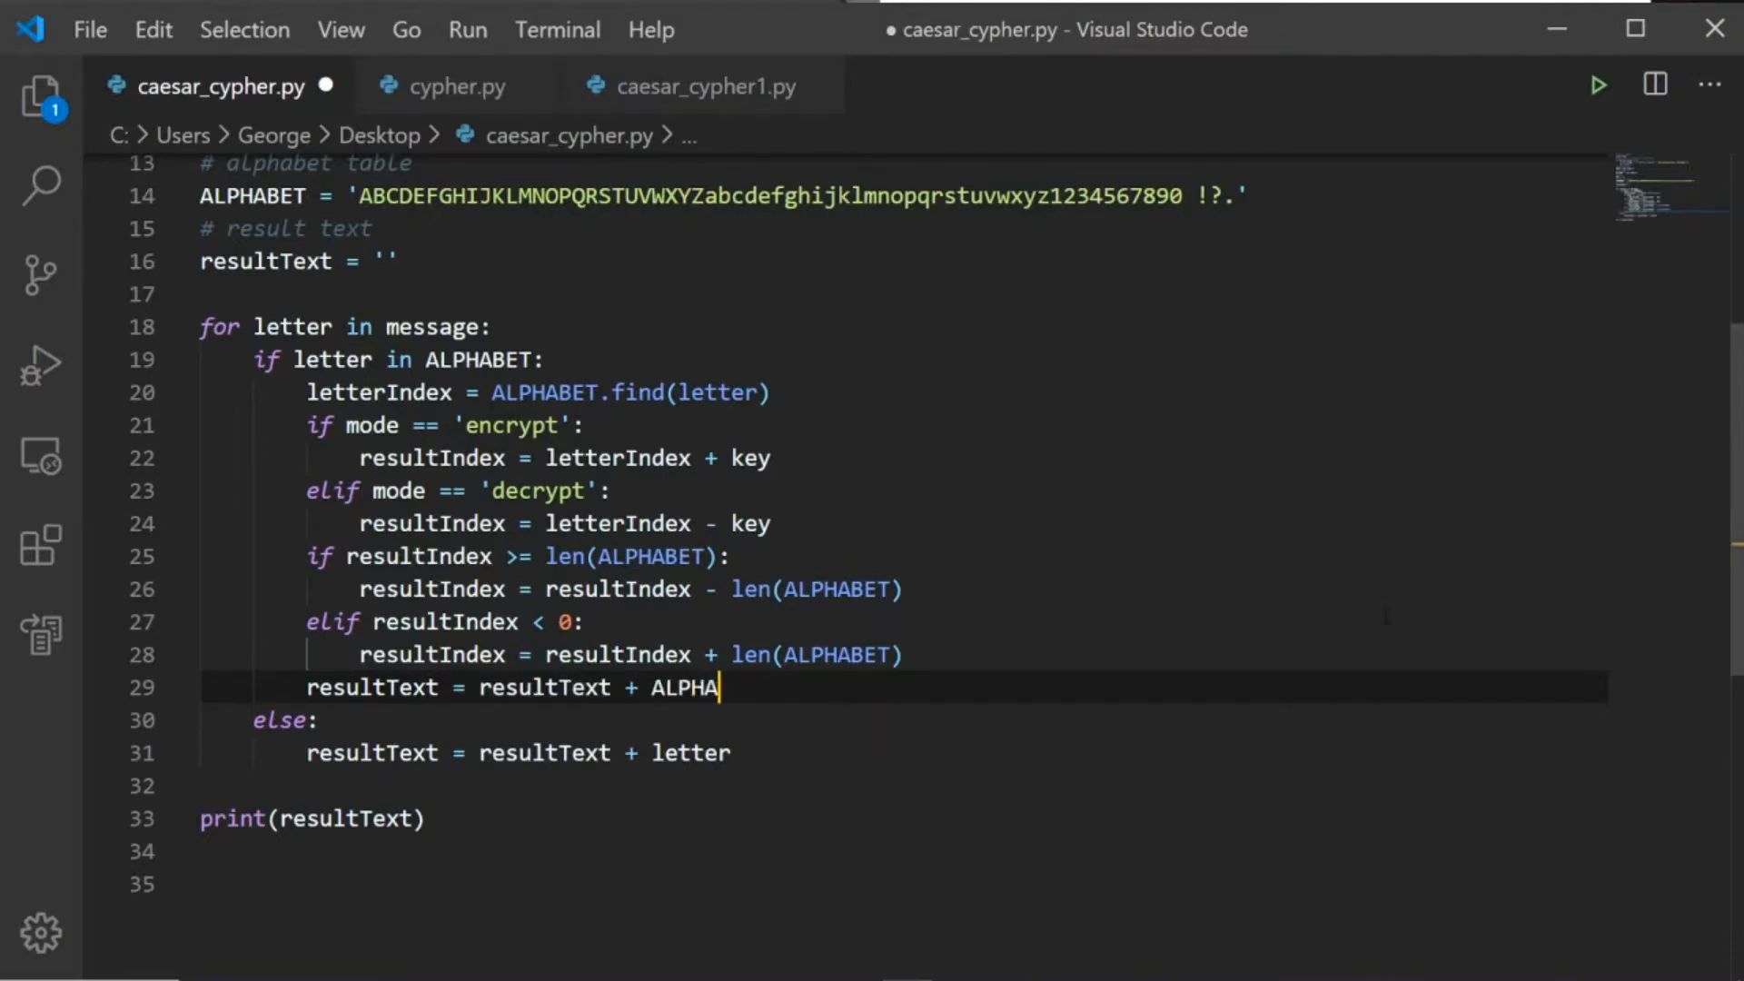
text(BET[])
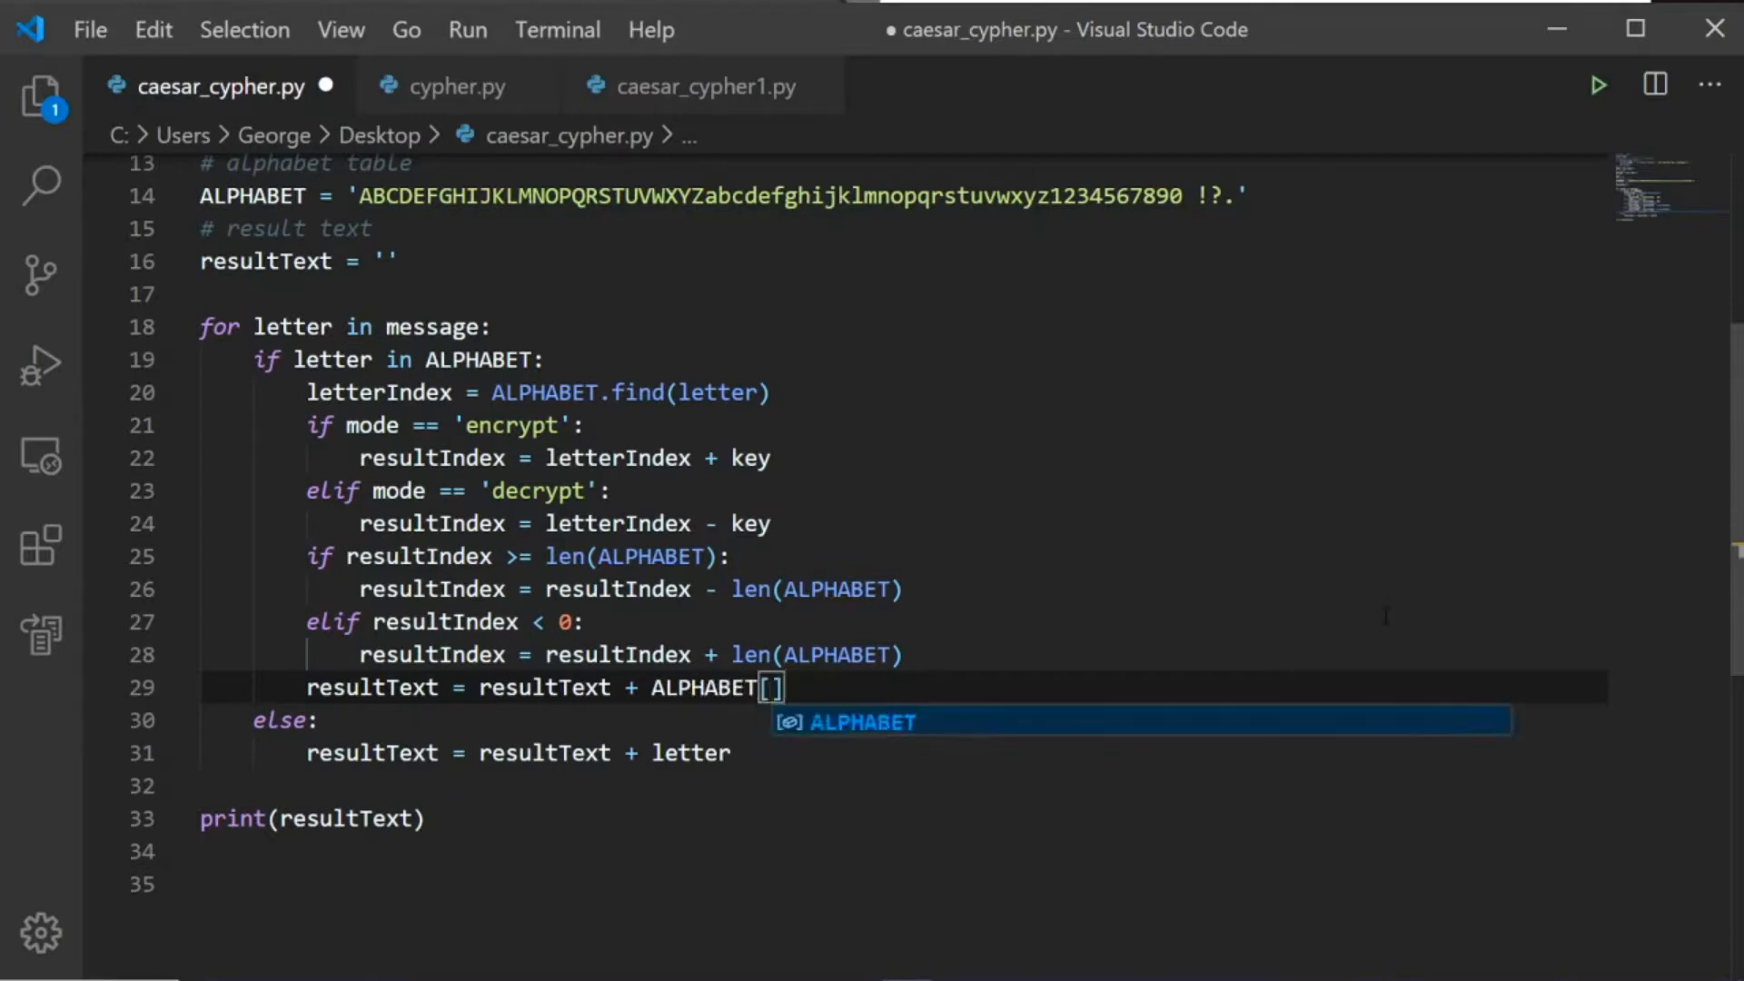
text(result)
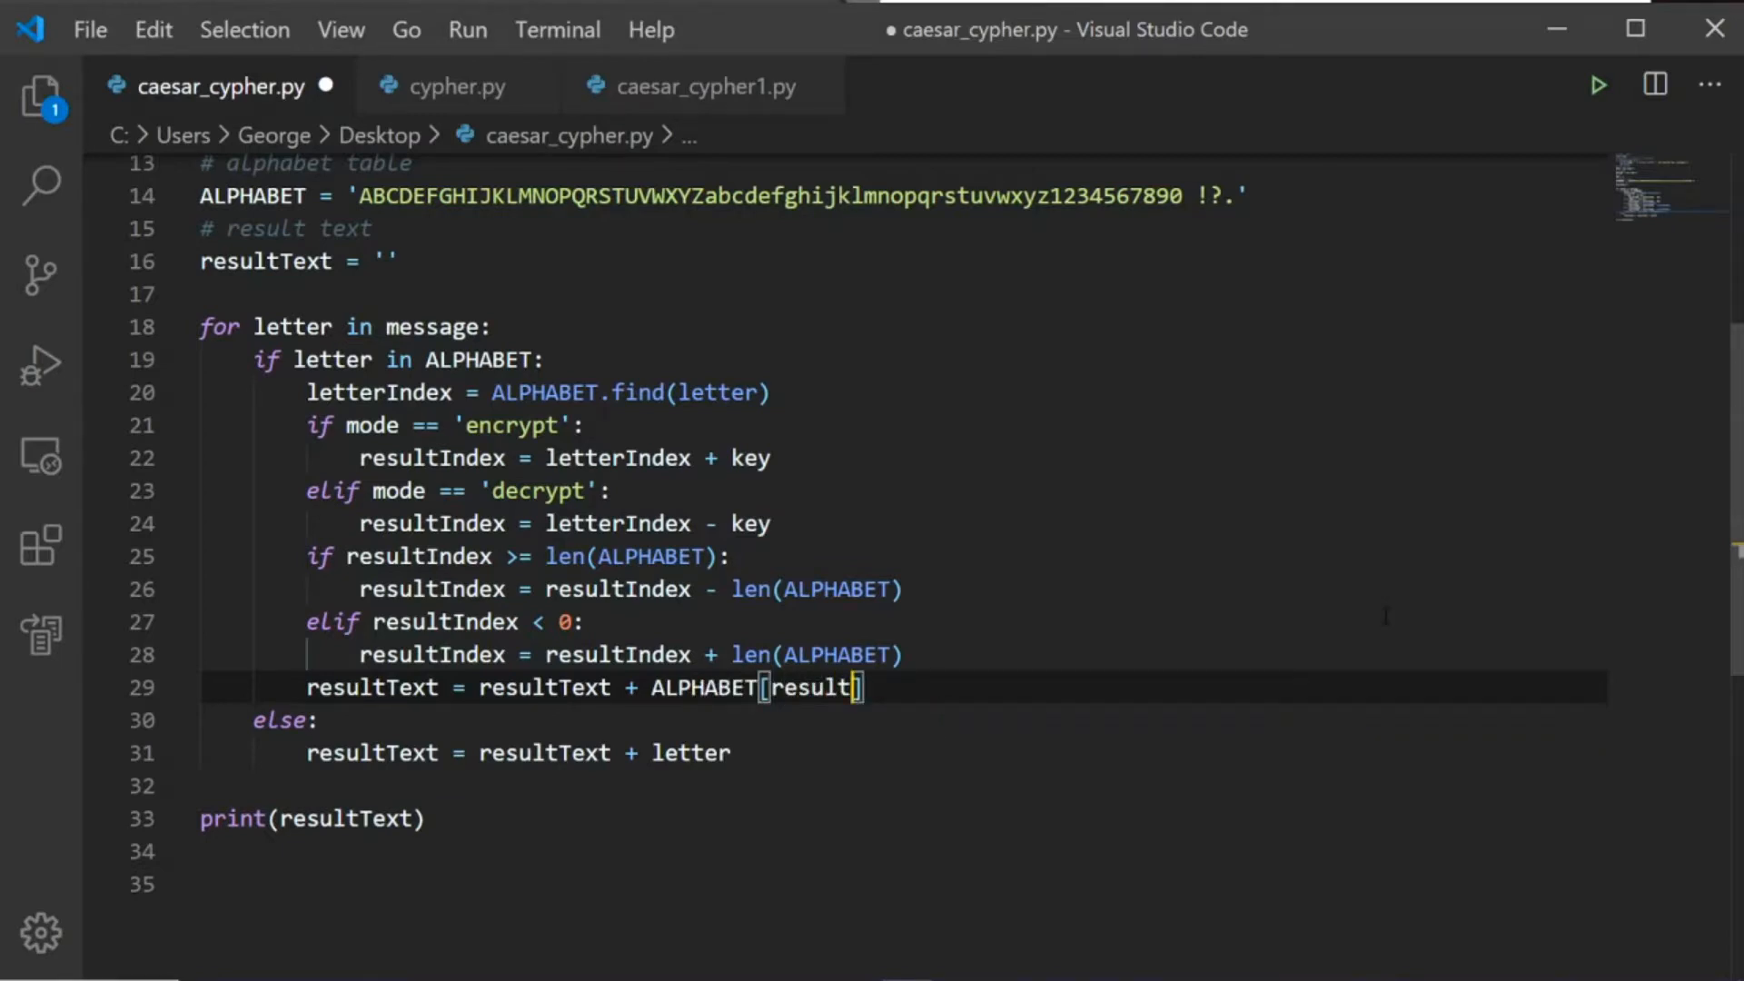
text(Index)
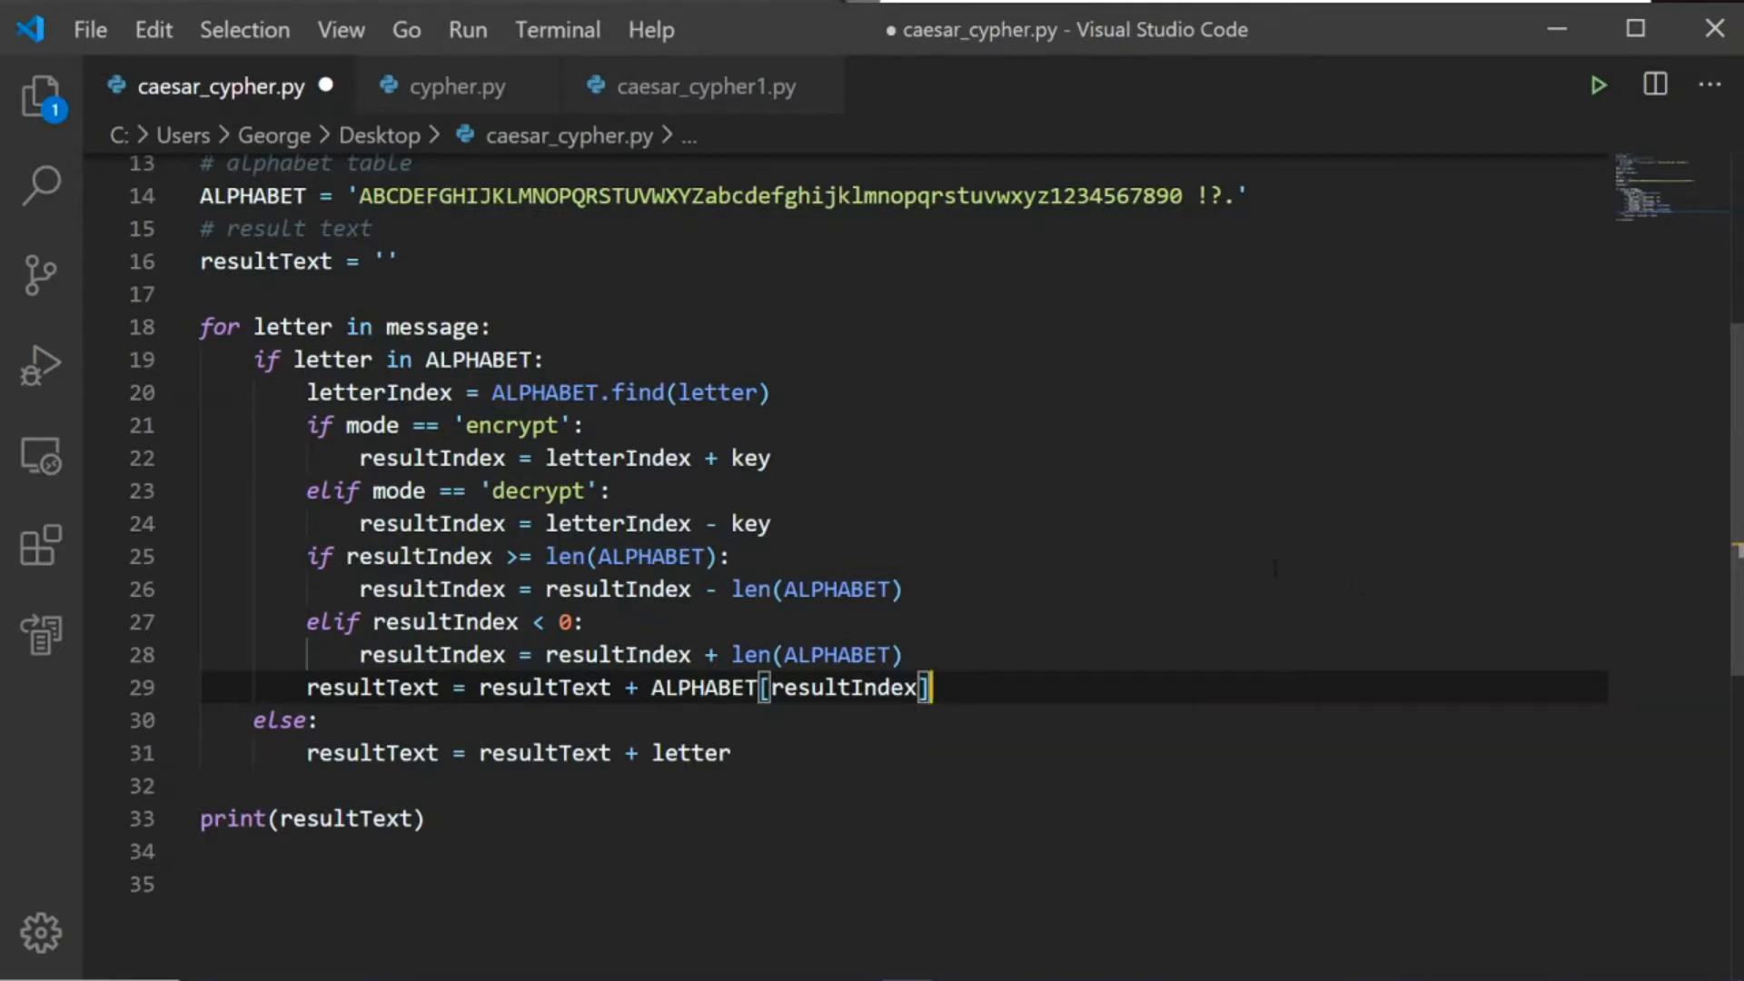
key(ctrl+s)
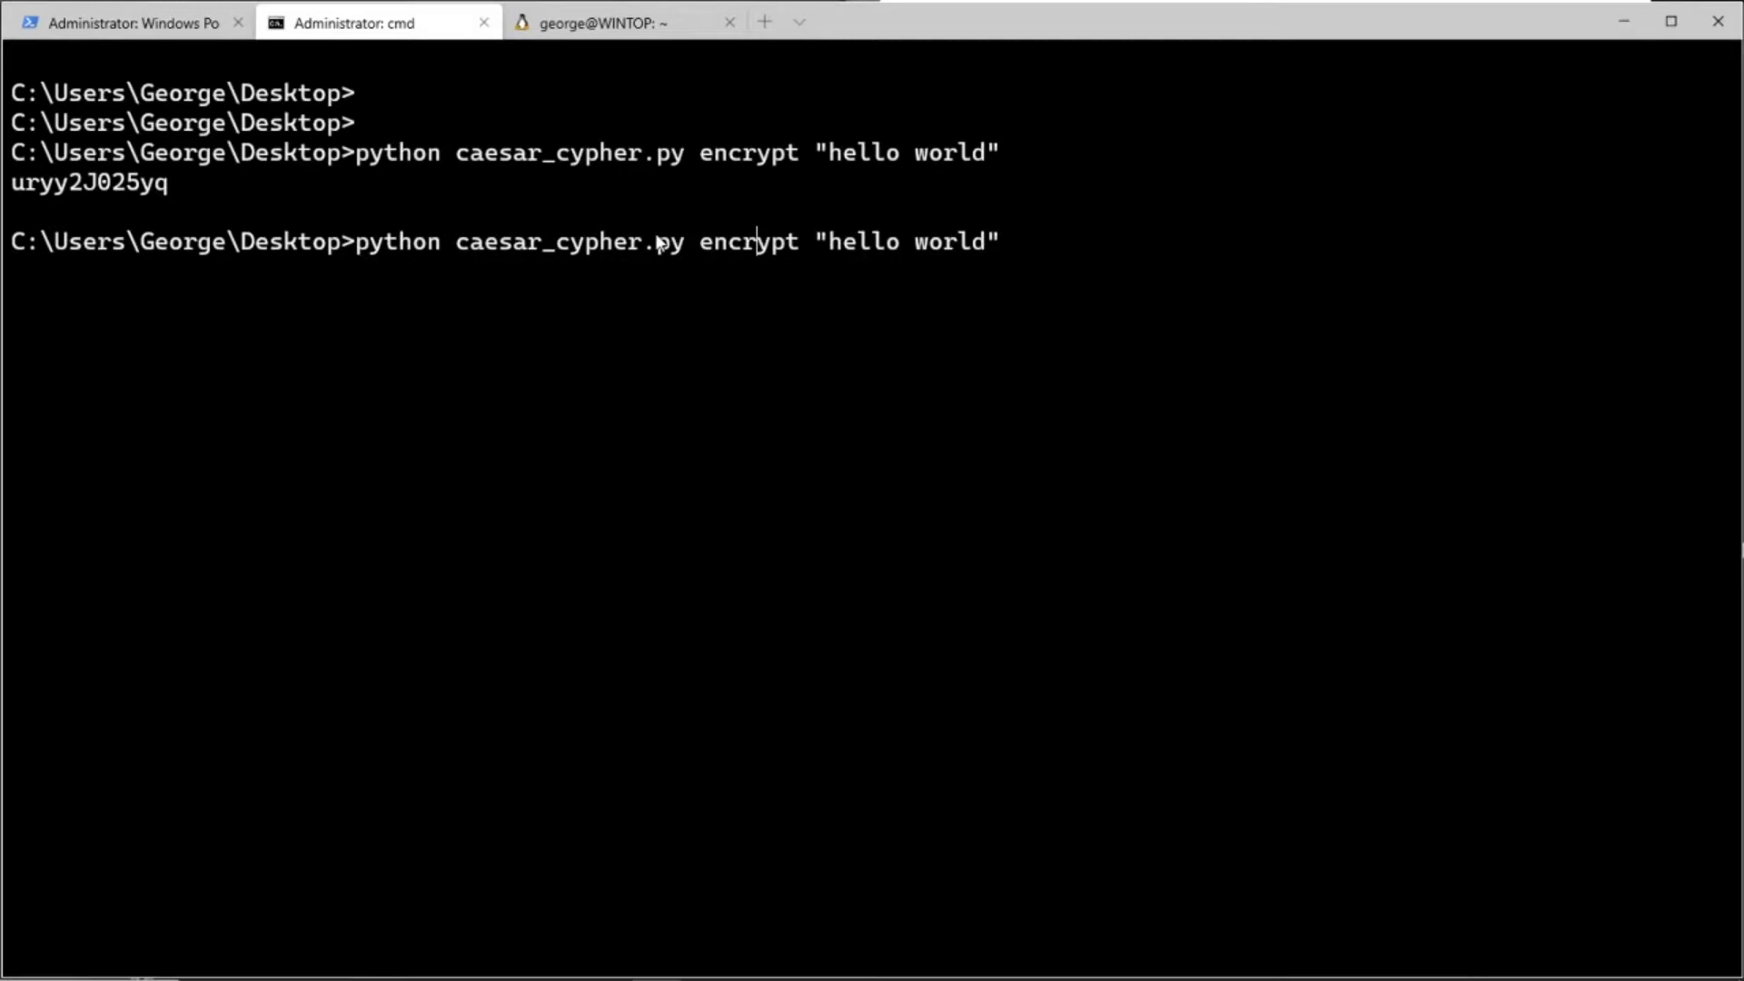
Run caesar_cypher.py decrypt on uryy2J025yq to recover hello world
text(decrypt)
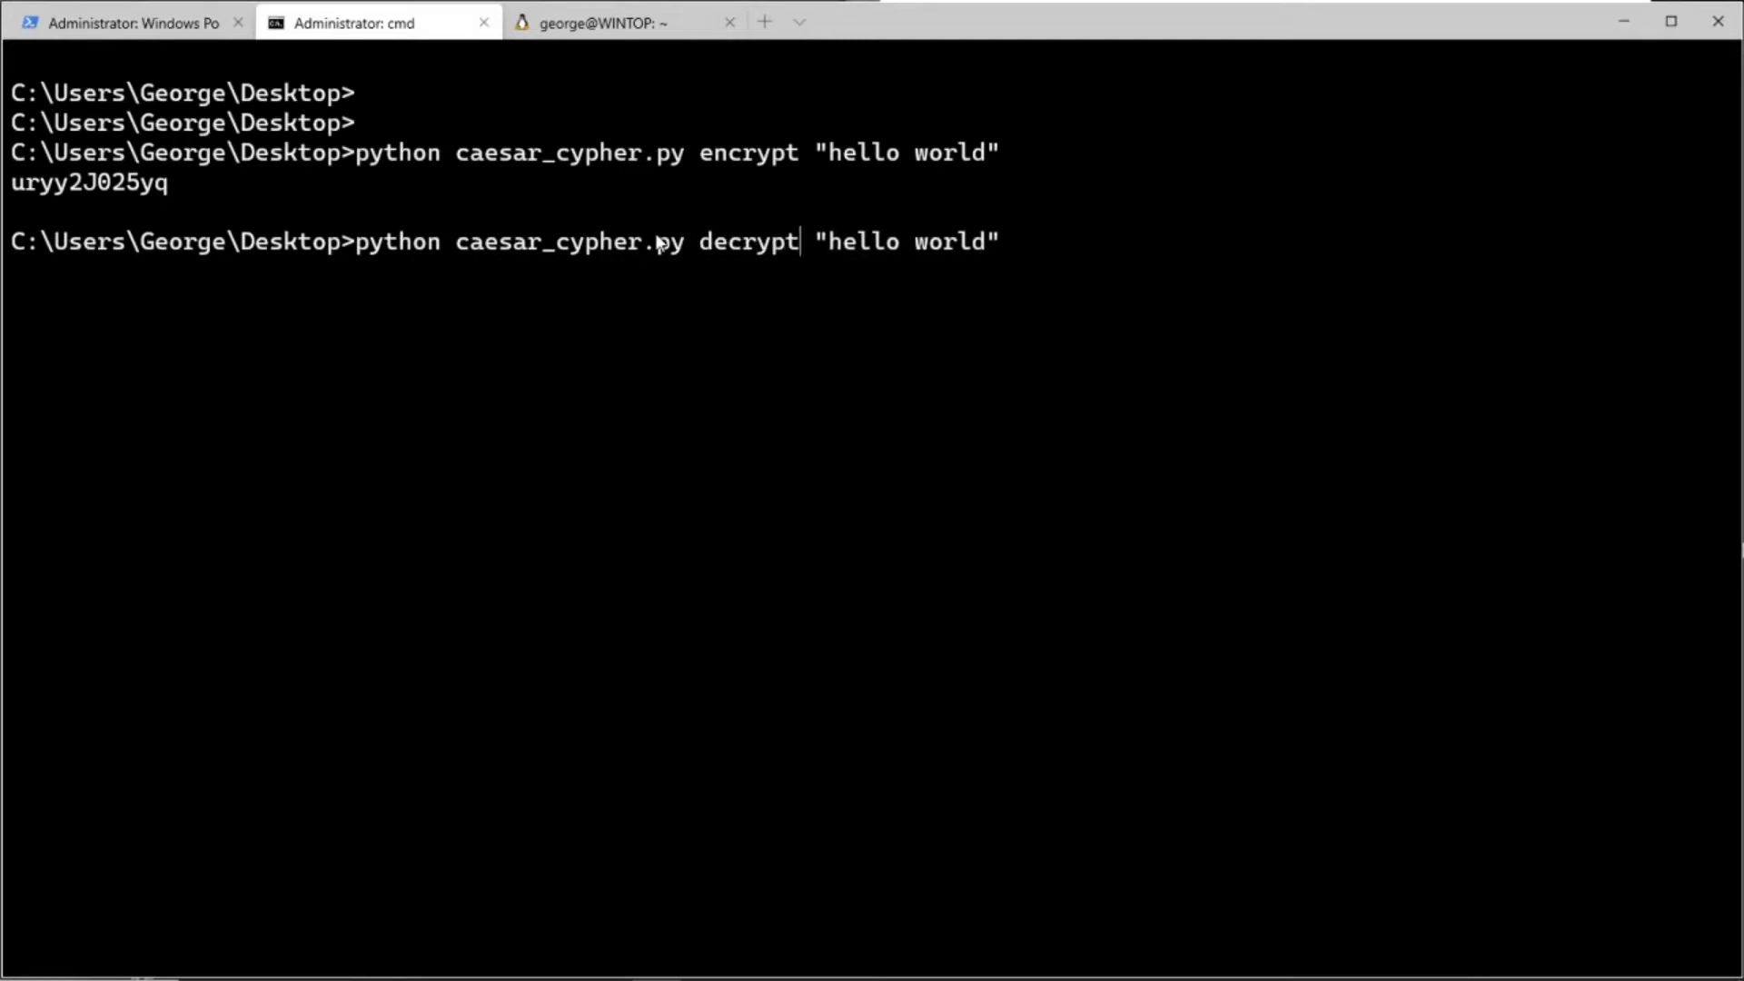
text(uryy2J025yq)
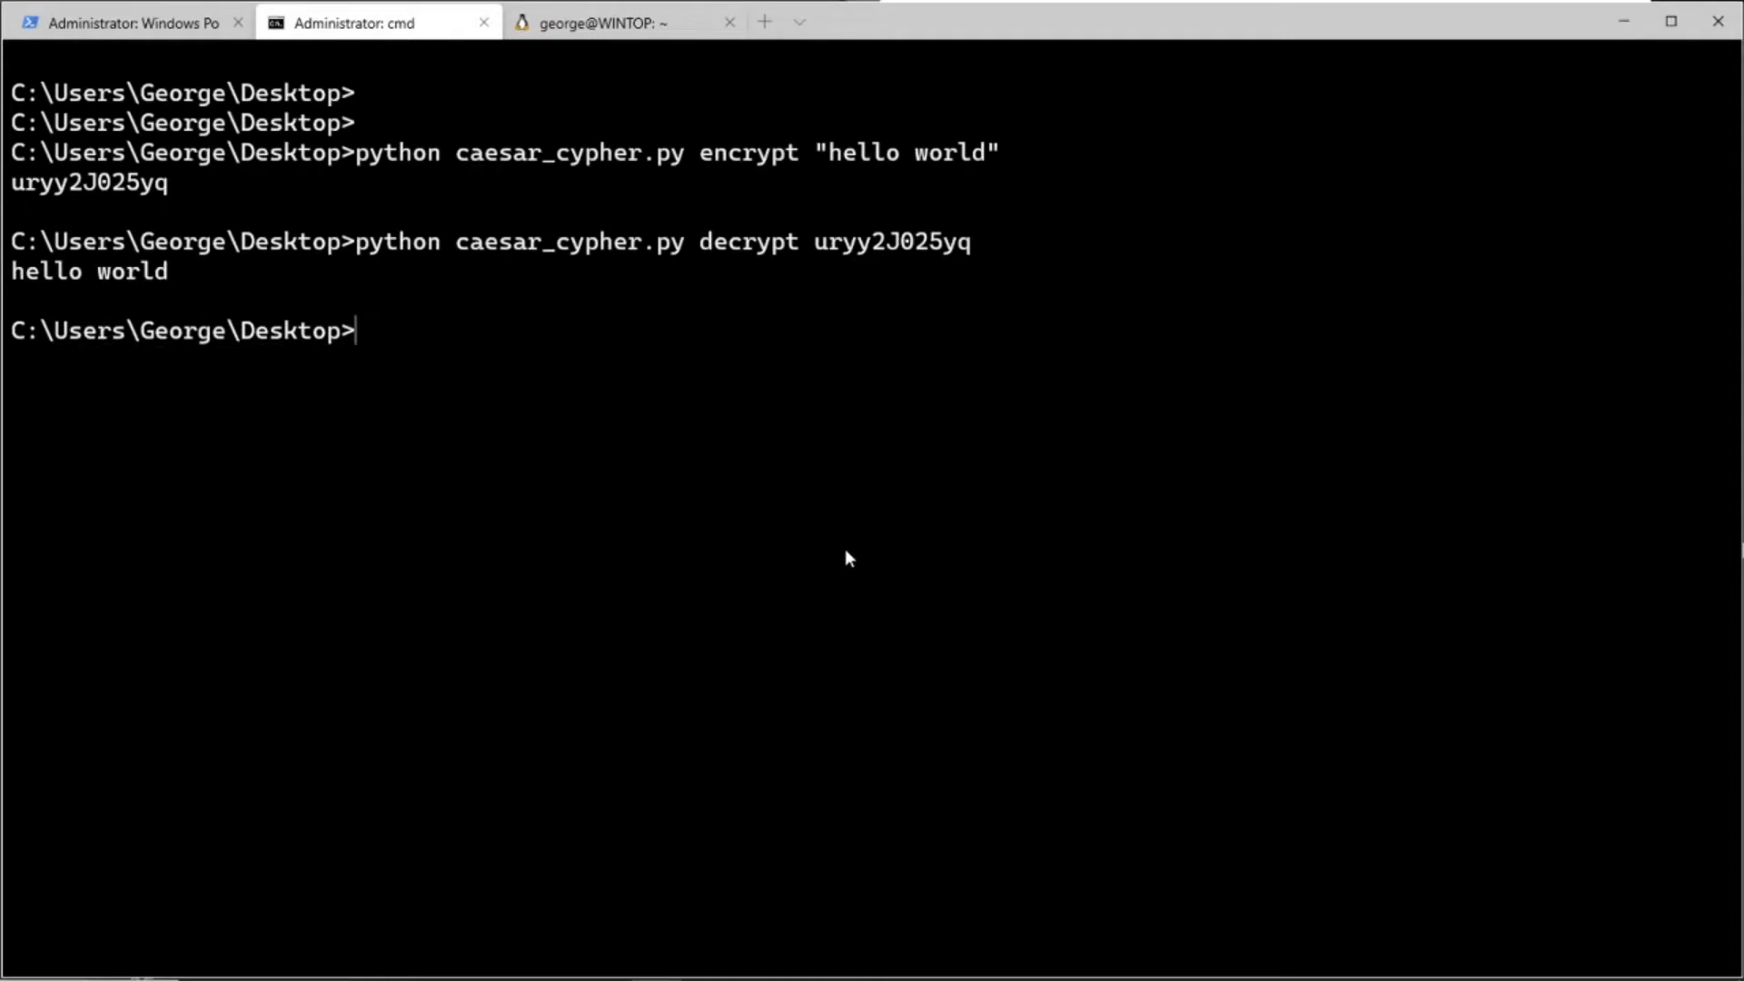
mouse_move(732, 483)
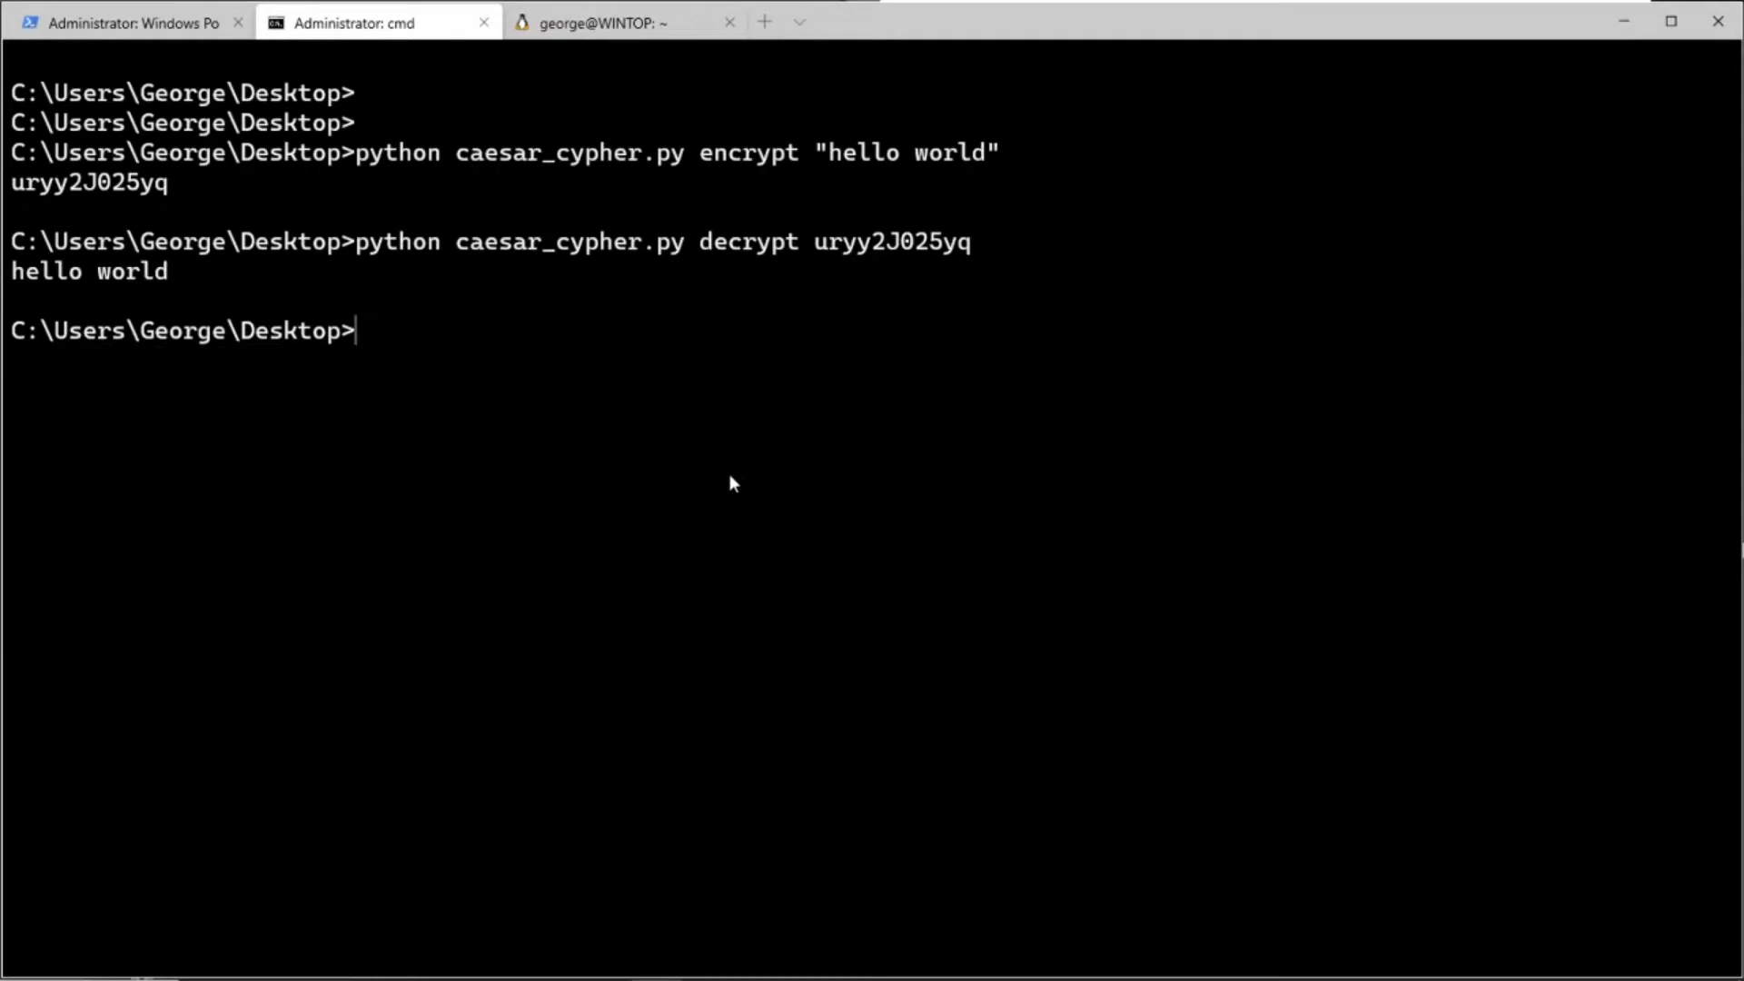
mouse_move(856, 385)
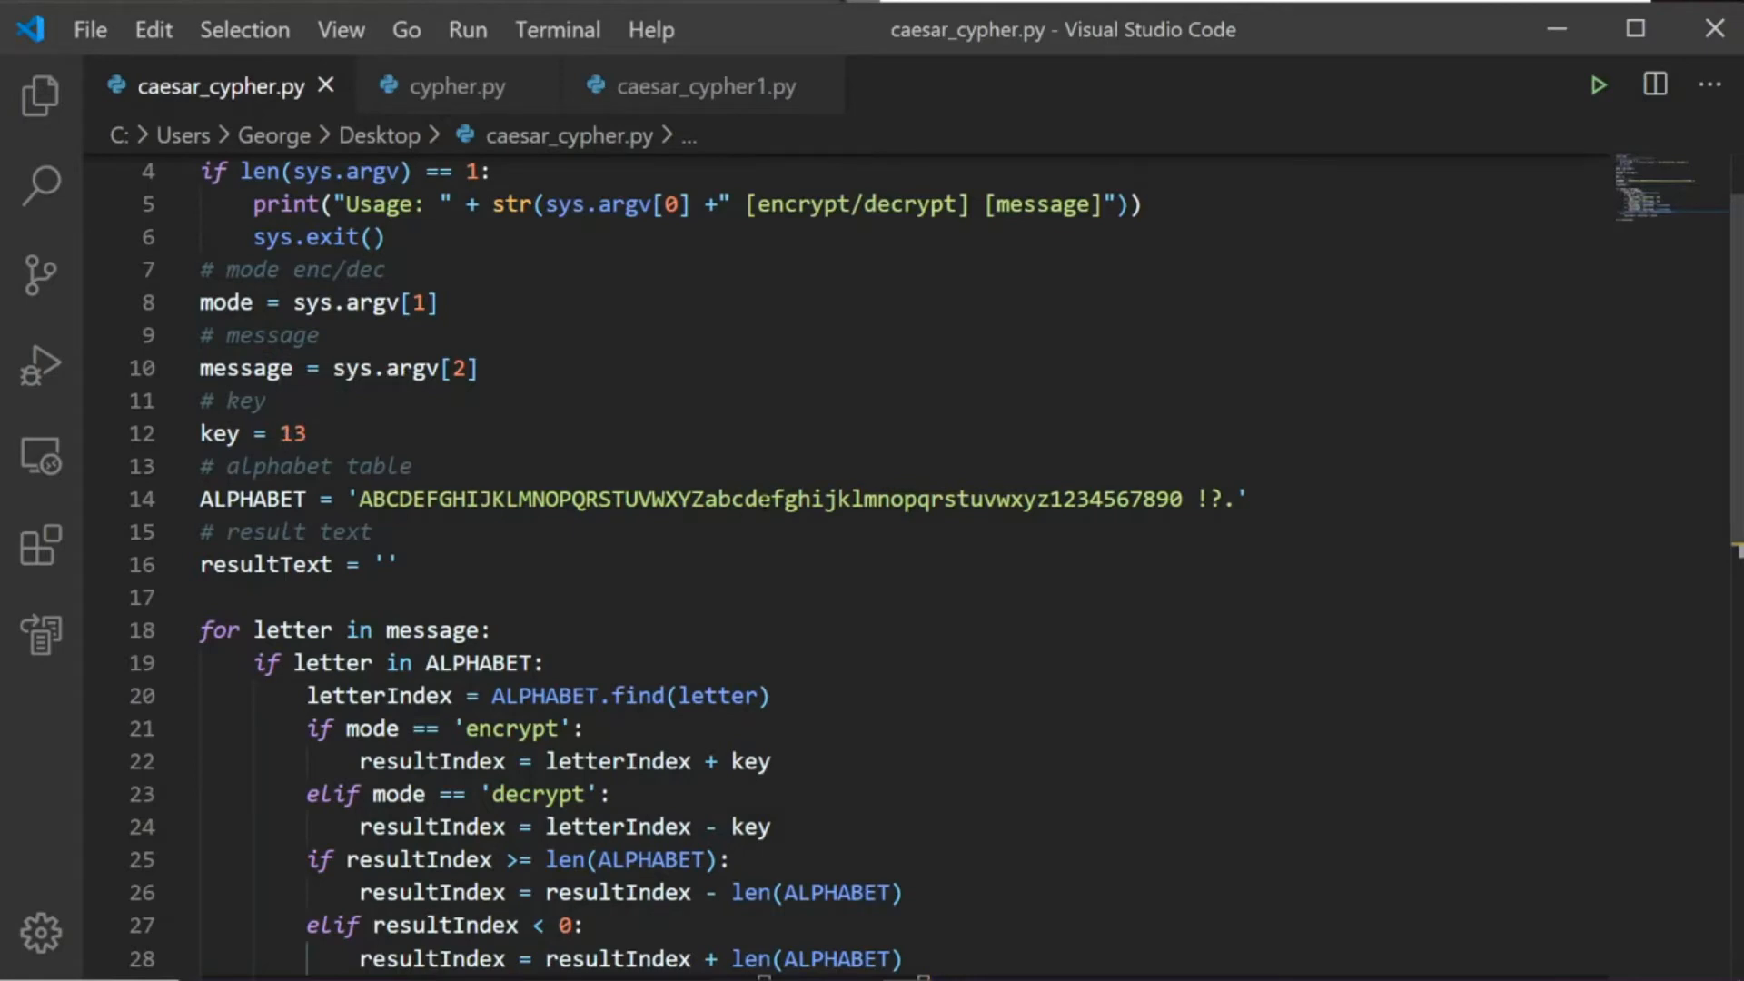
Delete the hard-coded key 13 and begin the sys.argv key lookup
key(Backspace)
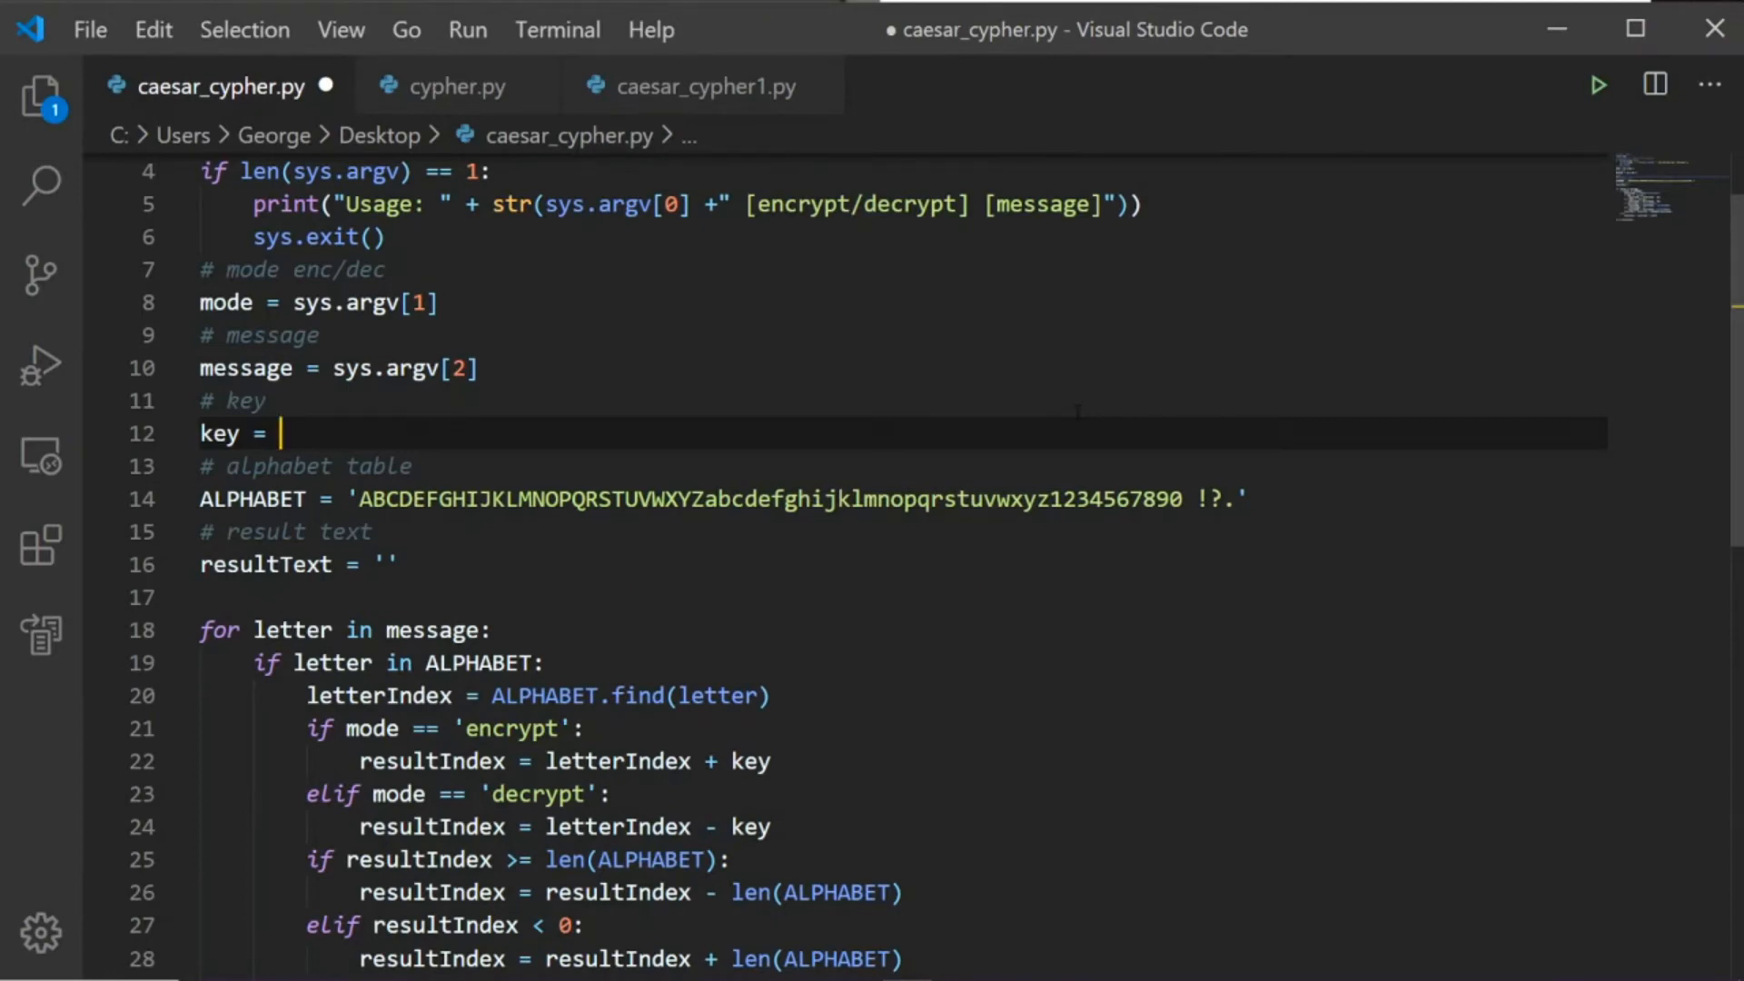
text(s)
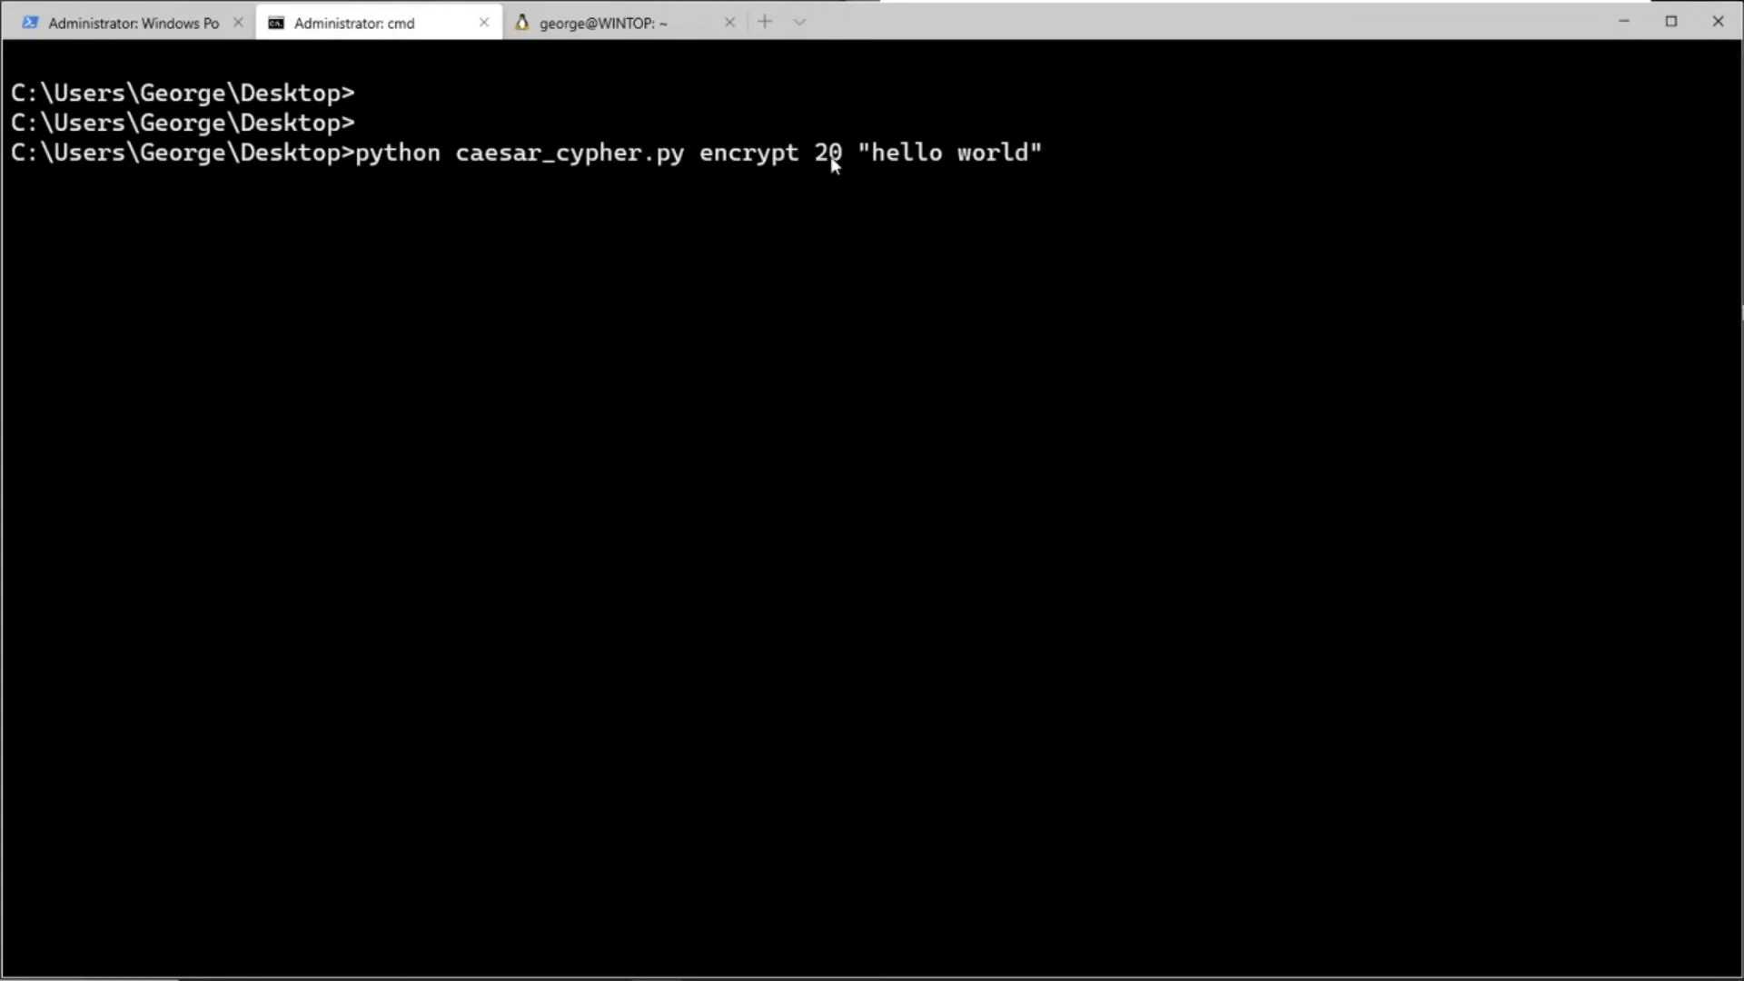
mouse_move(1107, 150)
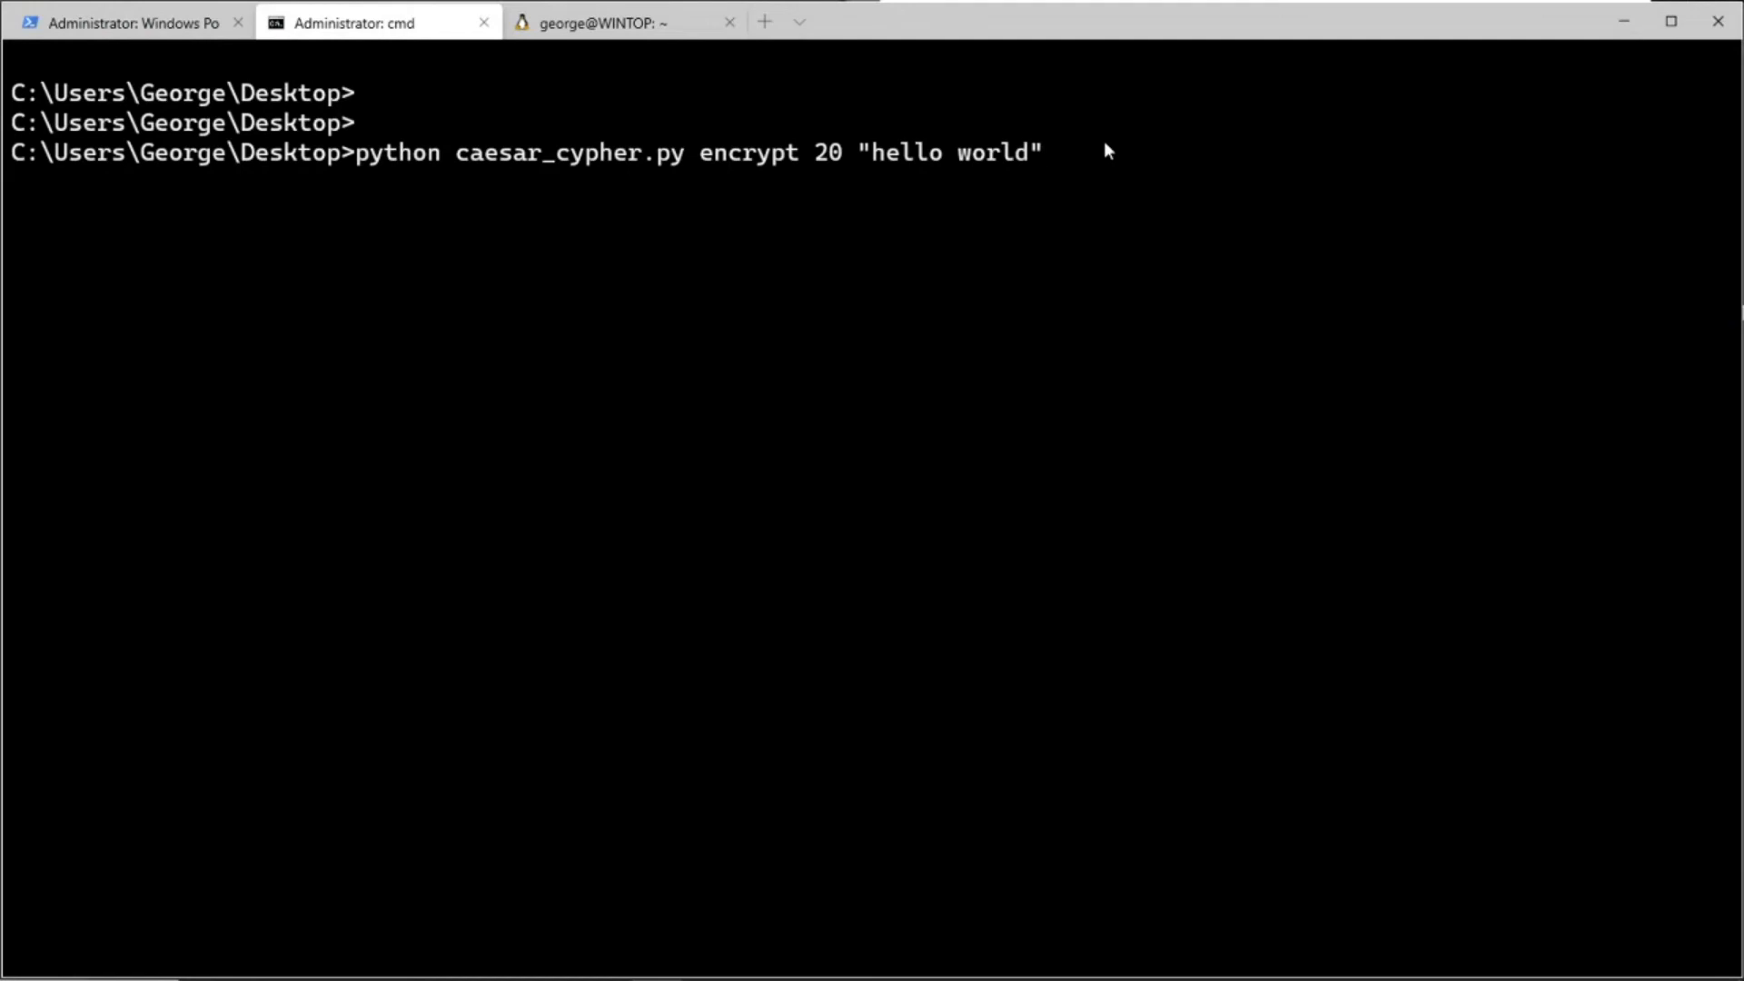